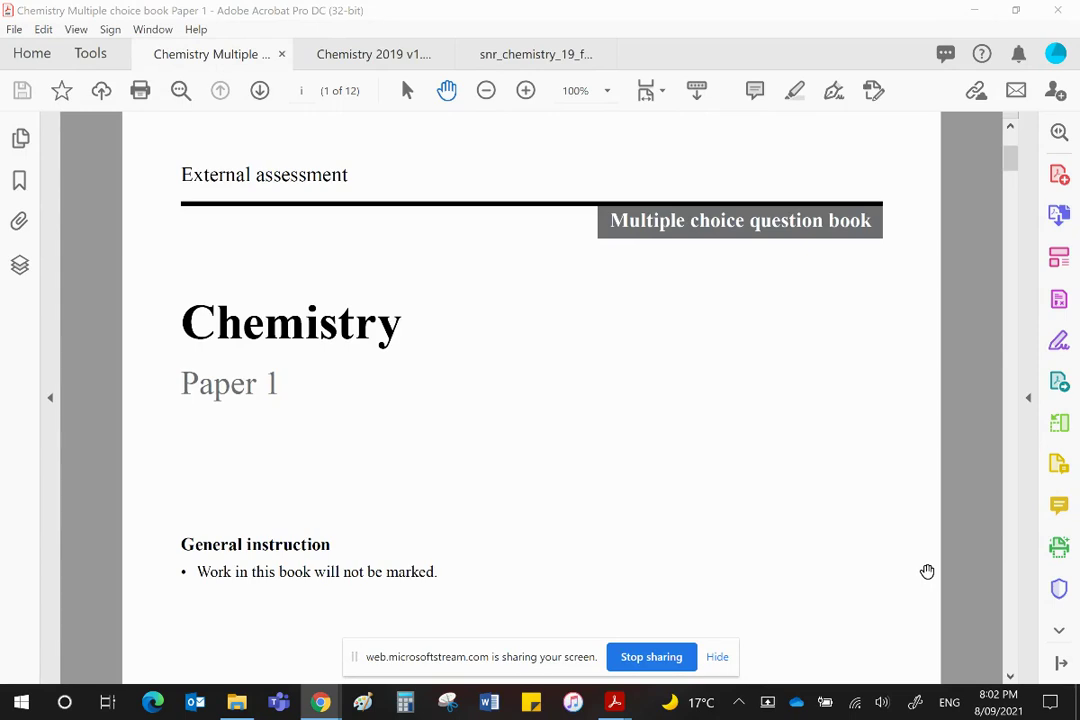
pyautogui.moveTo(696, 544)
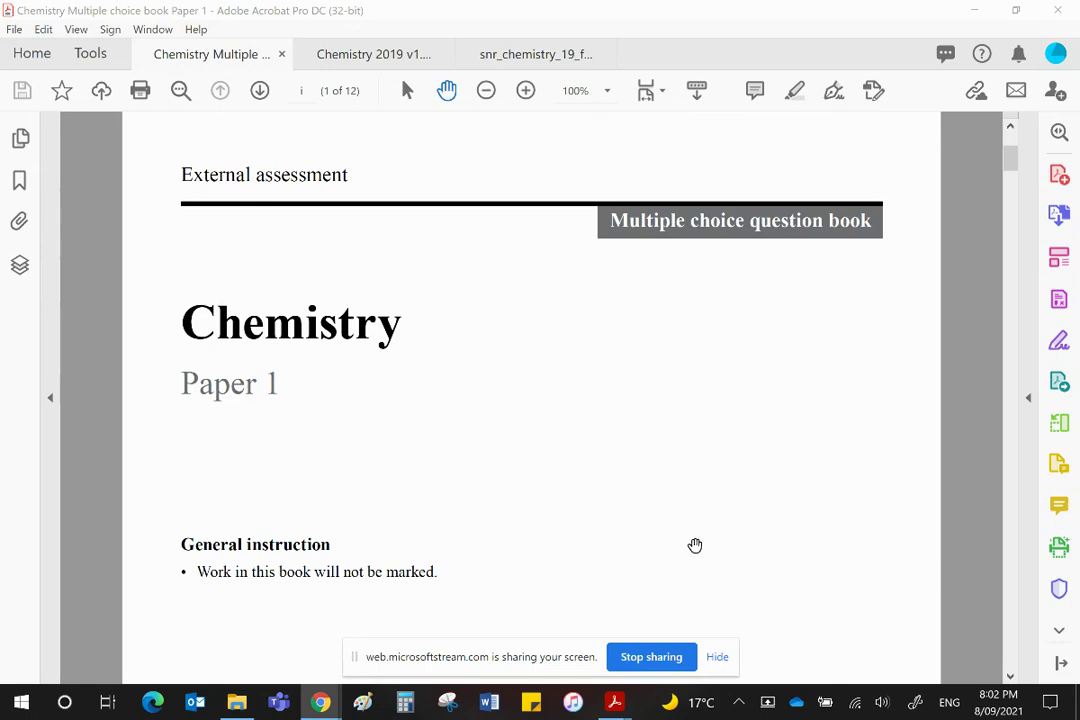
pyautogui.moveTo(704, 532)
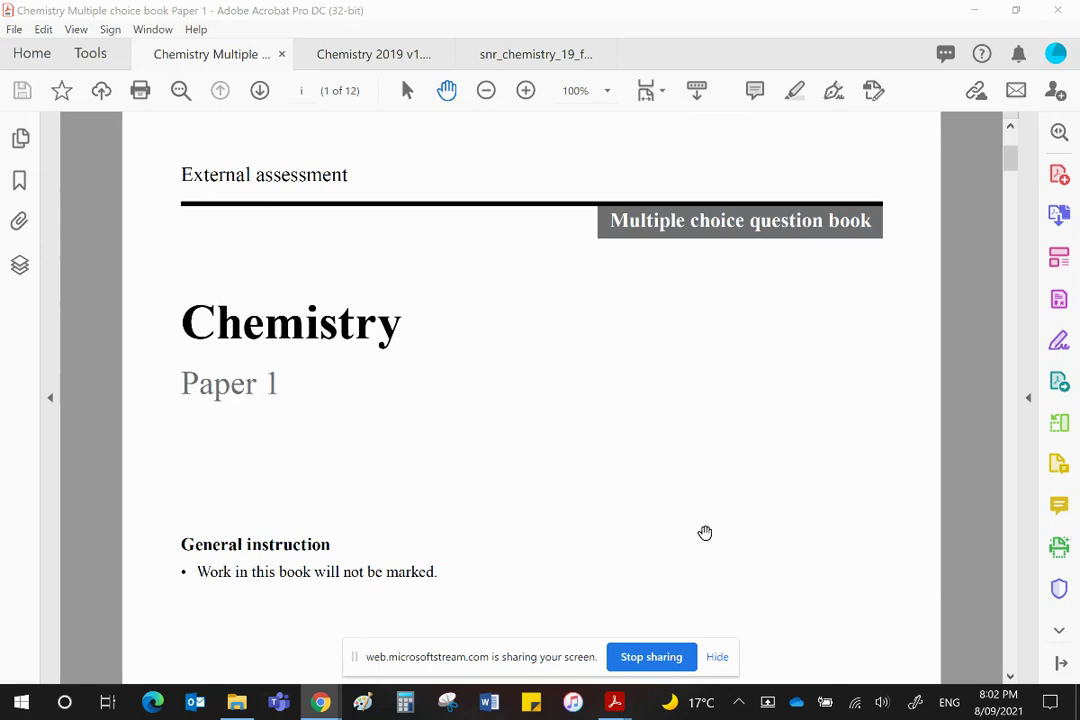
pyautogui.moveTo(800, 520)
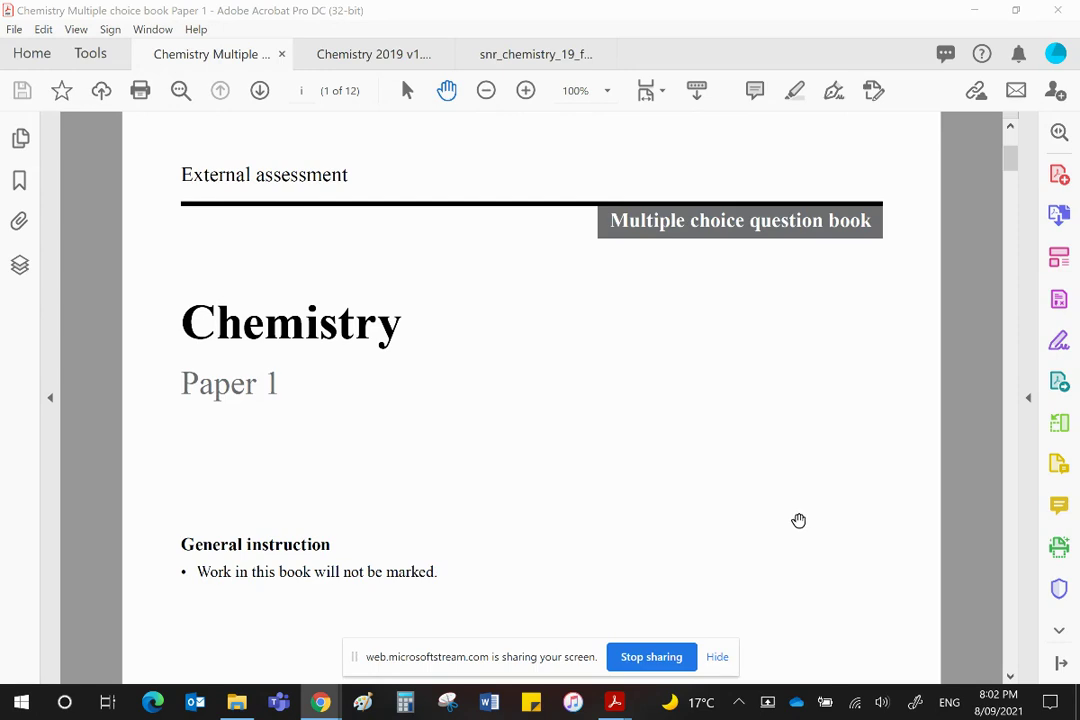
pyautogui.moveTo(816, 520)
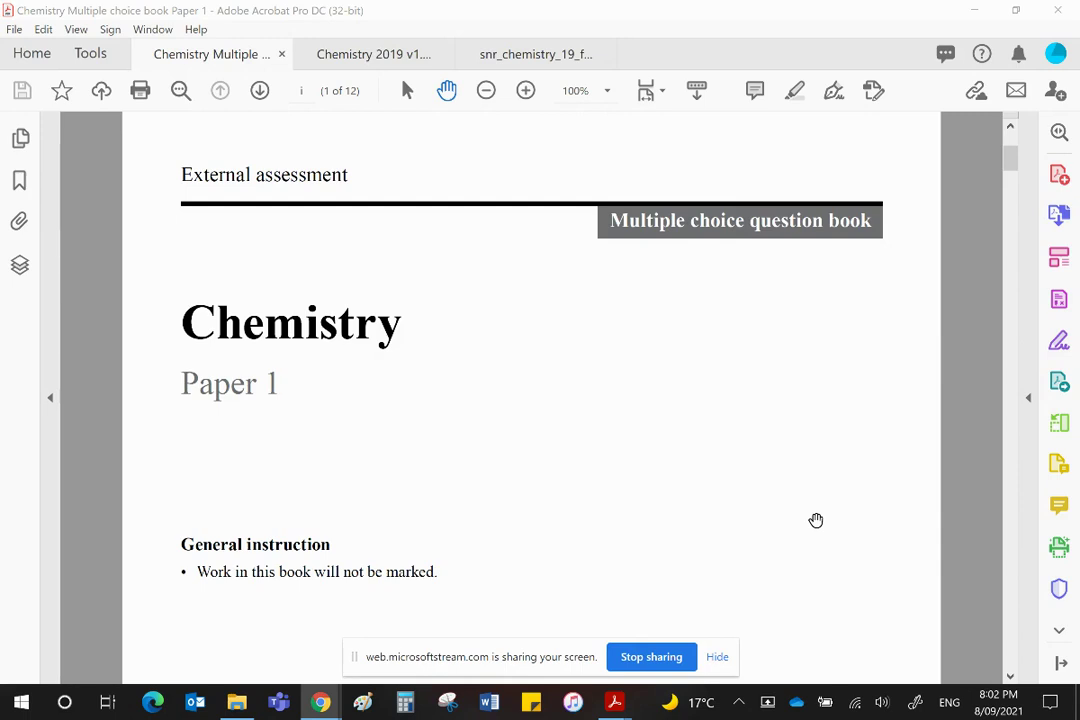
pyautogui.moveTo(816, 522)
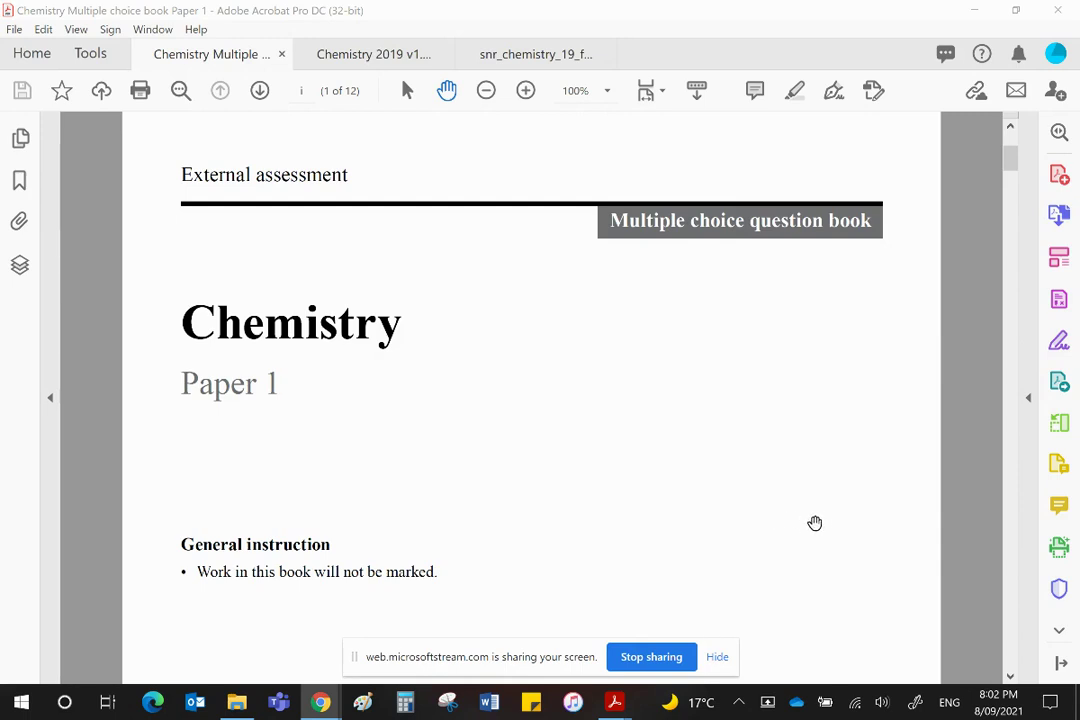
pyautogui.moveTo(796, 500)
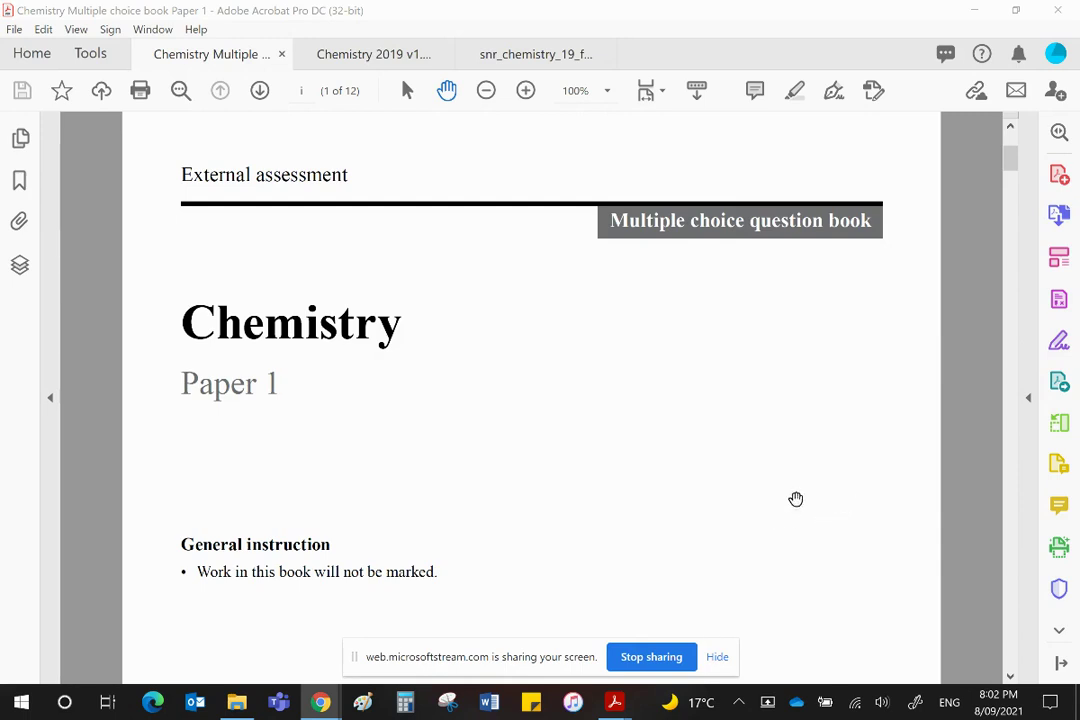
pyautogui.moveTo(800, 476)
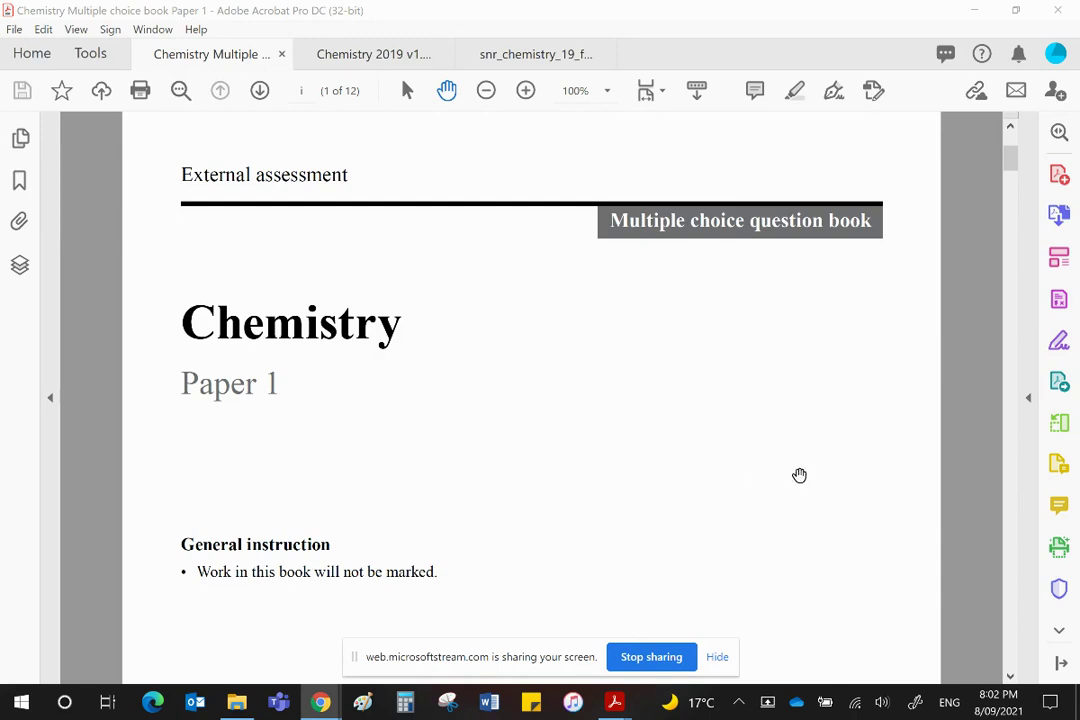
pyautogui.moveTo(756, 484)
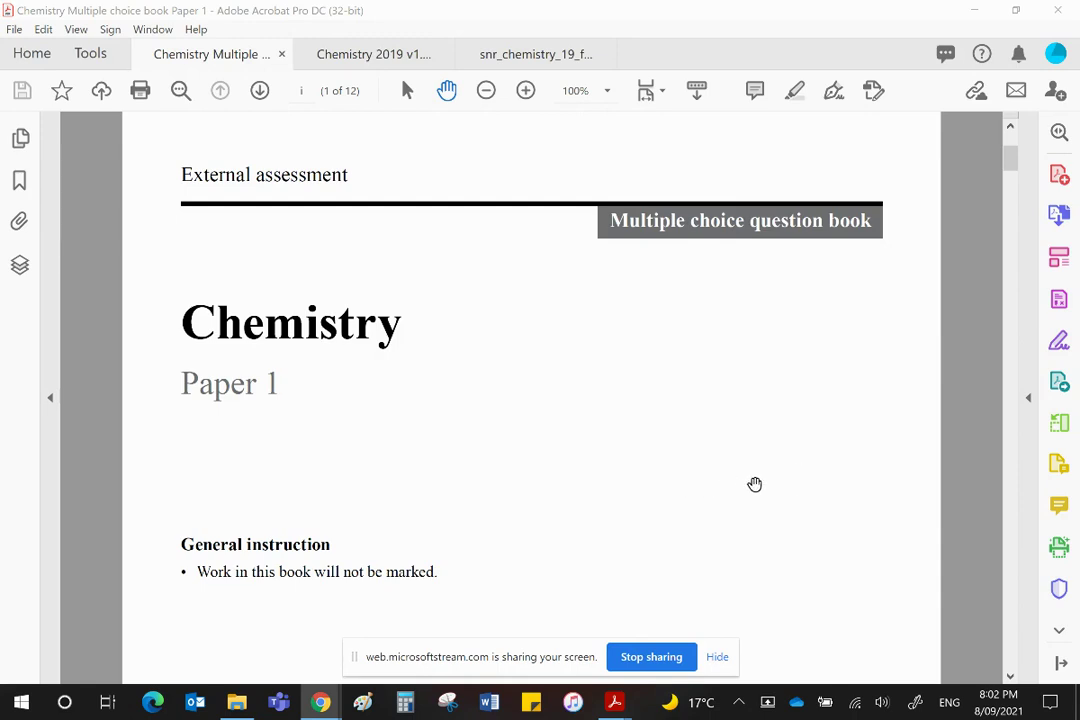
pyautogui.moveTo(848, 460)
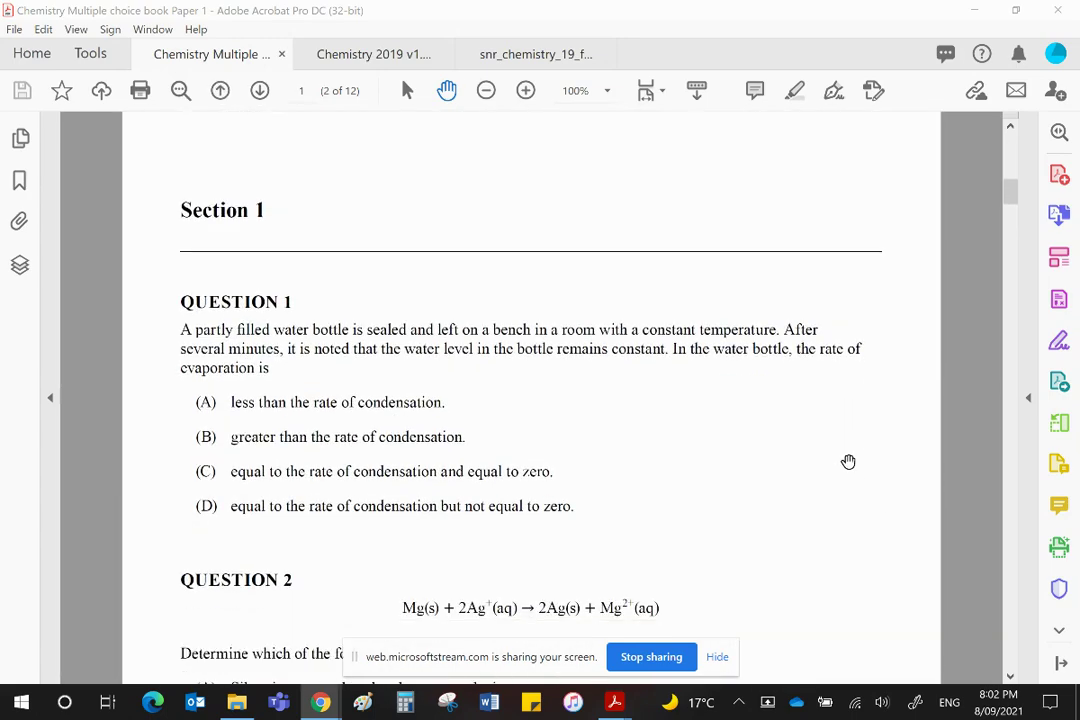
pyautogui.moveTo(678, 432)
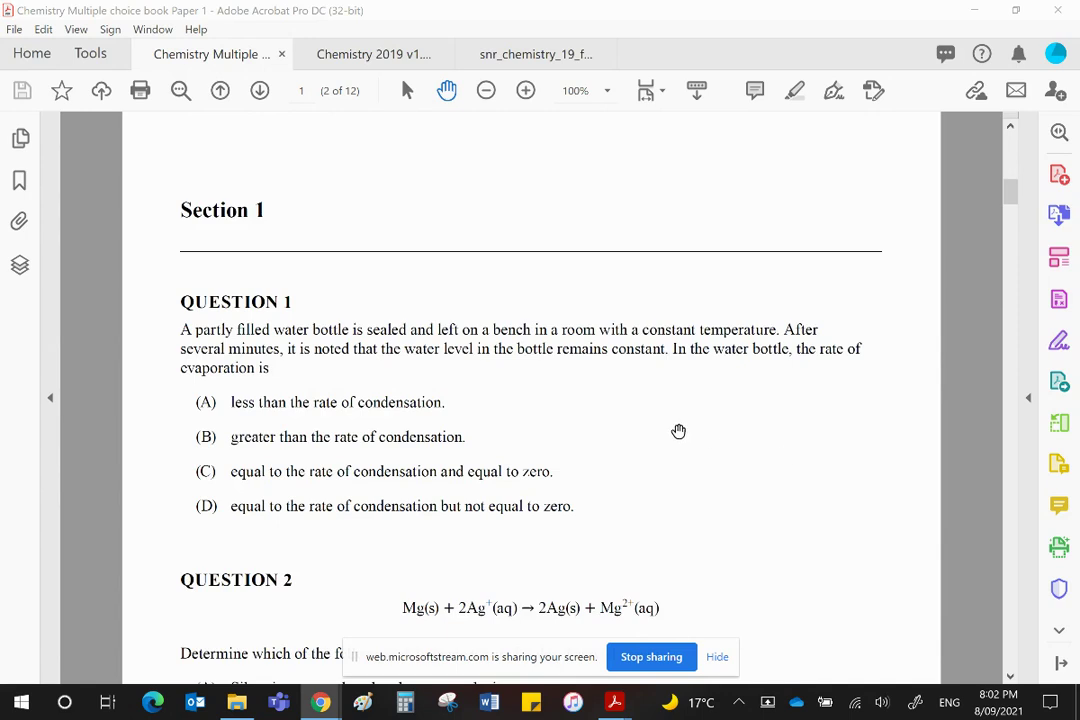
pyautogui.moveTo(828, 414)
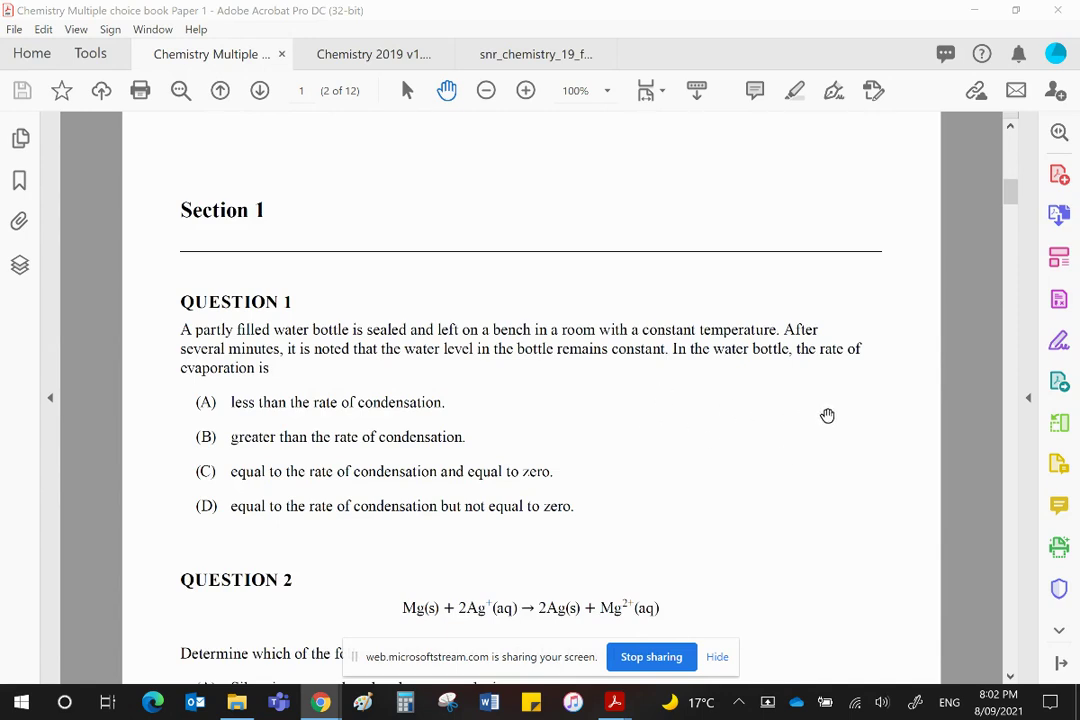
pyautogui.moveTo(536, 374)
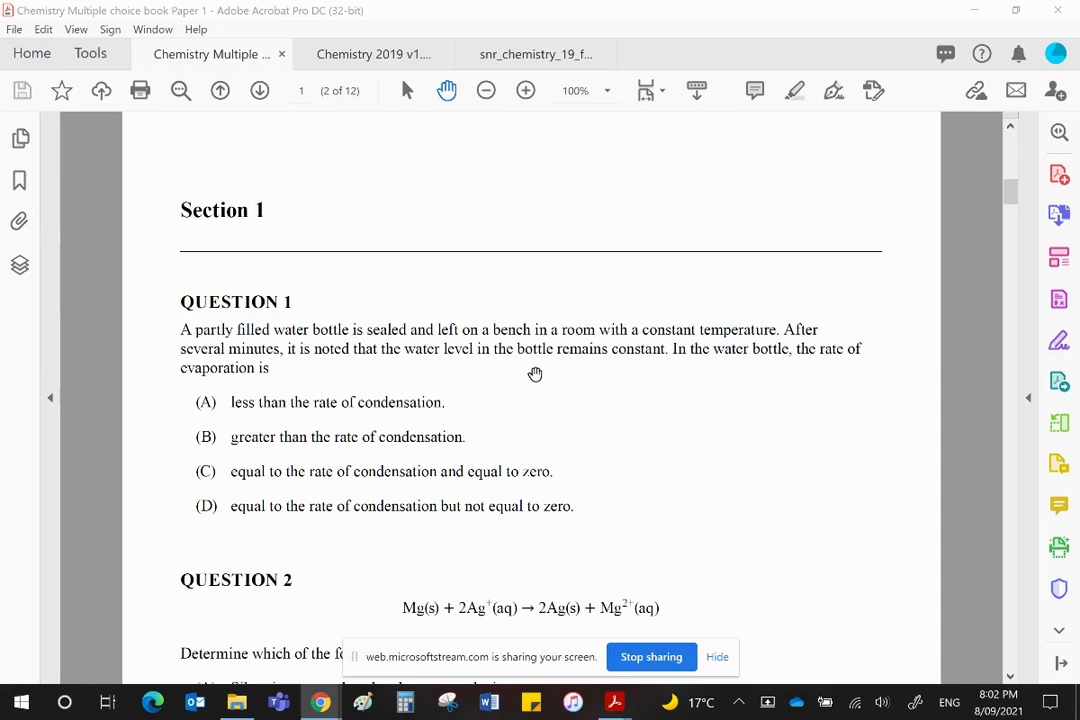
pyautogui.moveTo(740, 358)
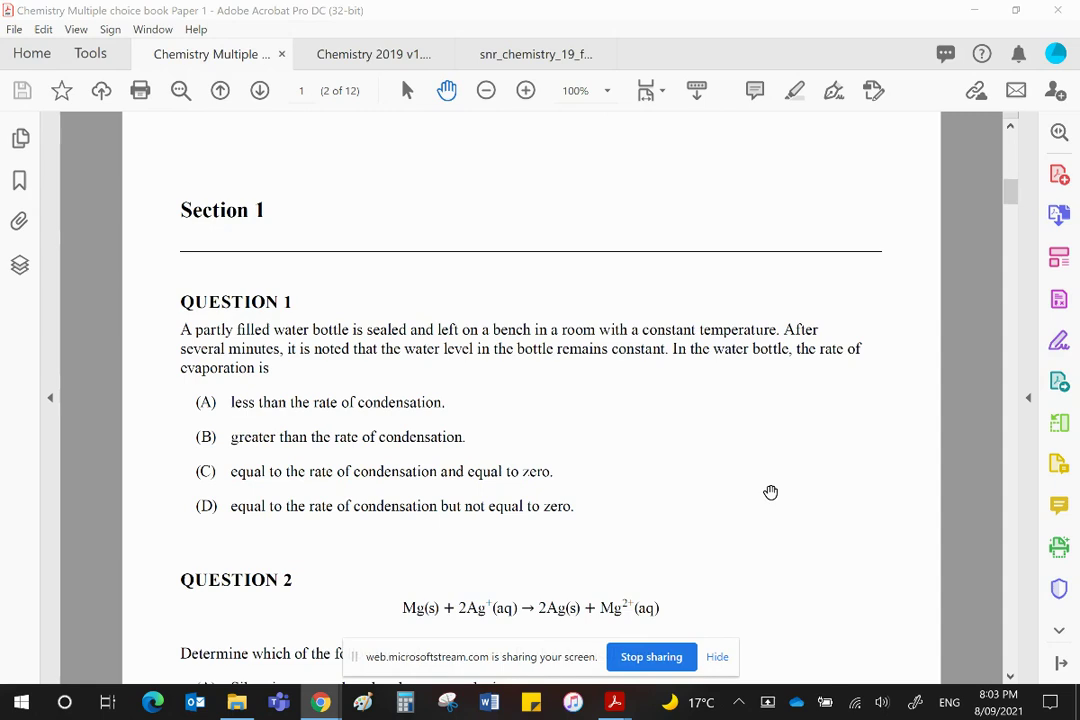
pyautogui.moveTo(654, 436)
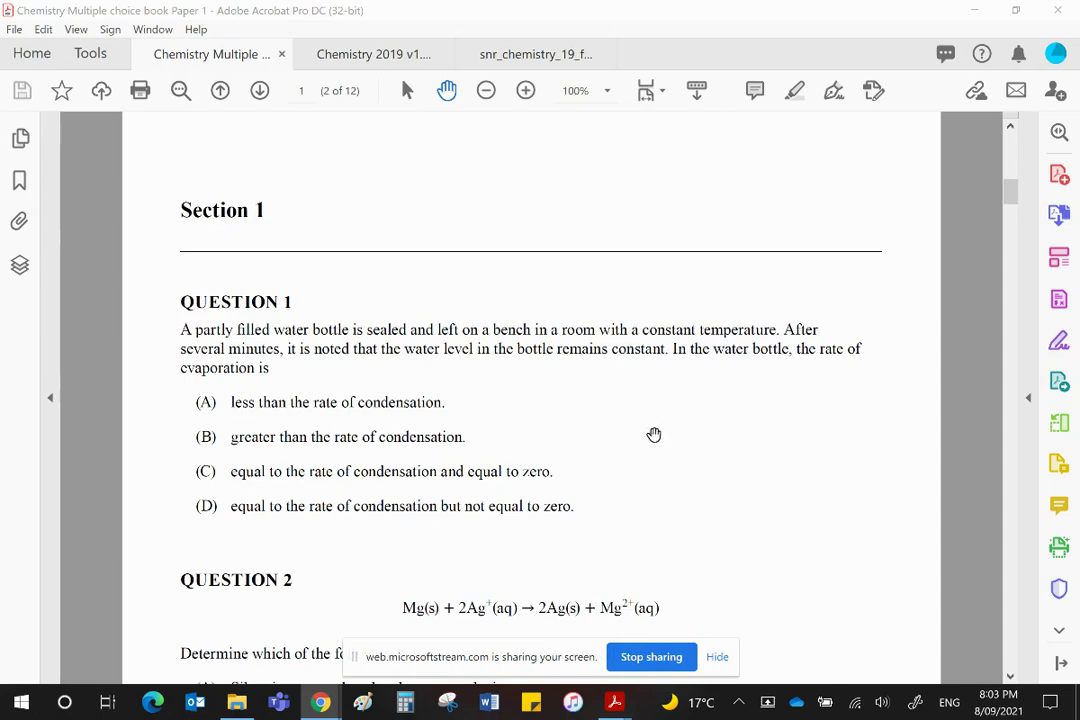
pyautogui.moveTo(420, 320)
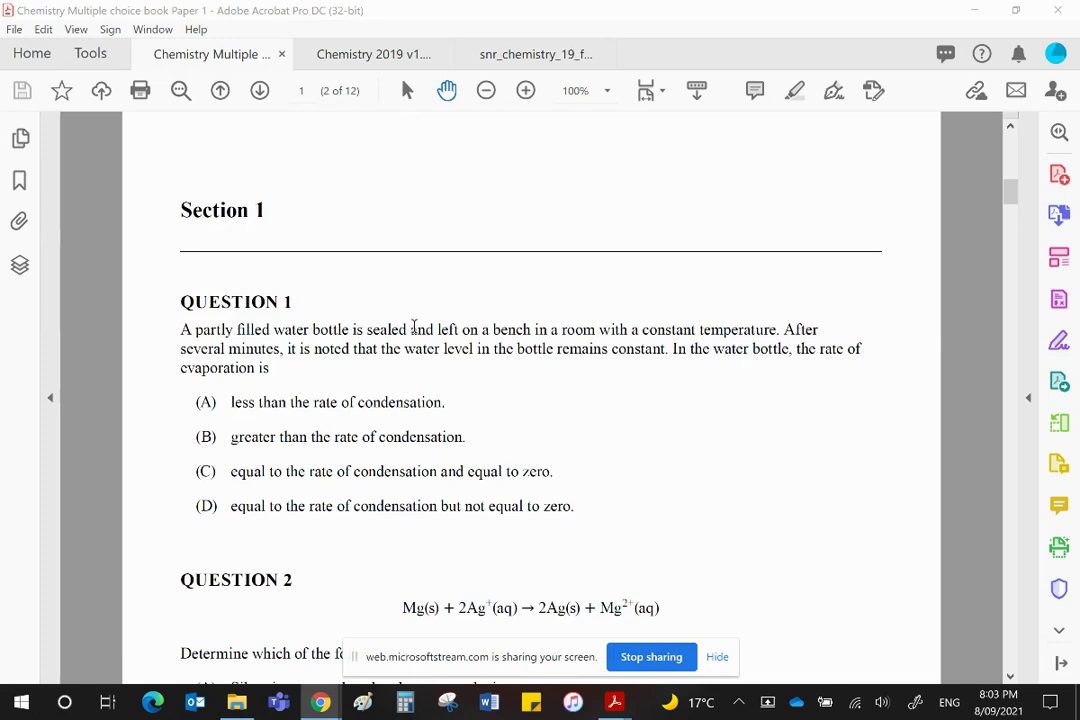
pyautogui.moveTo(486, 368)
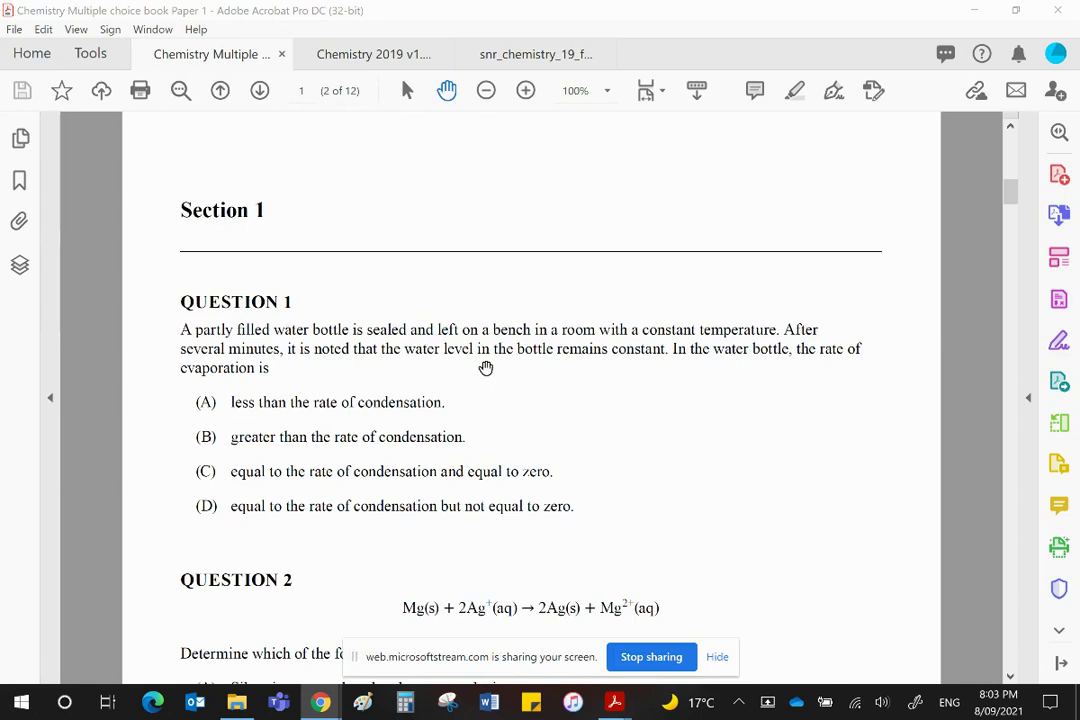
pyautogui.moveTo(684, 374)
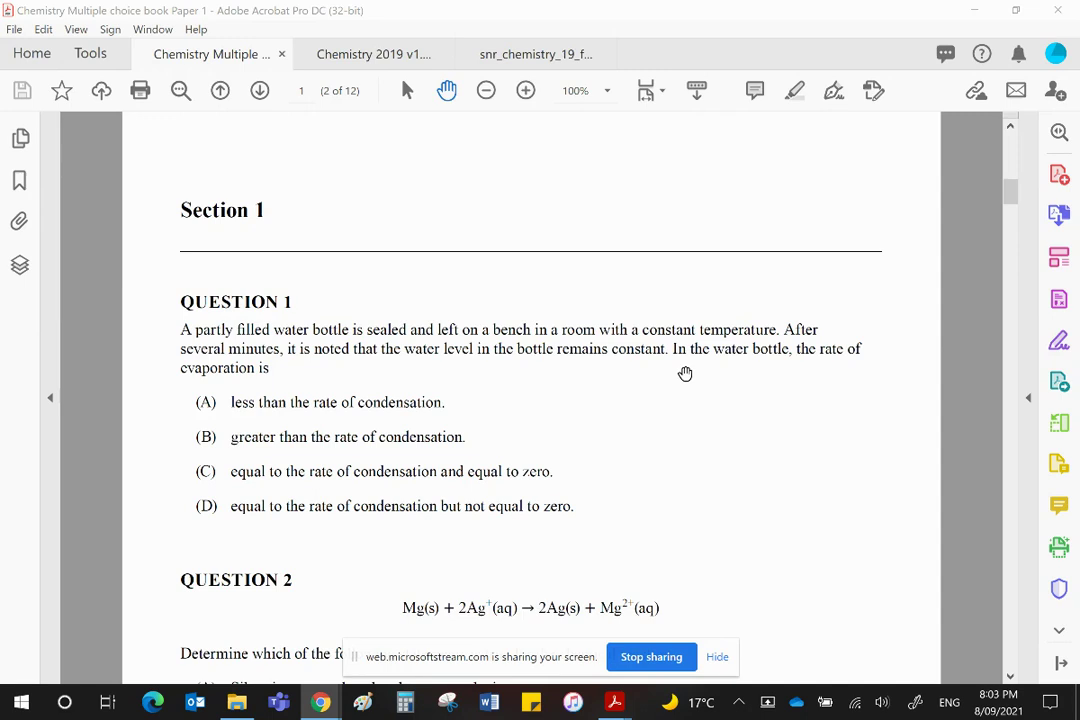
pyautogui.moveTo(686, 374)
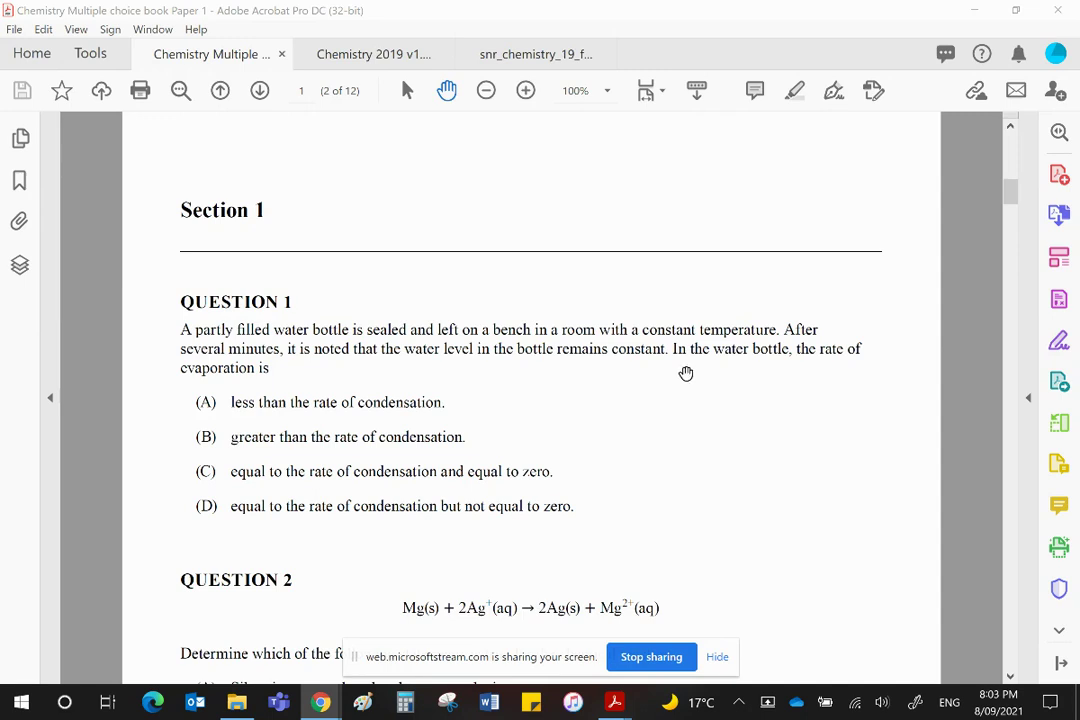
pyautogui.moveTo(264, 408)
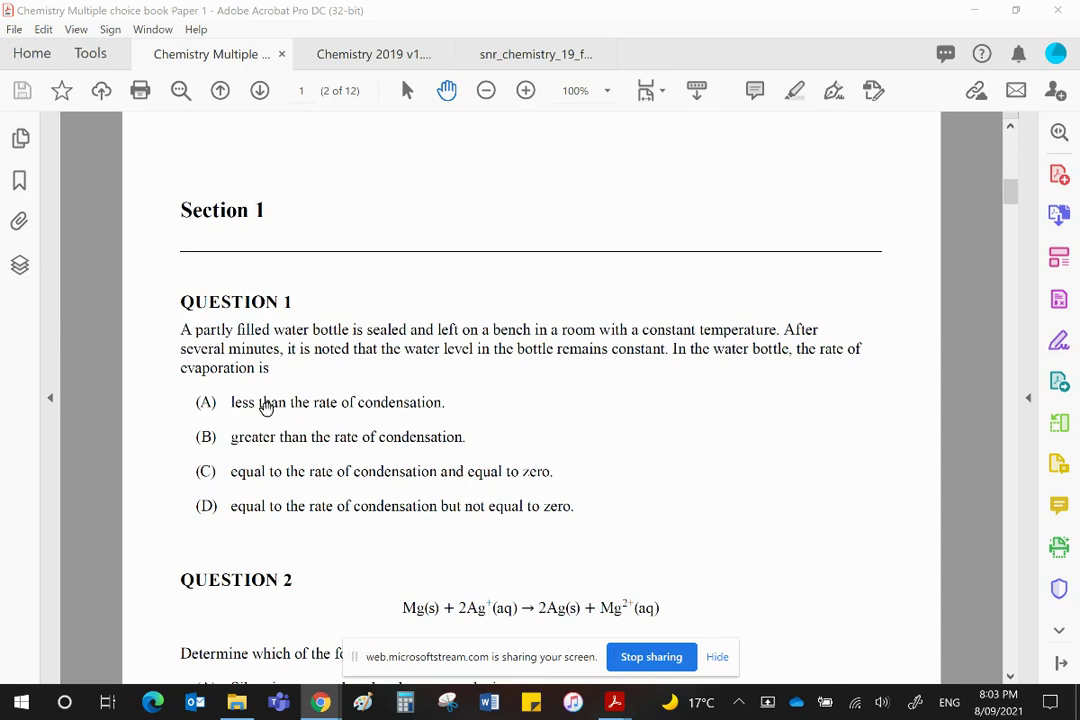
pyautogui.moveTo(420, 412)
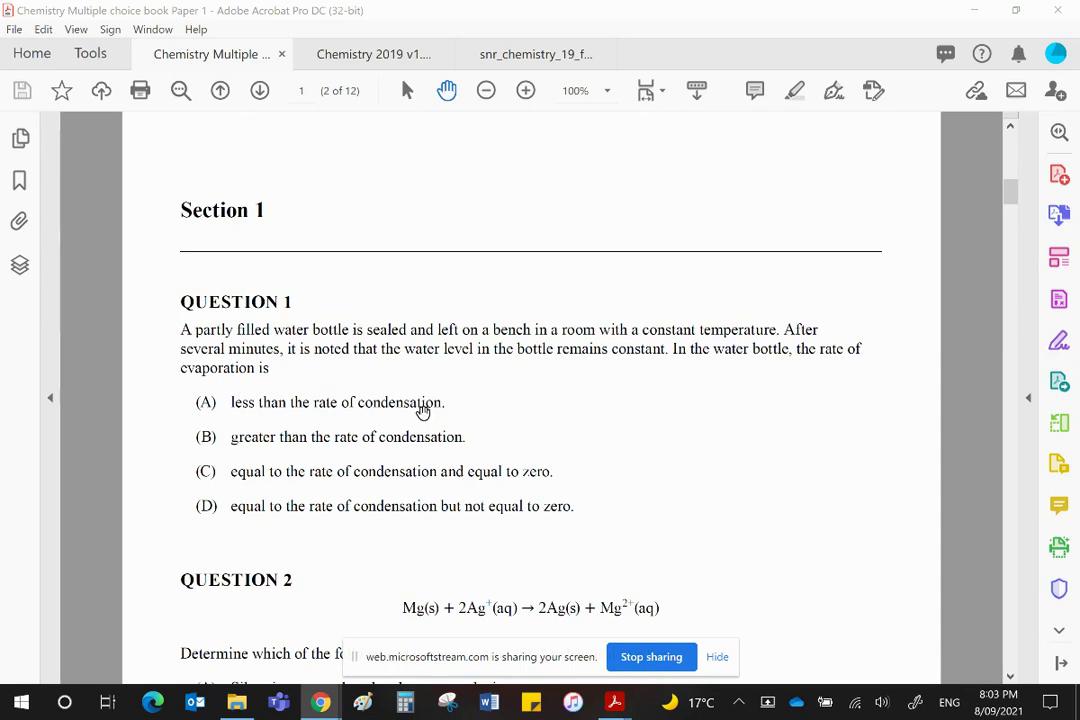
pyautogui.moveTo(268, 488)
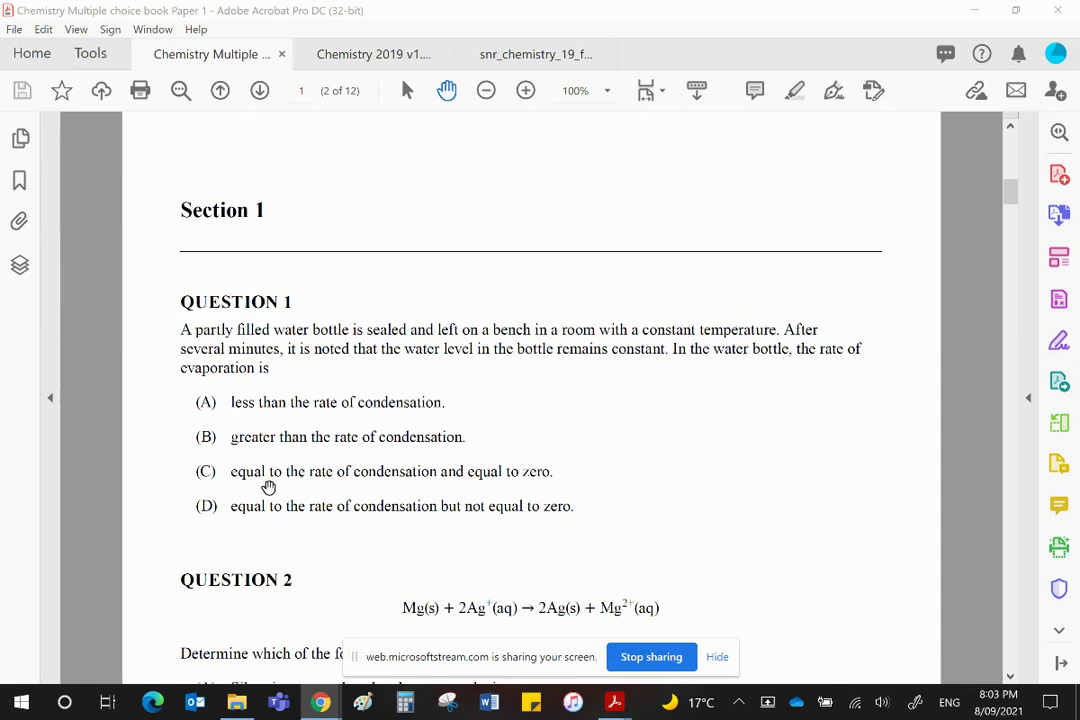
pyautogui.moveTo(352, 480)
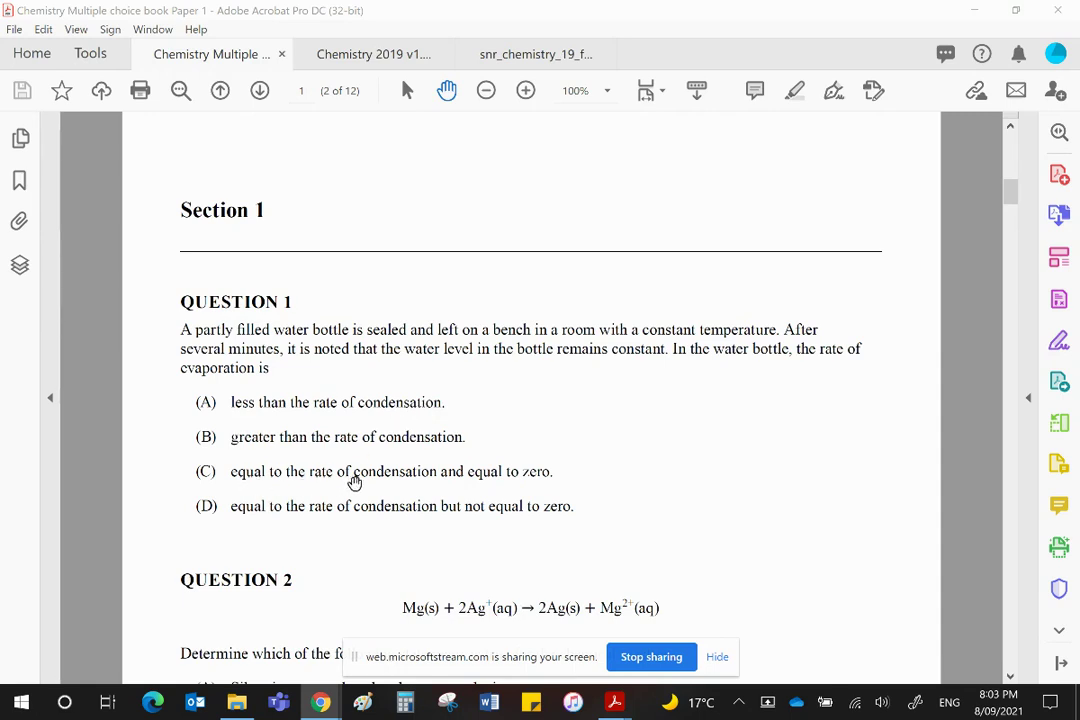
pyautogui.moveTo(432, 488)
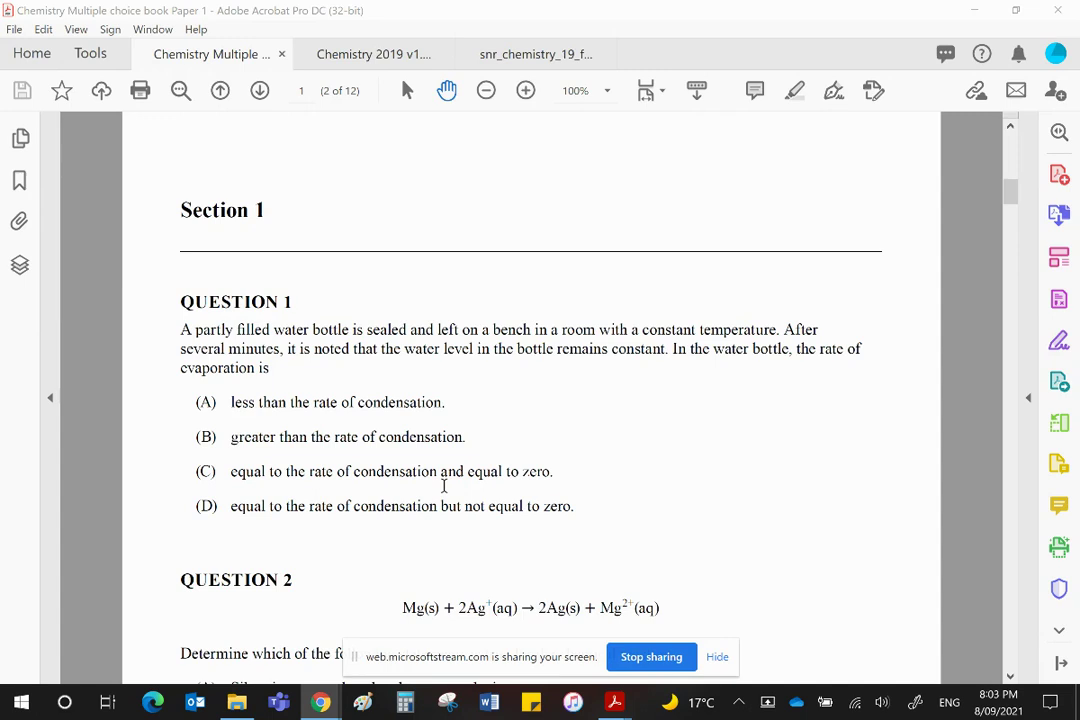
pyautogui.moveTo(568, 466)
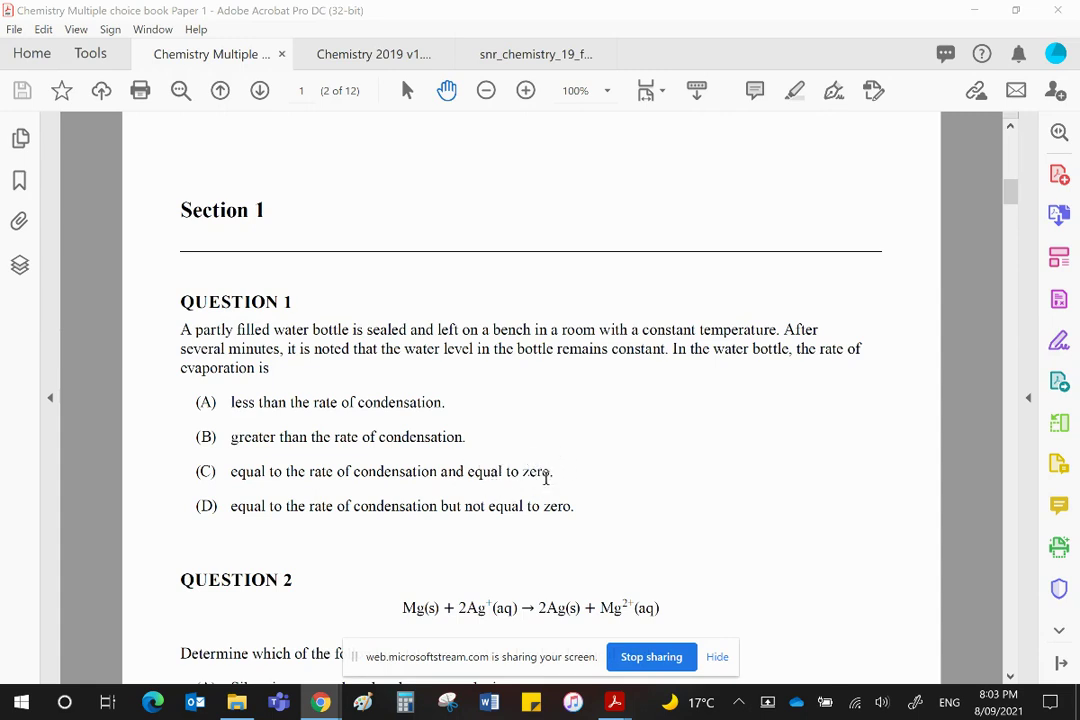
pyautogui.moveTo(320, 506)
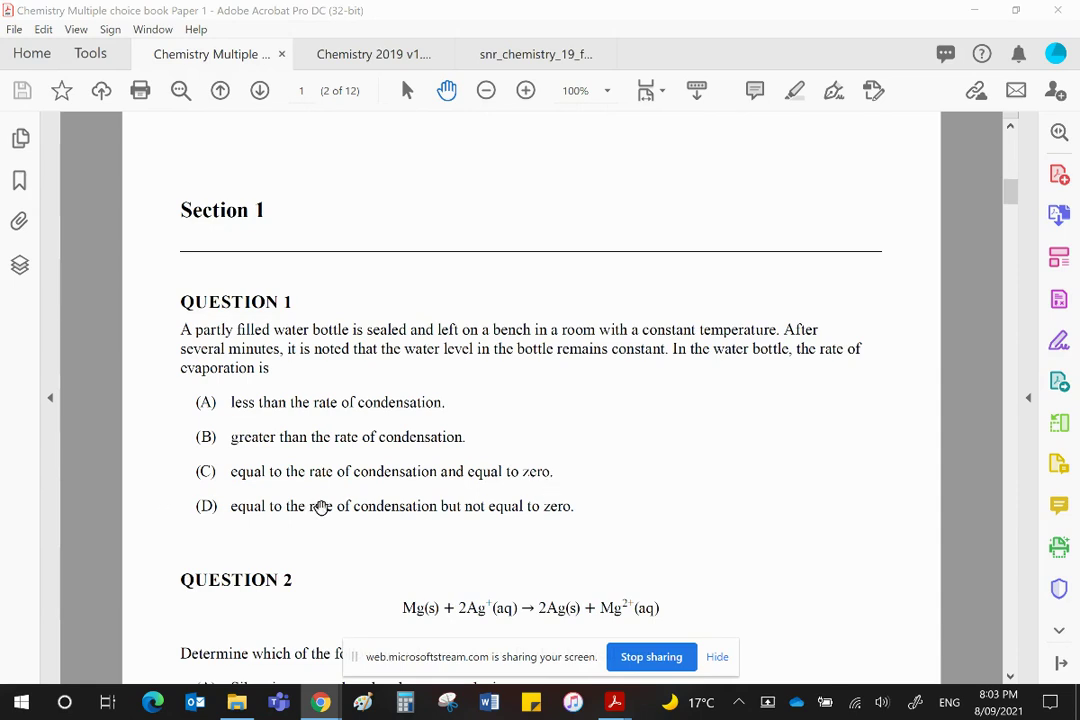
pyautogui.moveTo(544, 512)
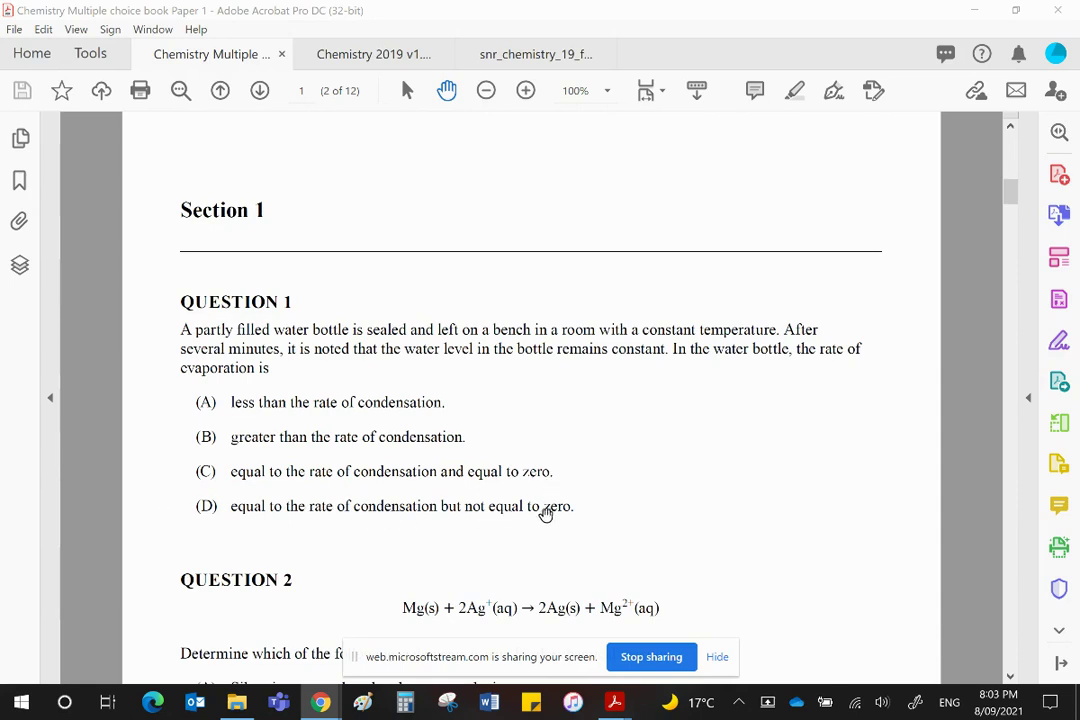
pyautogui.moveTo(652, 472)
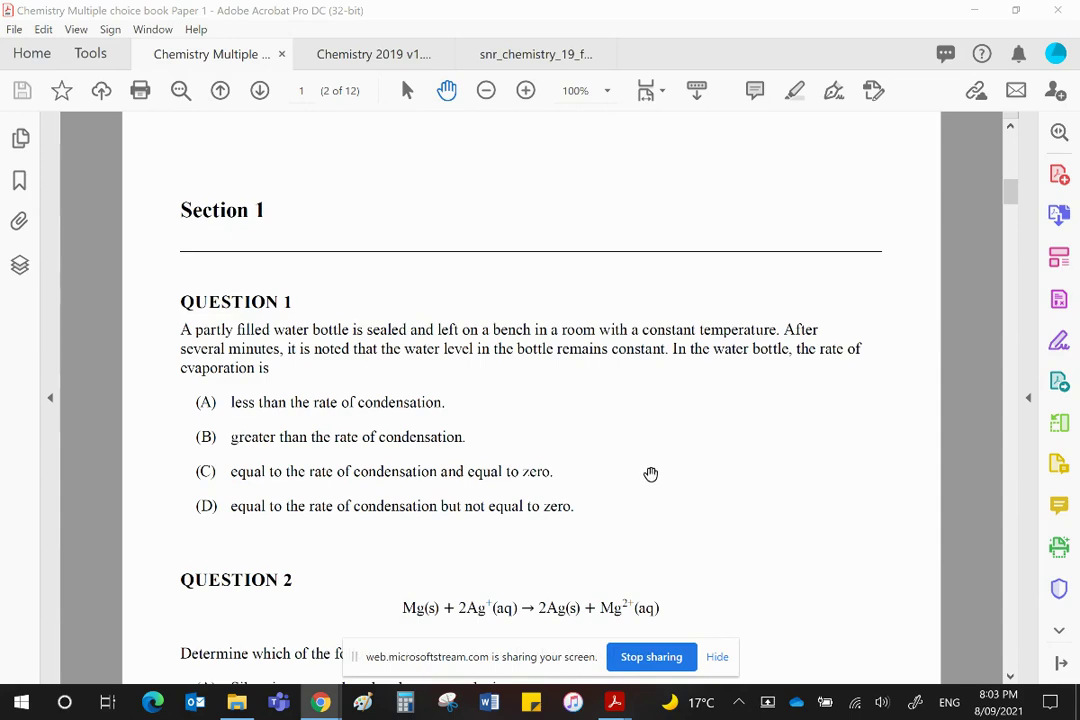
pyautogui.scroll(-3)
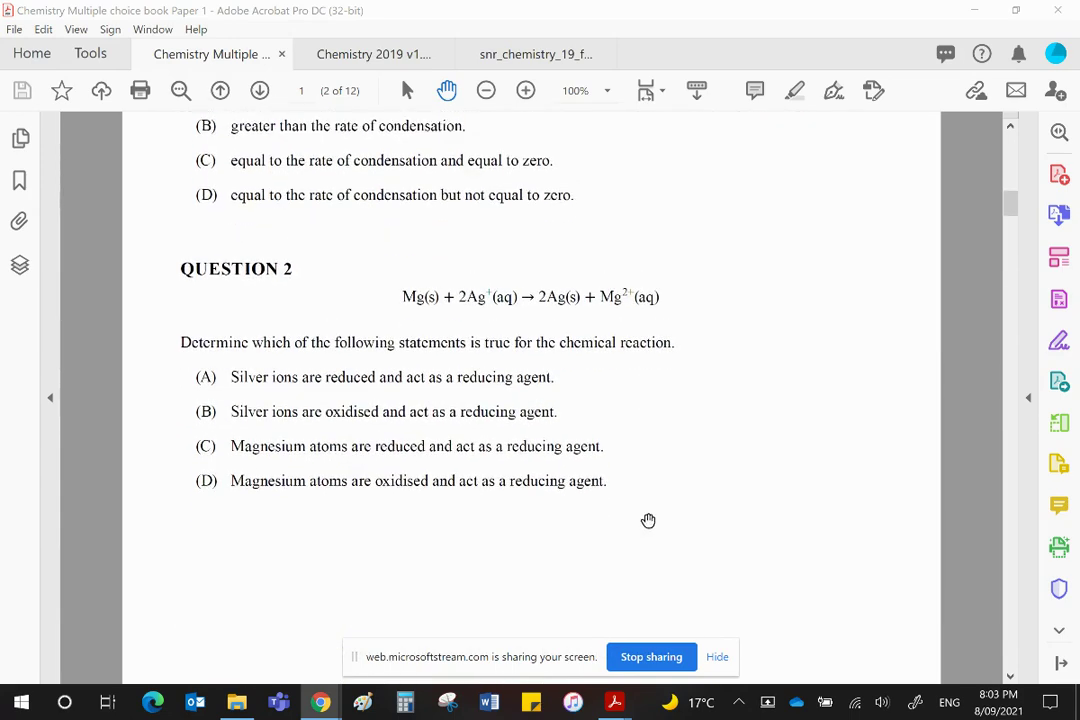
pyautogui.moveTo(712, 494)
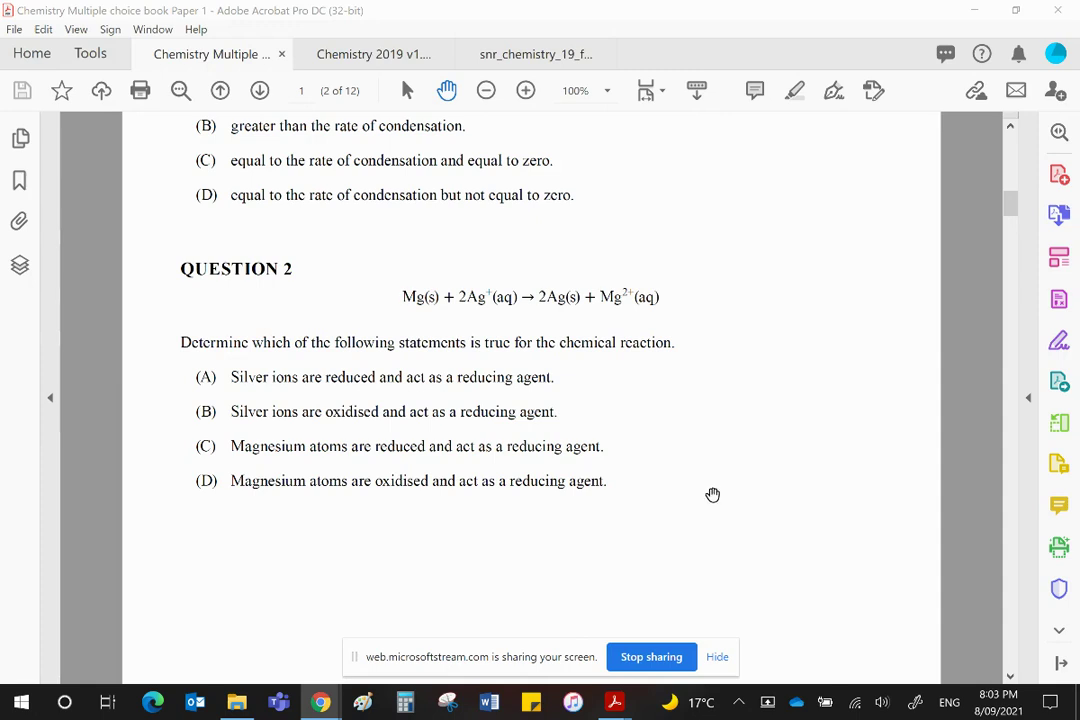
pyautogui.moveTo(456, 274)
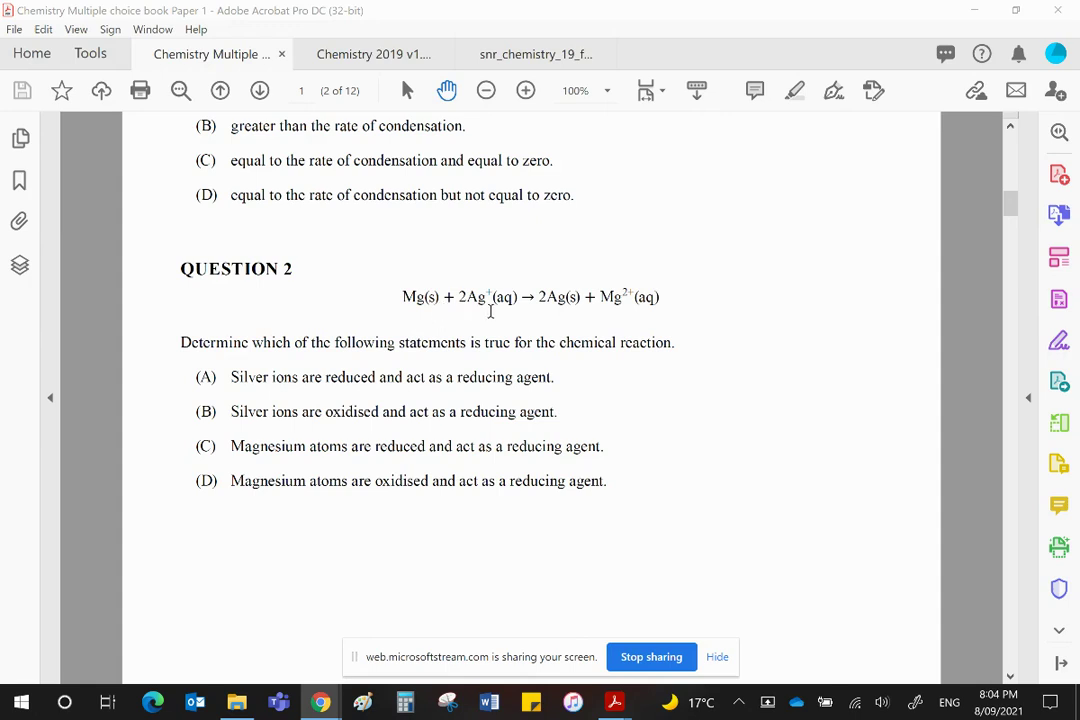
pyautogui.moveTo(530, 312)
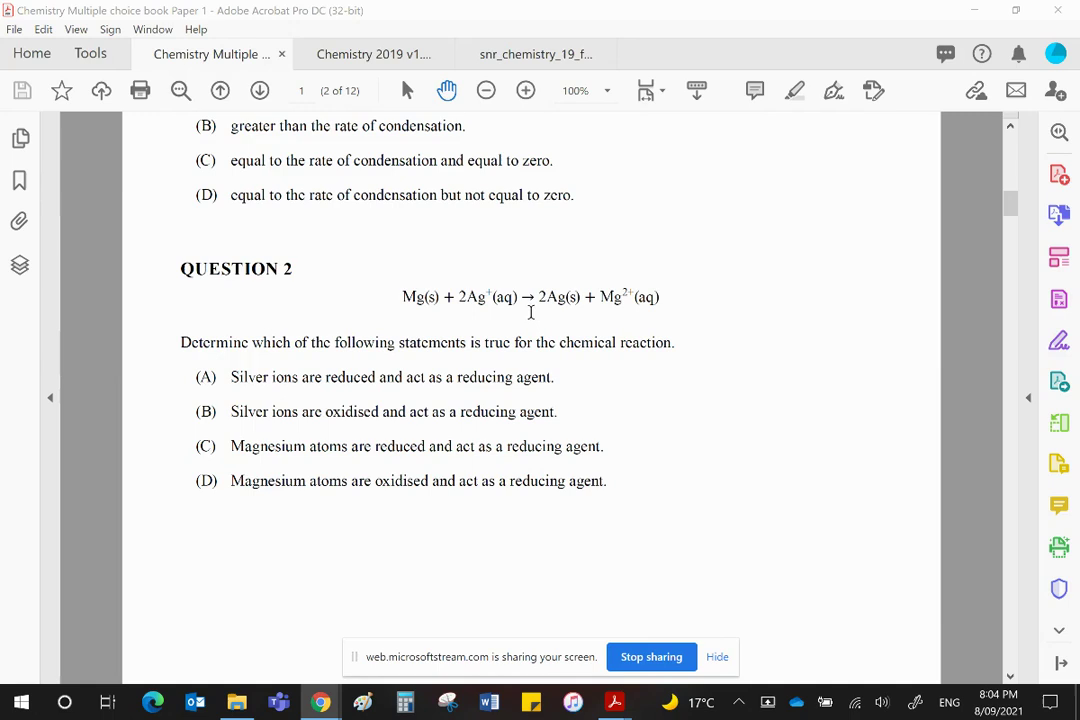
pyautogui.moveTo(556, 318)
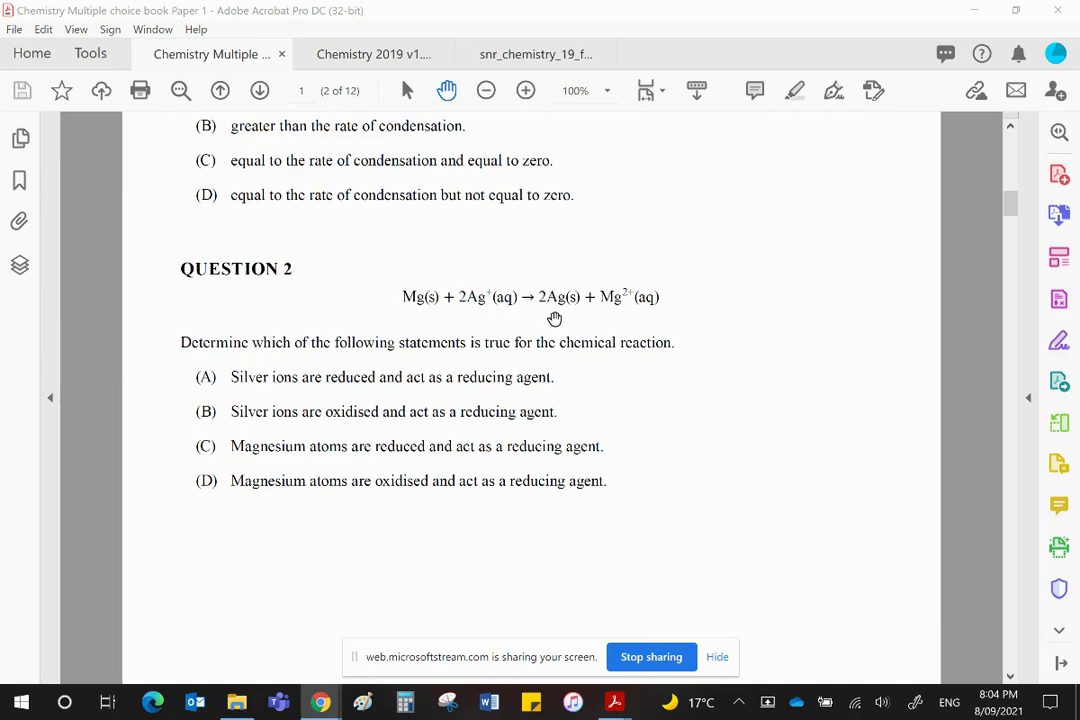
pyautogui.moveTo(588, 320)
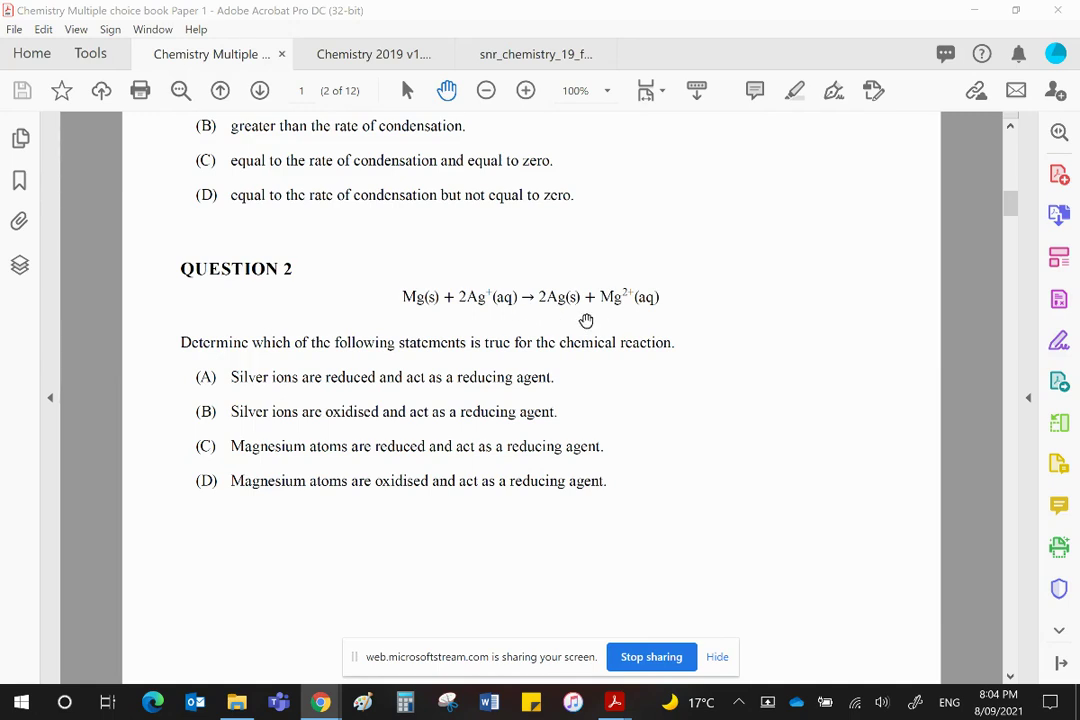
pyautogui.moveTo(592, 268)
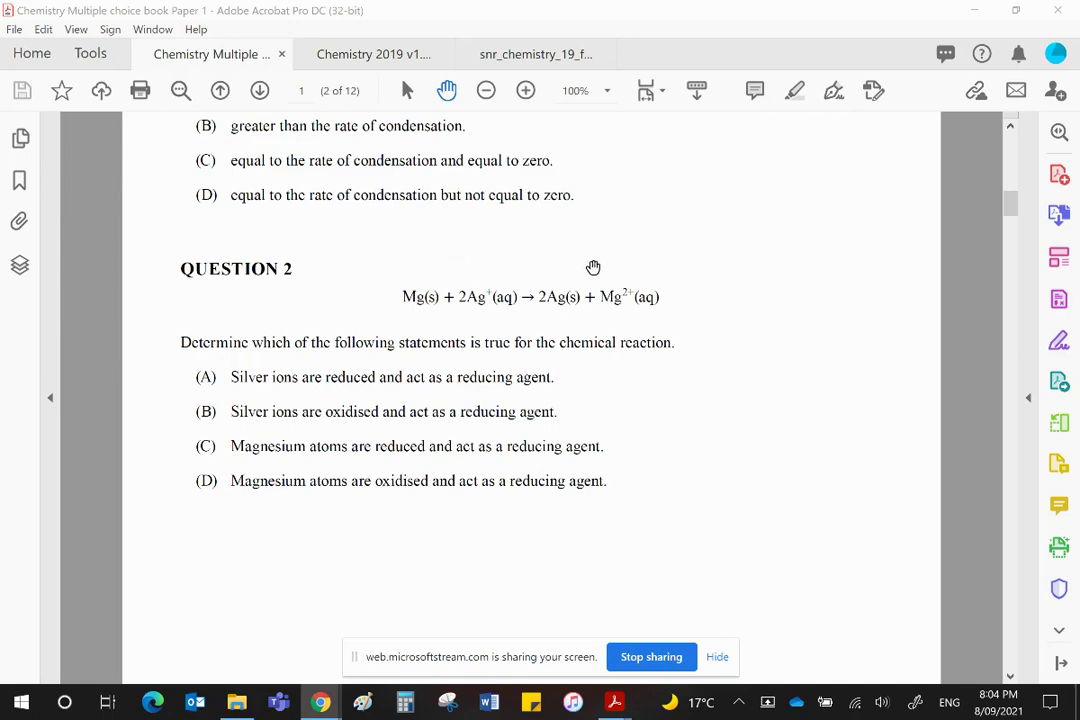
pyautogui.moveTo(628, 304)
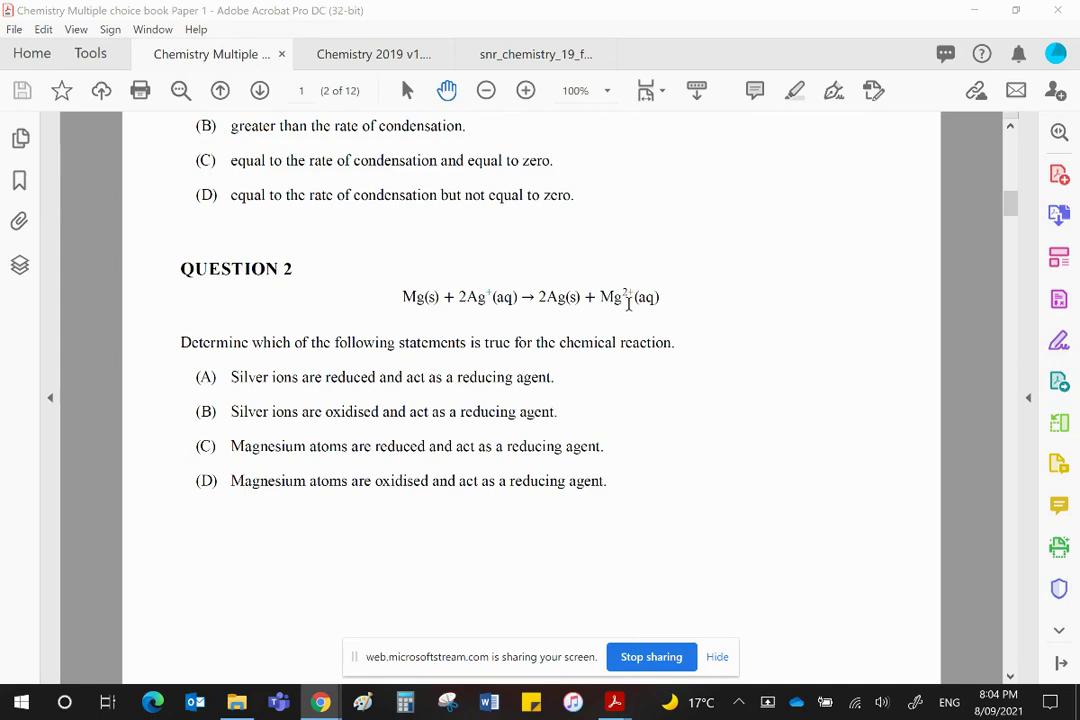
pyautogui.moveTo(432, 322)
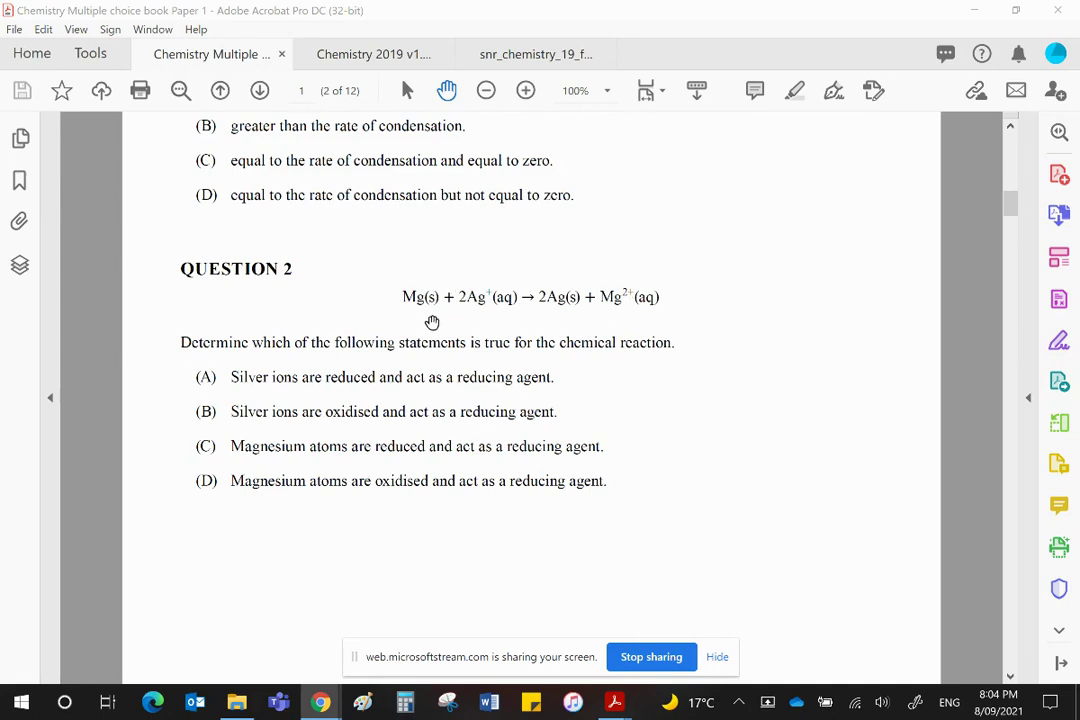
pyautogui.moveTo(634, 308)
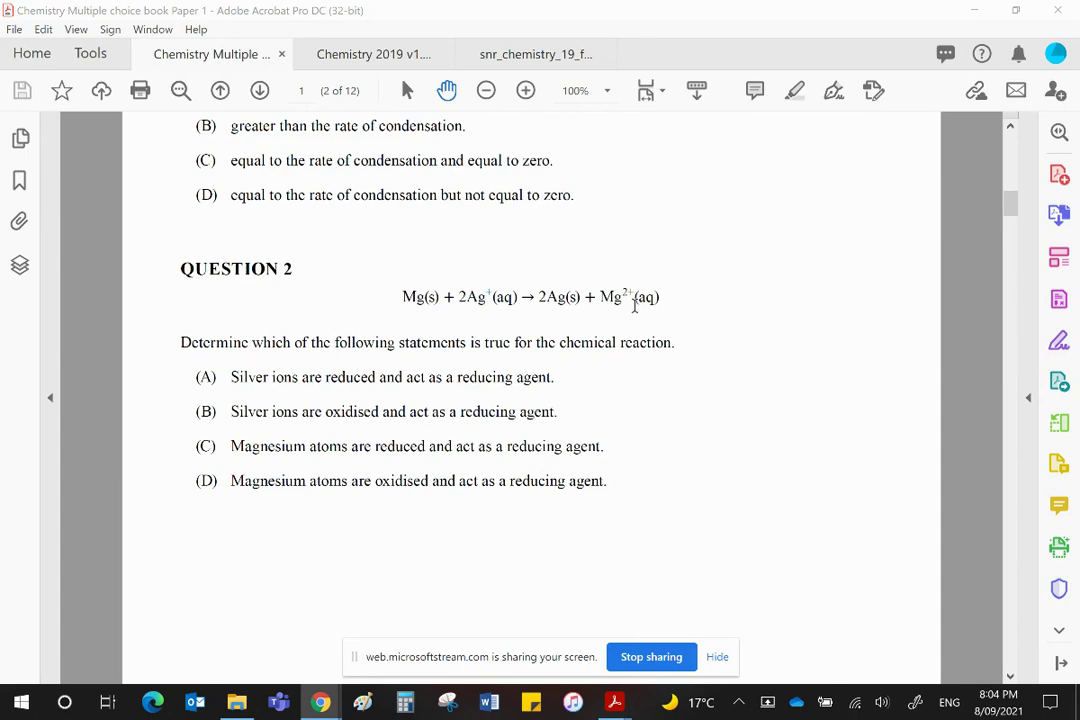
pyautogui.moveTo(420, 312)
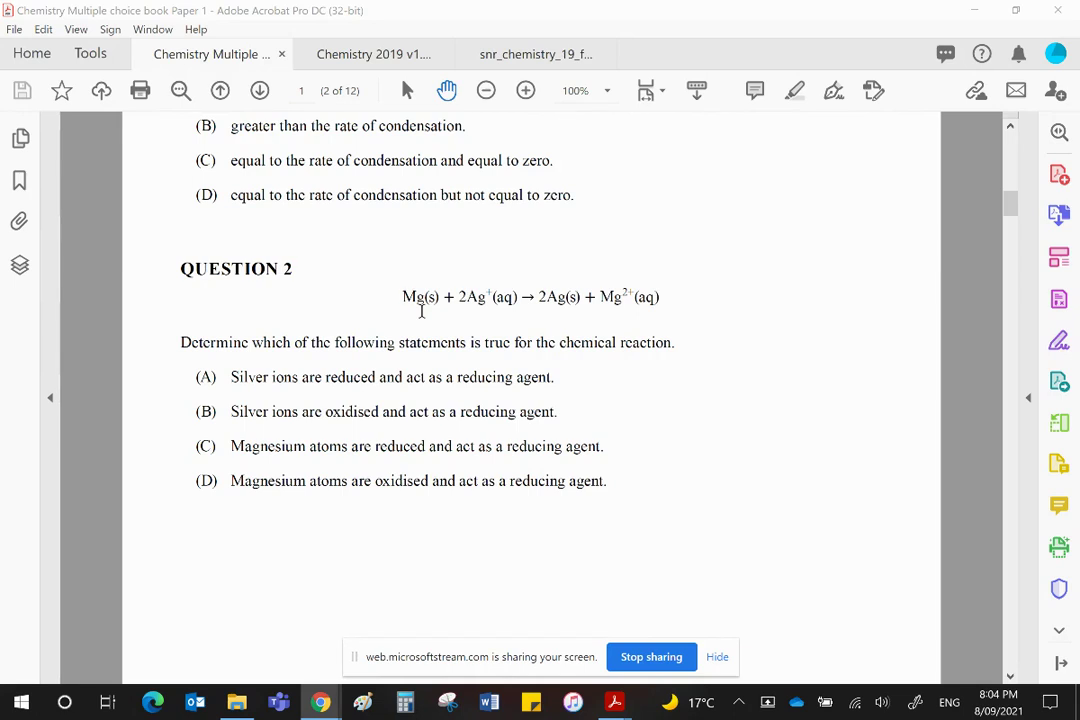
pyautogui.moveTo(544, 308)
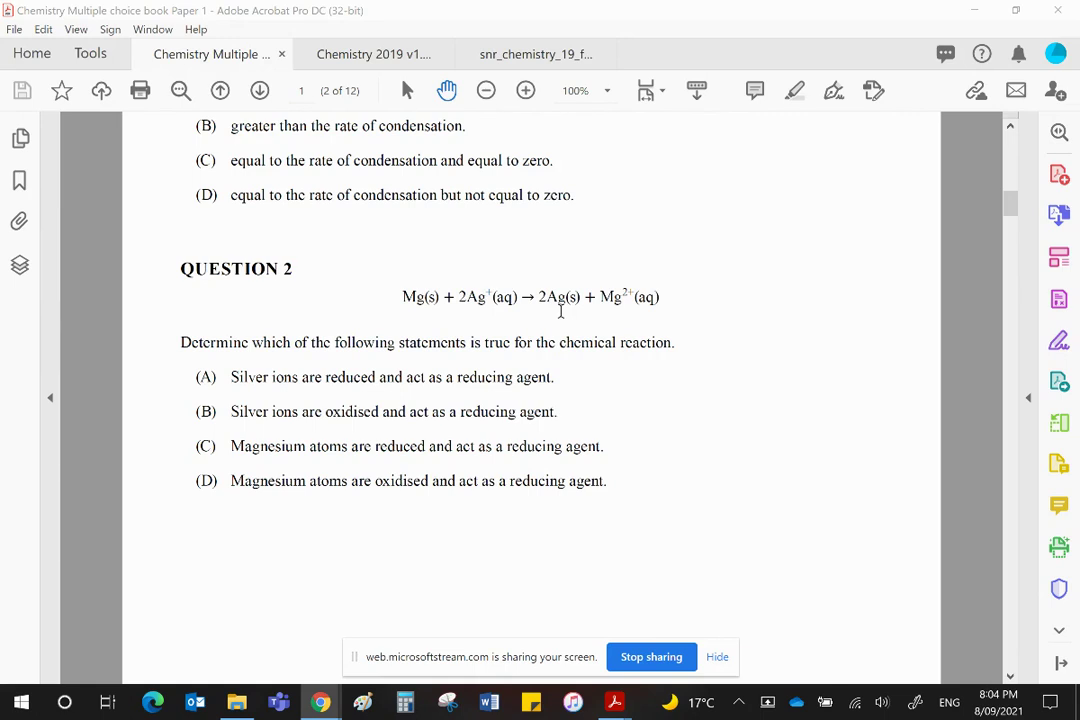
pyautogui.moveTo(502, 310)
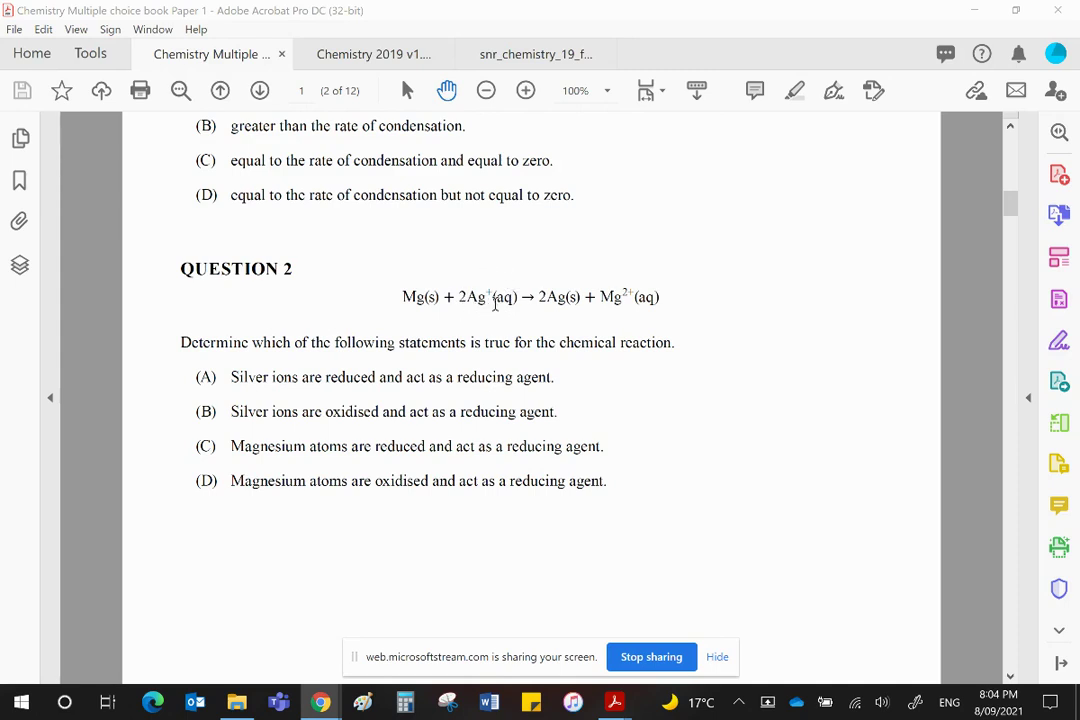
pyautogui.moveTo(736, 278)
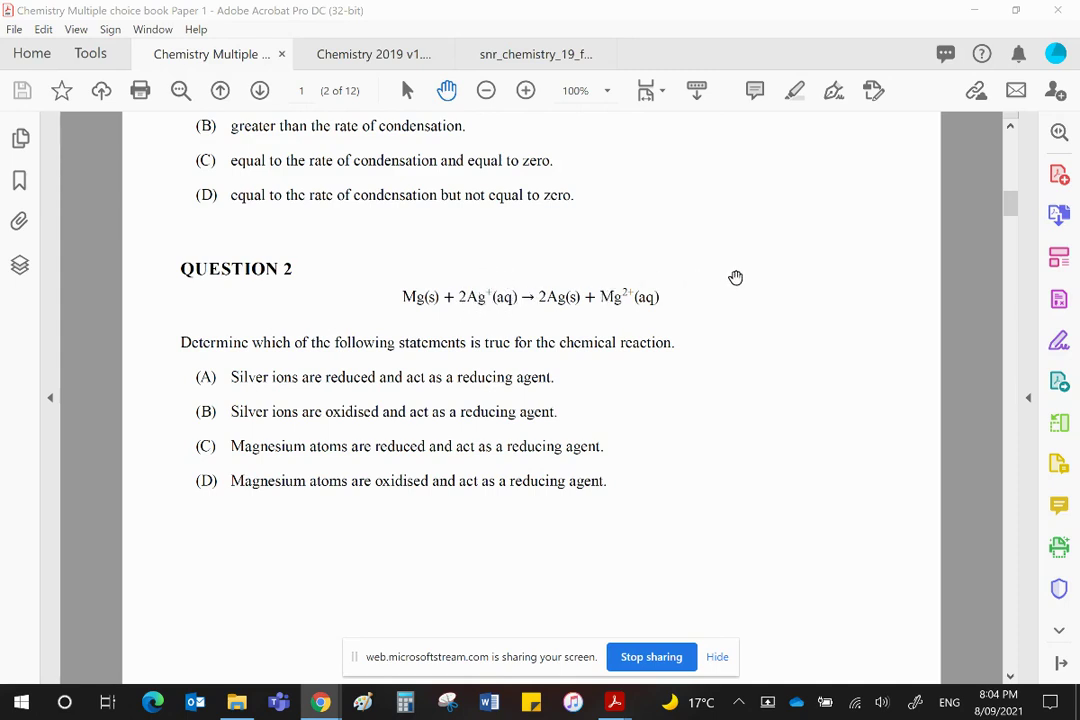
pyautogui.moveTo(536, 300)
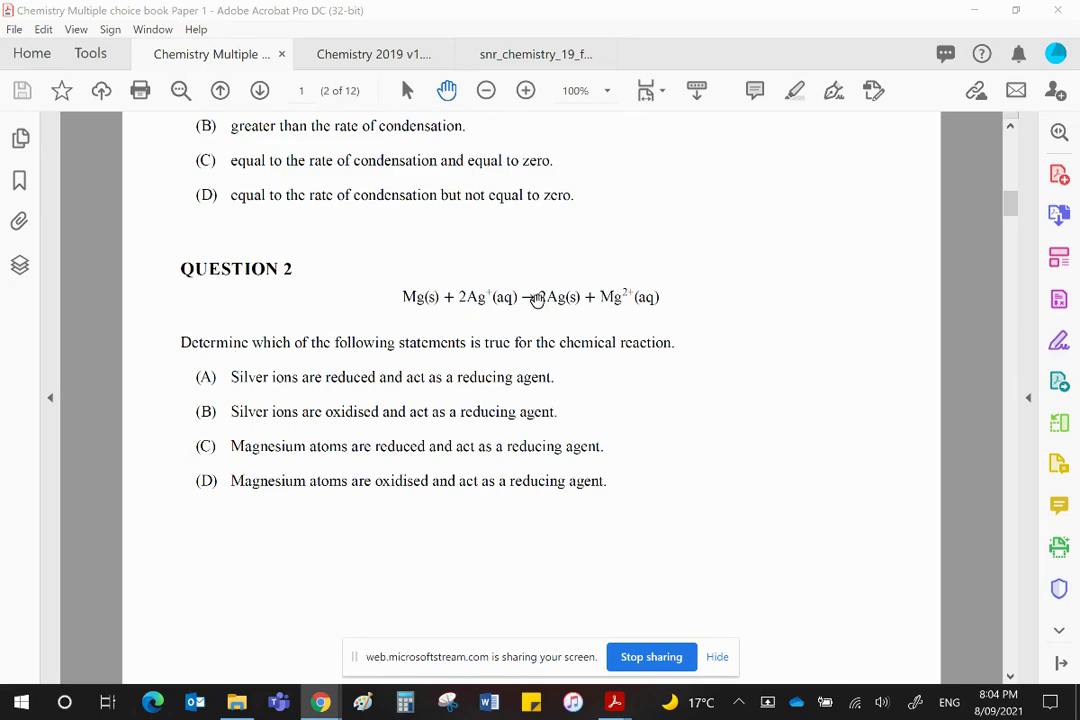
pyautogui.moveTo(592, 312)
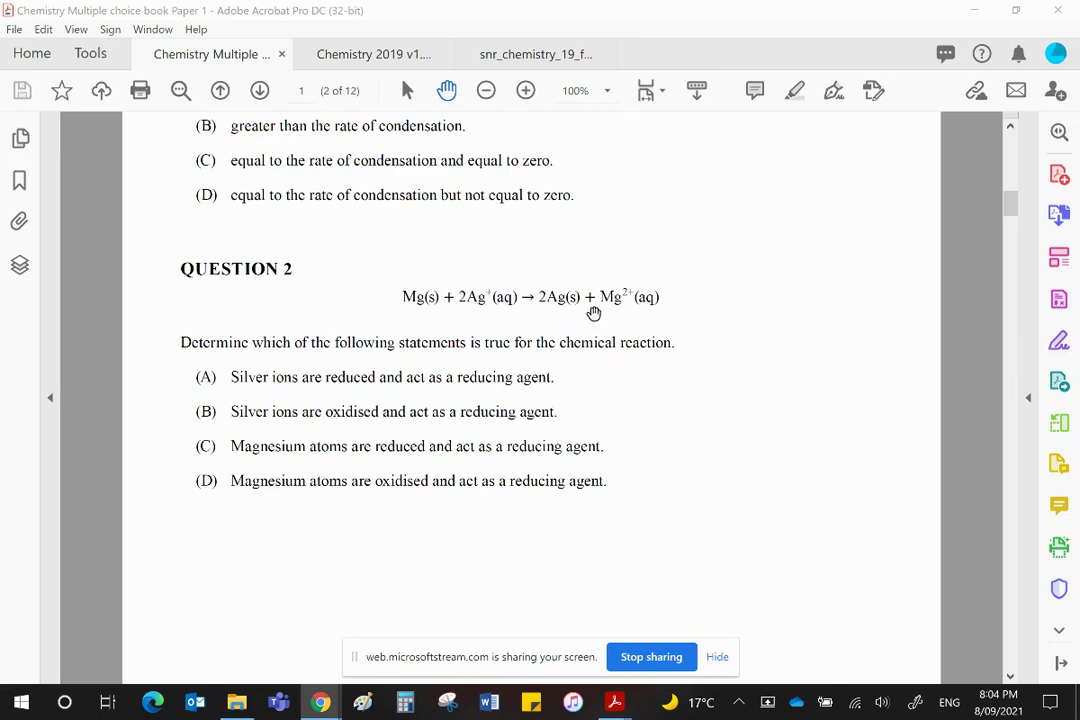
pyautogui.moveTo(532, 296)
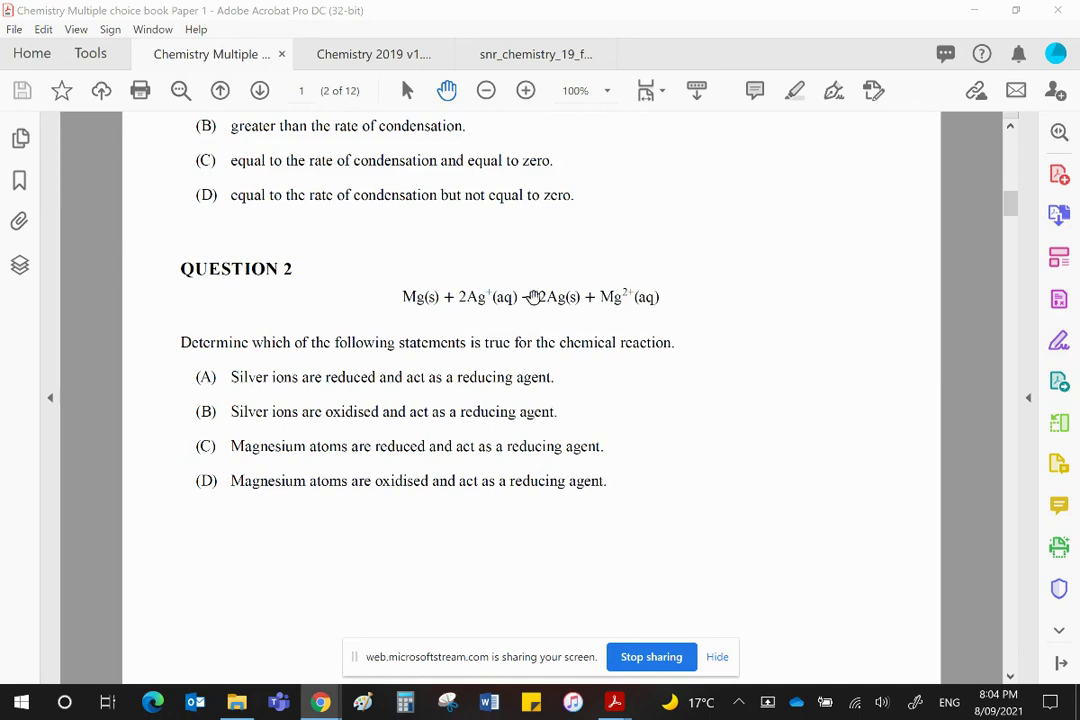
pyautogui.moveTo(758, 396)
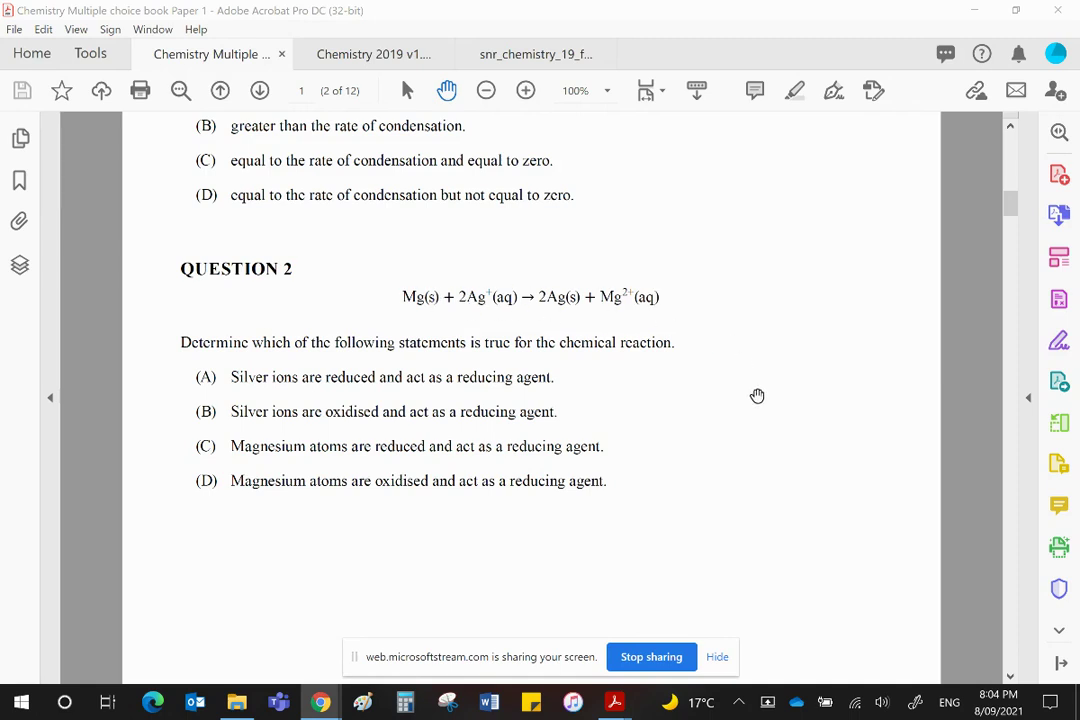
pyautogui.moveTo(416, 312)
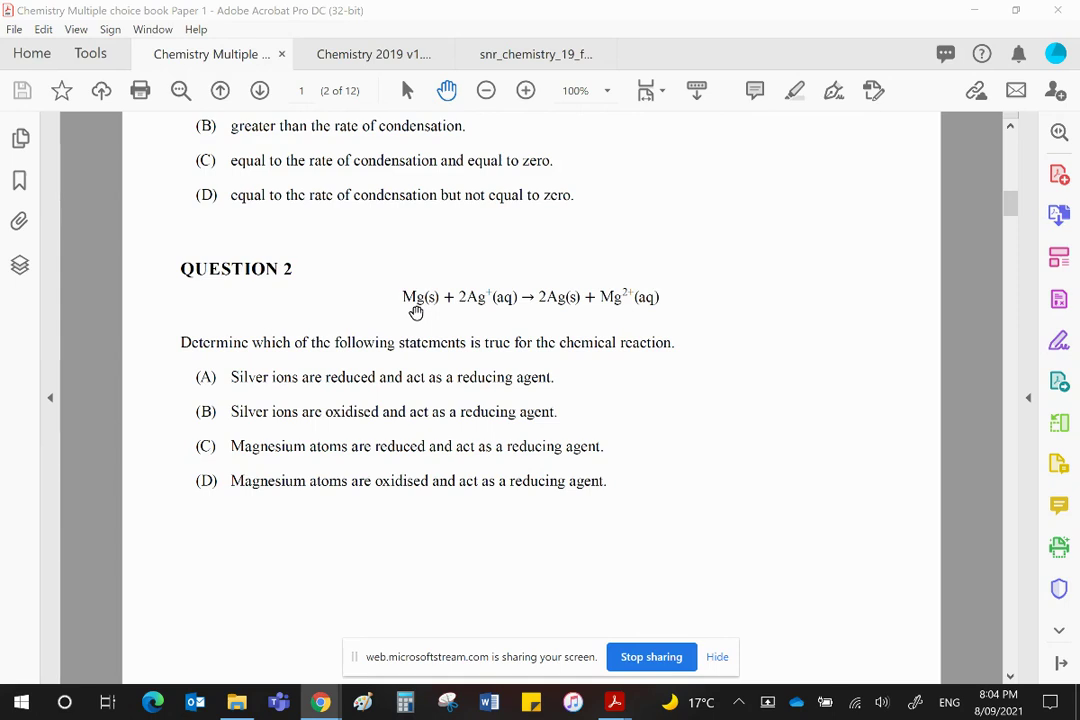
pyautogui.moveTo(570, 274)
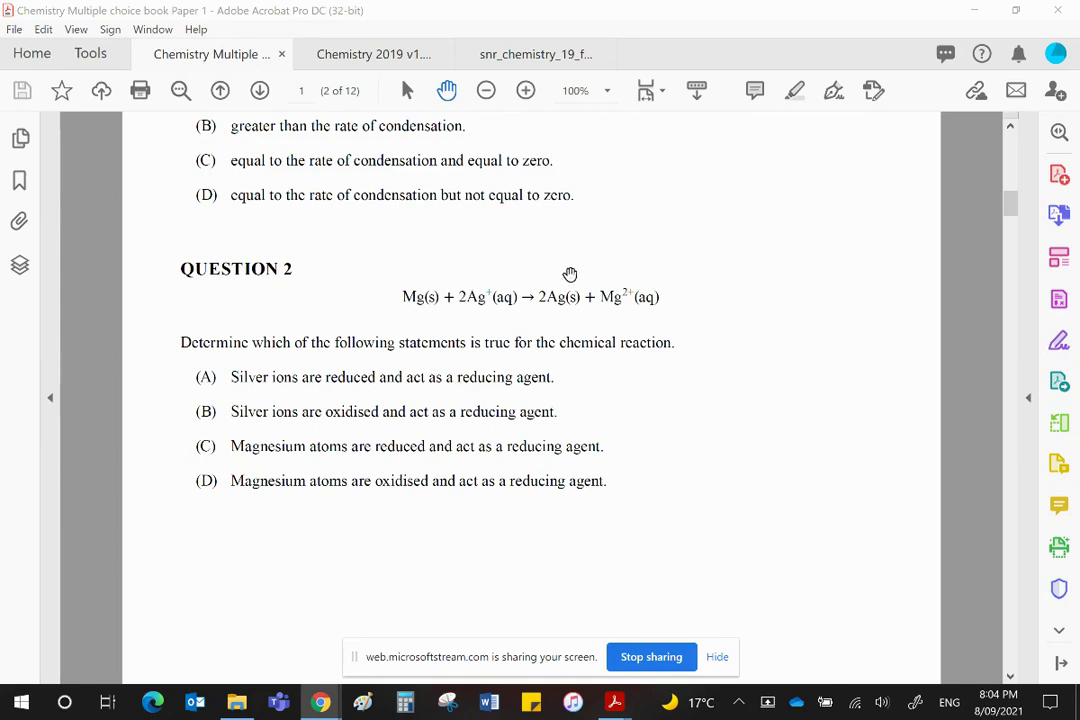
pyautogui.moveTo(632, 310)
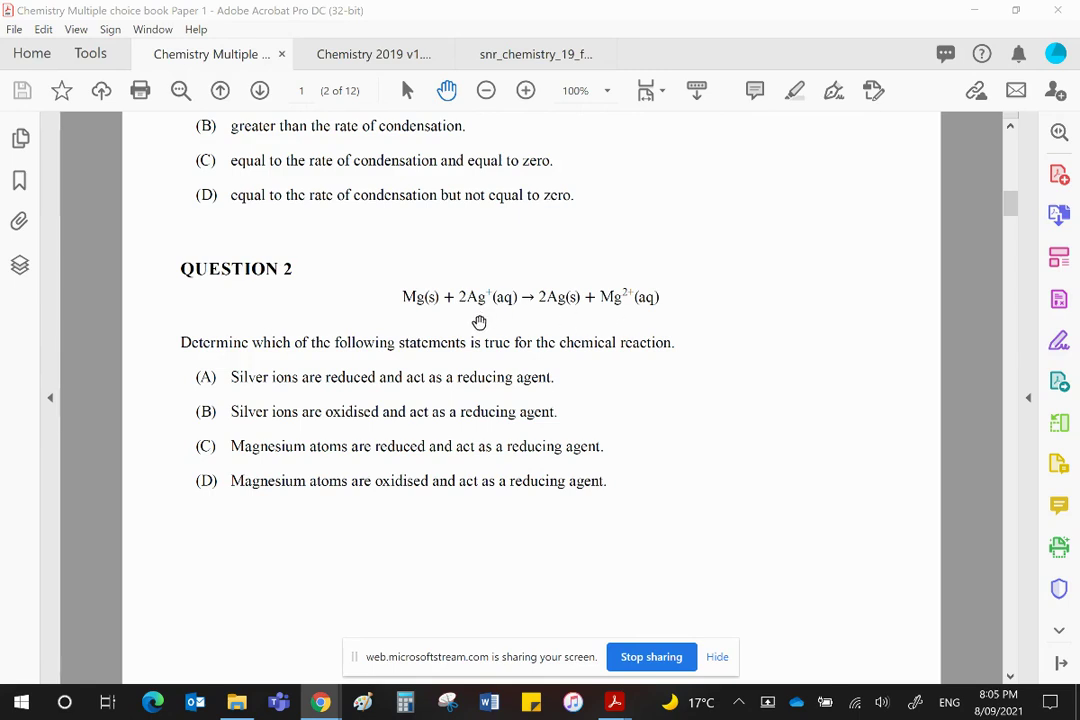
pyautogui.moveTo(564, 316)
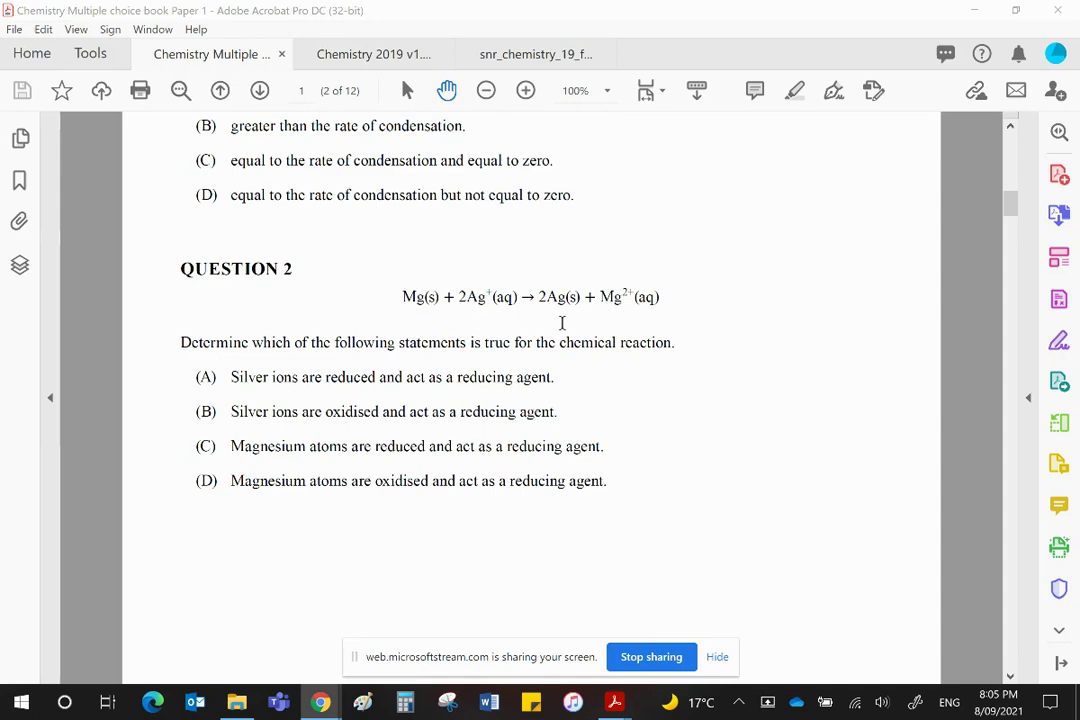
pyautogui.moveTo(498, 328)
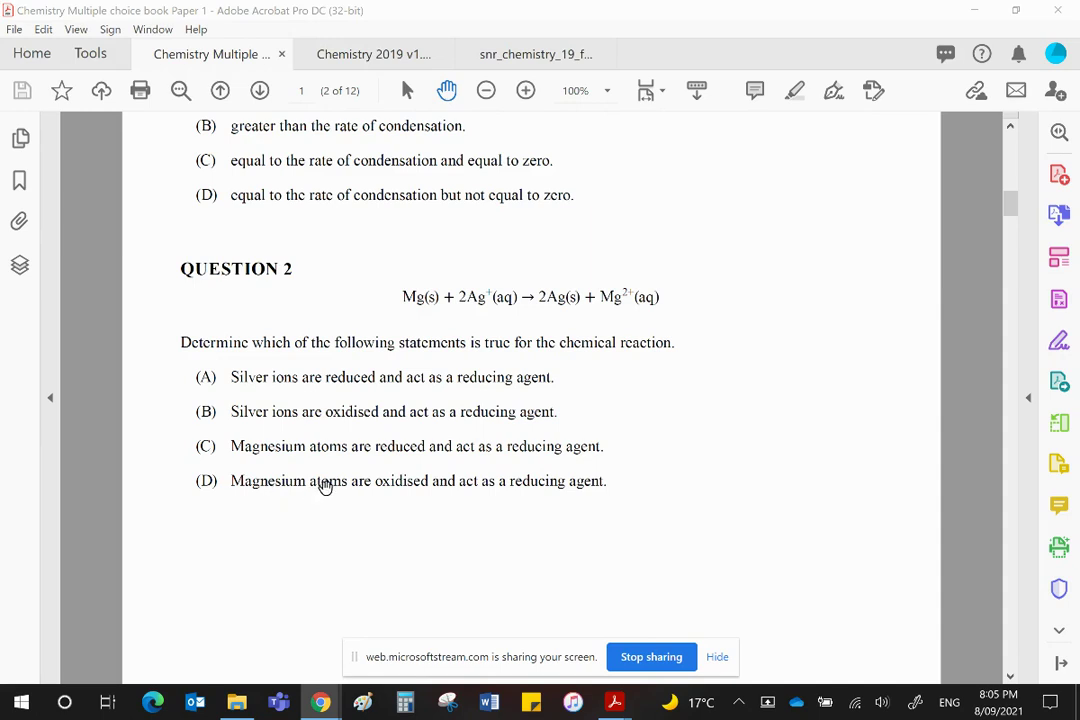
pyautogui.moveTo(392, 488)
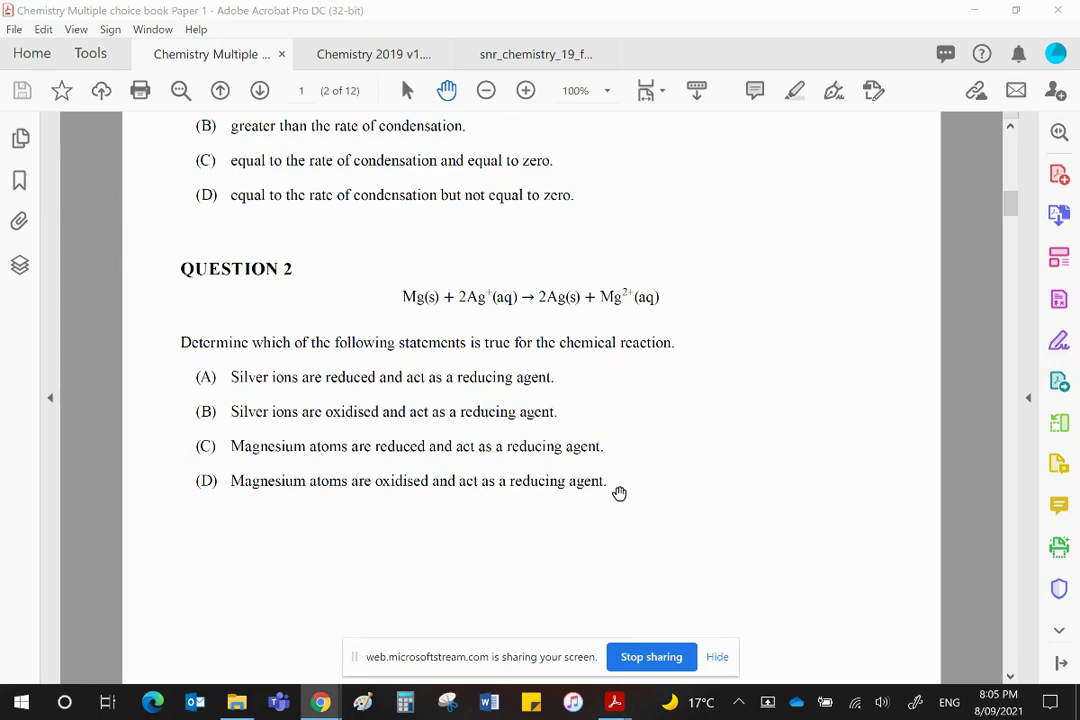
# Scroll down to page 3 so Question 3's polymer reaction equation and options show.
pyautogui.scroll(-3)
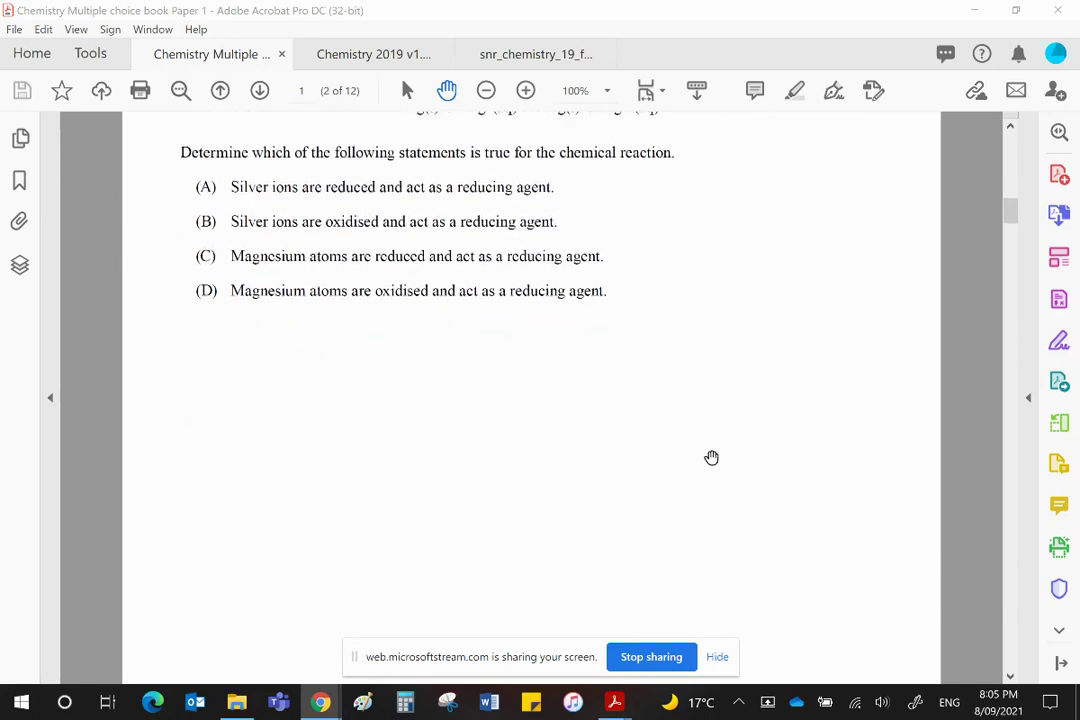
pyautogui.scroll(-3)
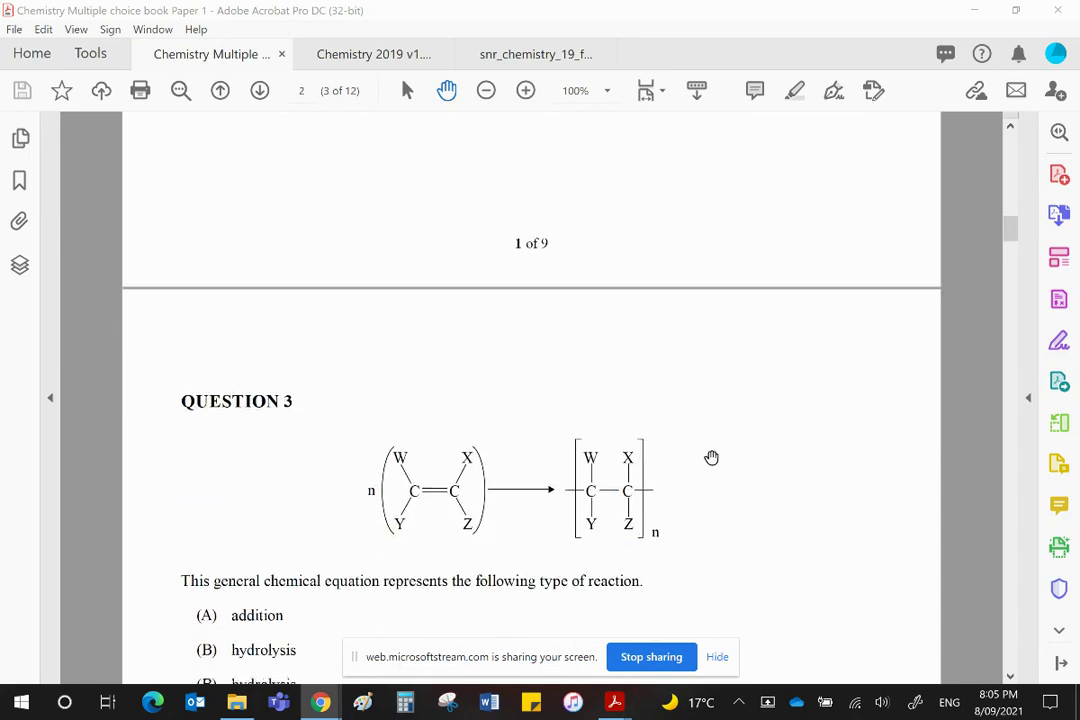
pyautogui.scroll(-3)
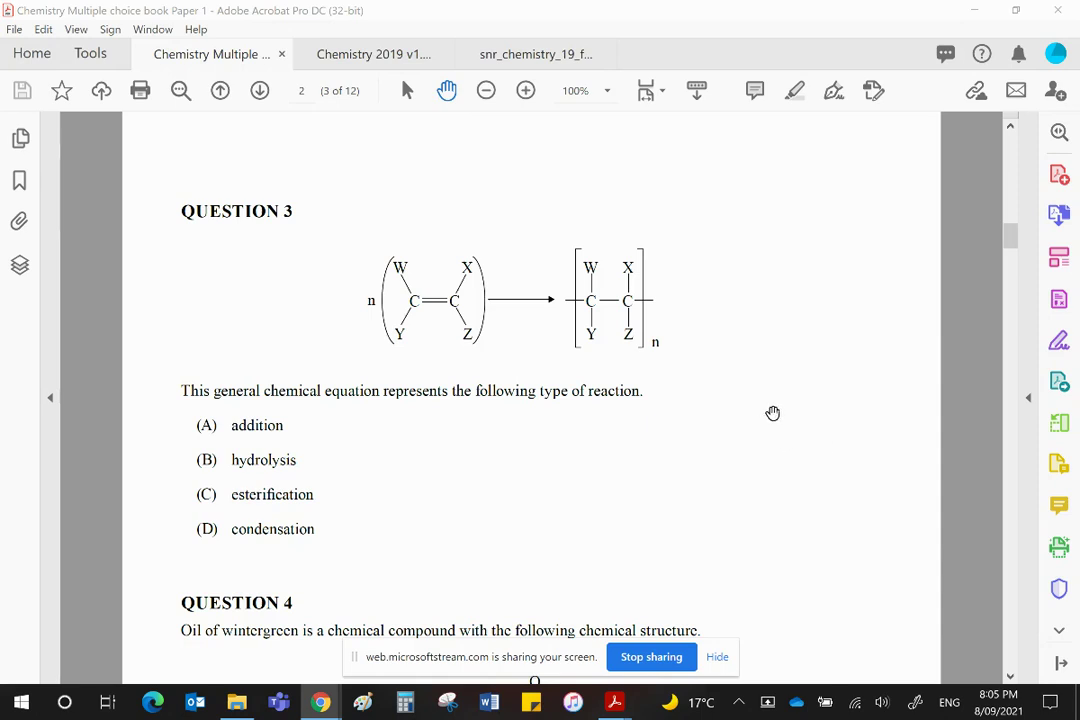
pyautogui.moveTo(394, 312)
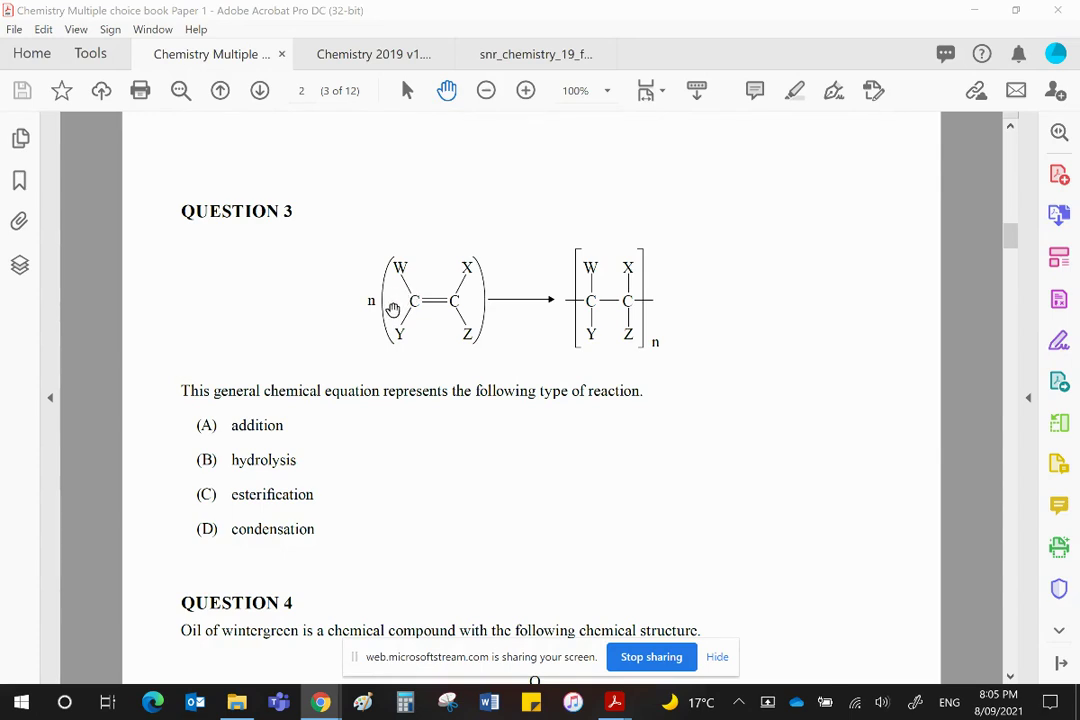
pyautogui.moveTo(602, 312)
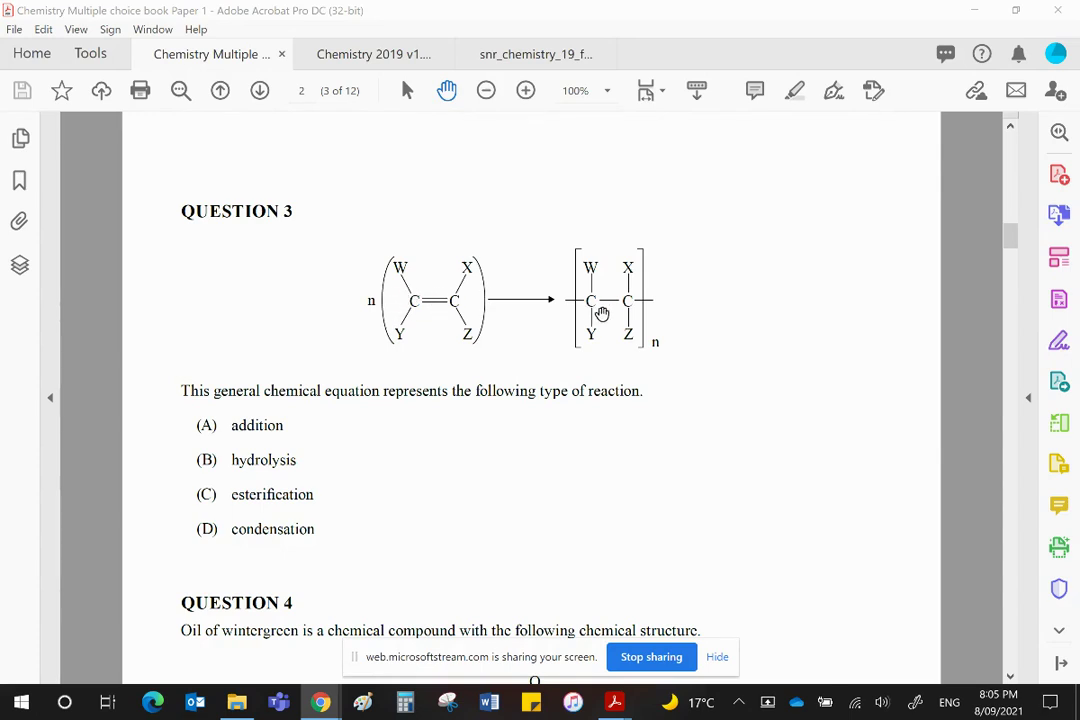
pyautogui.moveTo(610, 308)
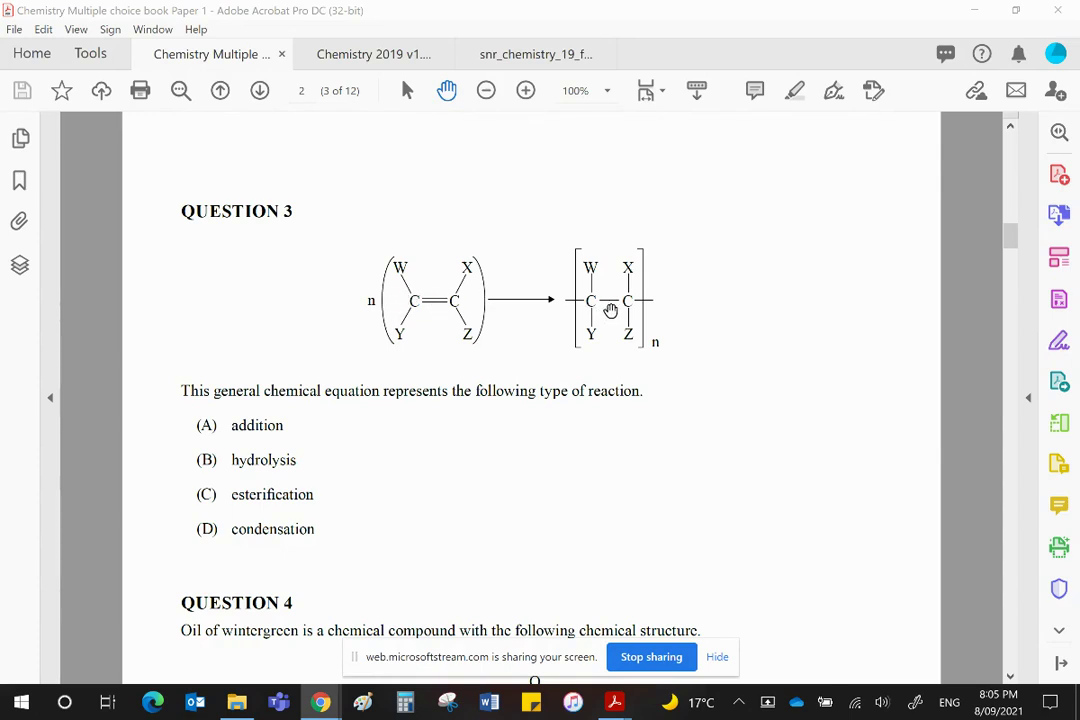
pyautogui.moveTo(440, 312)
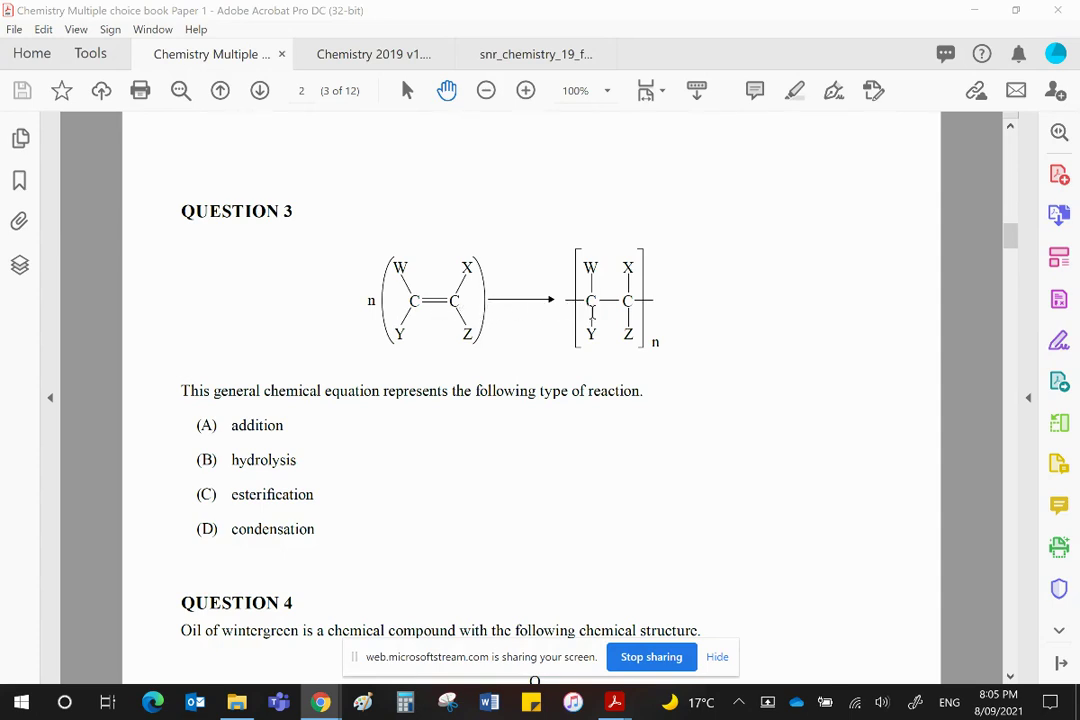
pyautogui.moveTo(768, 320)
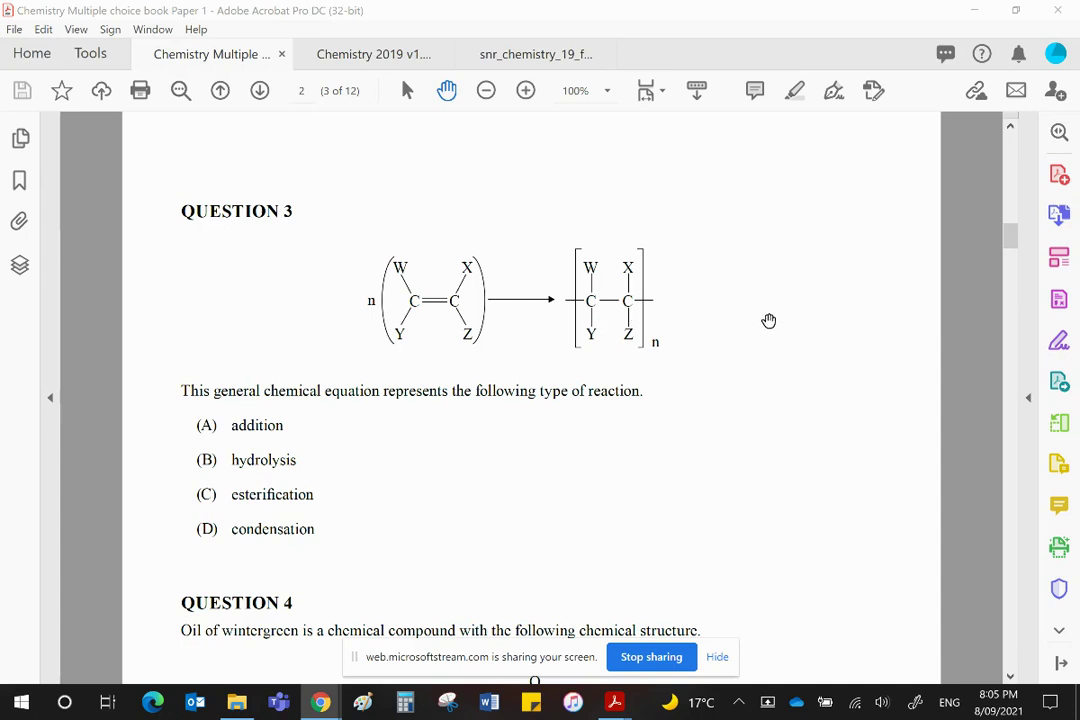
pyautogui.moveTo(238, 420)
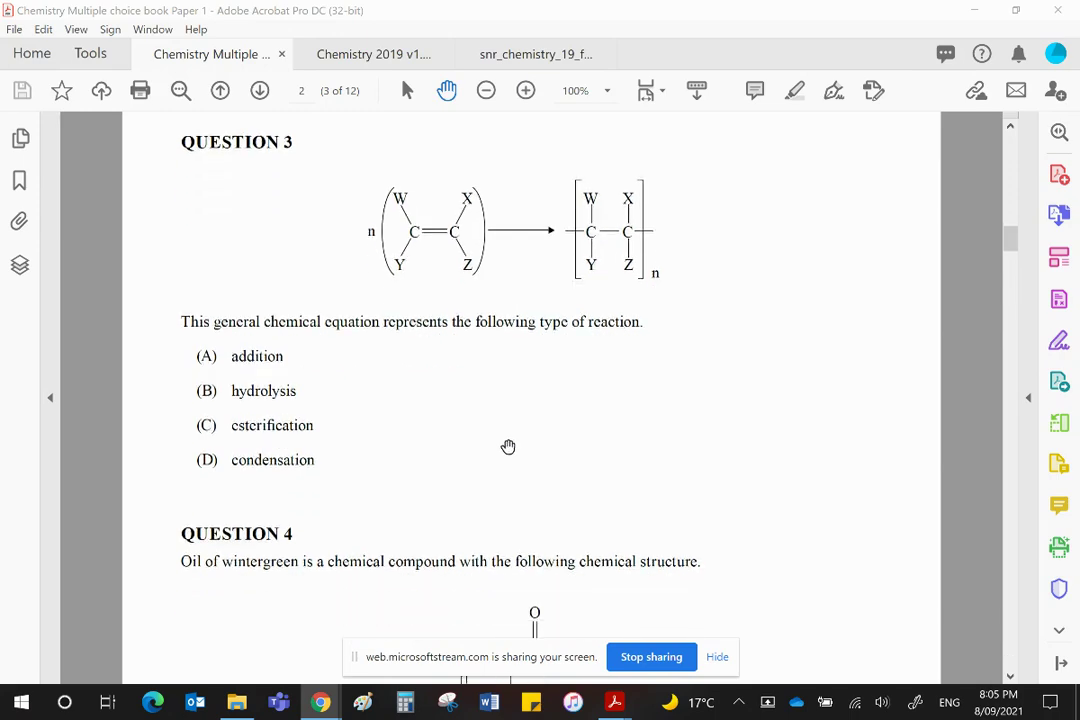
# Scroll down so Question 4 on oil of wintergreen's functional groups fills the page.
pyautogui.scroll(-3)
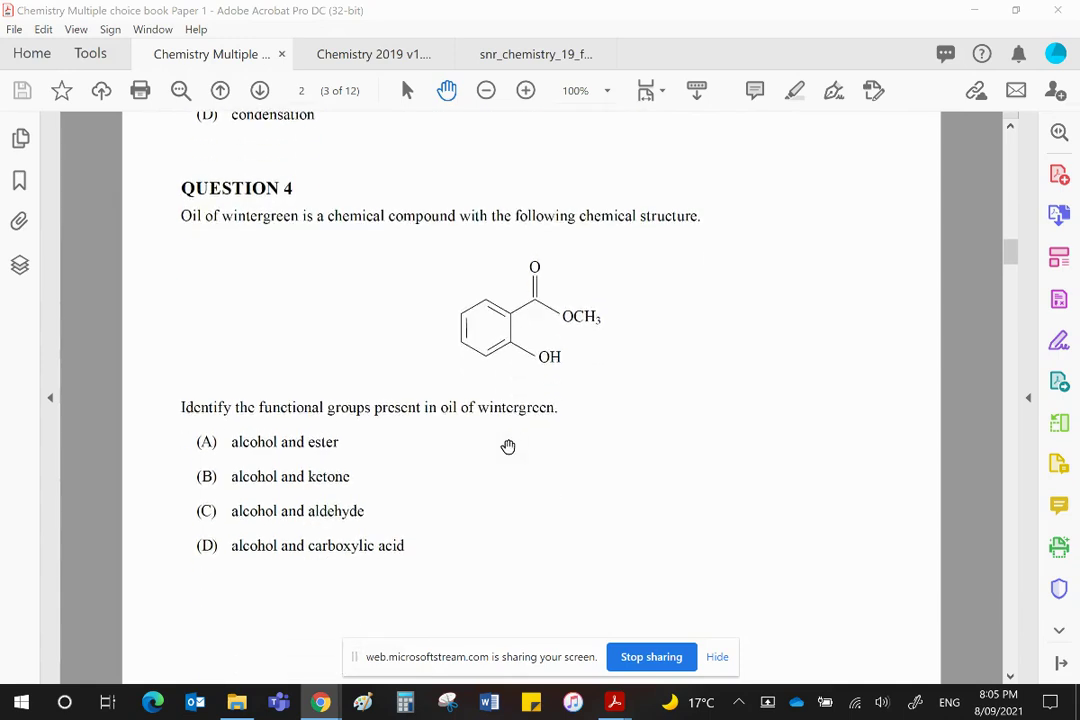
pyautogui.moveTo(520, 456)
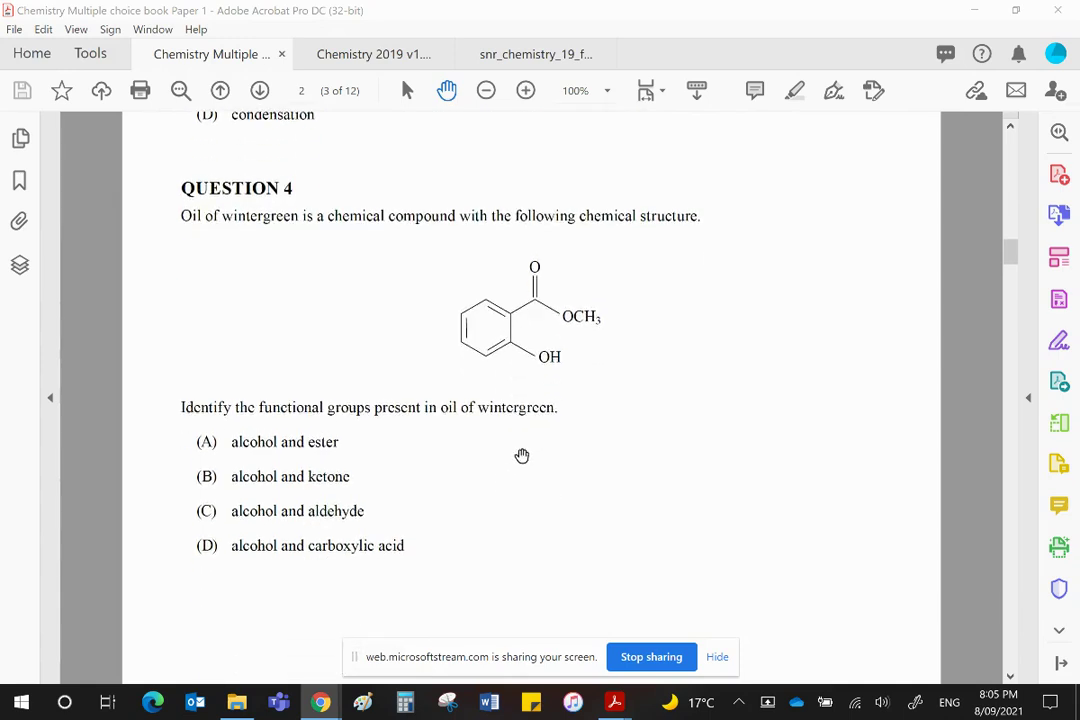
pyautogui.moveTo(390, 420)
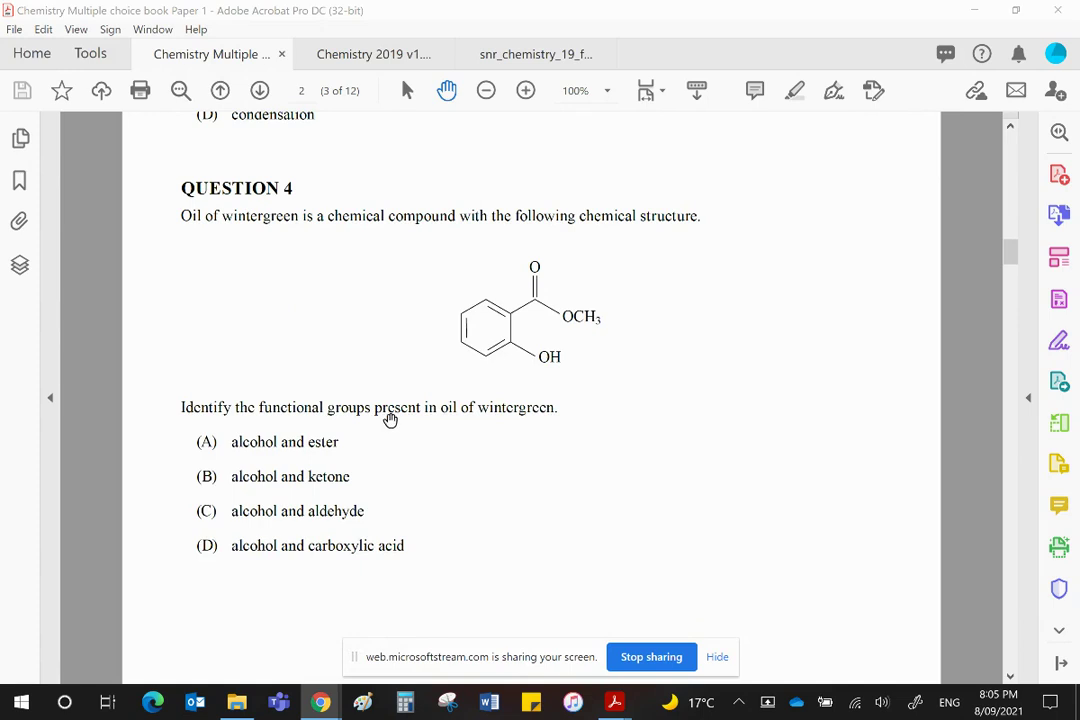
pyautogui.moveTo(640, 424)
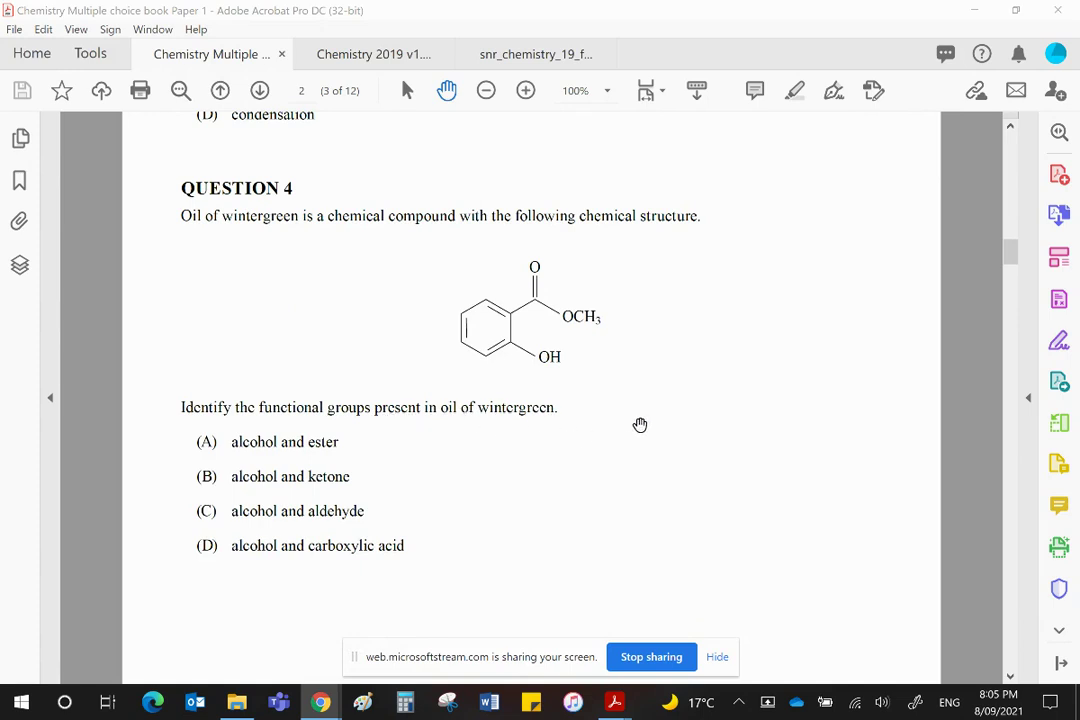
pyautogui.moveTo(686, 400)
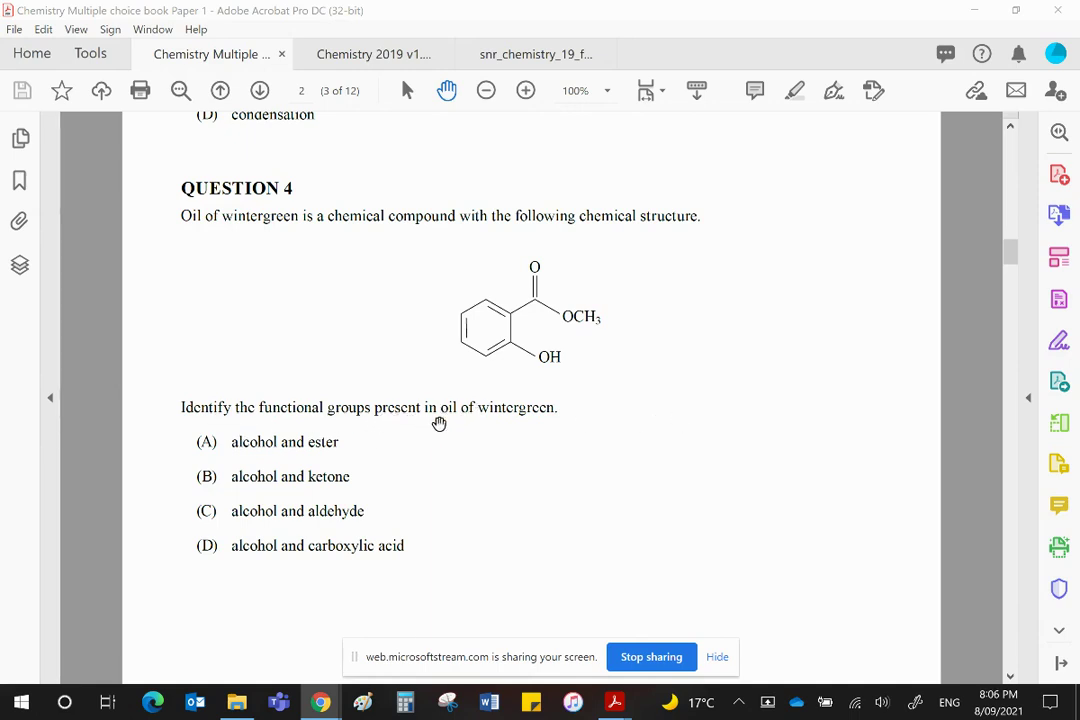
pyautogui.moveTo(528, 370)
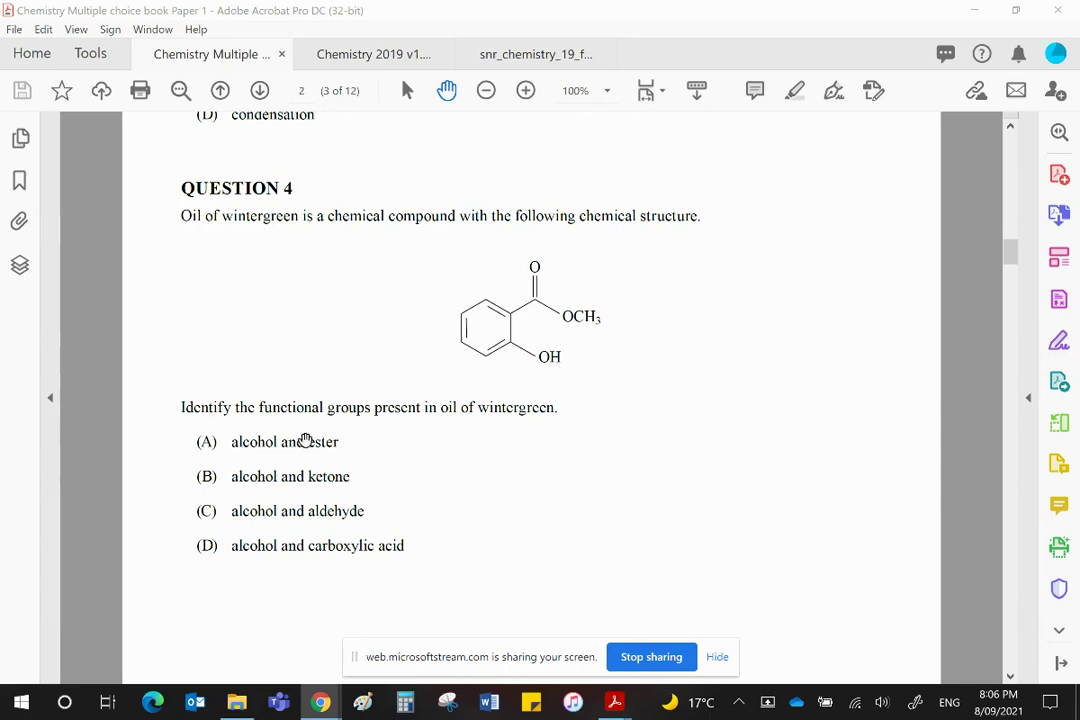
pyautogui.moveTo(276, 528)
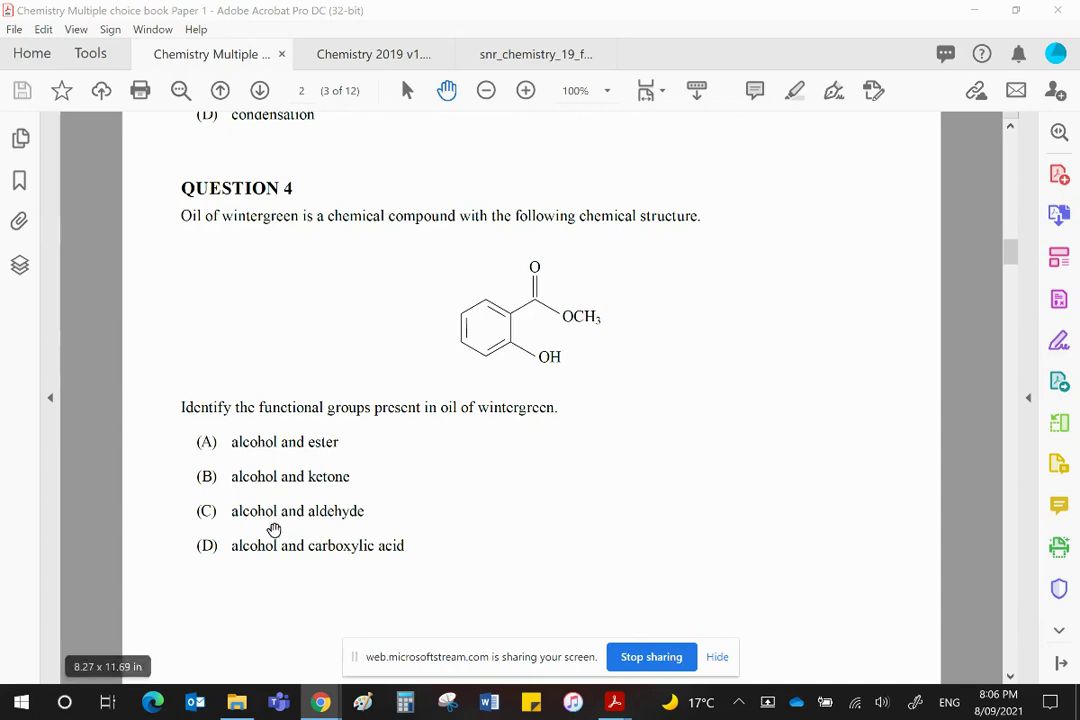
pyautogui.moveTo(304, 428)
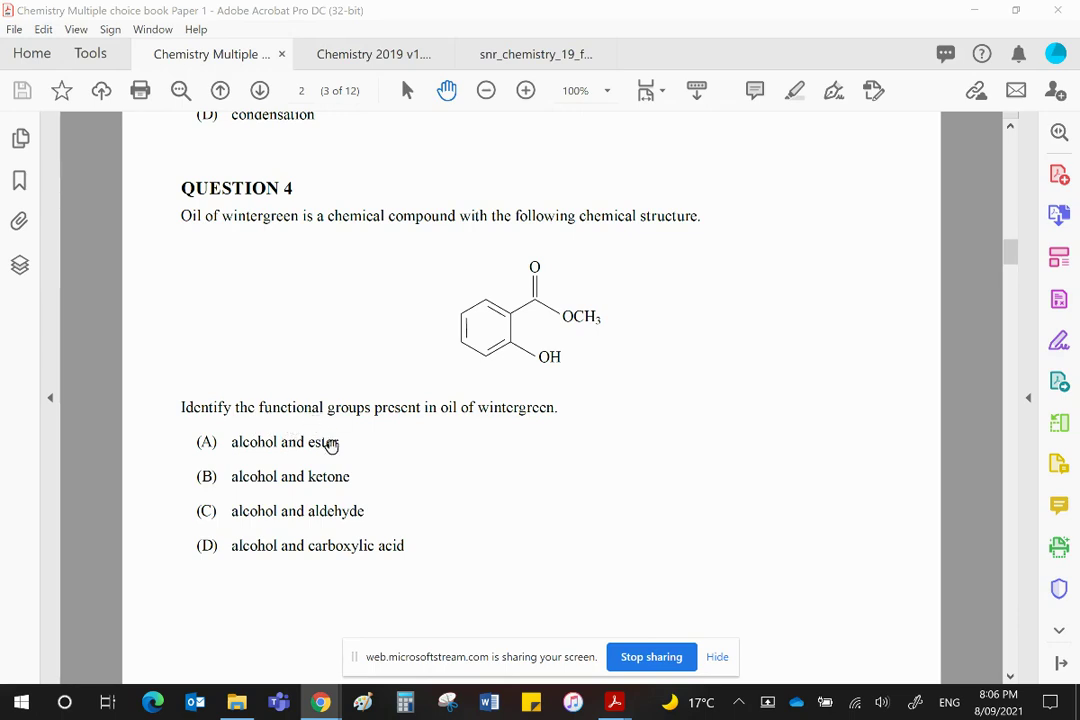
# Switch to the Chemistry 2019 v1.3 syllabus at page 63 on organic reactions.
pyautogui.click(376, 54)
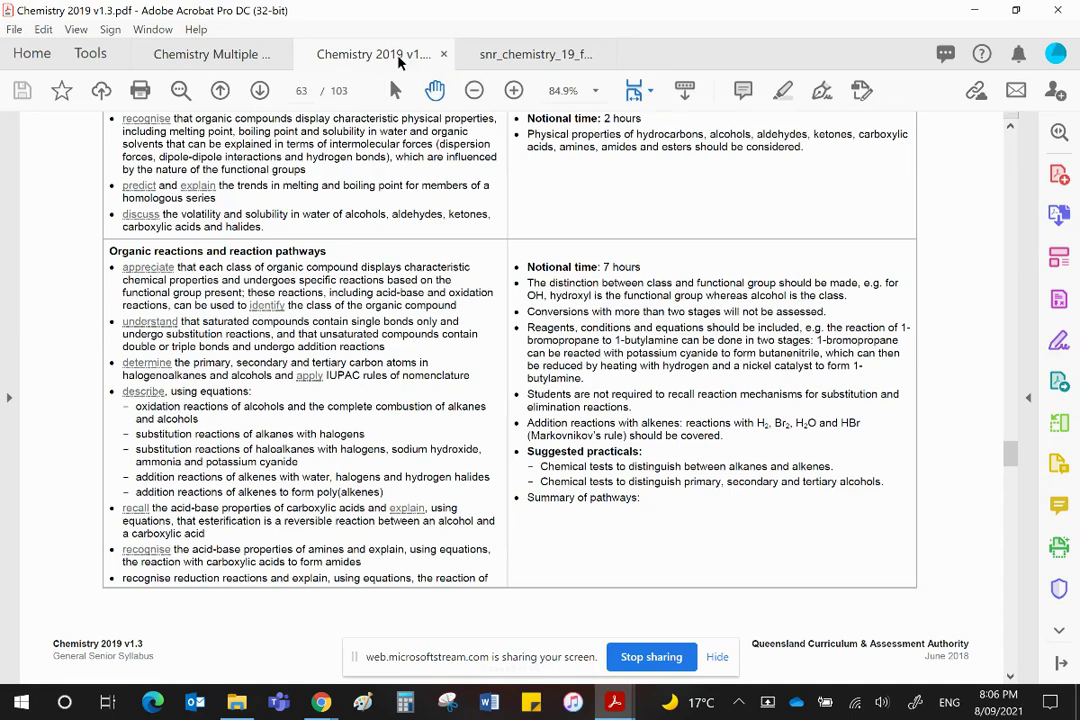
pyautogui.moveTo(780, 458)
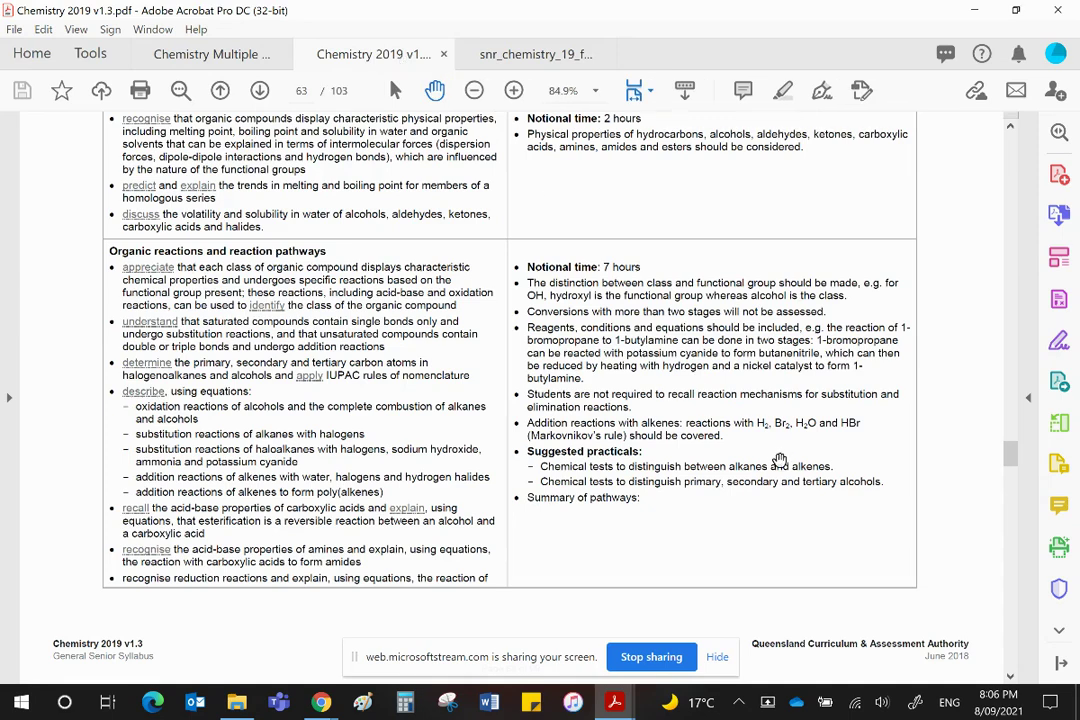
pyautogui.moveTo(580, 292)
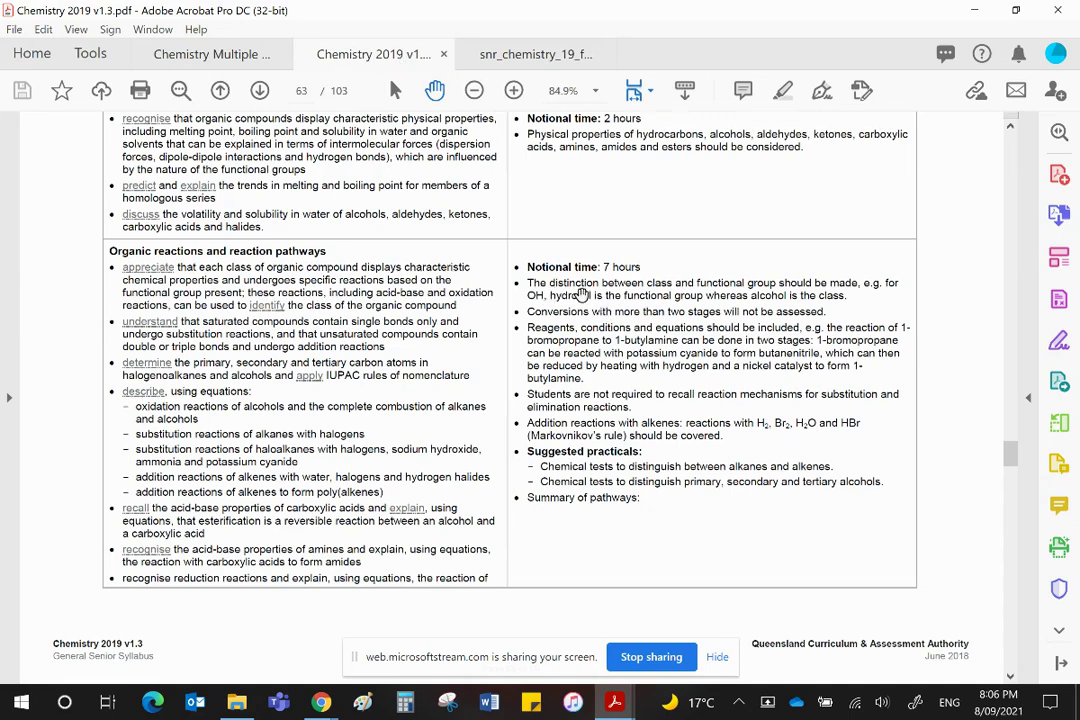
pyautogui.moveTo(738, 296)
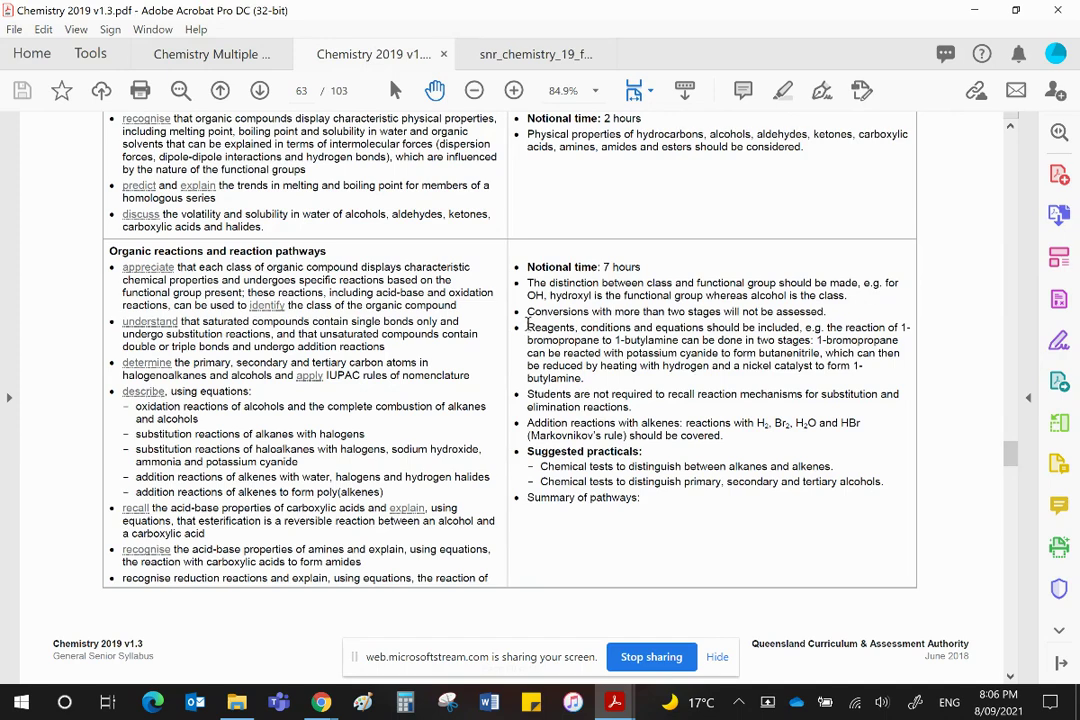
pyautogui.moveTo(628, 308)
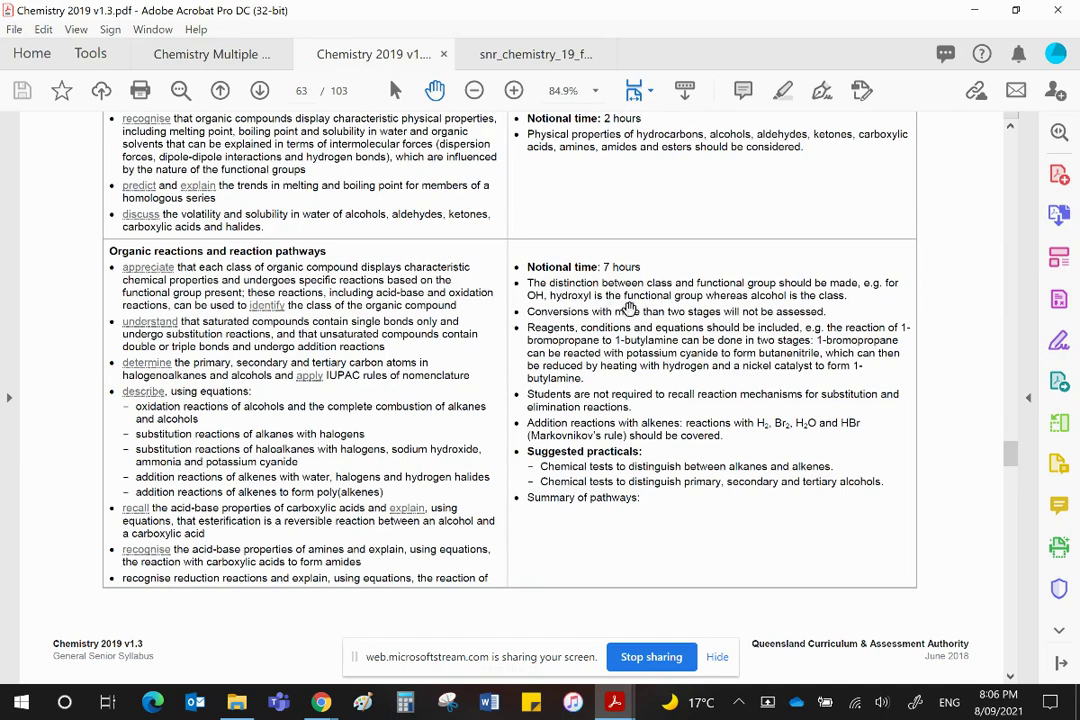
pyautogui.moveTo(810, 308)
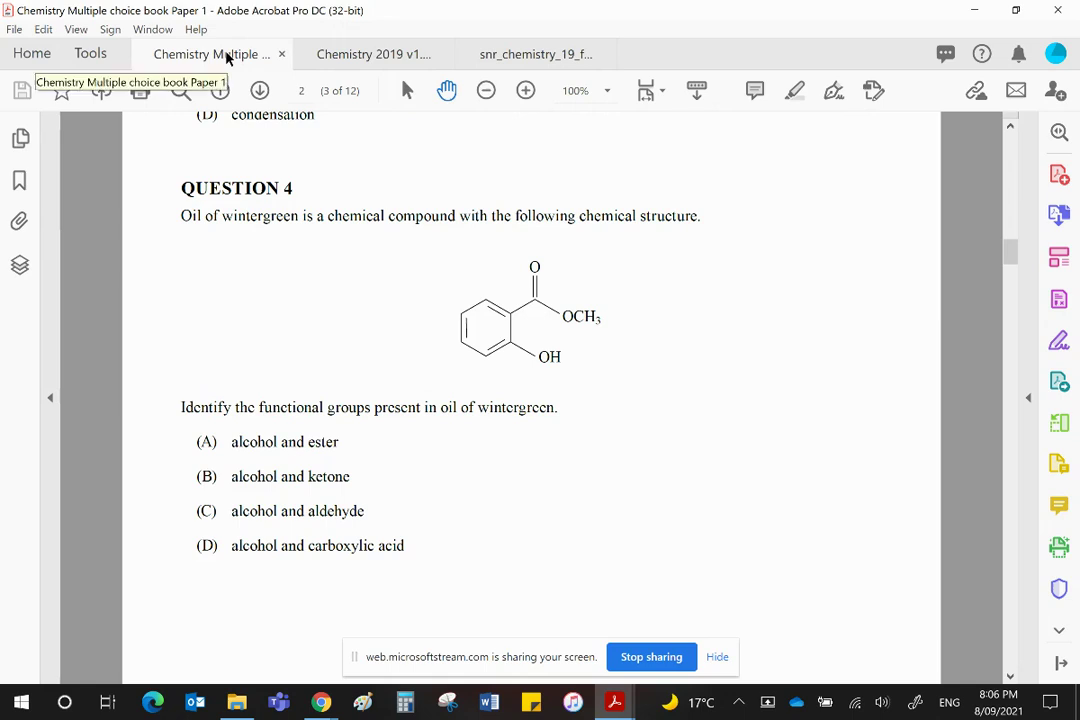
pyautogui.moveTo(680, 384)
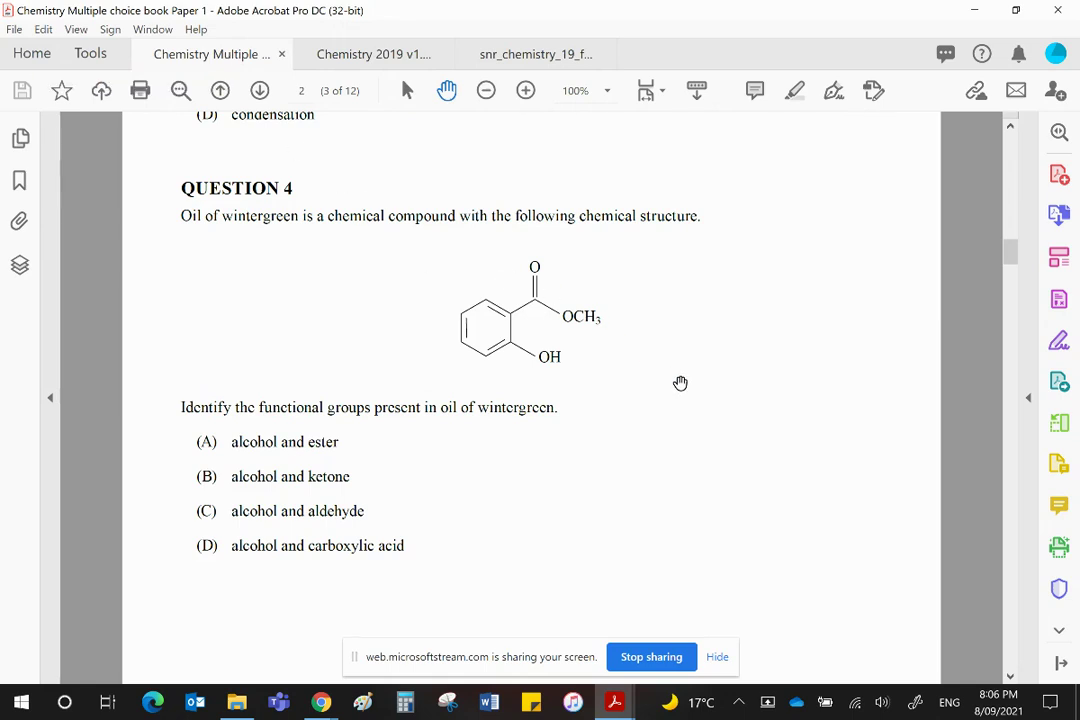
pyautogui.moveTo(642, 448)
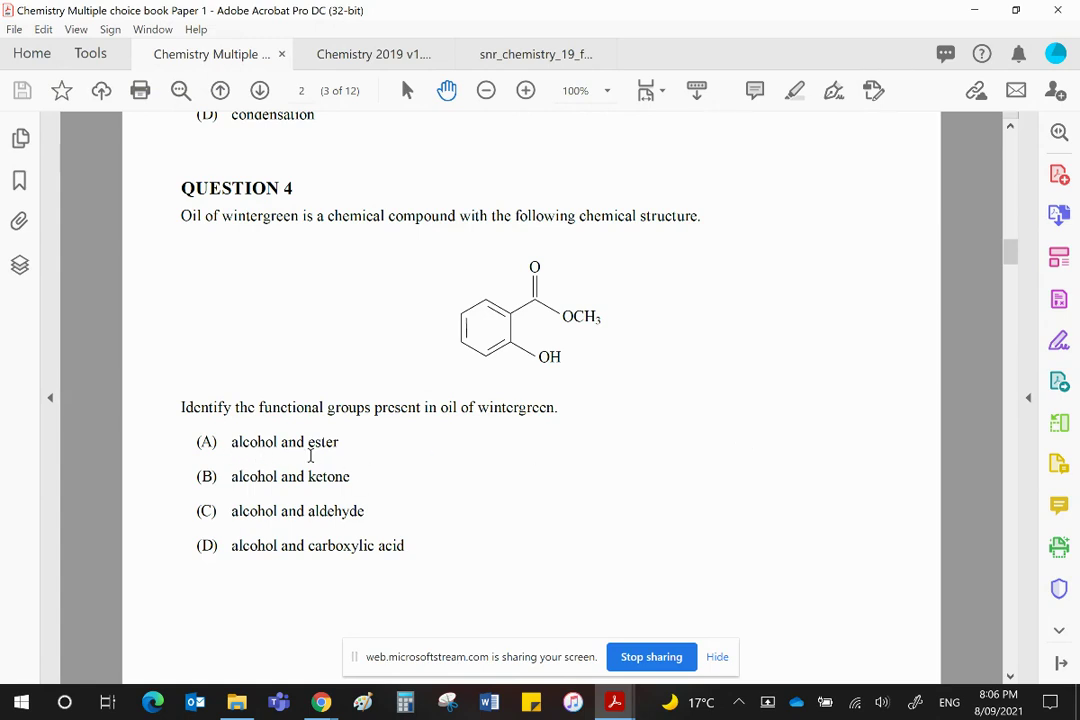
pyautogui.moveTo(532, 356)
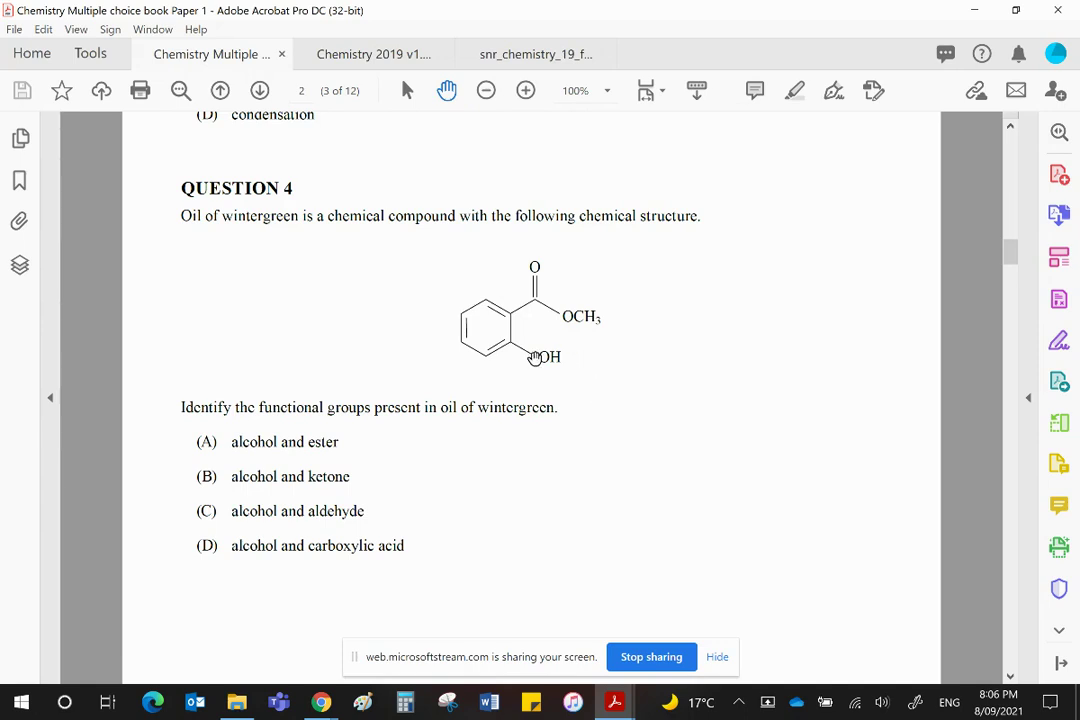
pyautogui.moveTo(562, 320)
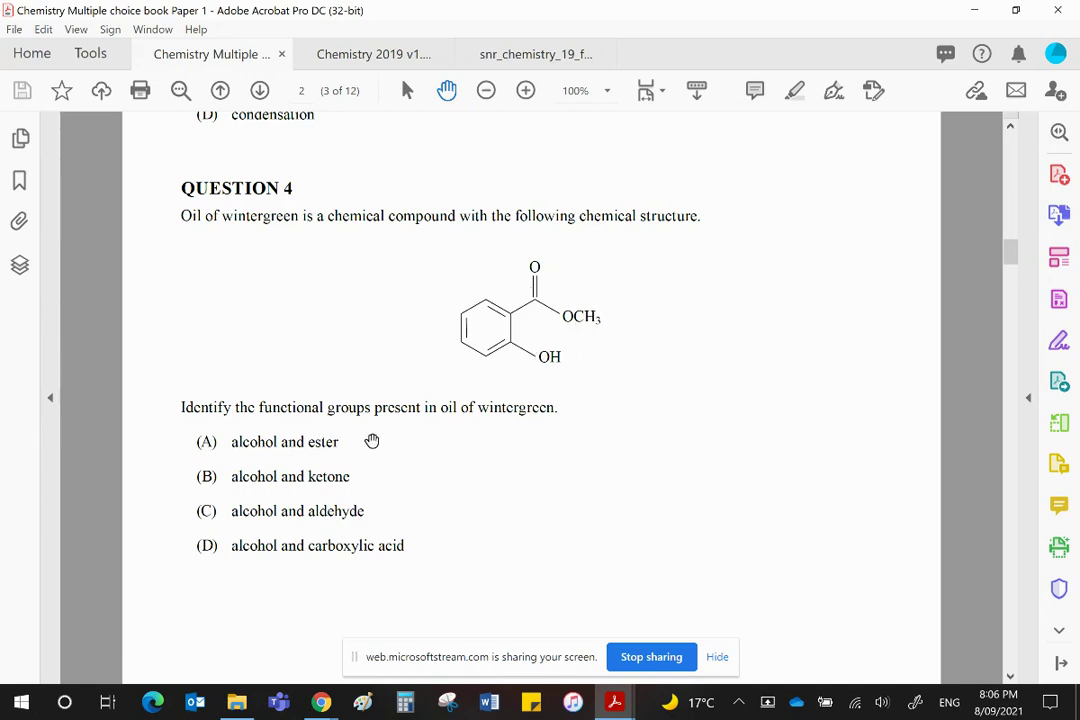
pyautogui.moveTo(788, 464)
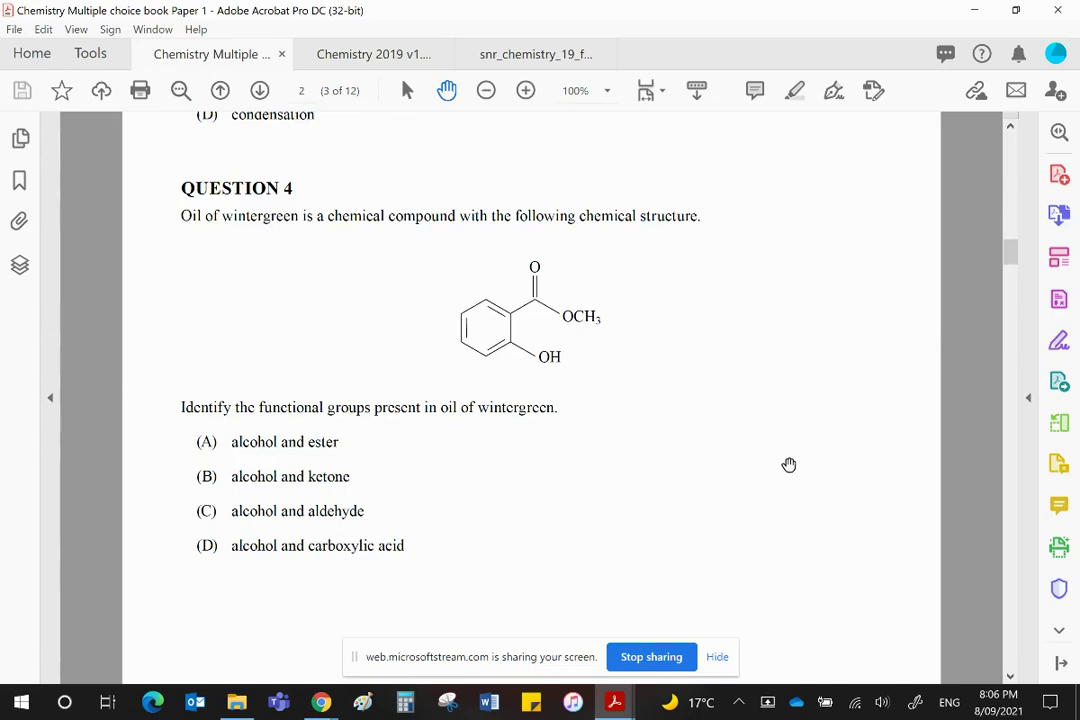
# Scroll down past Question 5's equilibrium constants table to Question 6 on the Zn/Cu cell.
pyautogui.scroll(-3)
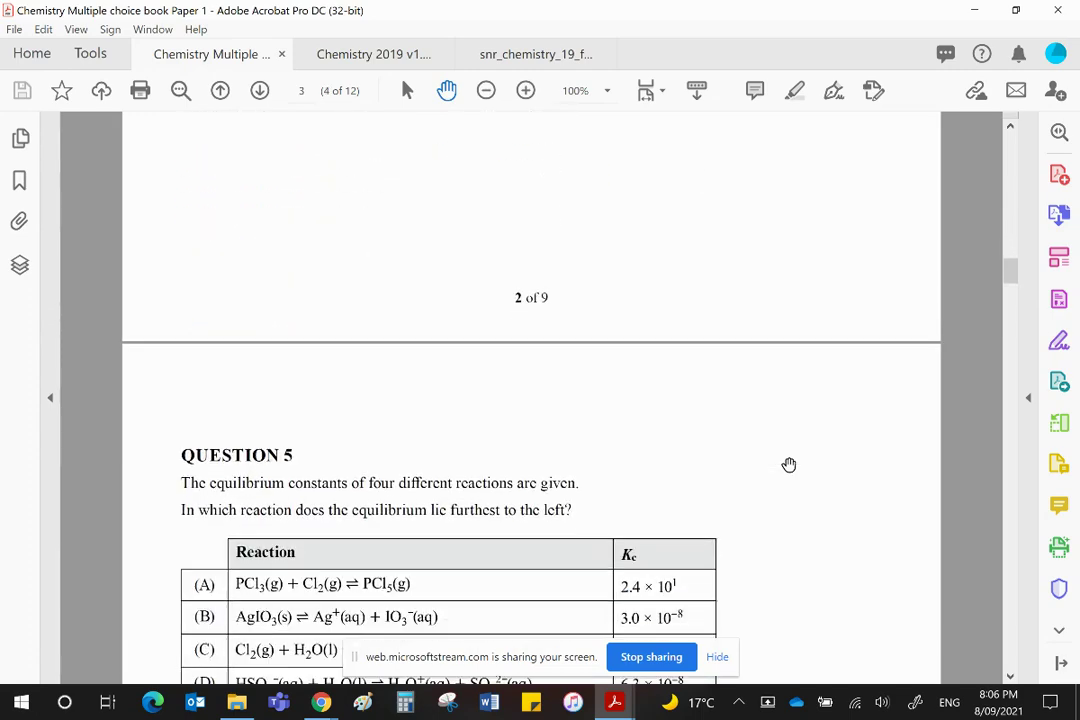
pyautogui.scroll(-3)
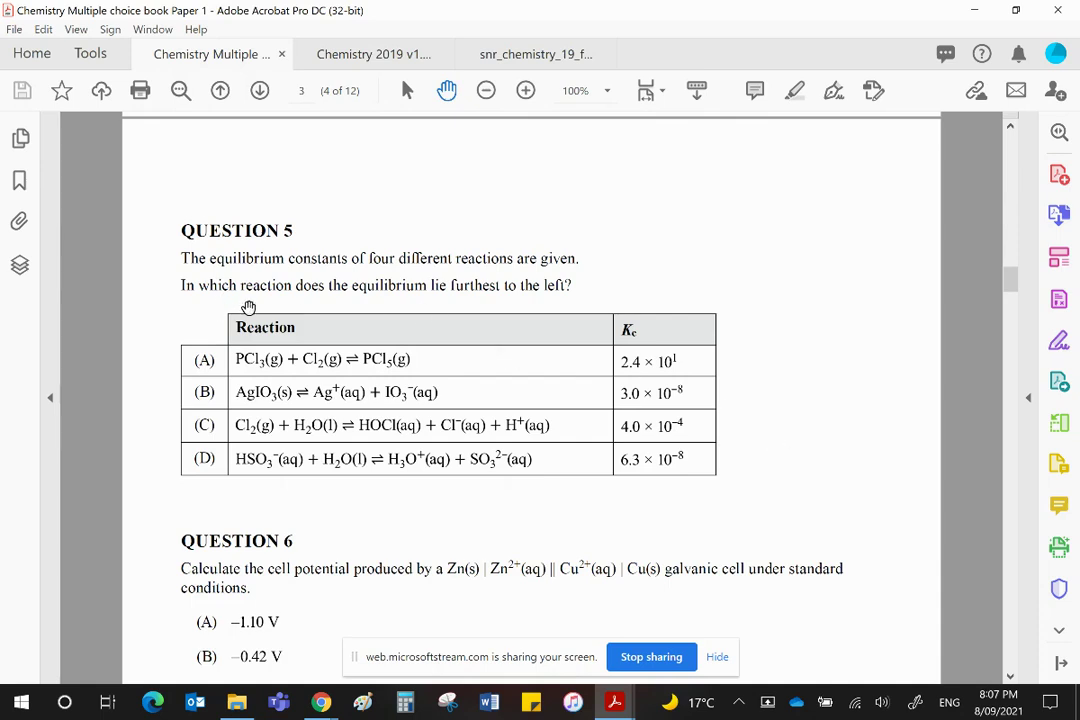
pyautogui.moveTo(436, 308)
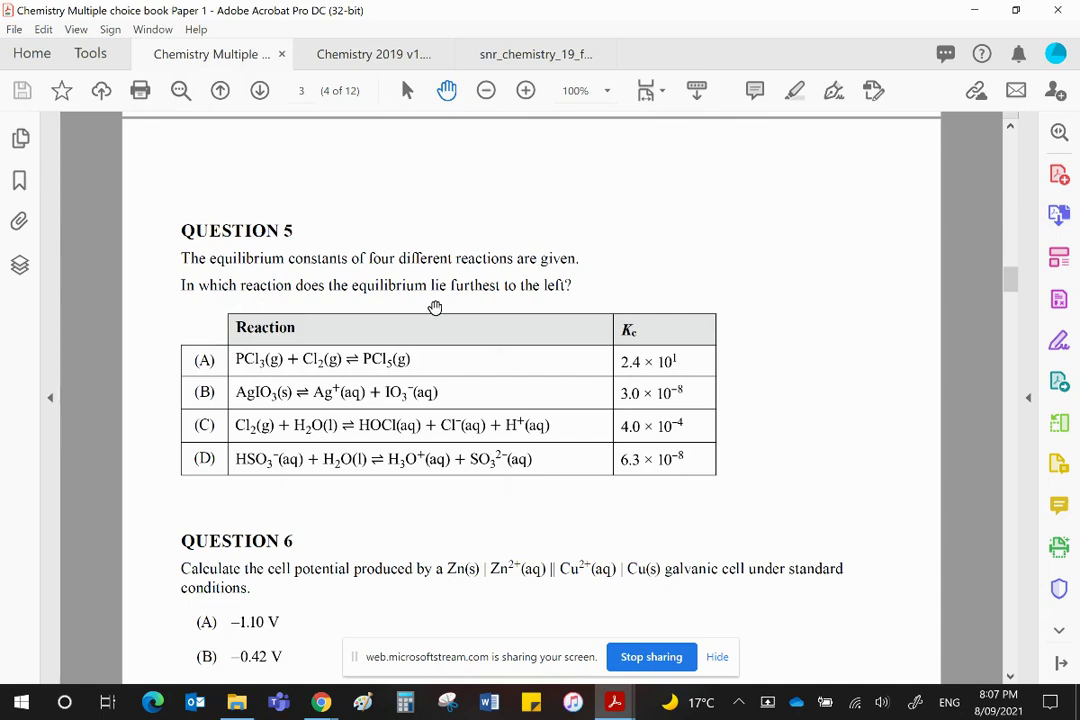
pyautogui.moveTo(560, 308)
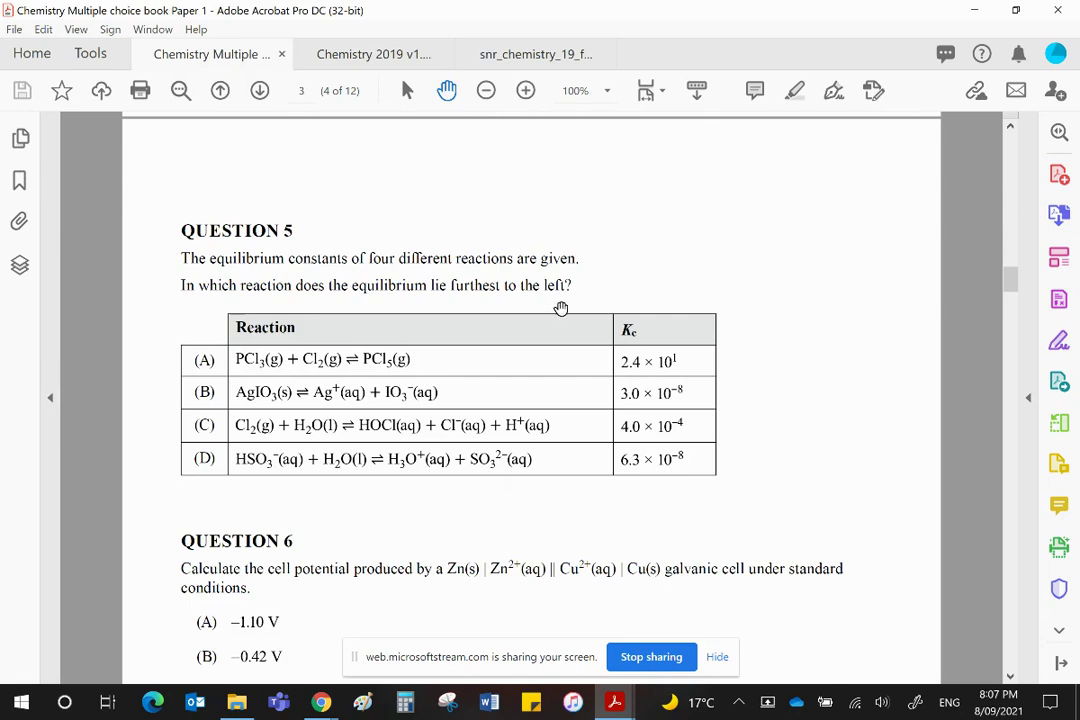
pyautogui.moveTo(632, 320)
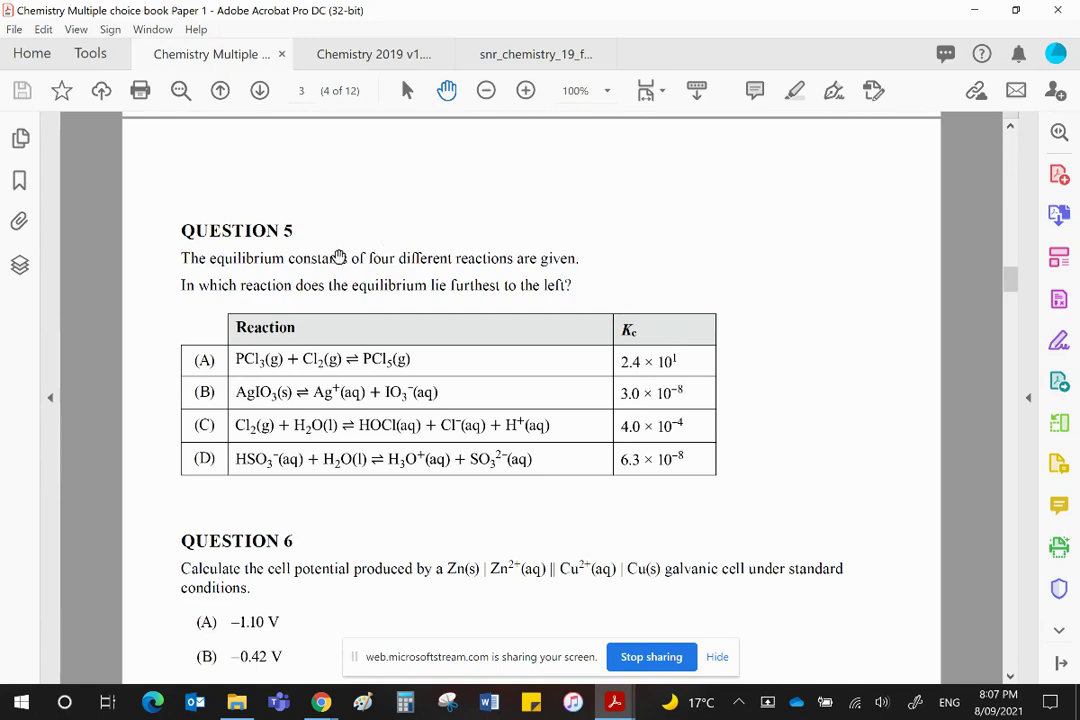
pyautogui.moveTo(630, 302)
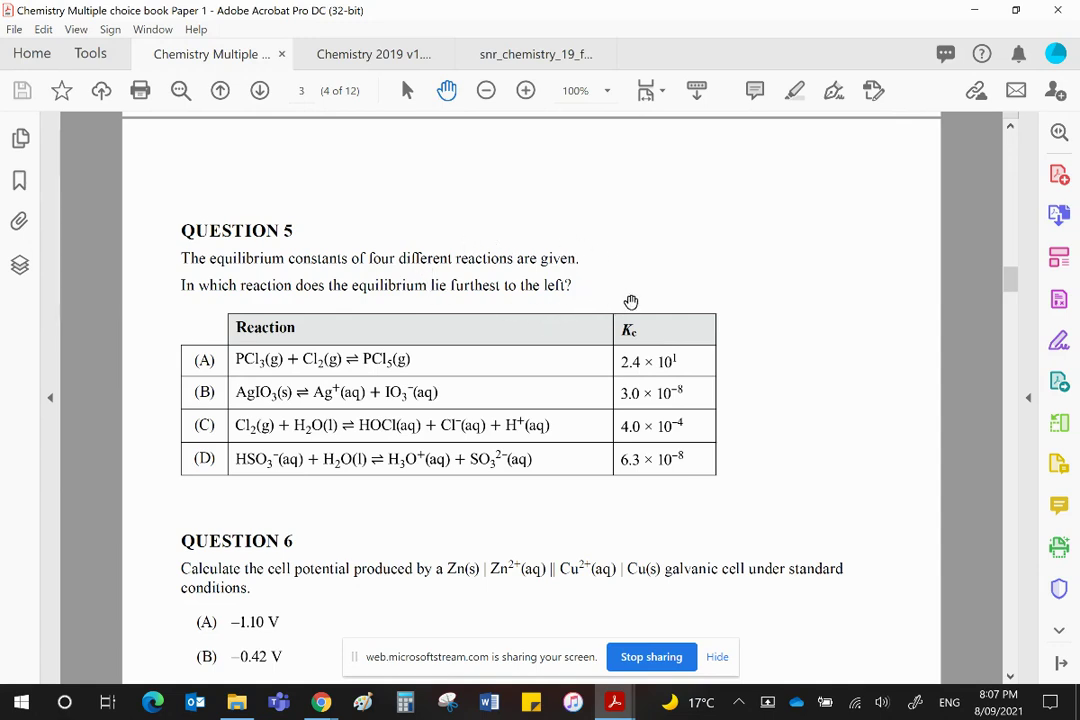
pyautogui.moveTo(674, 304)
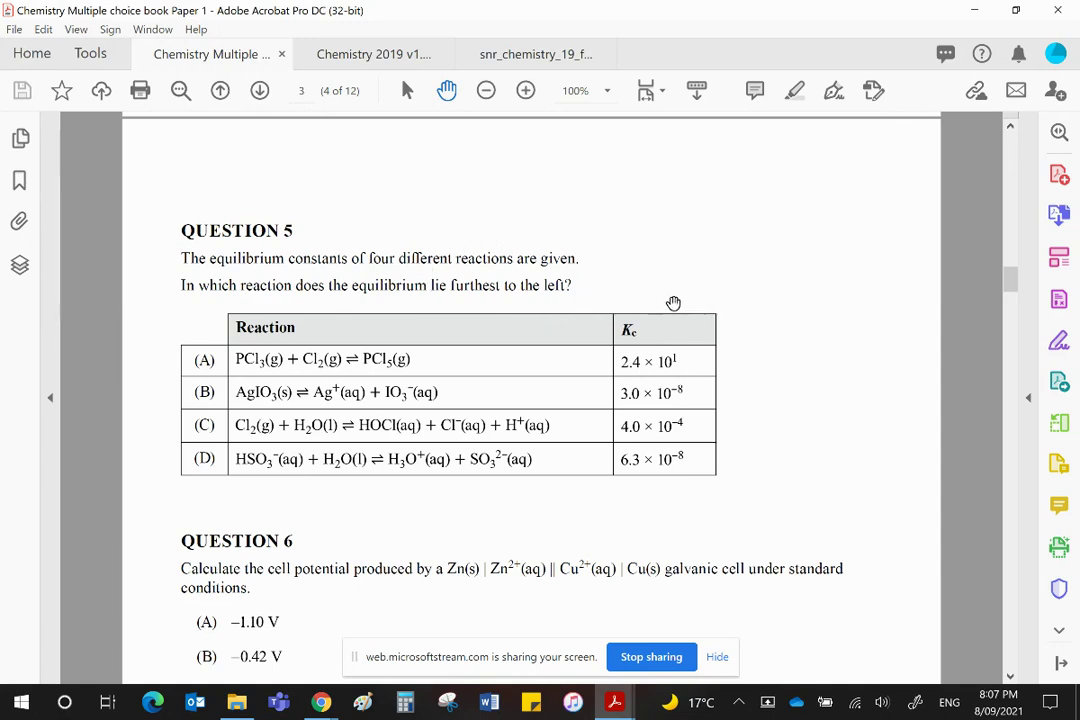
pyautogui.moveTo(660, 336)
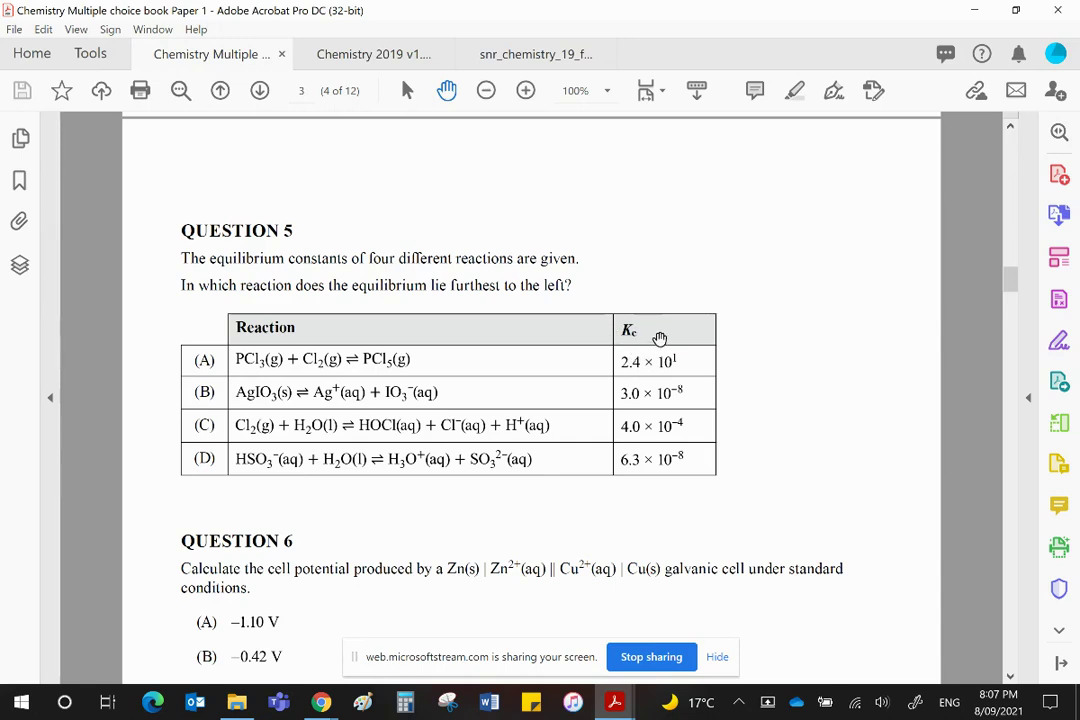
pyautogui.moveTo(672, 336)
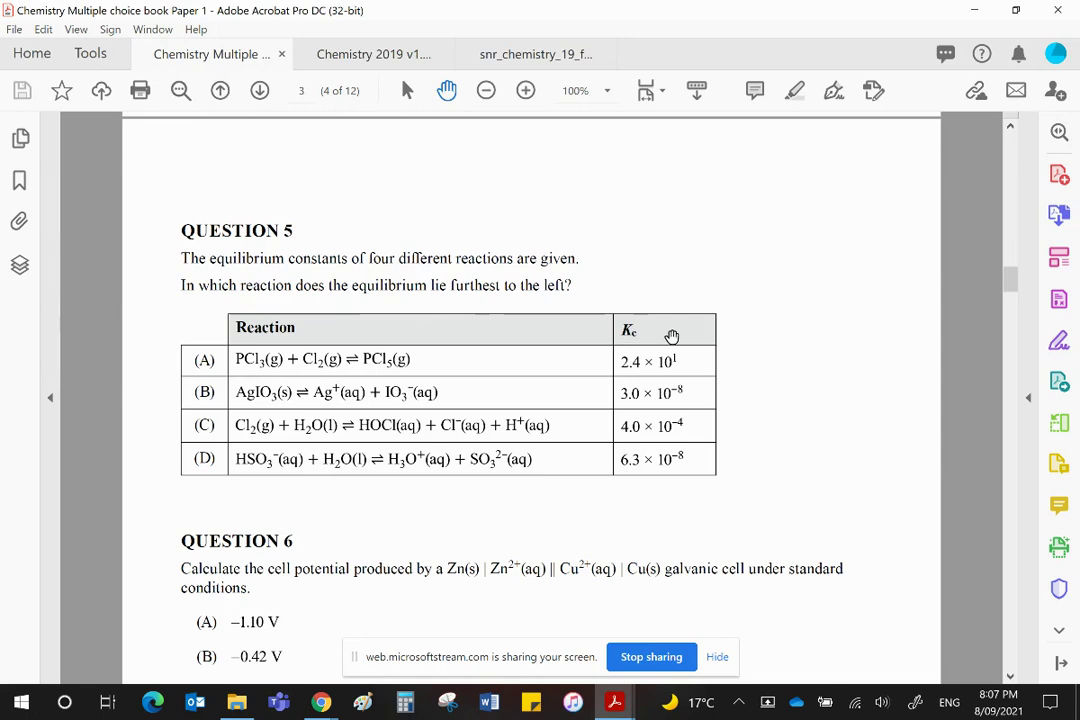
pyautogui.moveTo(510, 428)
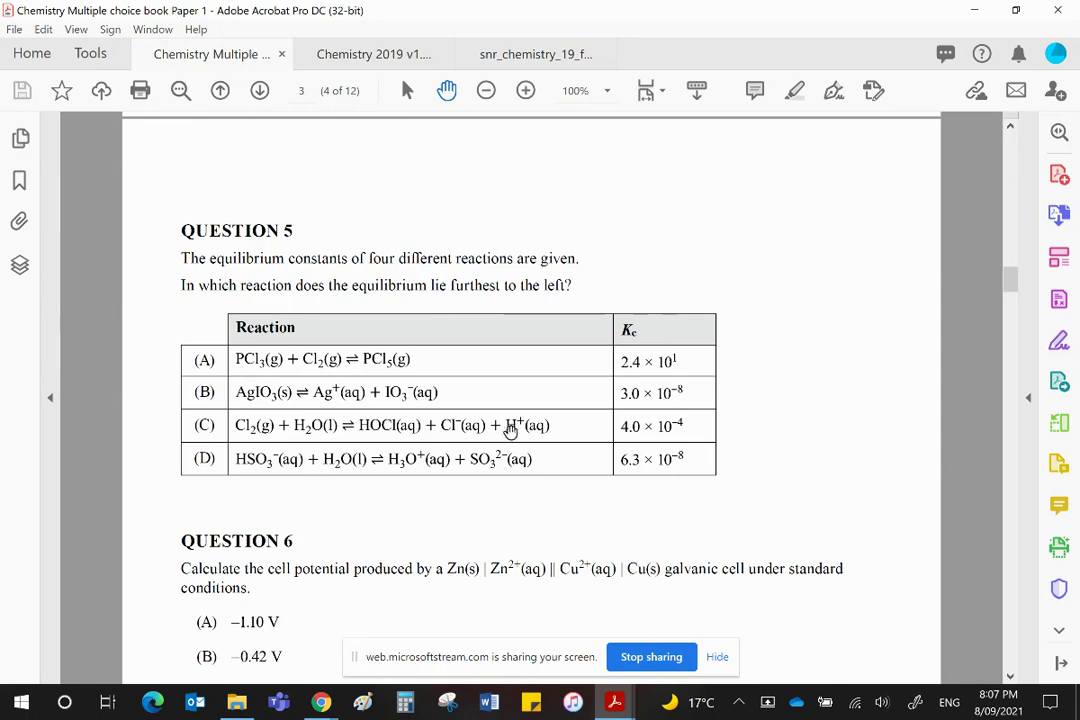
pyautogui.moveTo(690, 404)
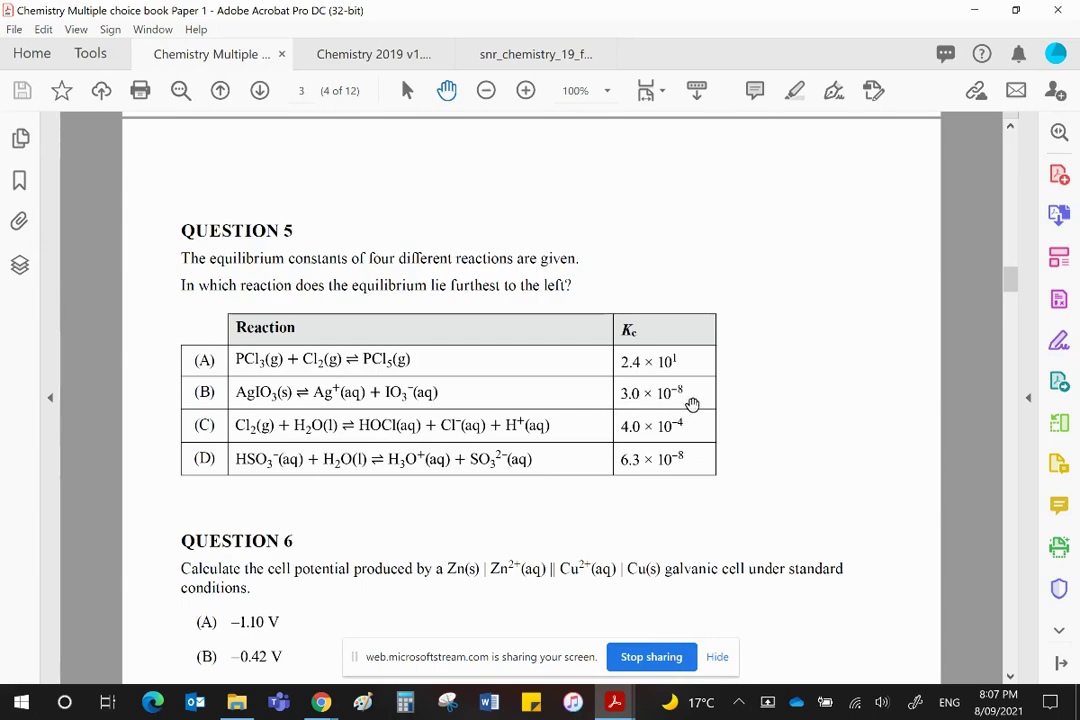
pyautogui.moveTo(764, 412)
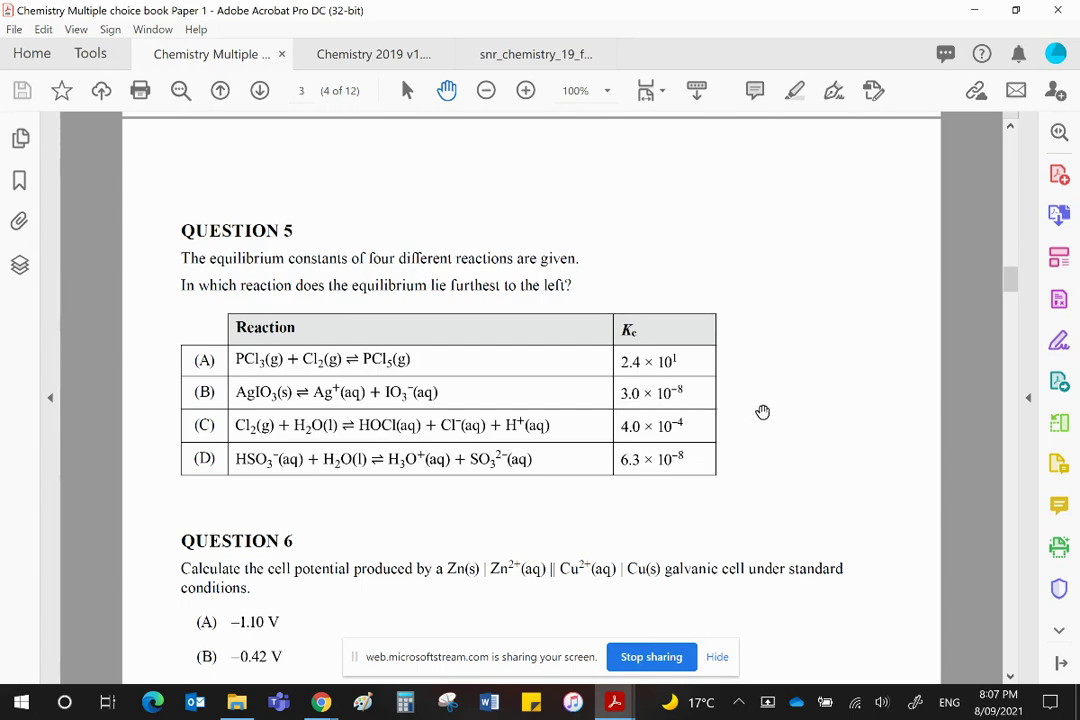
pyautogui.scroll(-3)
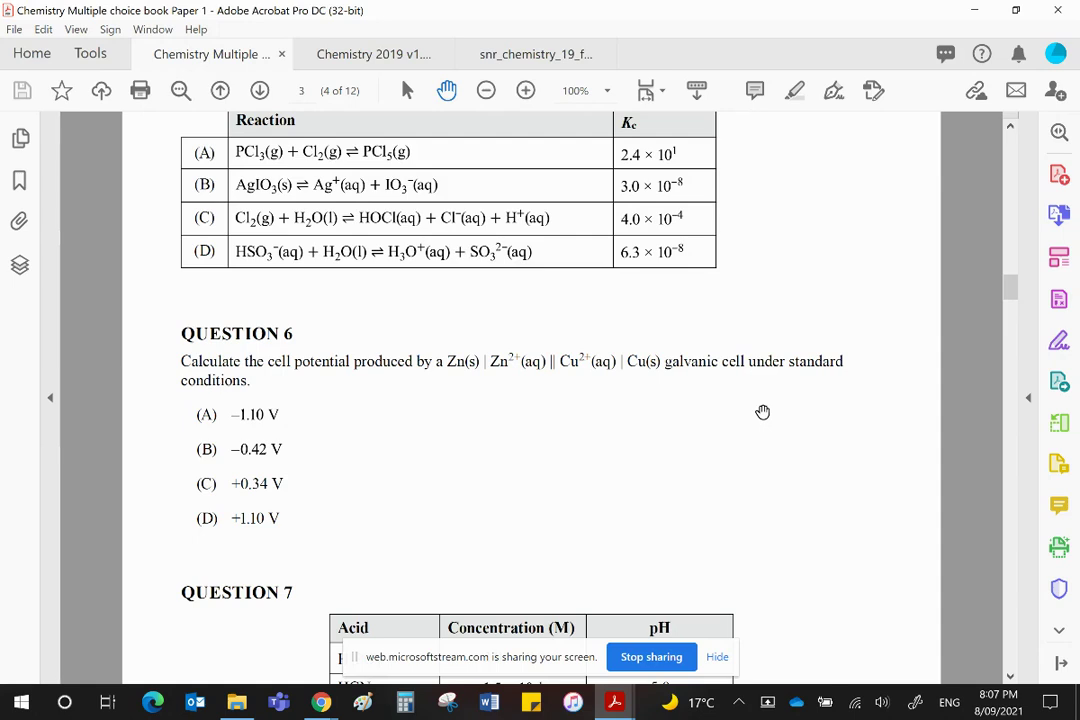
pyautogui.moveTo(768, 414)
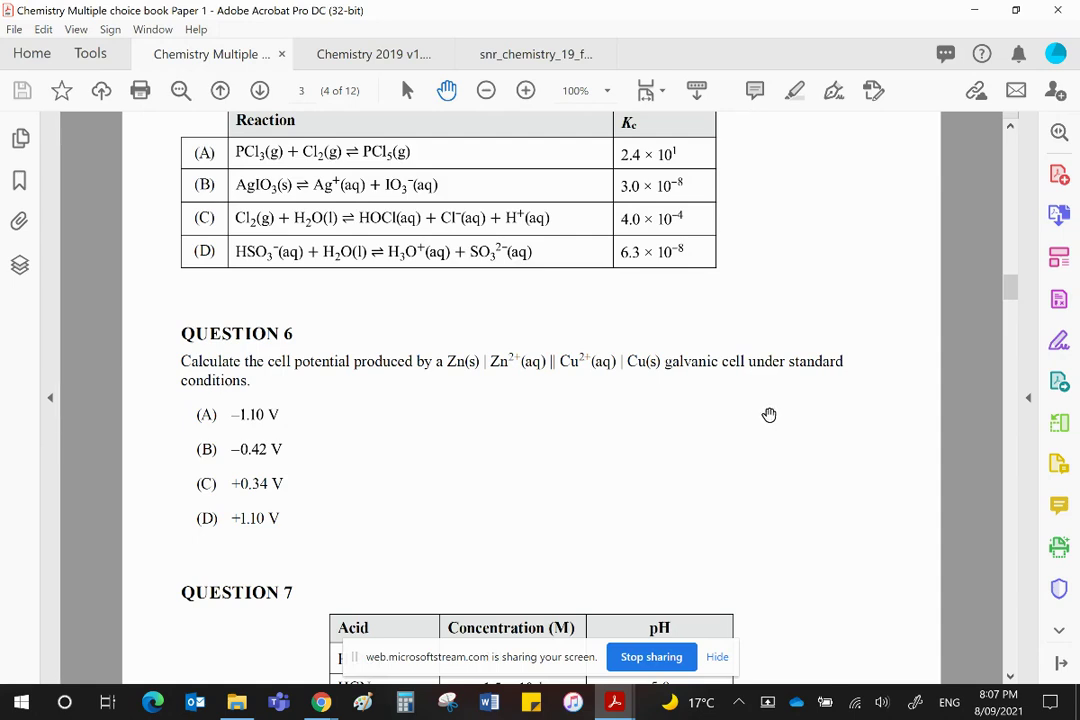
pyautogui.moveTo(472, 390)
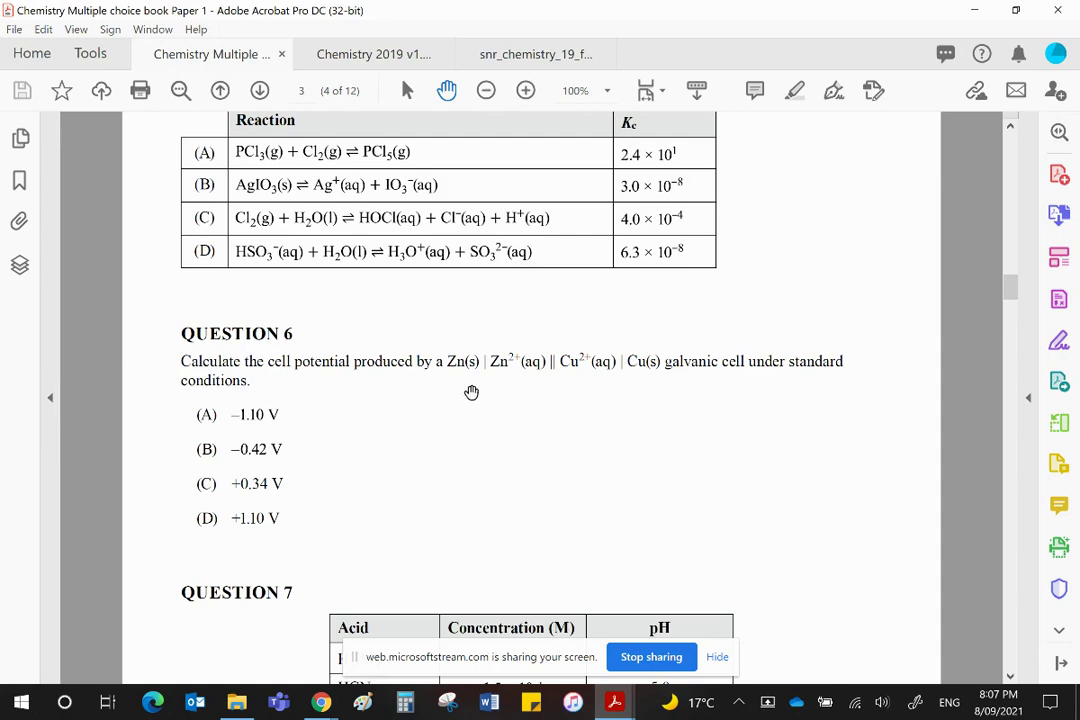
pyautogui.moveTo(456, 322)
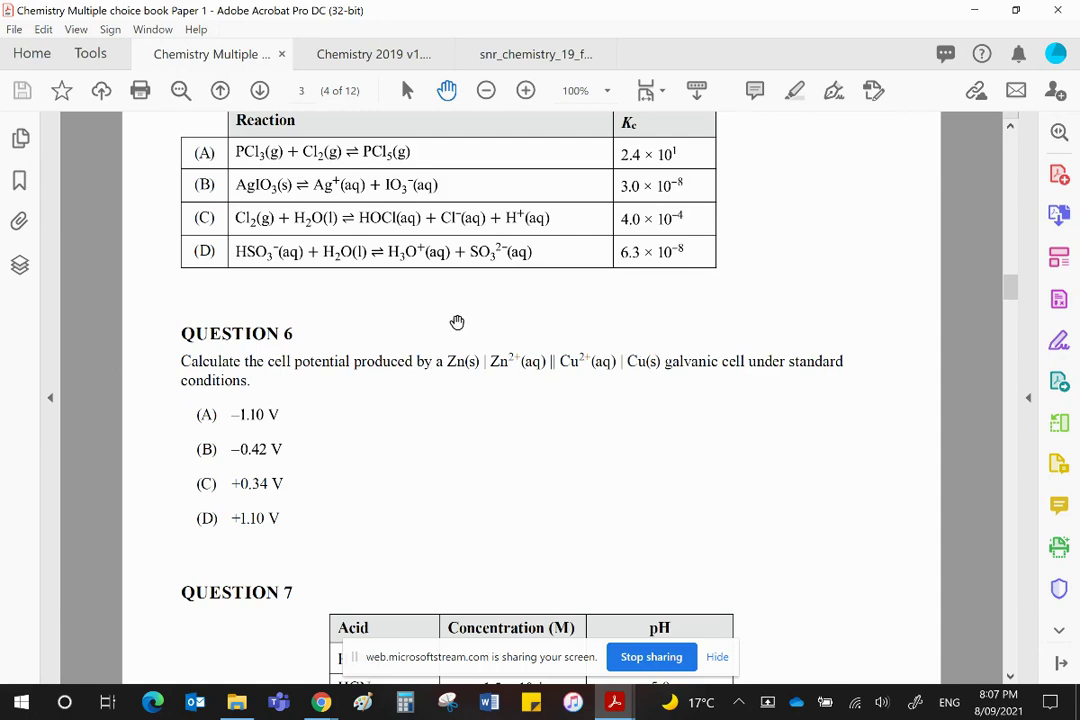
pyautogui.moveTo(540, 424)
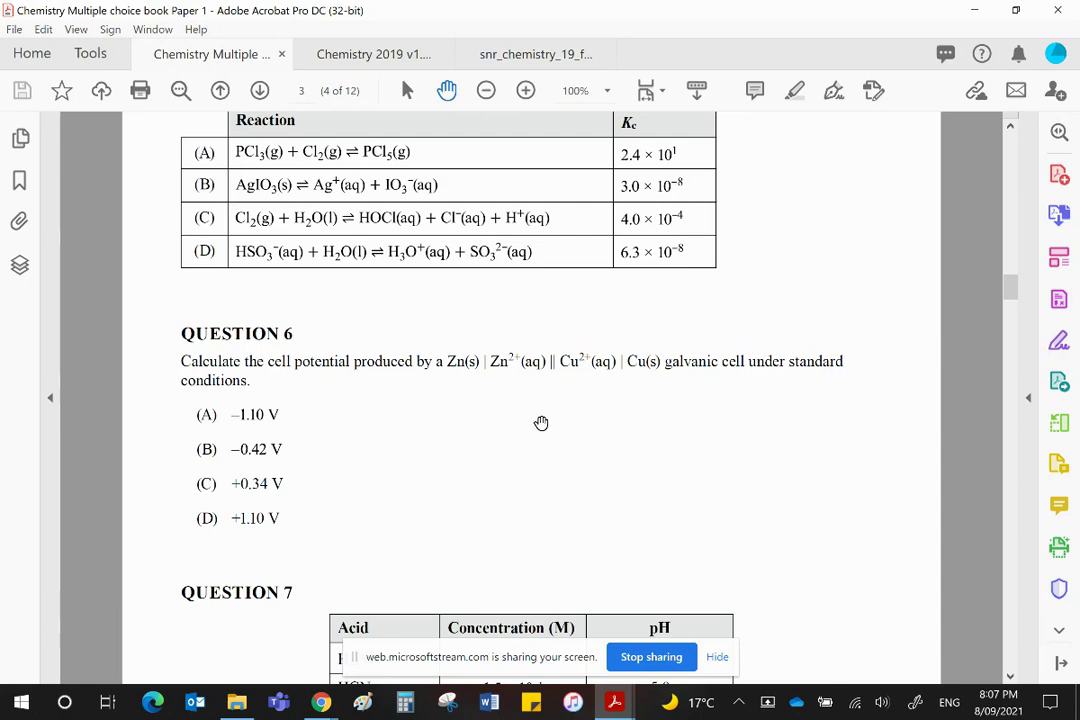
pyautogui.moveTo(460, 380)
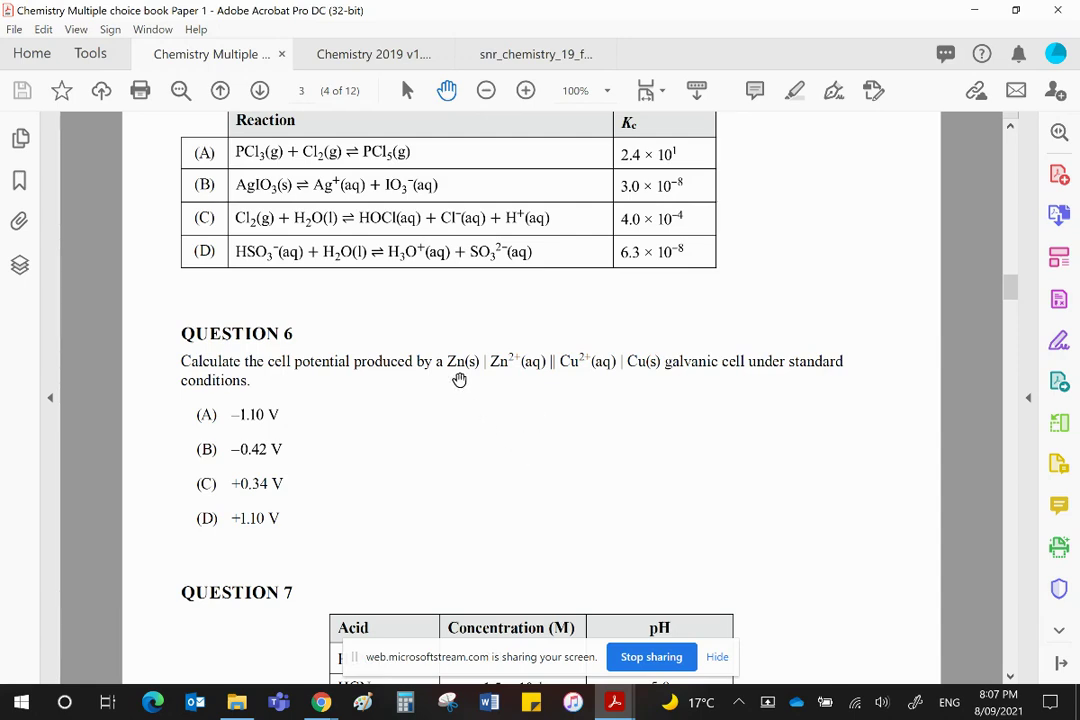
pyautogui.moveTo(512, 372)
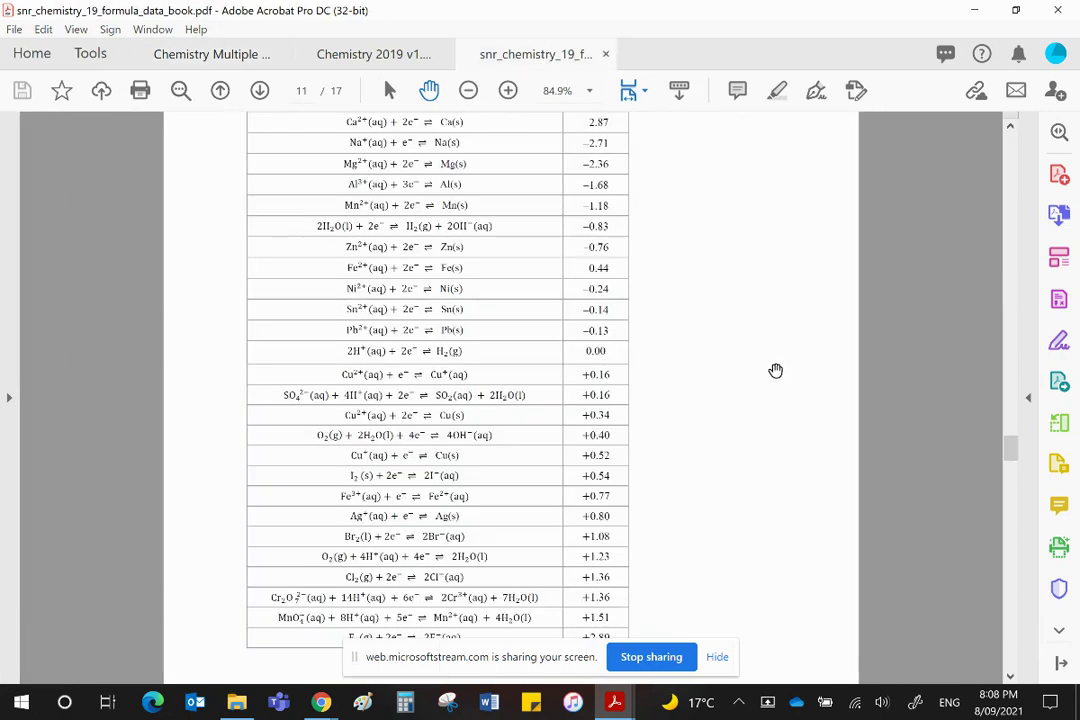
pyautogui.moveTo(376, 264)
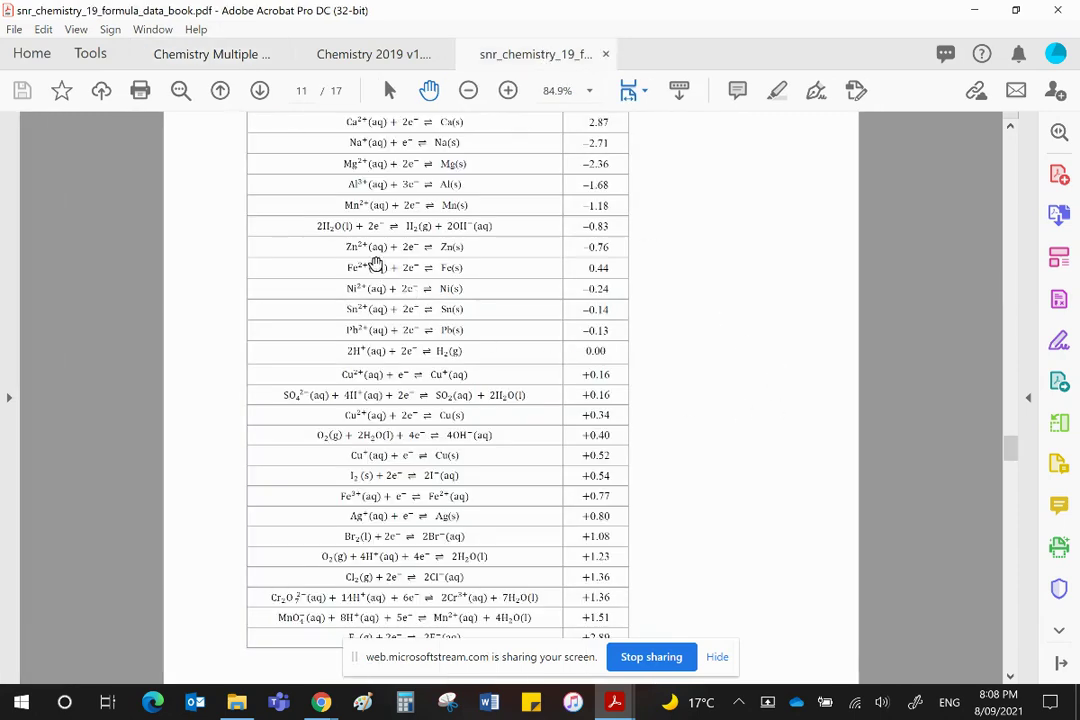
pyautogui.moveTo(564, 262)
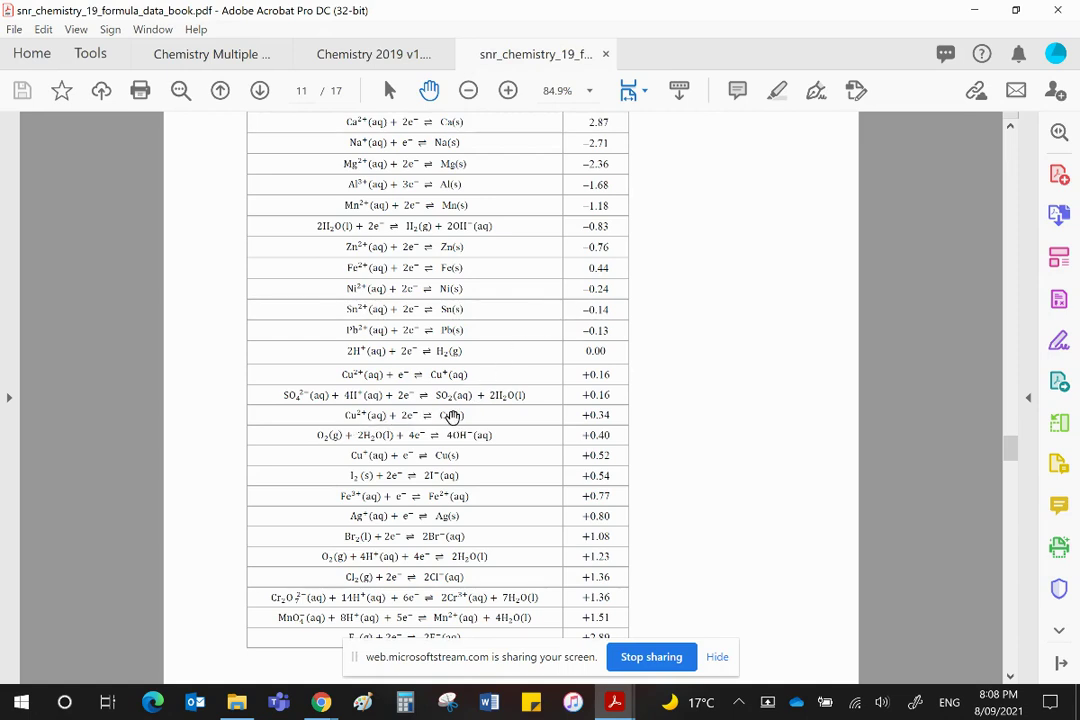
pyautogui.moveTo(628, 414)
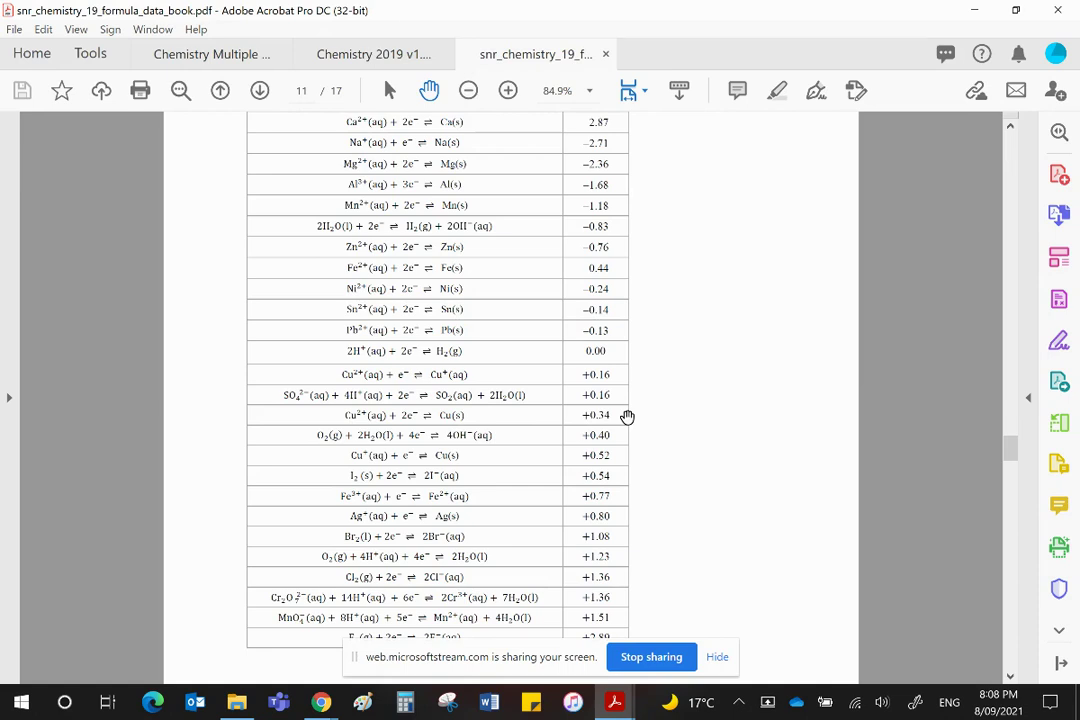
pyautogui.moveTo(668, 424)
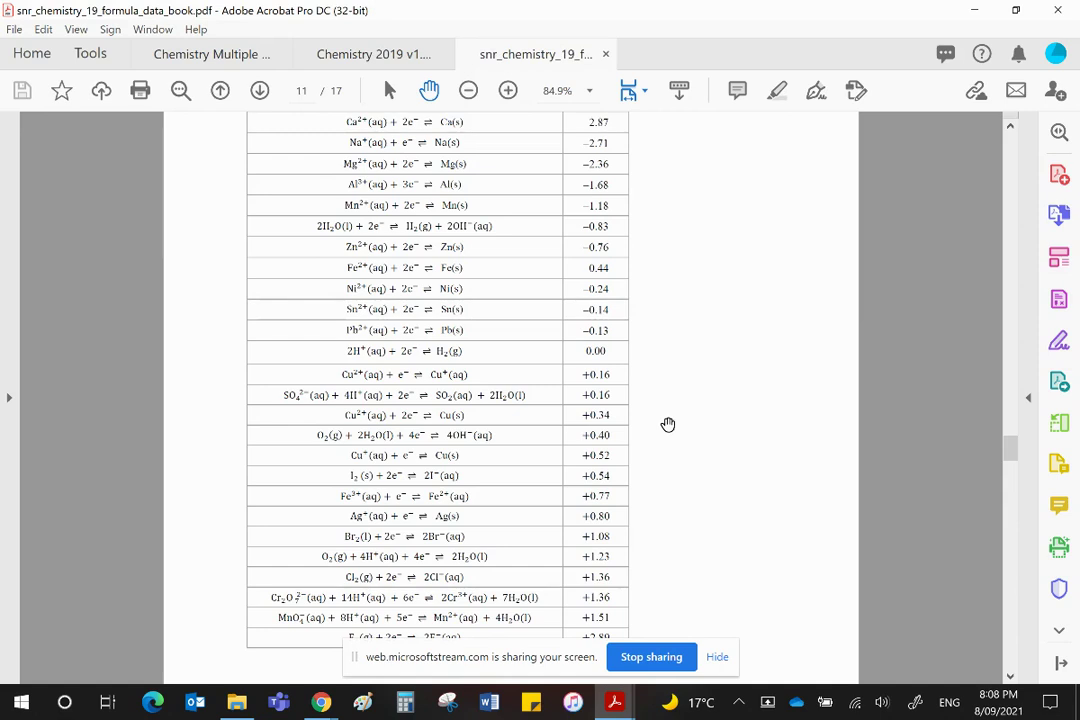
pyautogui.moveTo(672, 424)
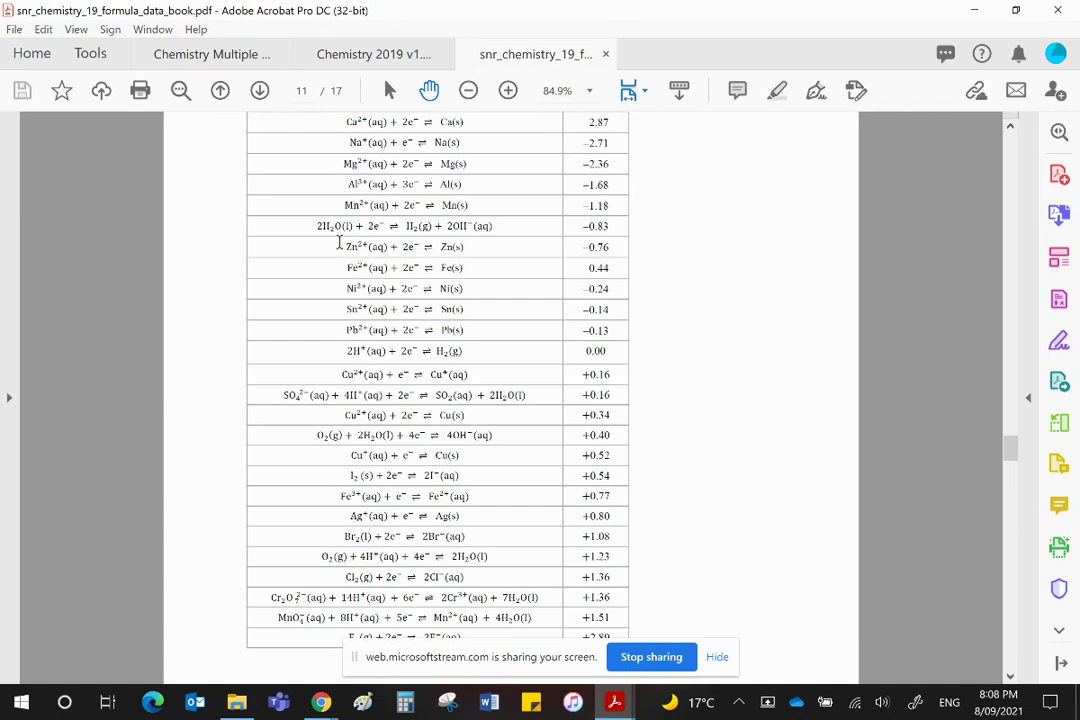
pyautogui.moveTo(344, 424)
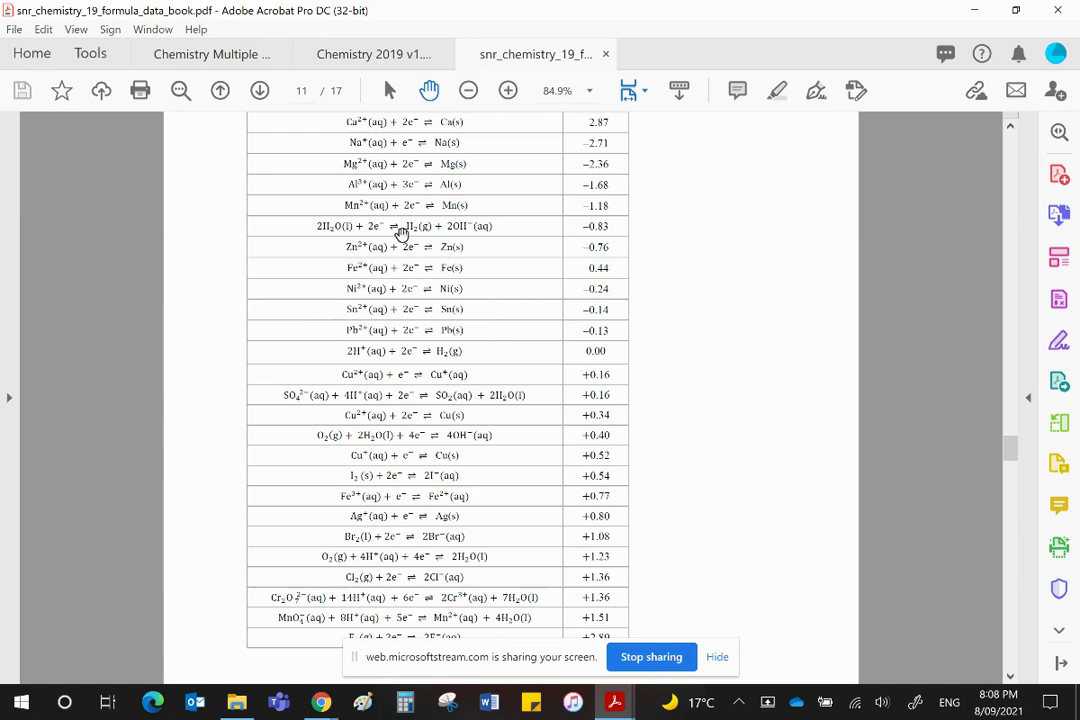
pyautogui.moveTo(518, 340)
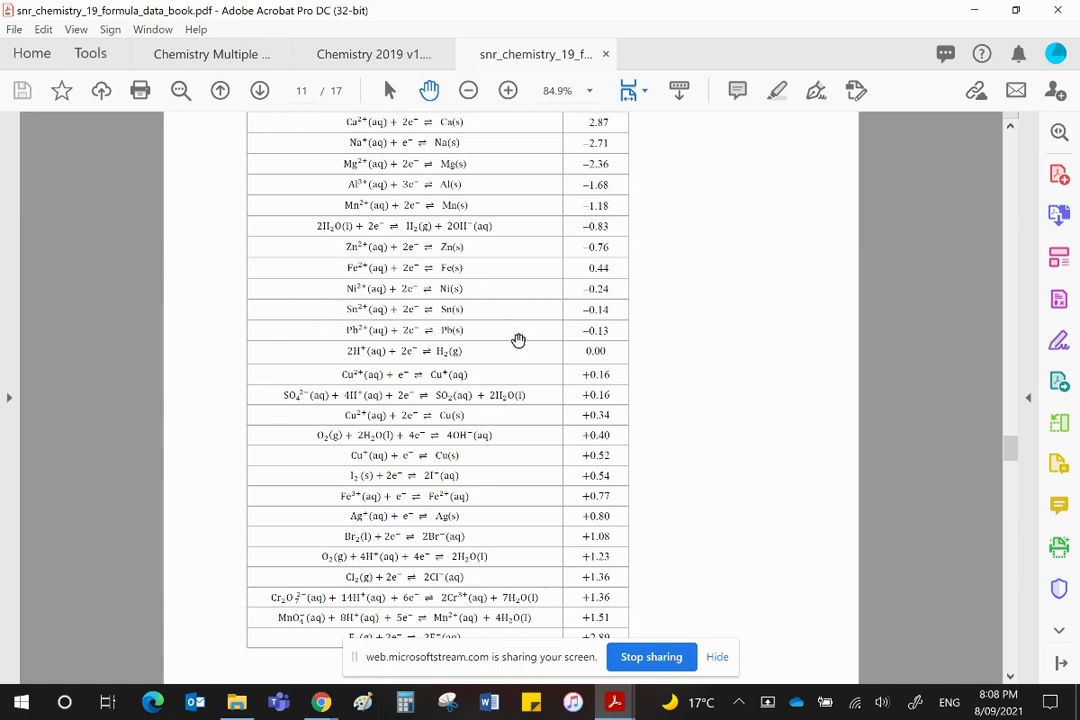
pyautogui.moveTo(512, 308)
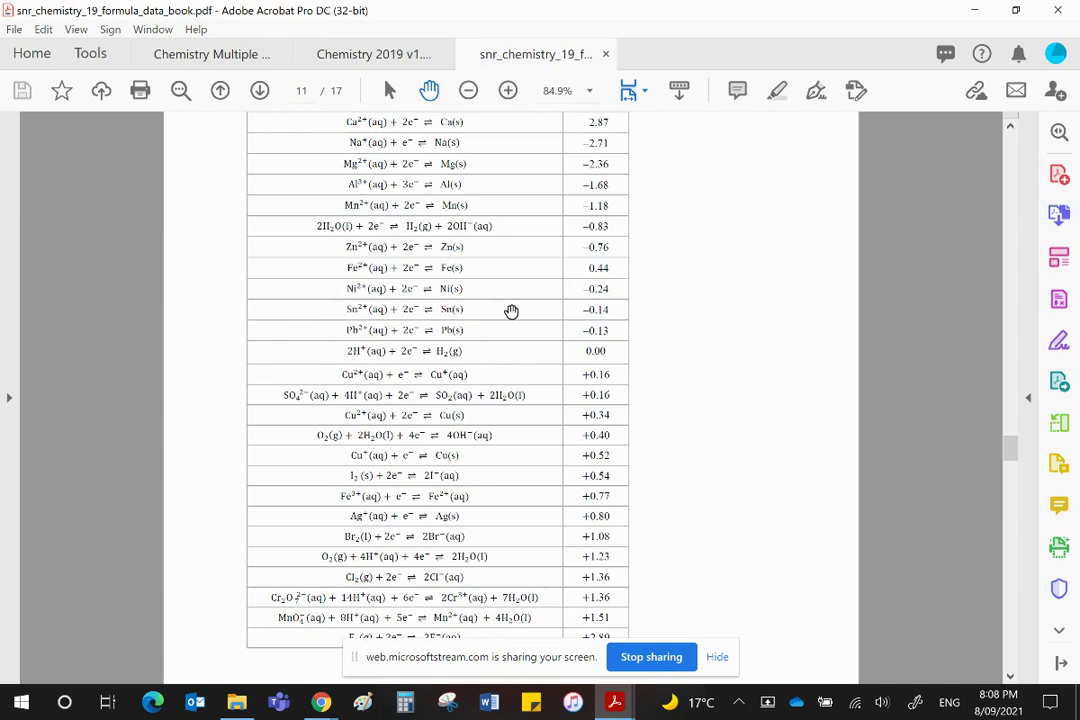
pyautogui.moveTo(618, 260)
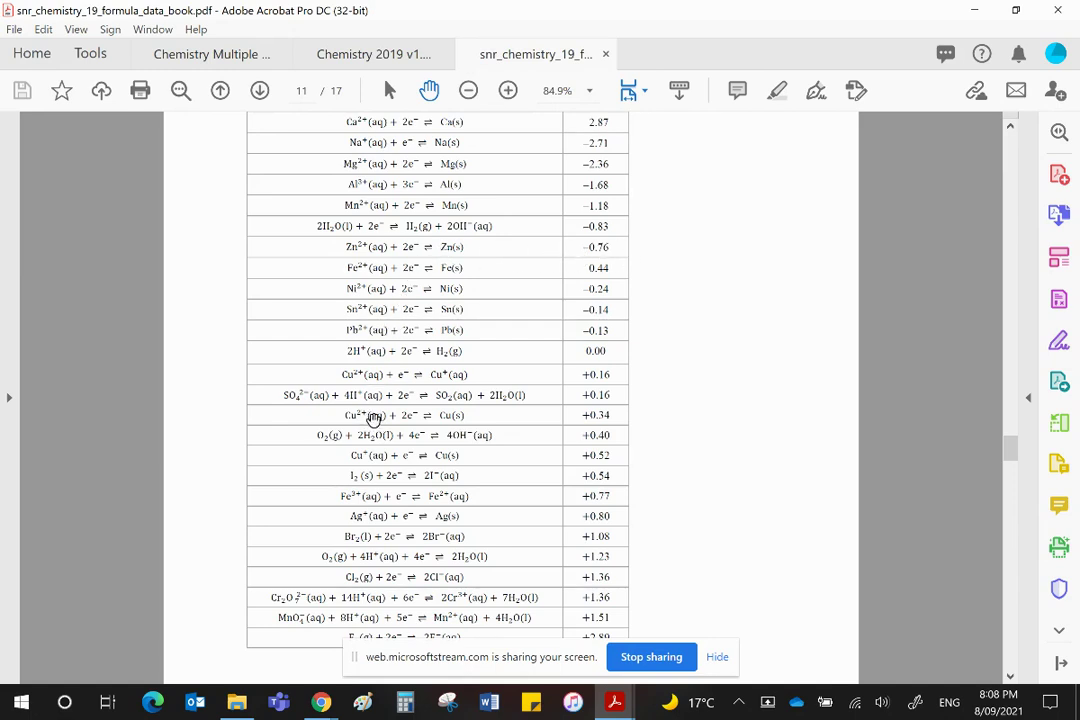
pyautogui.moveTo(624, 414)
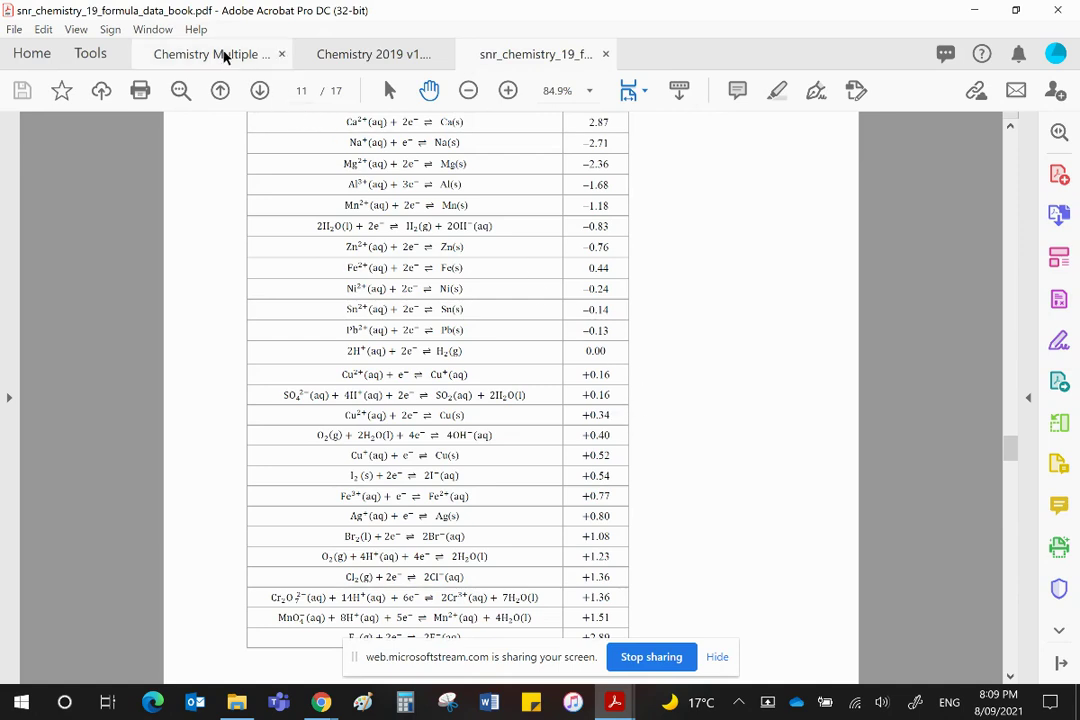
# Return to the Chemistry Multiple choice book at Question 6 on the Zn/Cu galvanic cell.
pyautogui.click(210, 54)
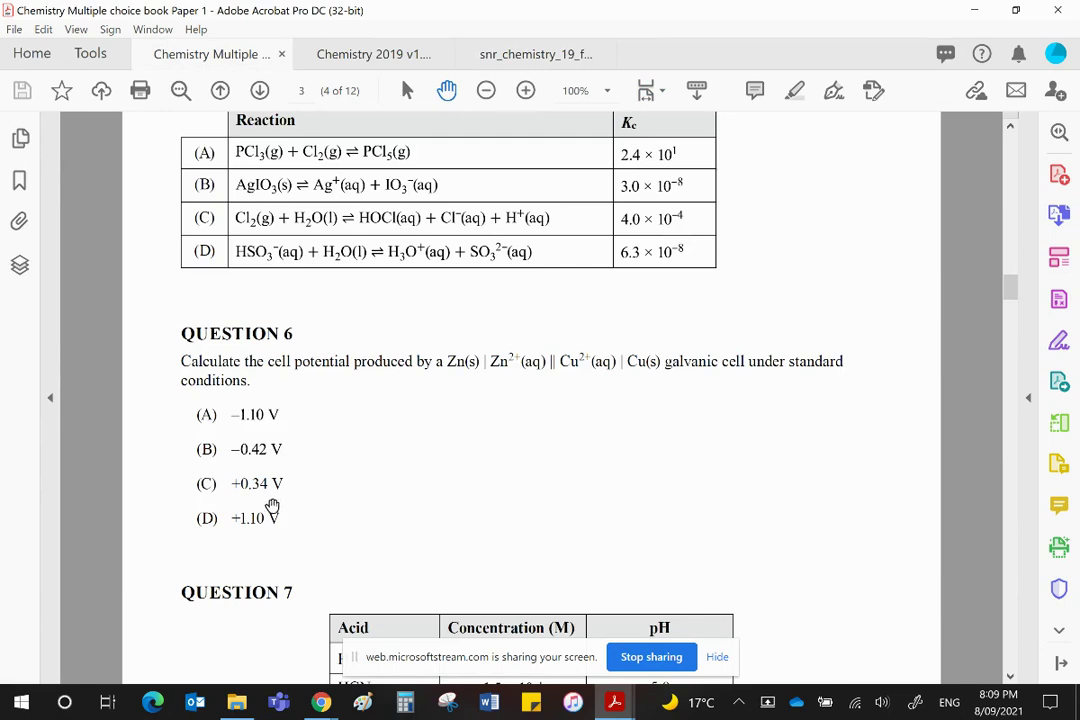
pyautogui.moveTo(428, 520)
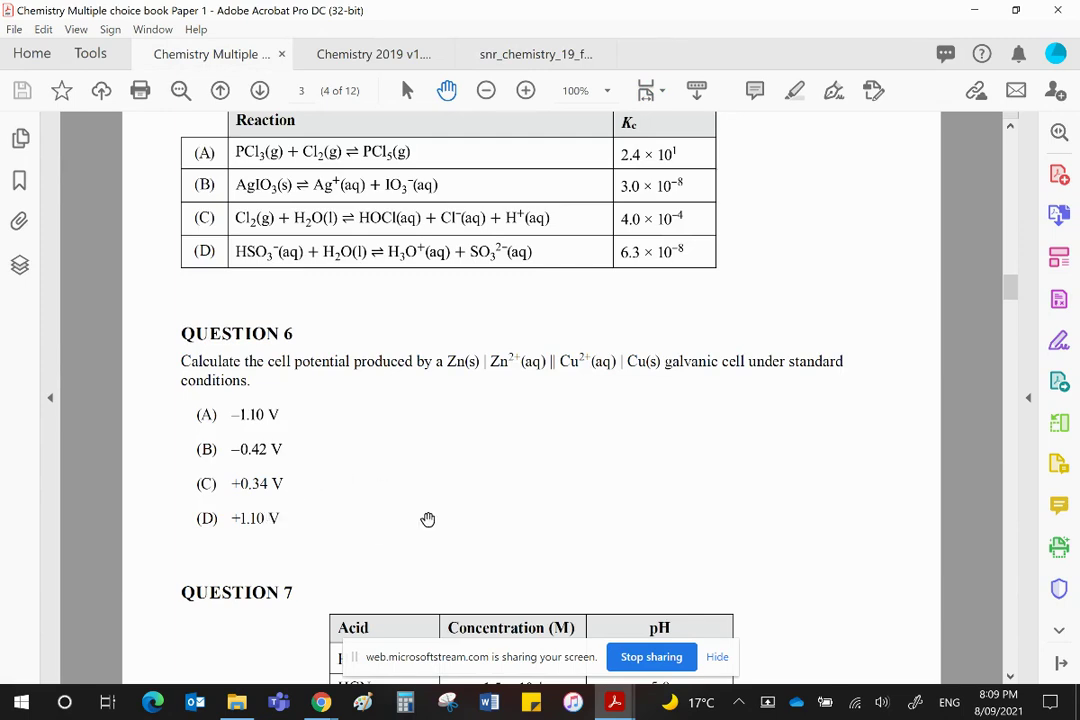
pyautogui.moveTo(628, 436)
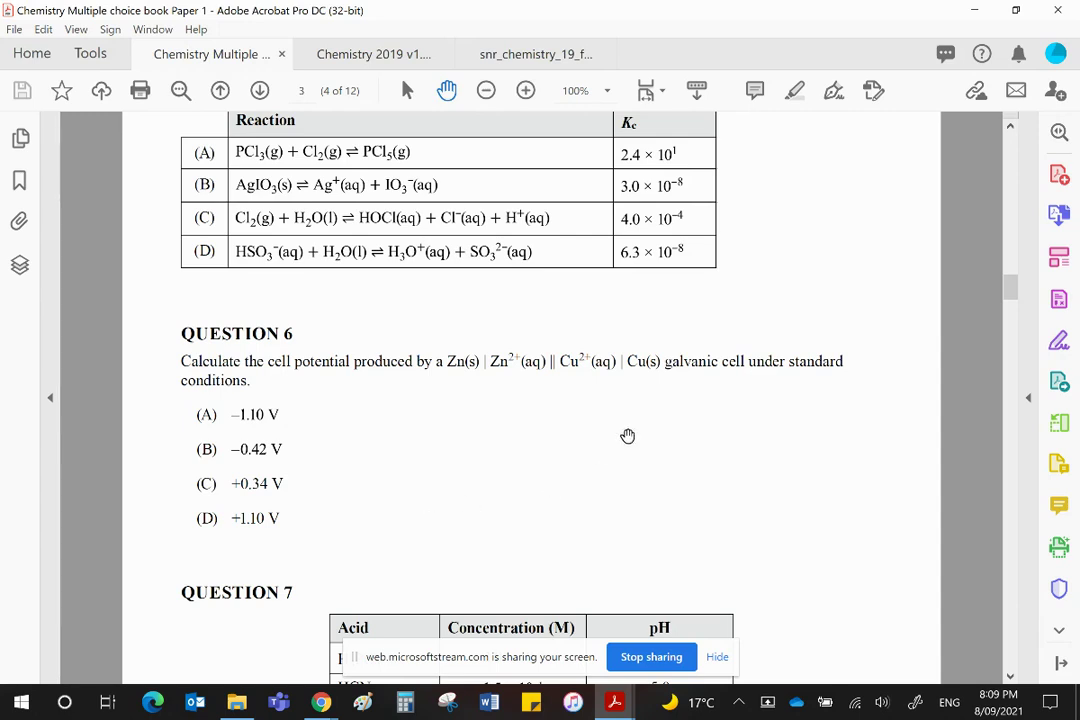
pyautogui.moveTo(612, 486)
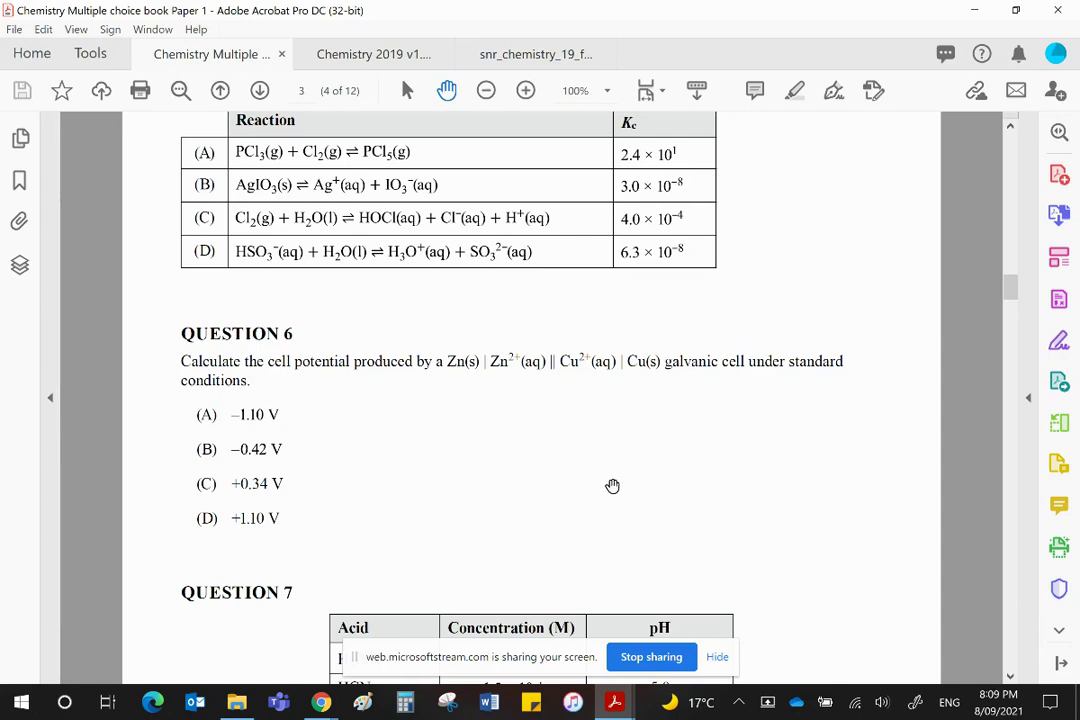
pyautogui.moveTo(592, 412)
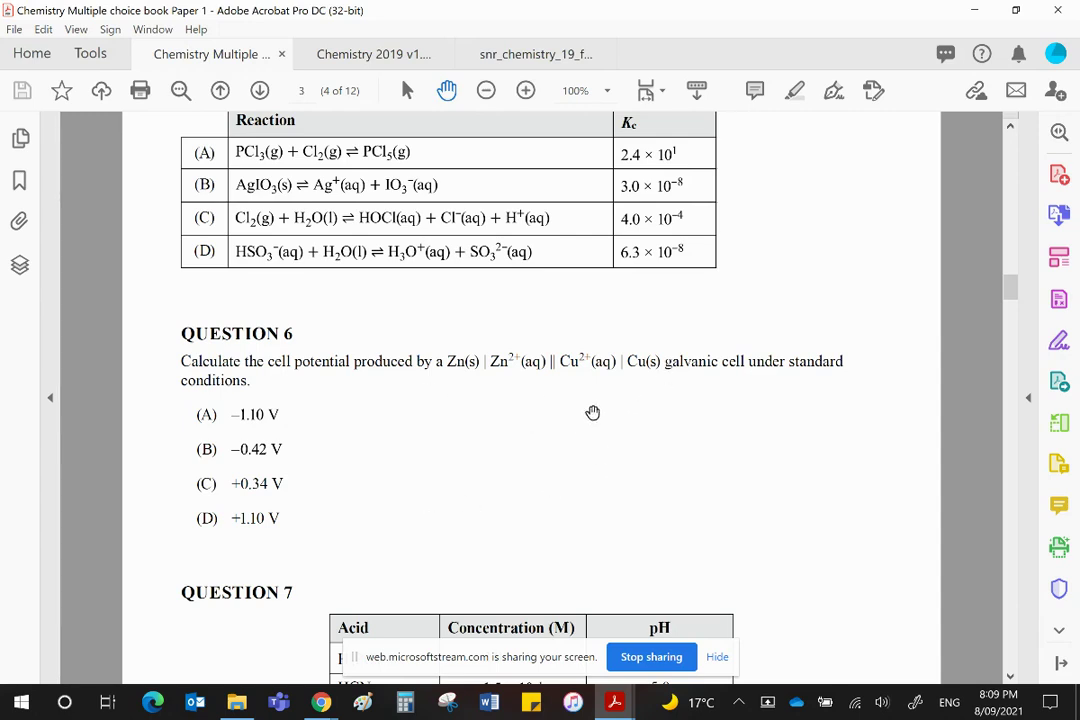
pyautogui.moveTo(596, 412)
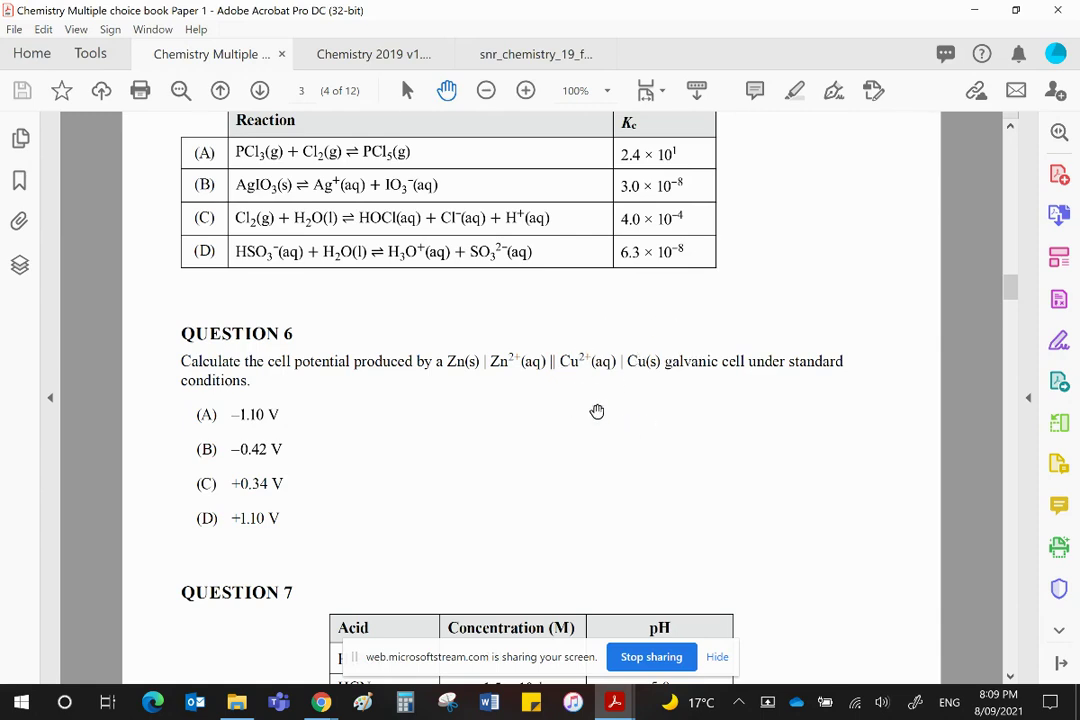
pyautogui.moveTo(596, 408)
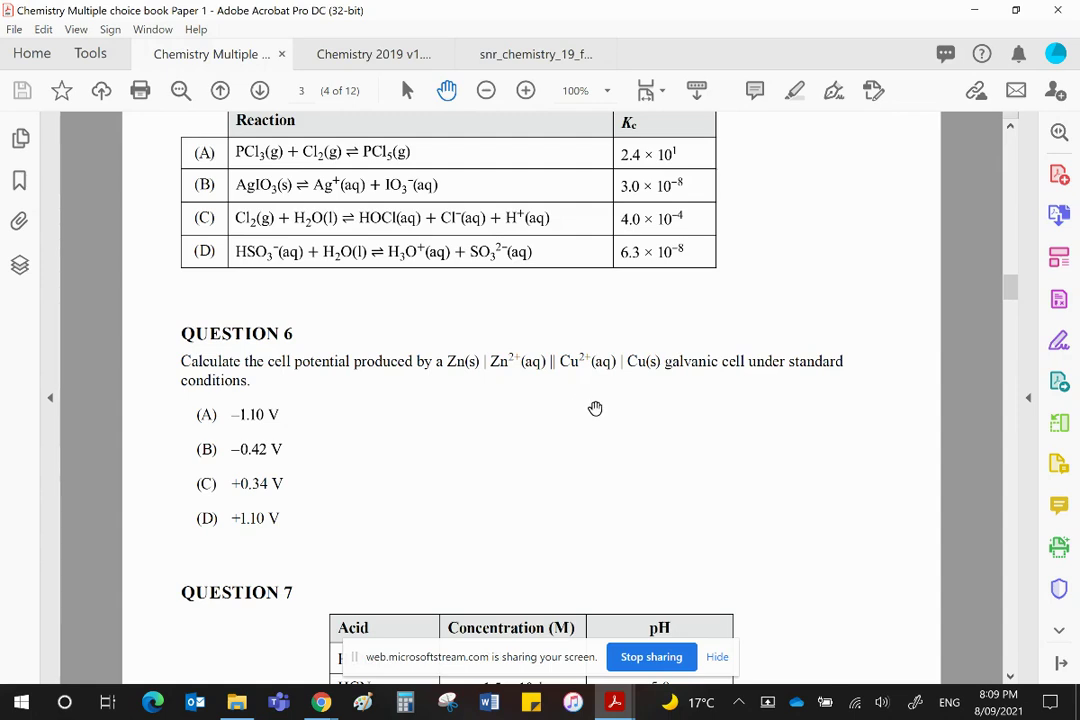
pyautogui.moveTo(430, 368)
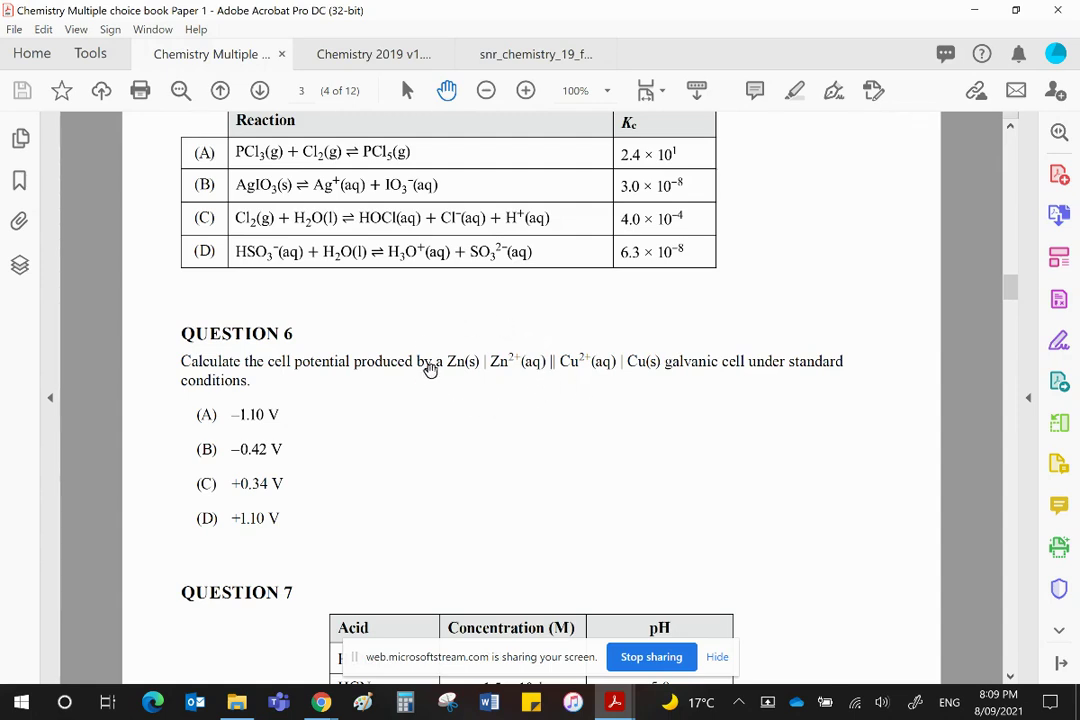
pyautogui.moveTo(552, 394)
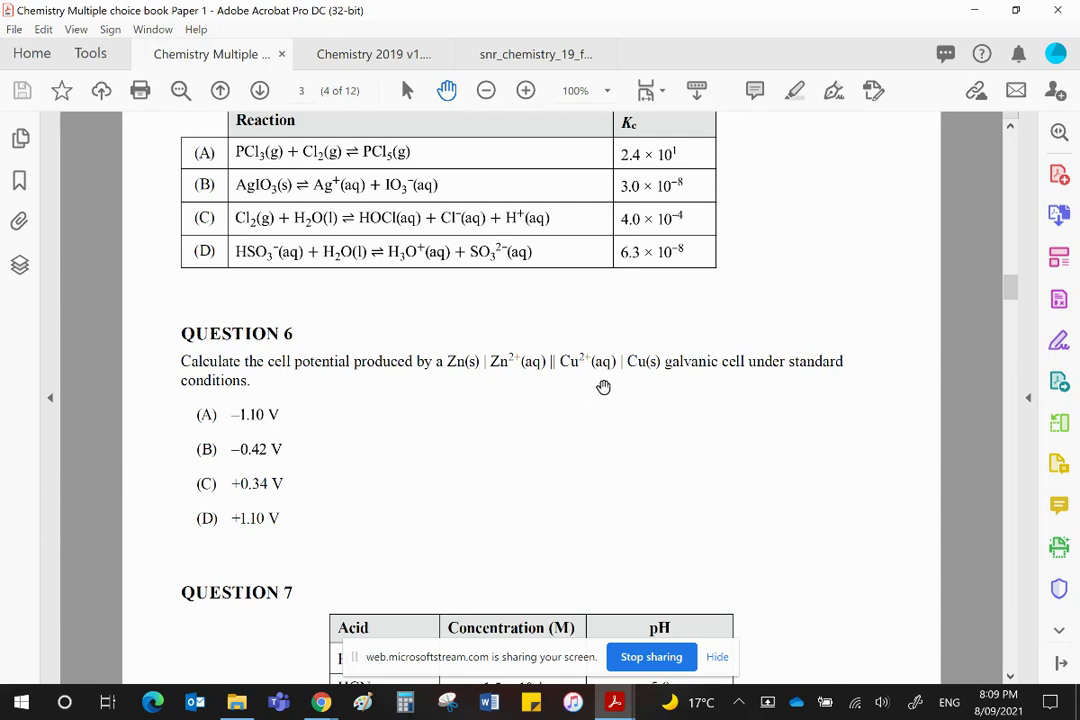
pyautogui.moveTo(590, 336)
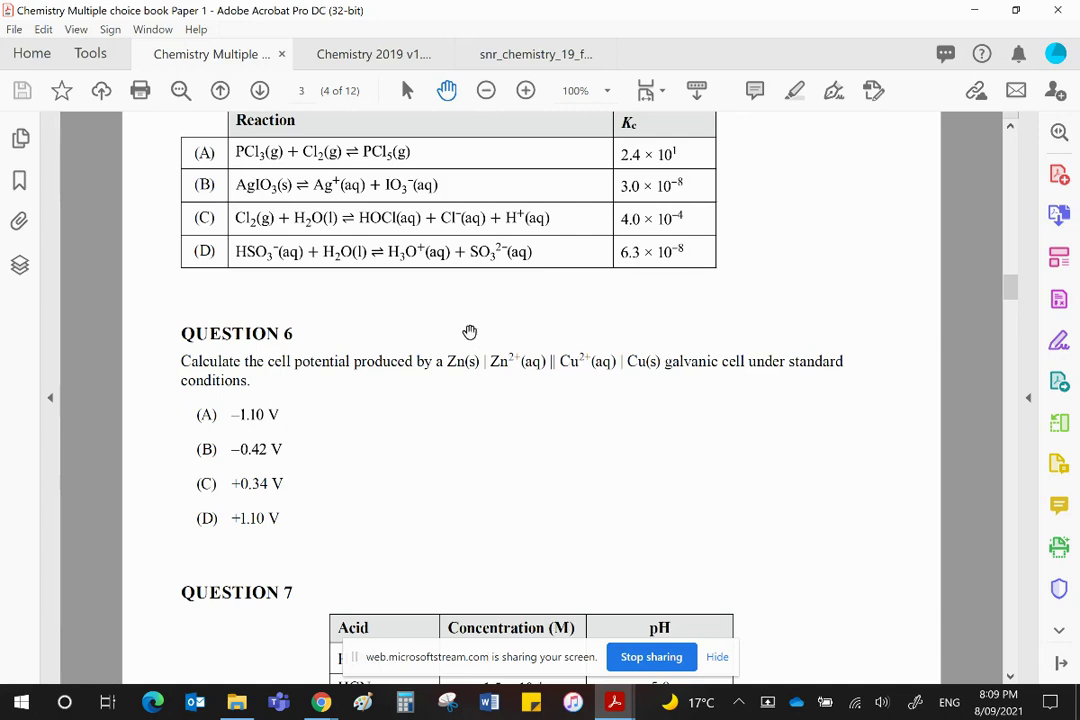
pyautogui.moveTo(508, 336)
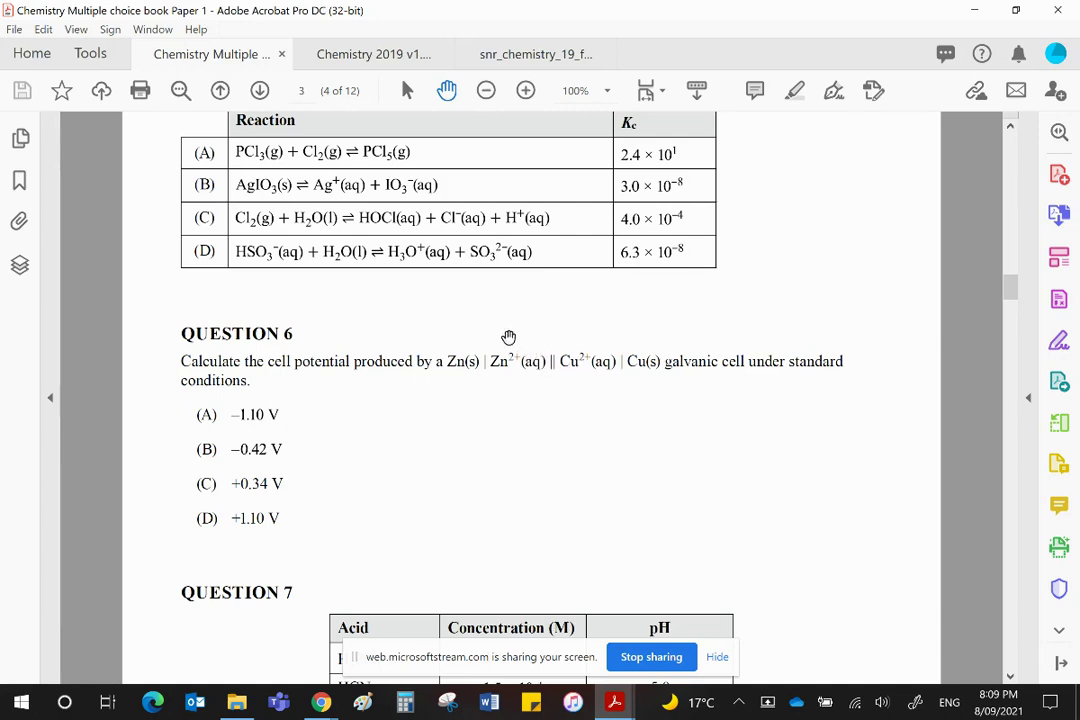
pyautogui.moveTo(572, 436)
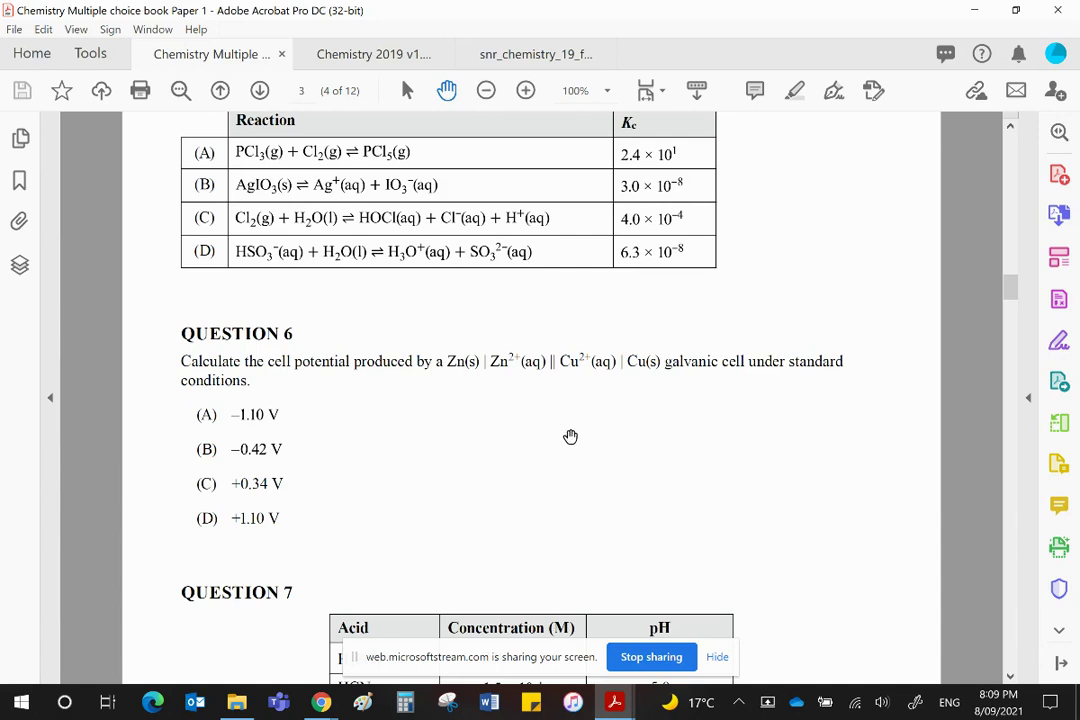
pyautogui.moveTo(280, 538)
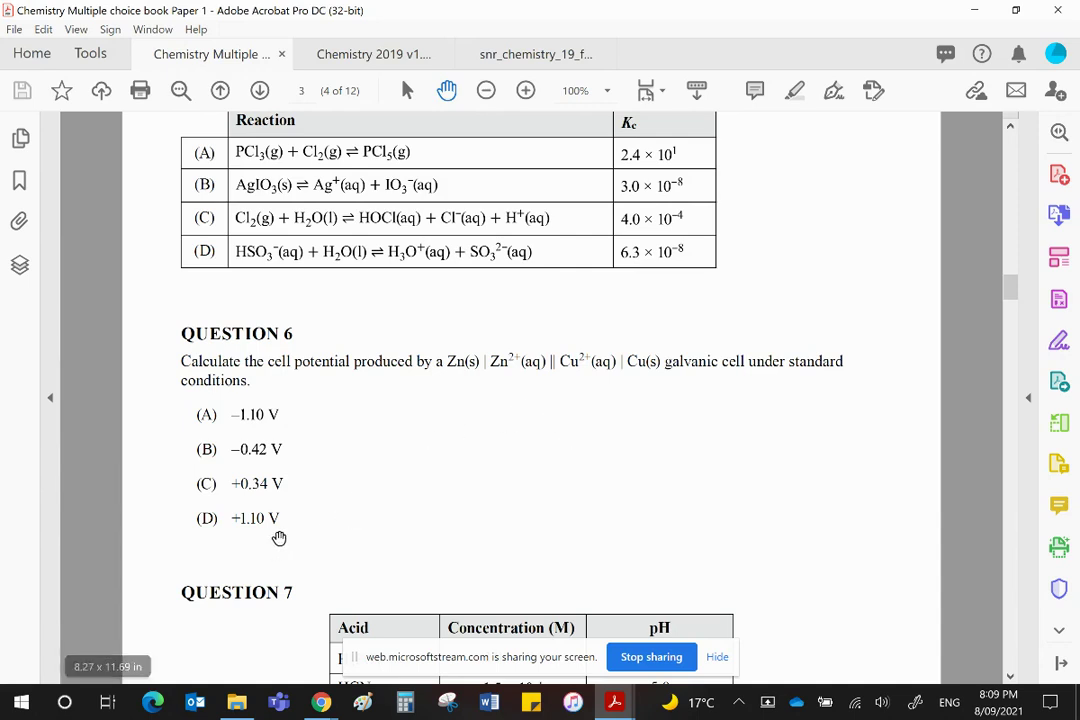
pyautogui.moveTo(320, 532)
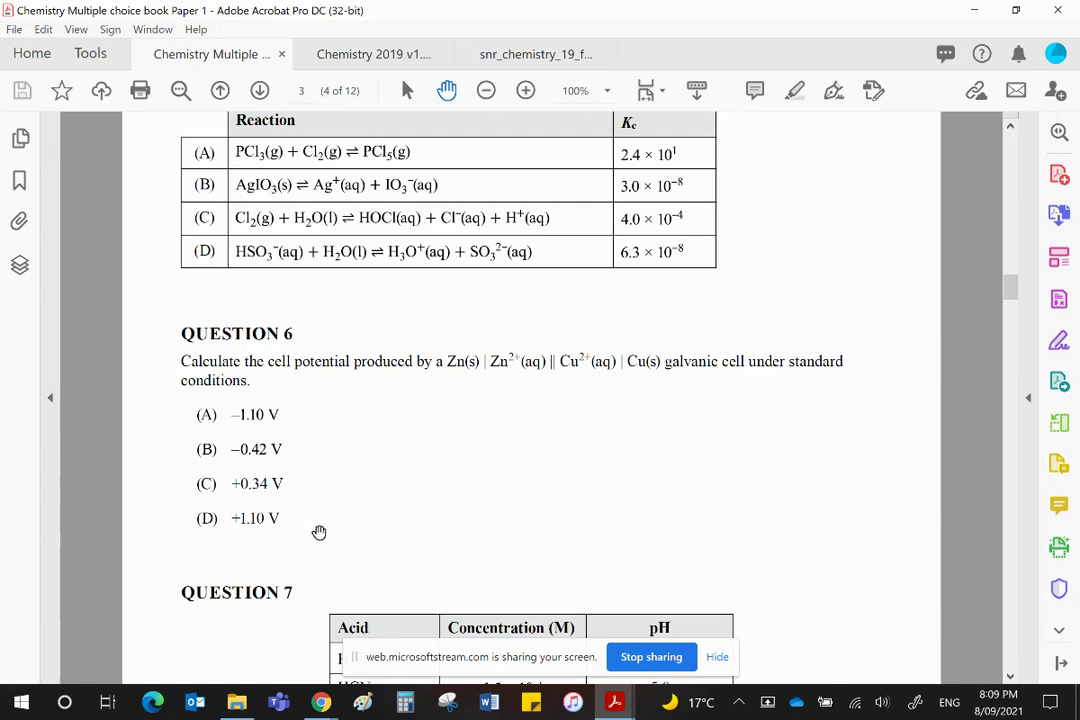
pyautogui.moveTo(456, 512)
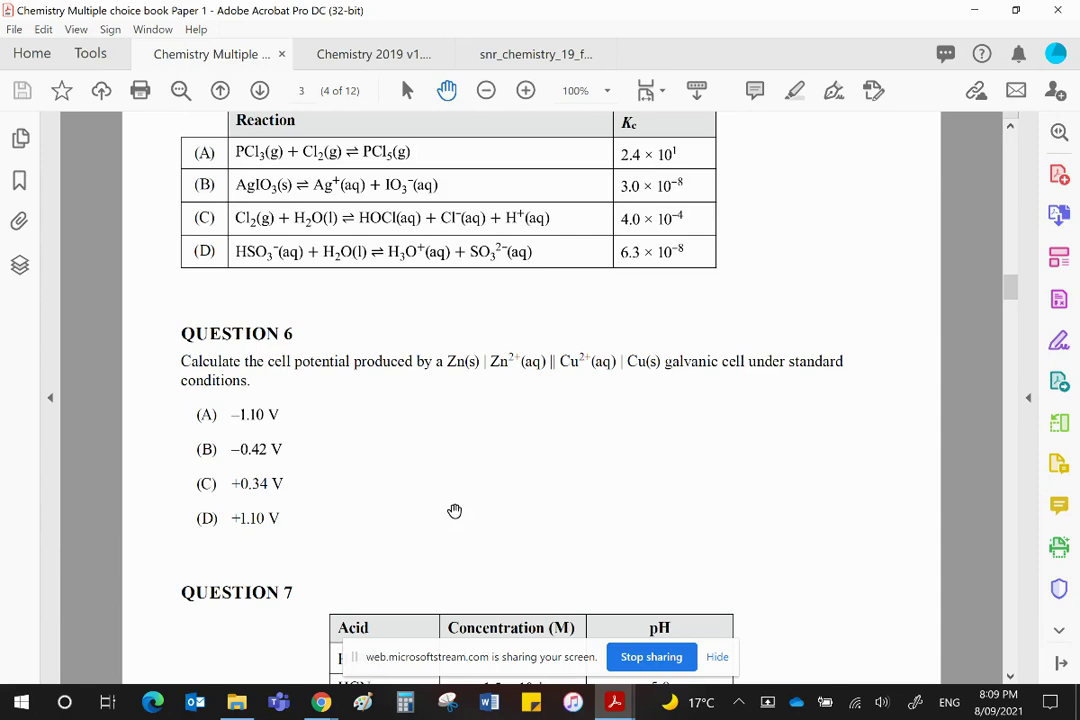
pyautogui.moveTo(476, 504)
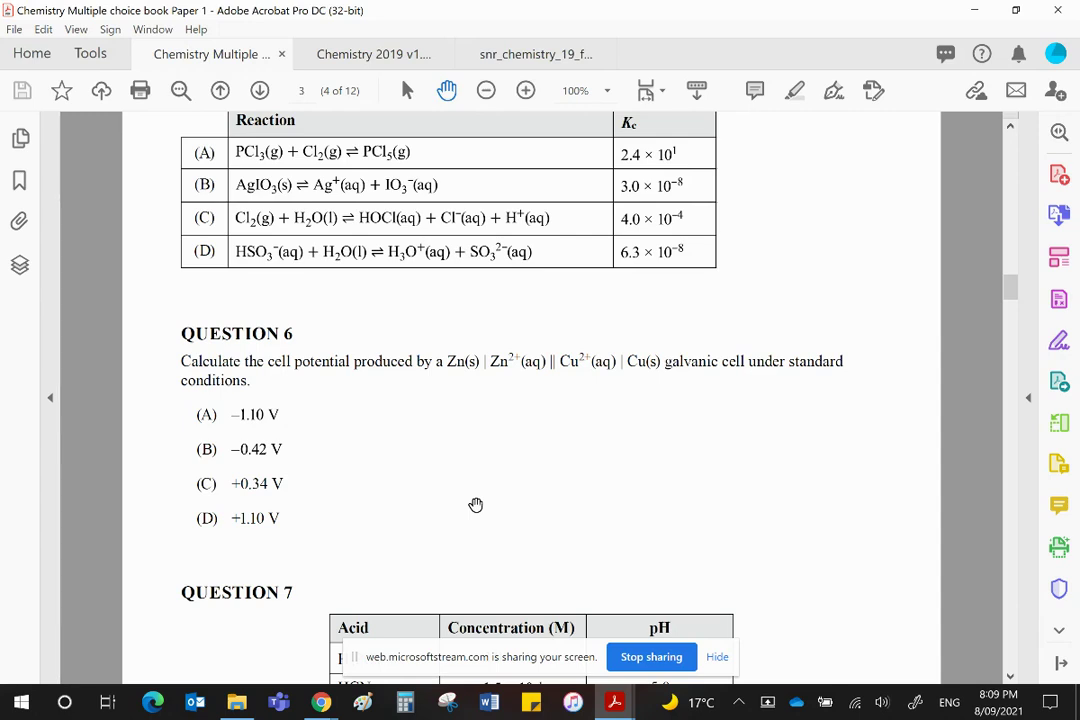
pyautogui.moveTo(632, 422)
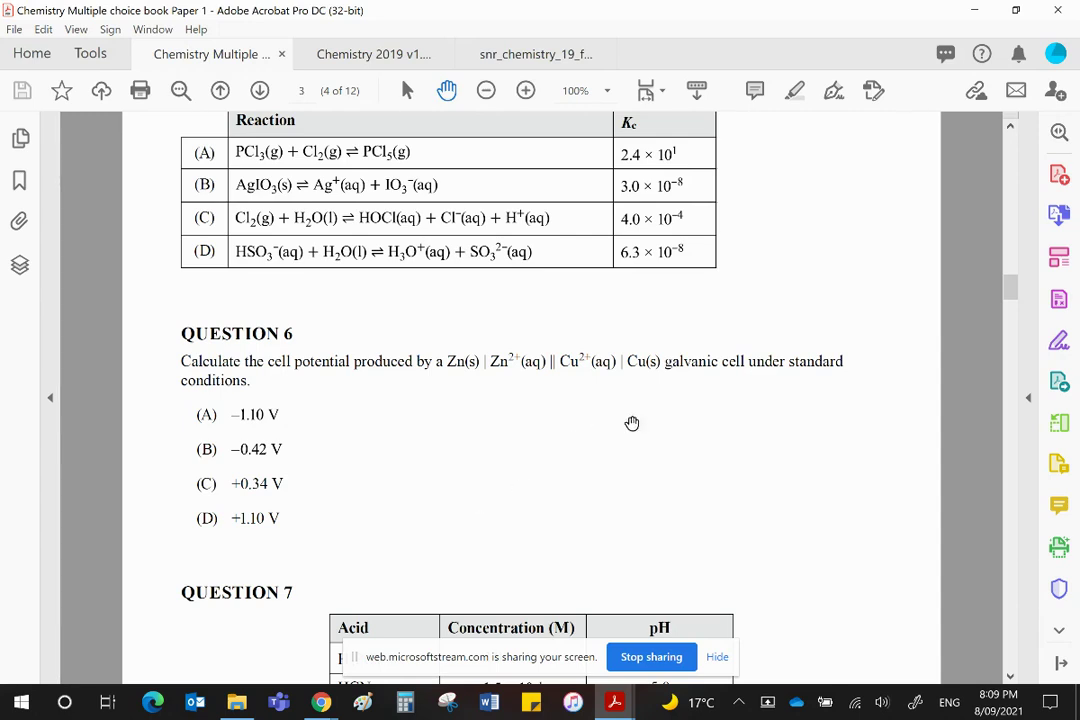
pyautogui.moveTo(464, 374)
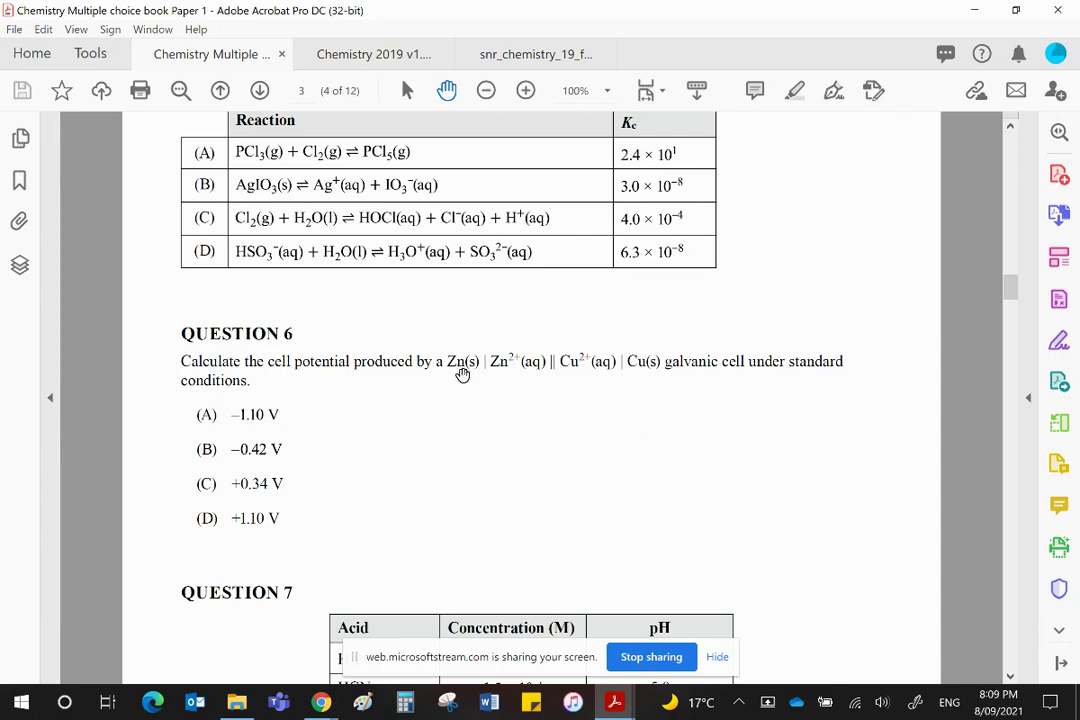
pyautogui.moveTo(528, 358)
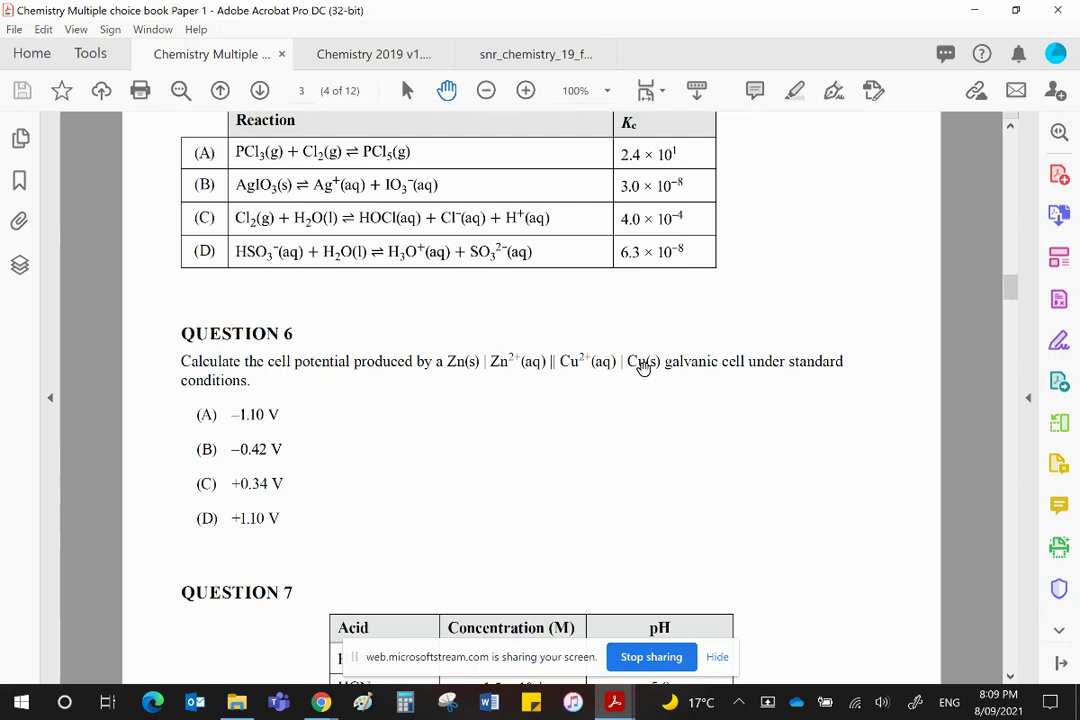
pyautogui.moveTo(406, 380)
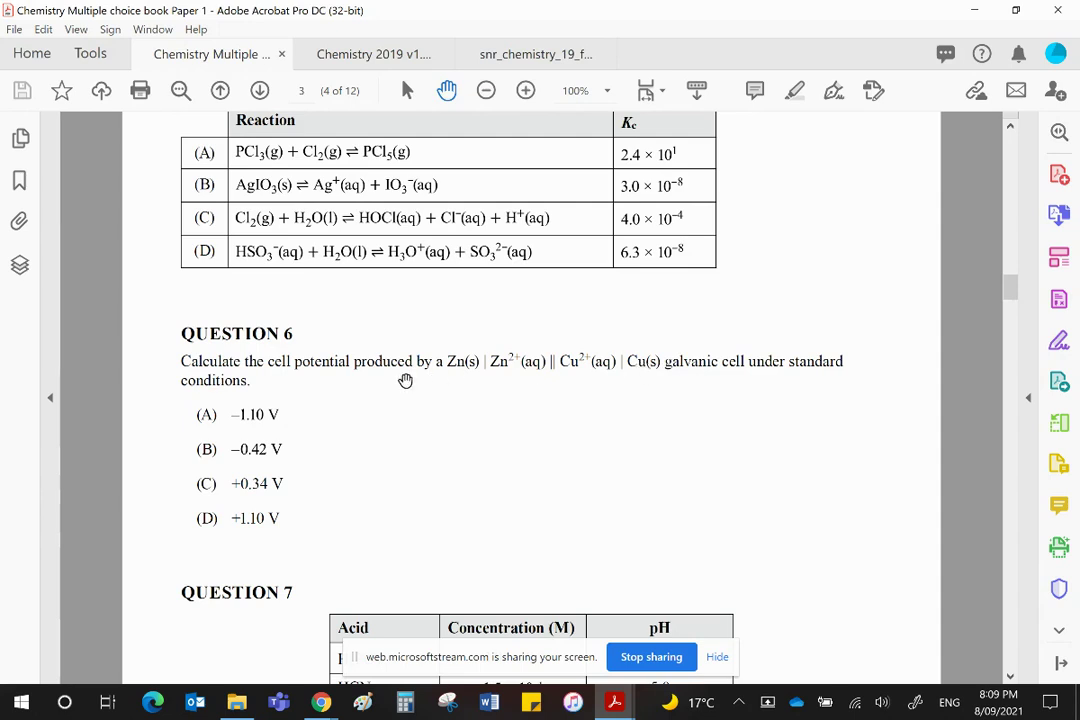
pyautogui.moveTo(268, 400)
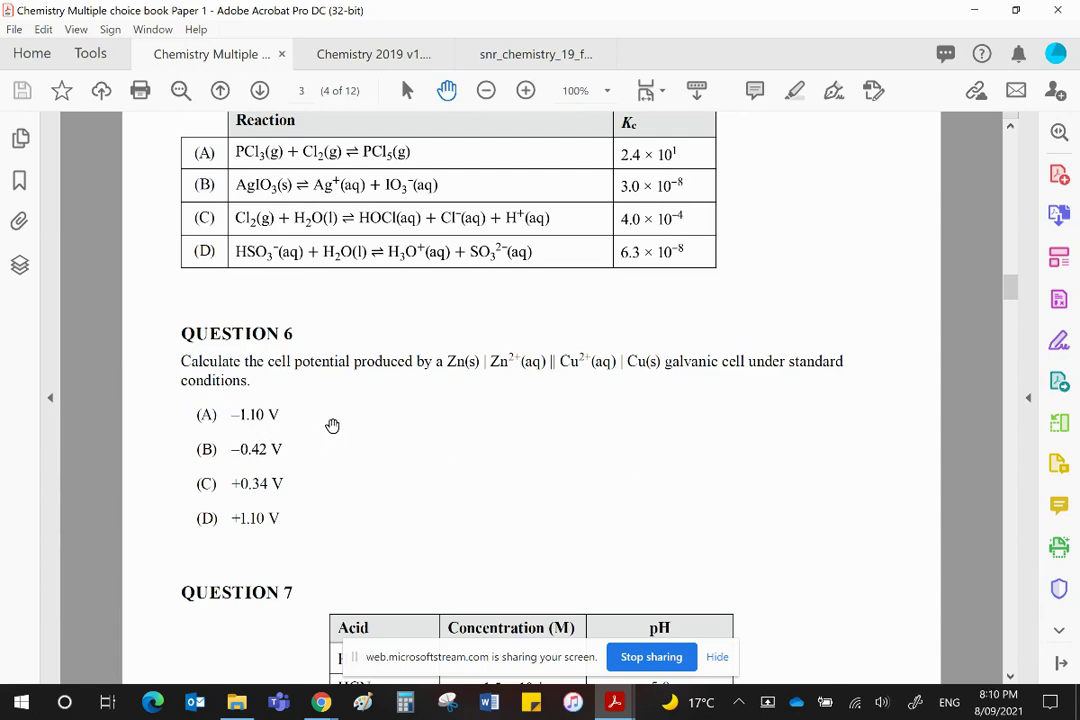
pyautogui.moveTo(554, 406)
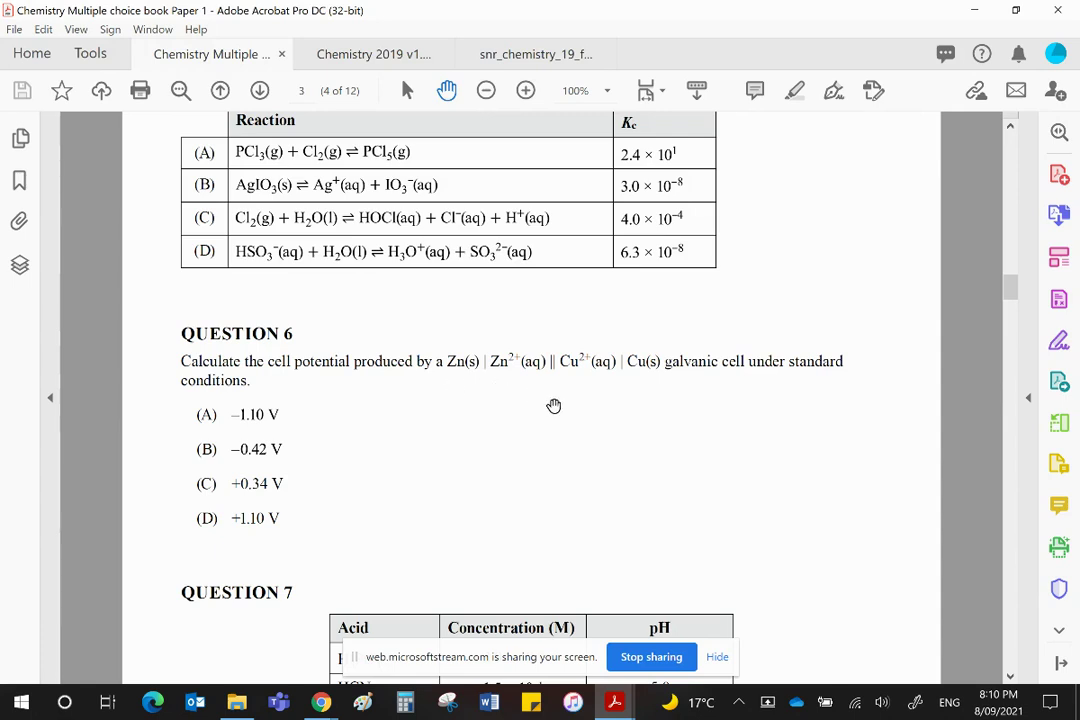
pyautogui.moveTo(596, 408)
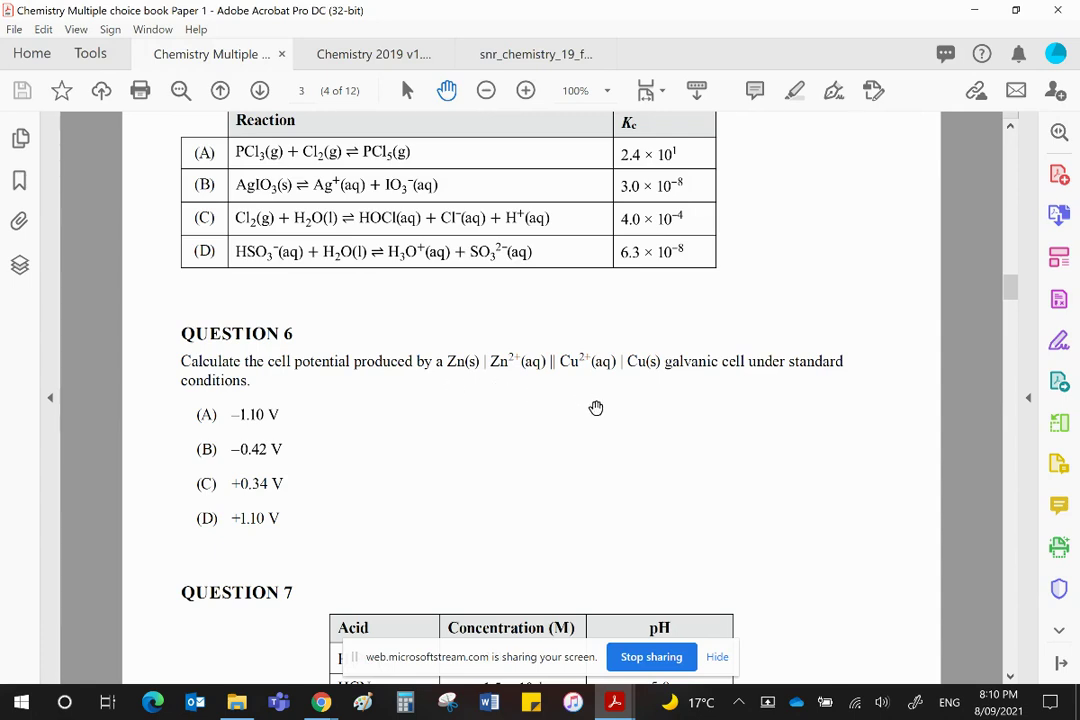
pyautogui.moveTo(716, 444)
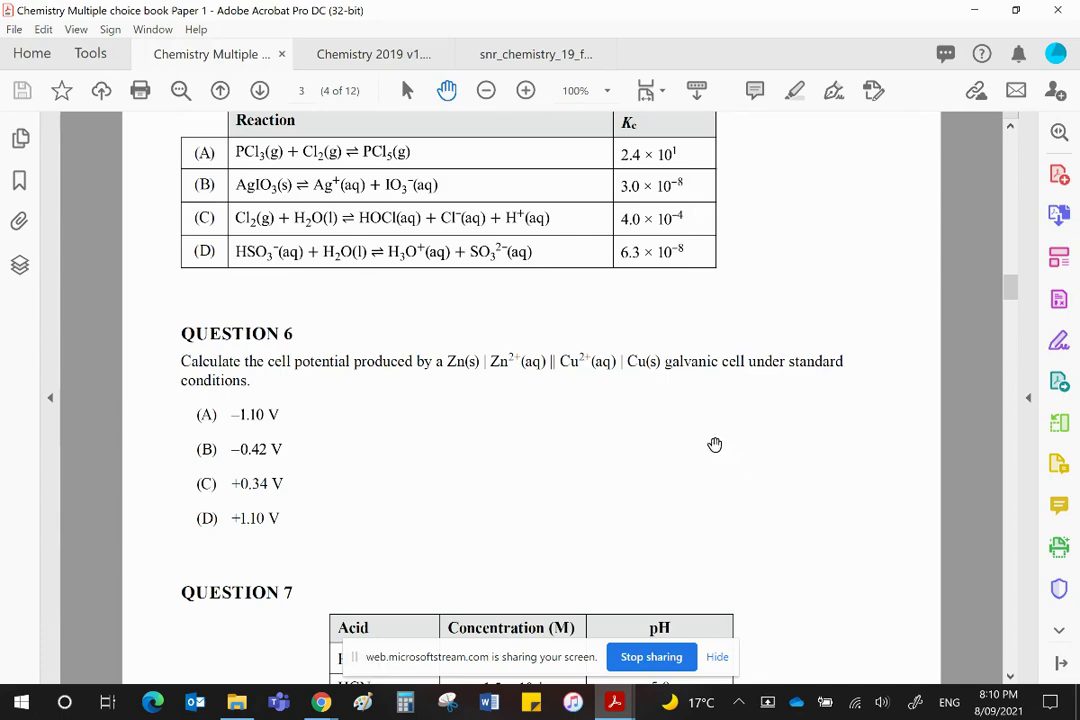
# Scroll down until Question 7's acid concentration/pH table and all four options are visible.
pyautogui.scroll(-3)
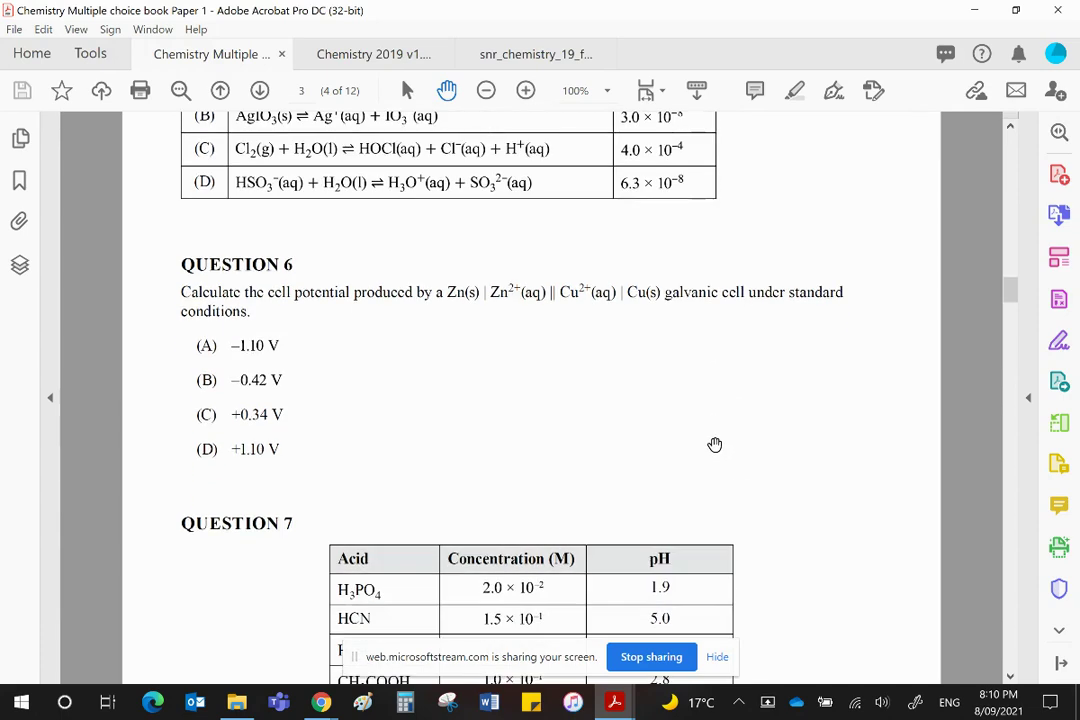
pyautogui.scroll(-3)
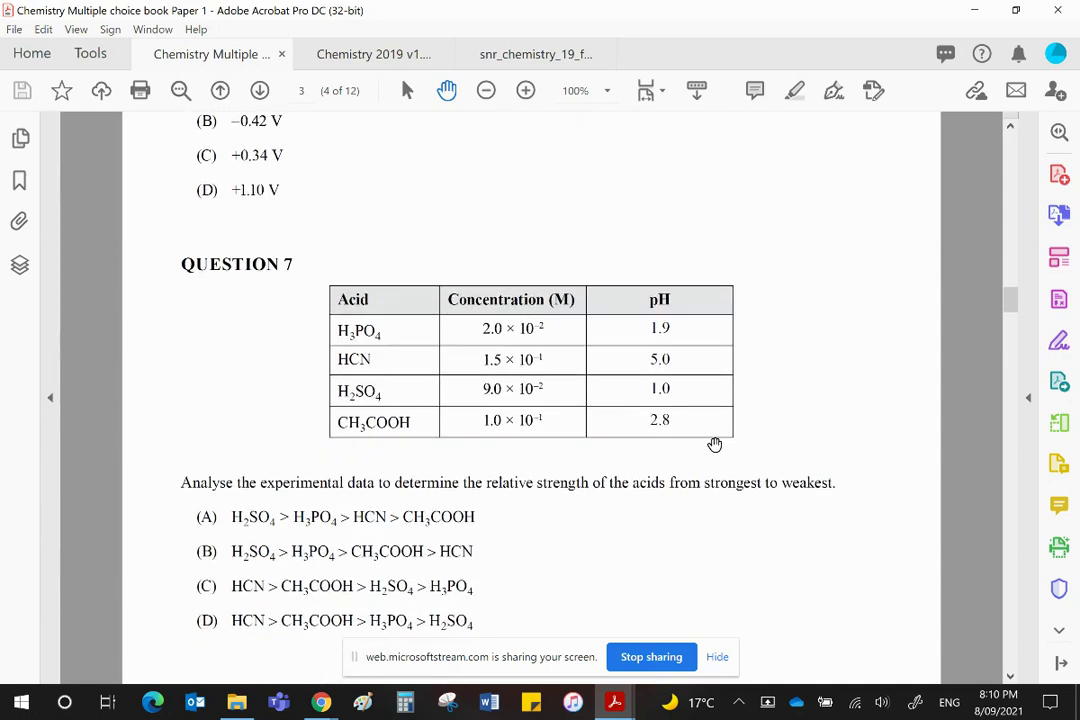
pyautogui.scroll(-3)
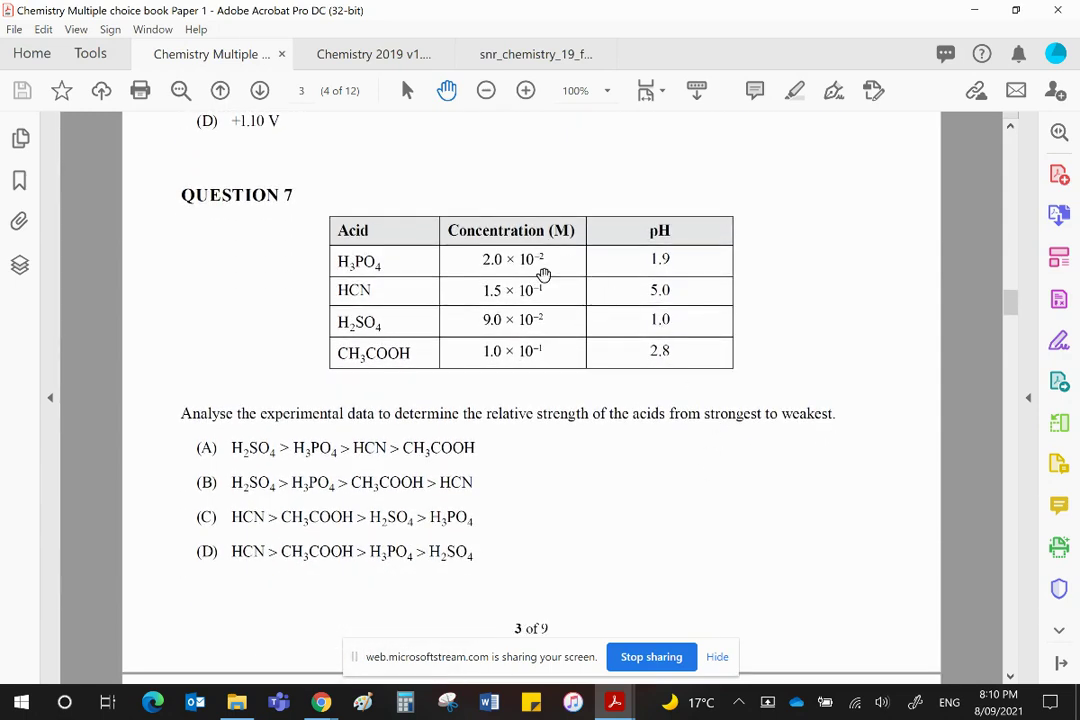
pyautogui.moveTo(622, 252)
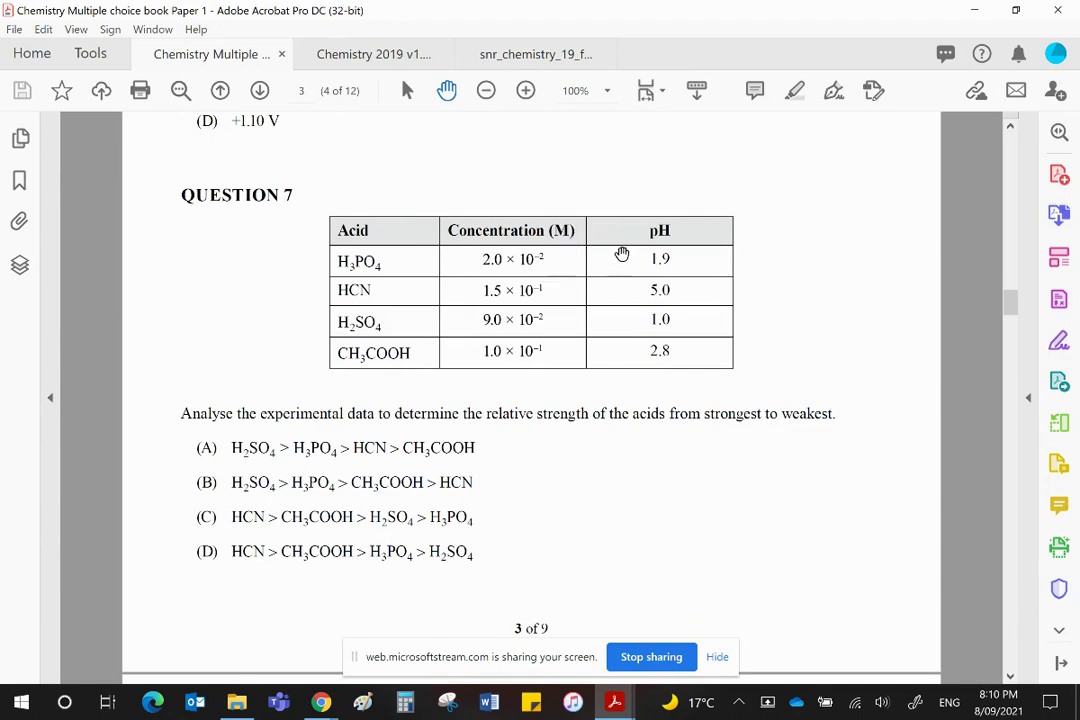
pyautogui.moveTo(684, 252)
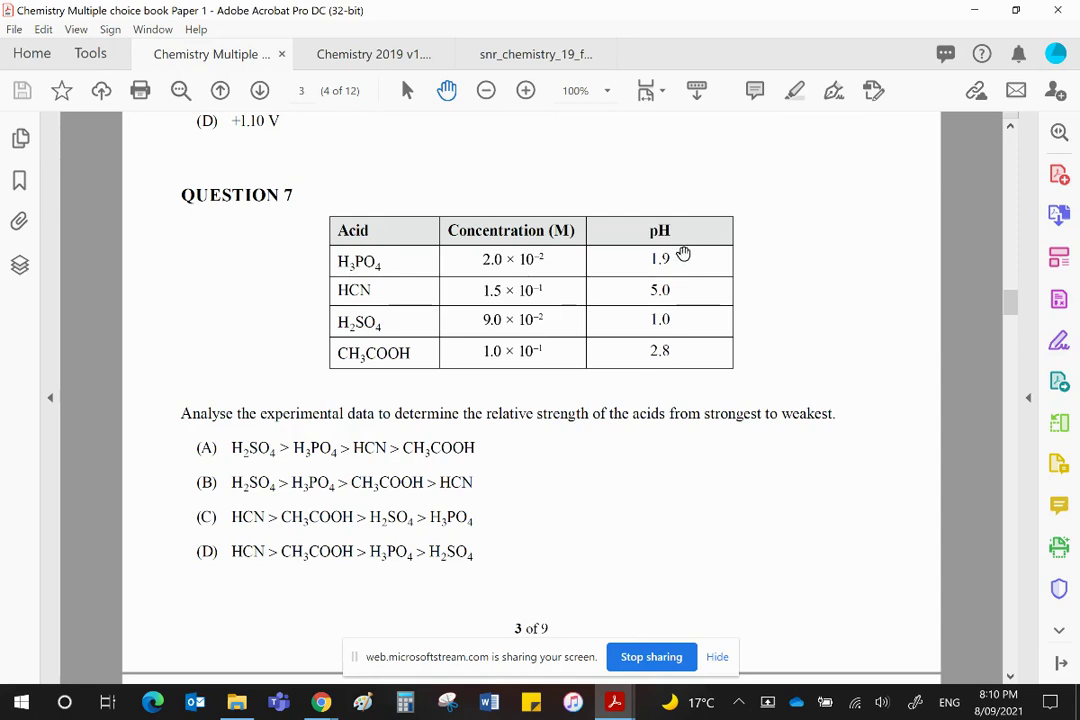
pyautogui.moveTo(464, 414)
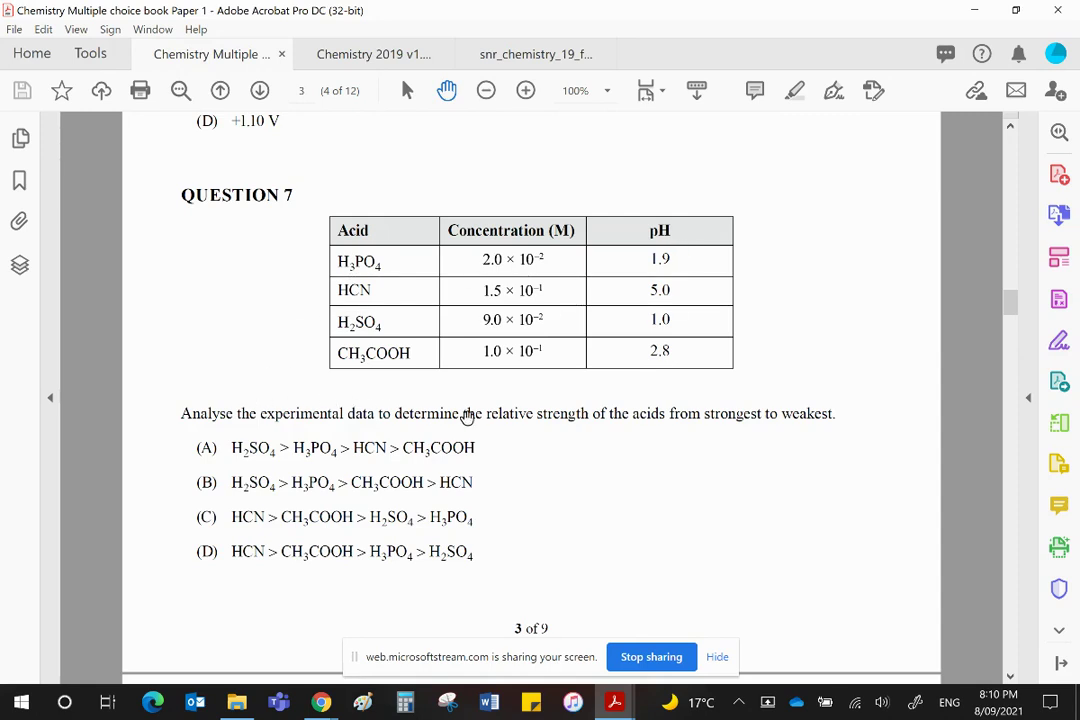
pyautogui.moveTo(664, 432)
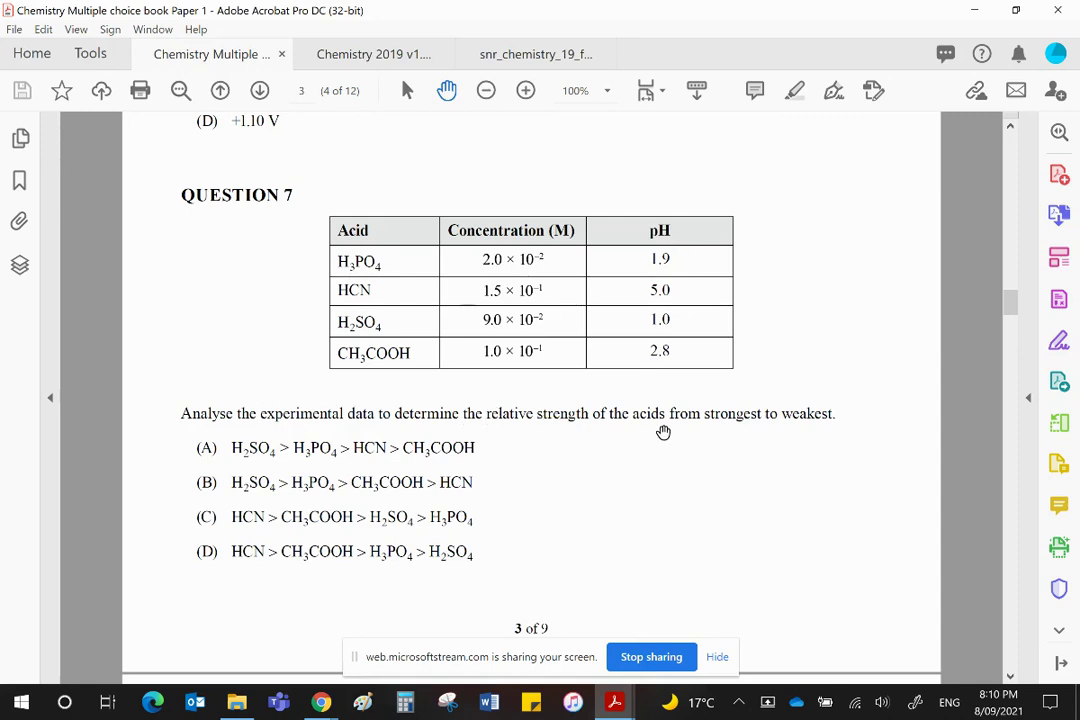
pyautogui.moveTo(852, 422)
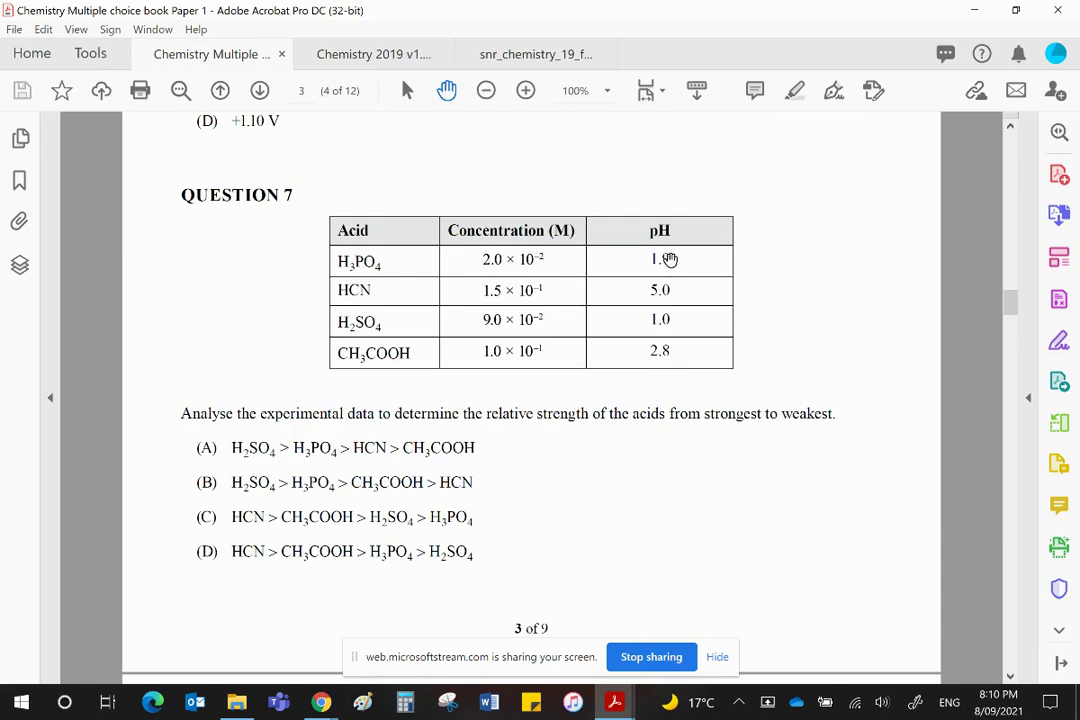
pyautogui.moveTo(716, 388)
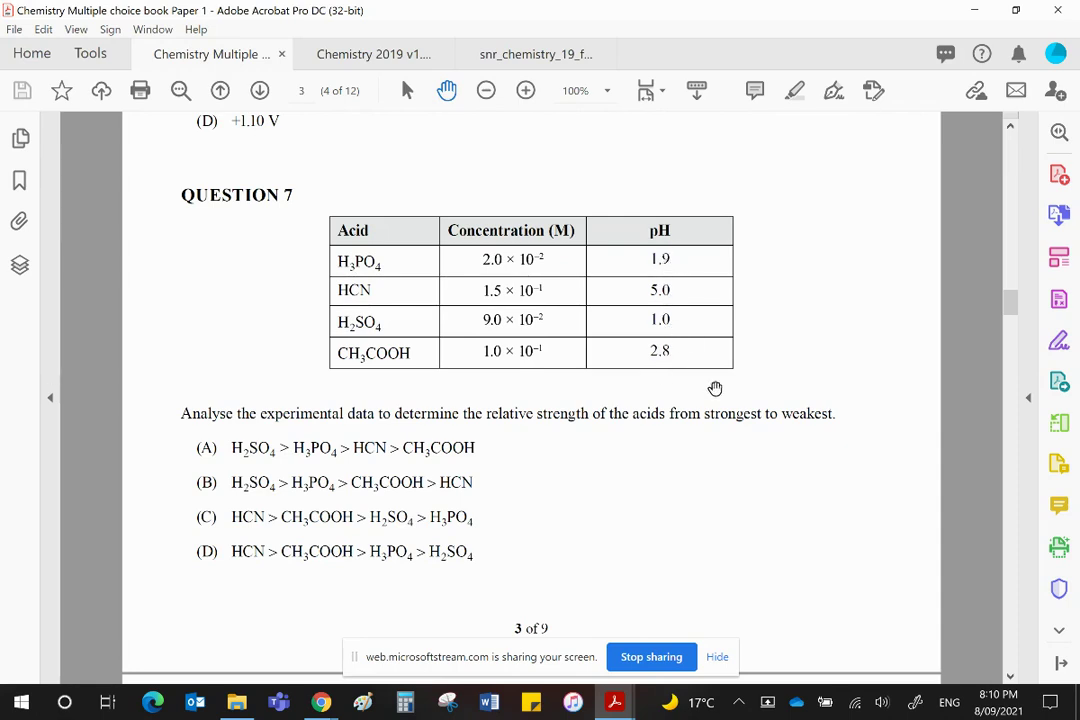
pyautogui.moveTo(748, 390)
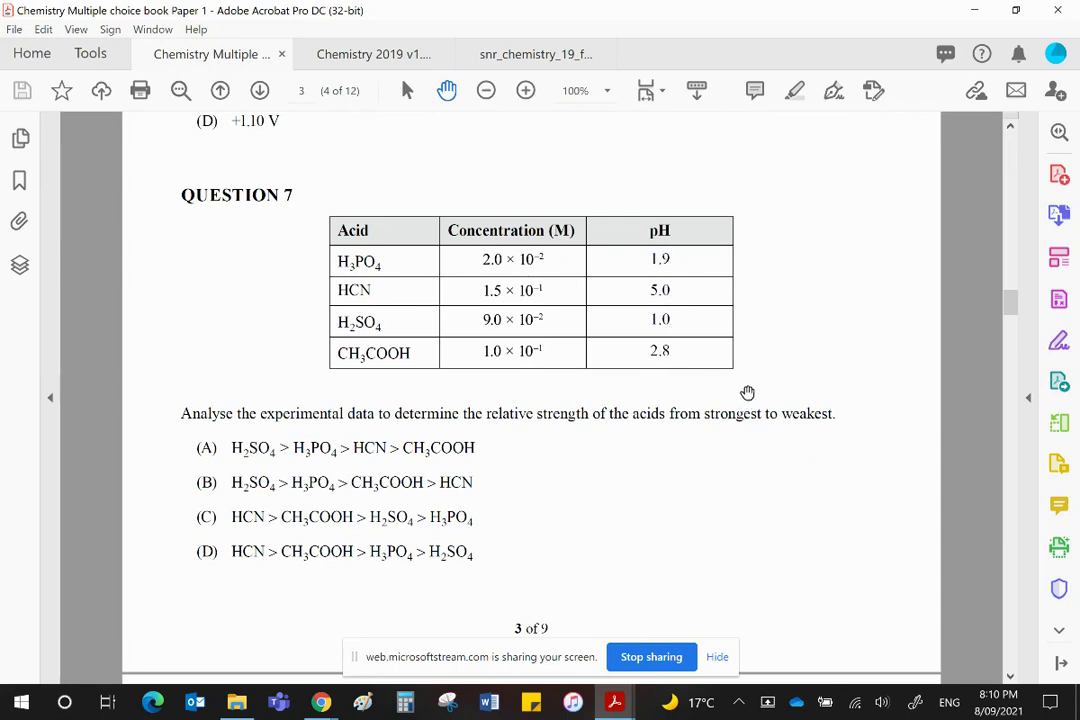
pyautogui.moveTo(728, 416)
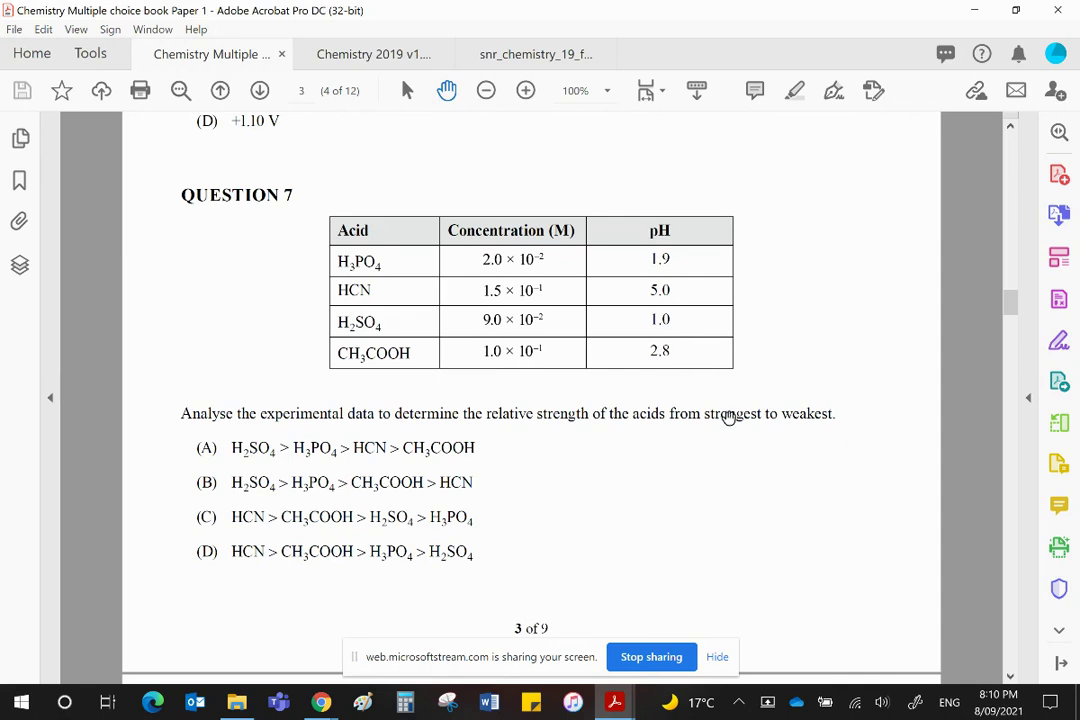
pyautogui.moveTo(768, 428)
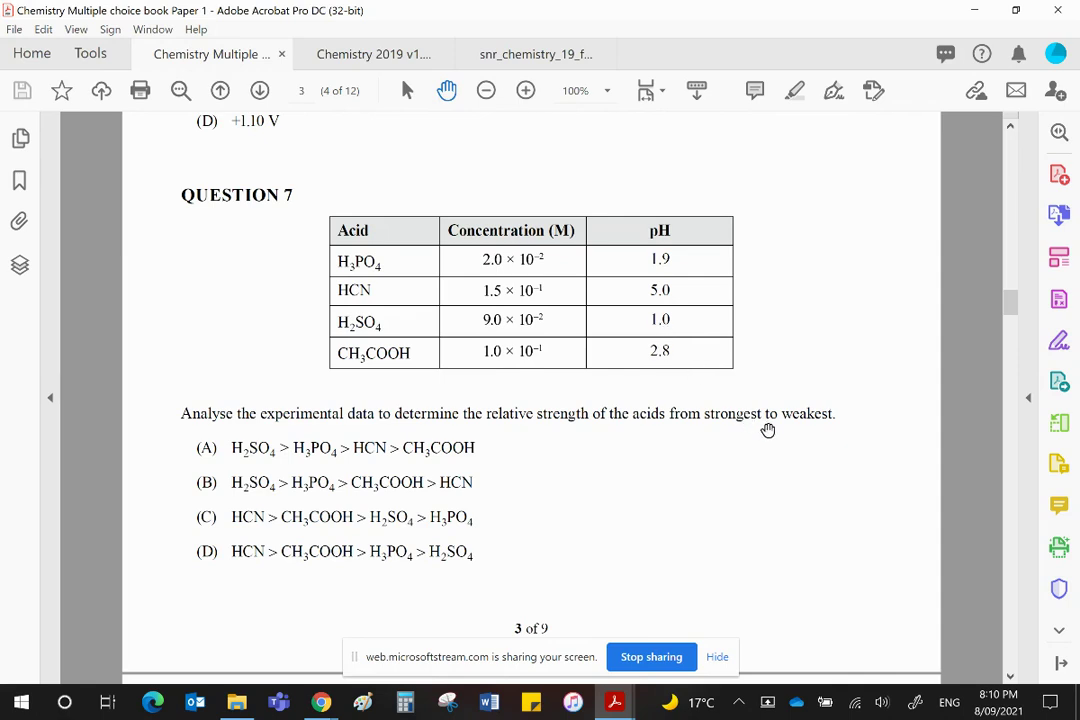
pyautogui.moveTo(536, 322)
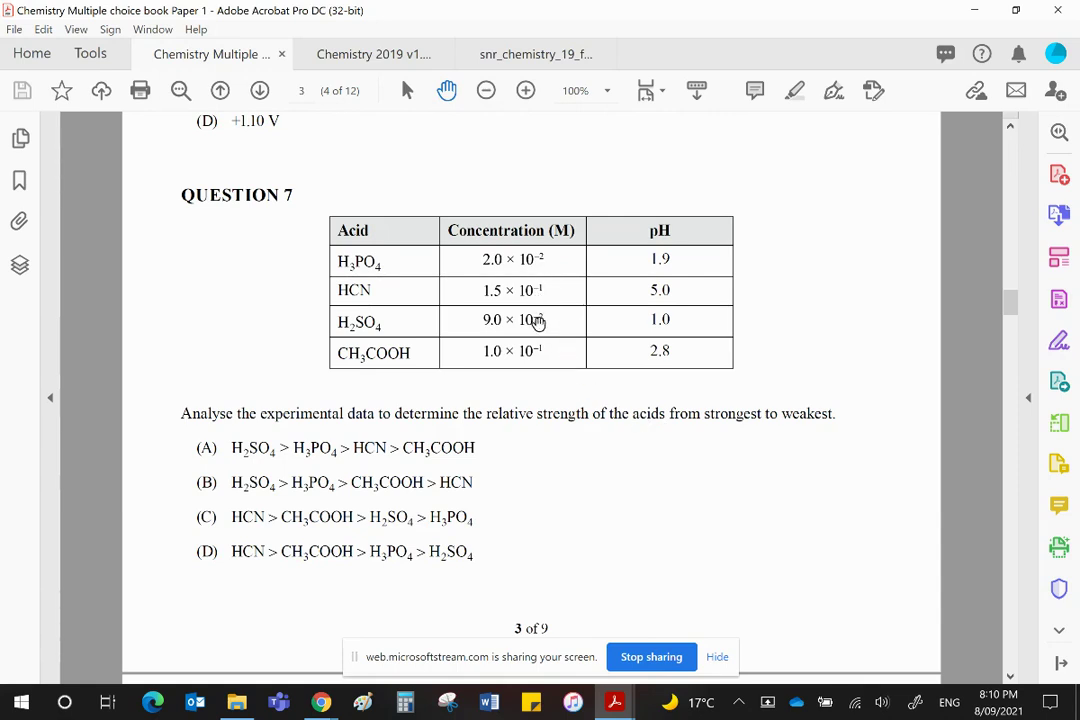
pyautogui.moveTo(528, 374)
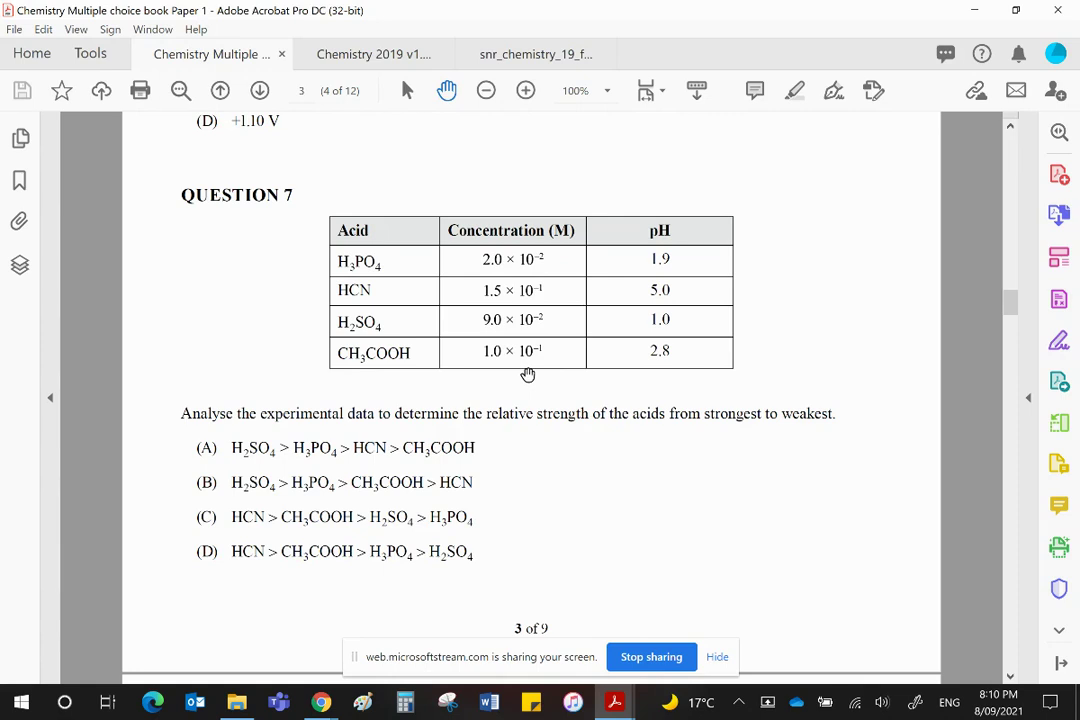
pyautogui.moveTo(696, 352)
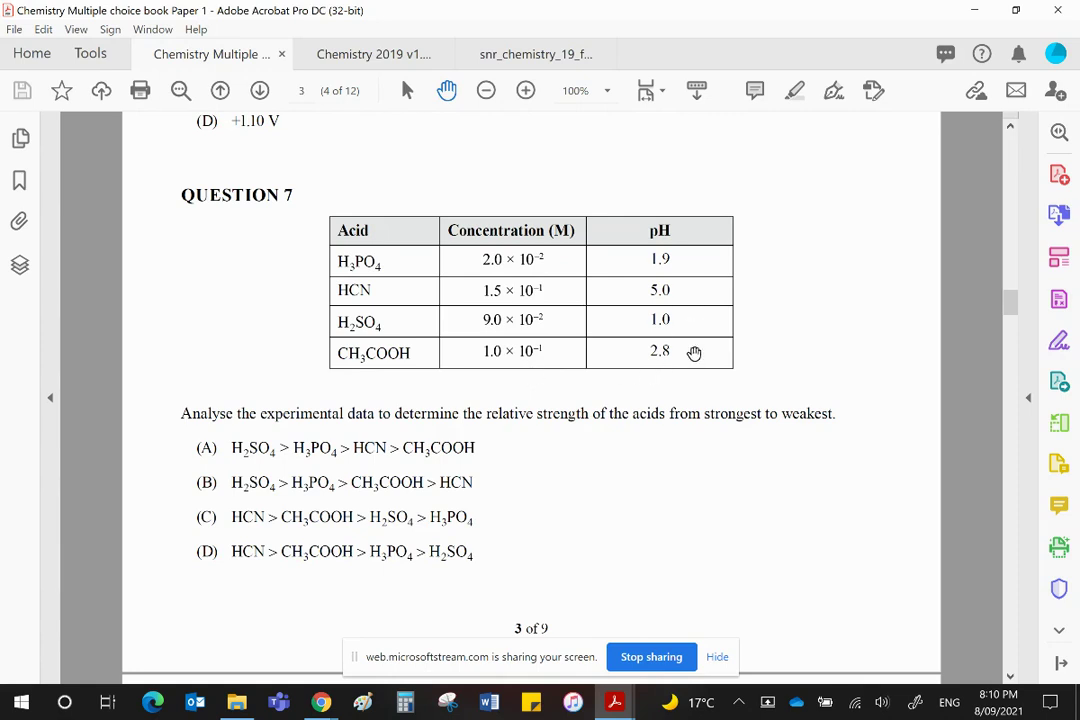
pyautogui.moveTo(698, 360)
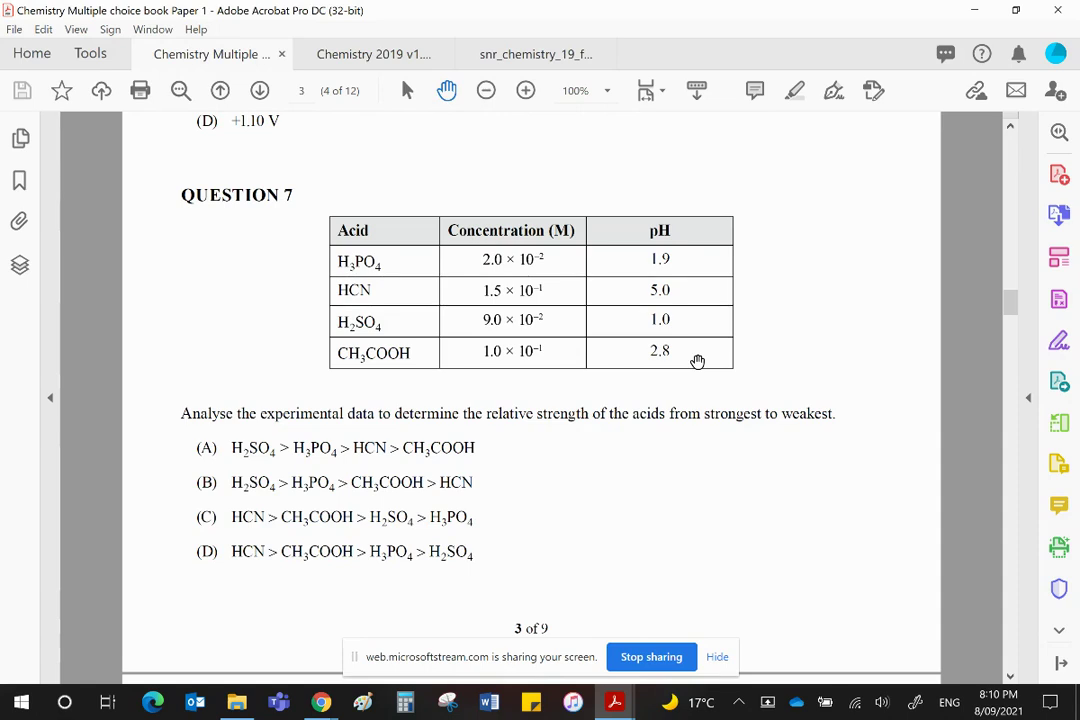
pyautogui.moveTo(688, 316)
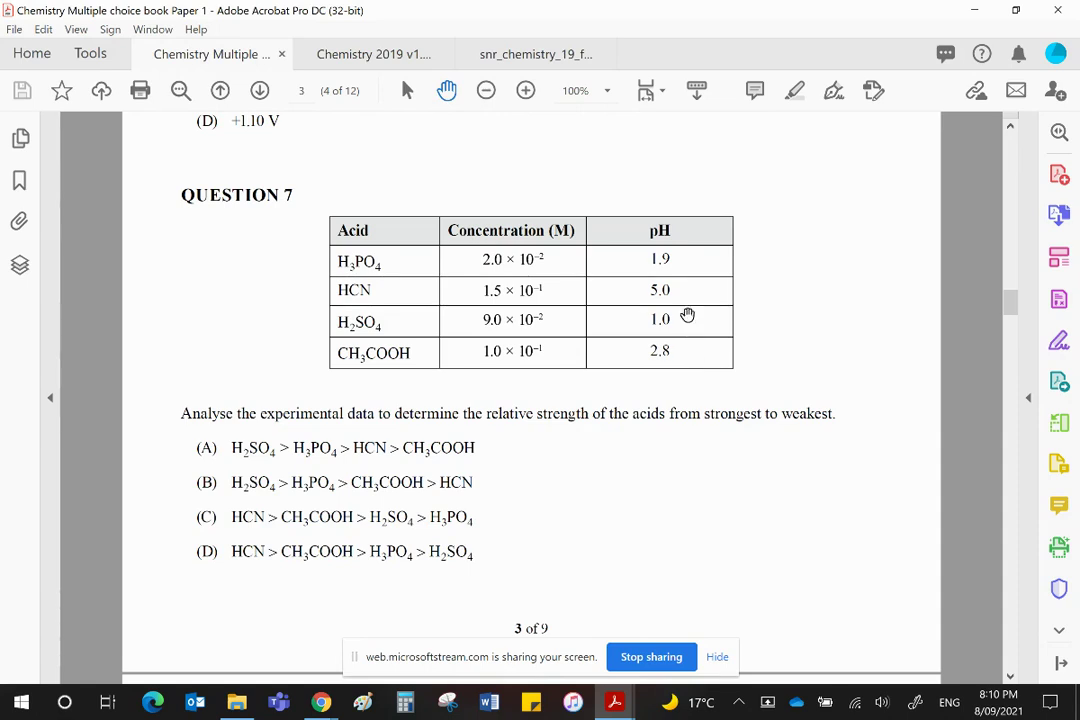
pyautogui.moveTo(500, 260)
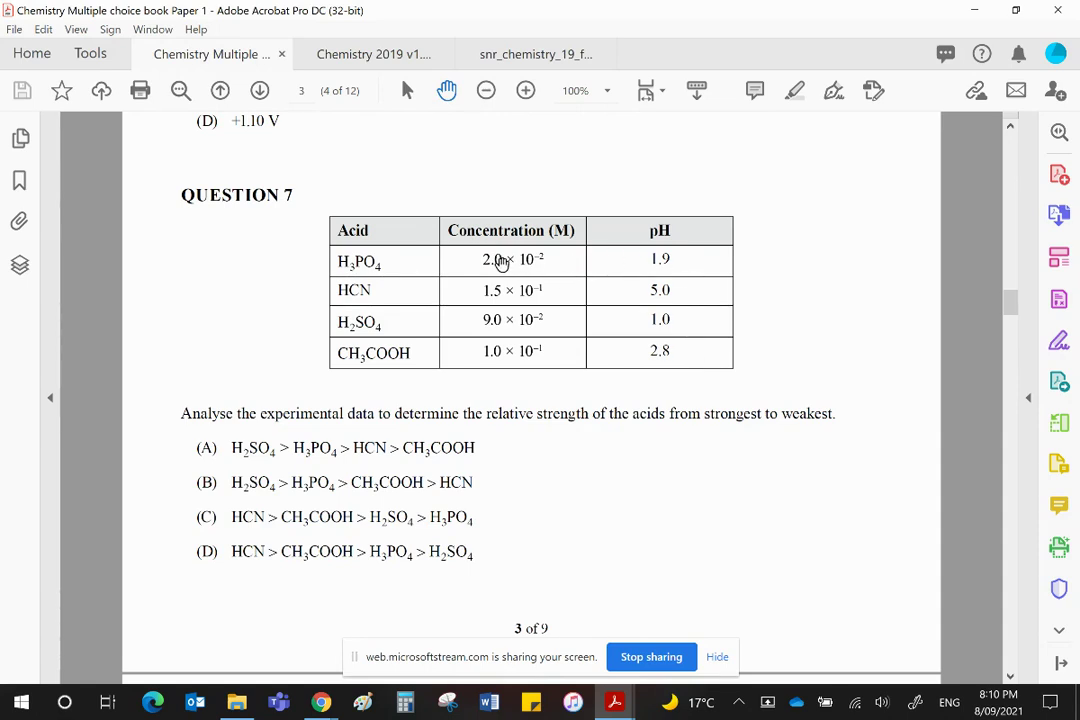
pyautogui.moveTo(538, 284)
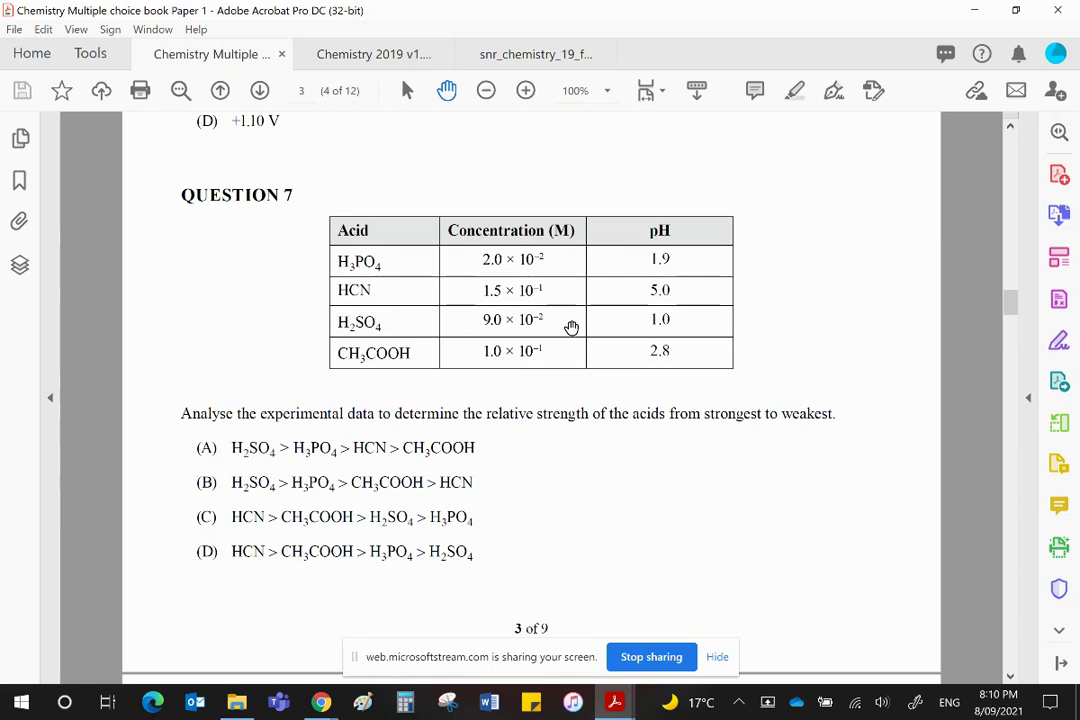
pyautogui.moveTo(512, 328)
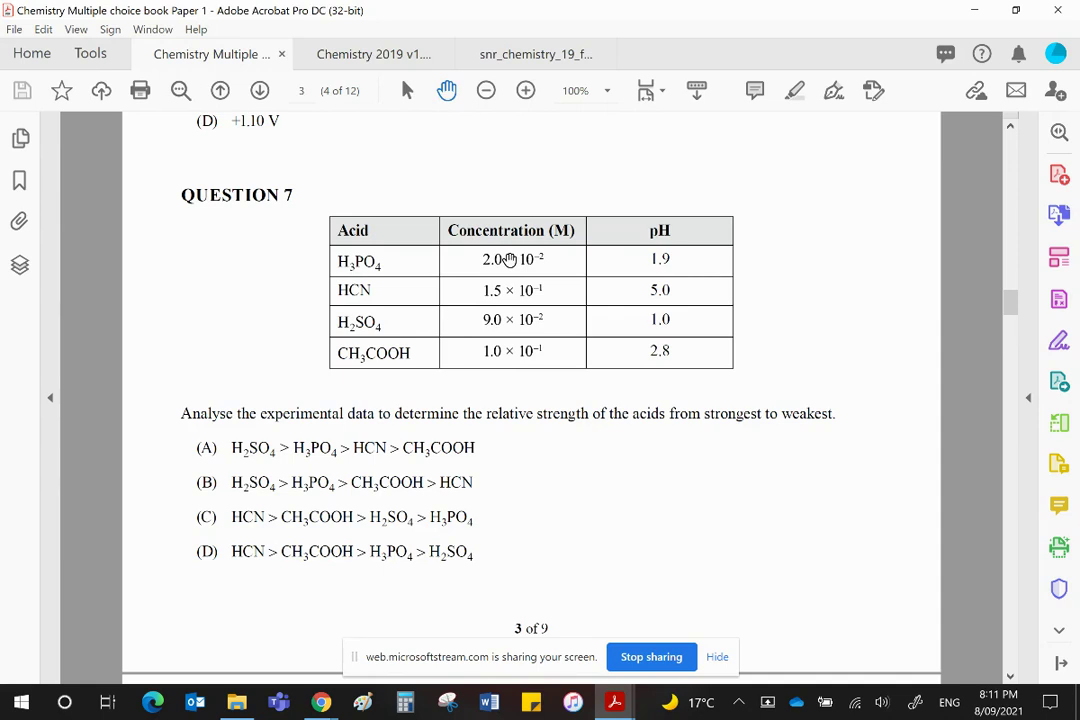
pyautogui.moveTo(396, 324)
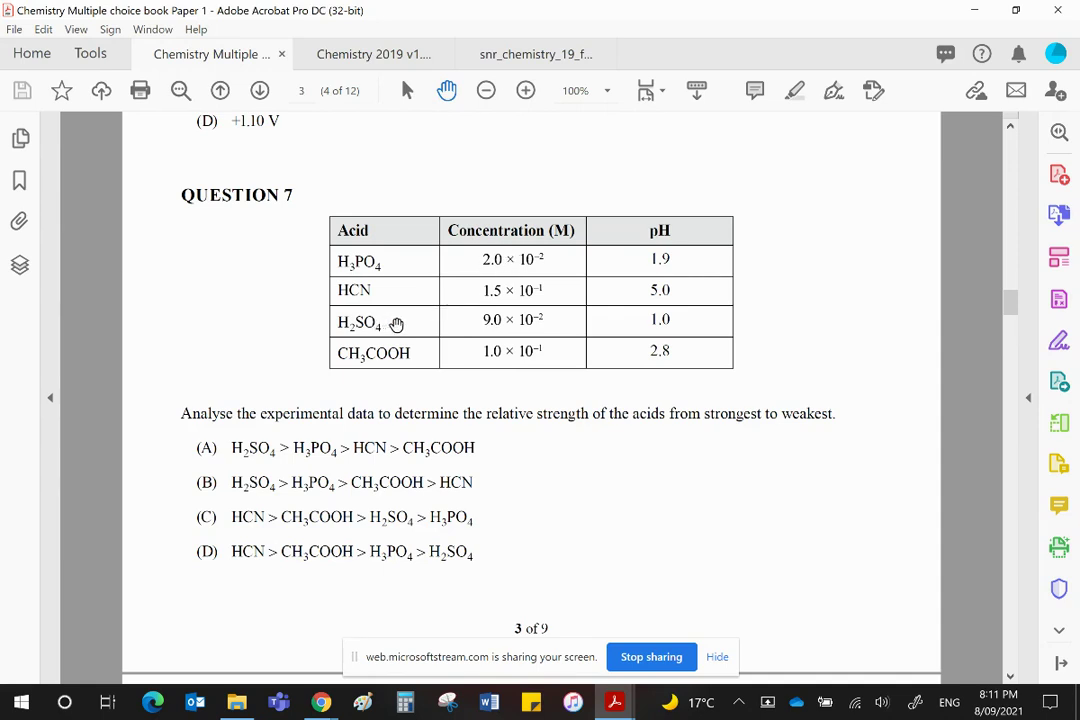
pyautogui.moveTo(404, 260)
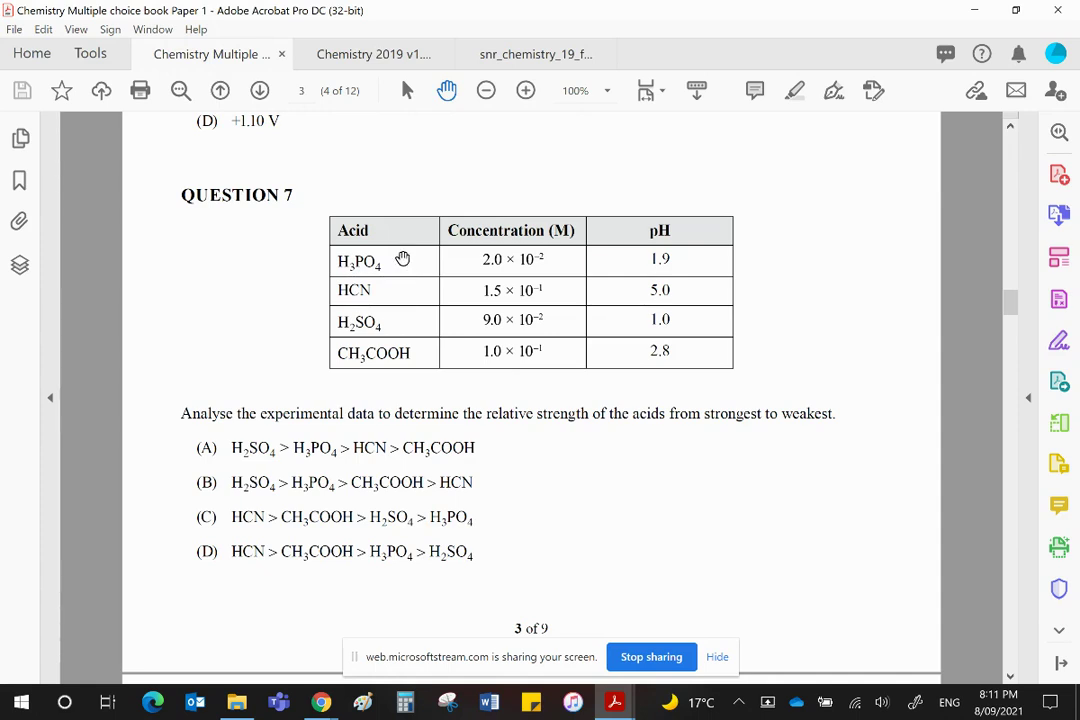
pyautogui.moveTo(676, 280)
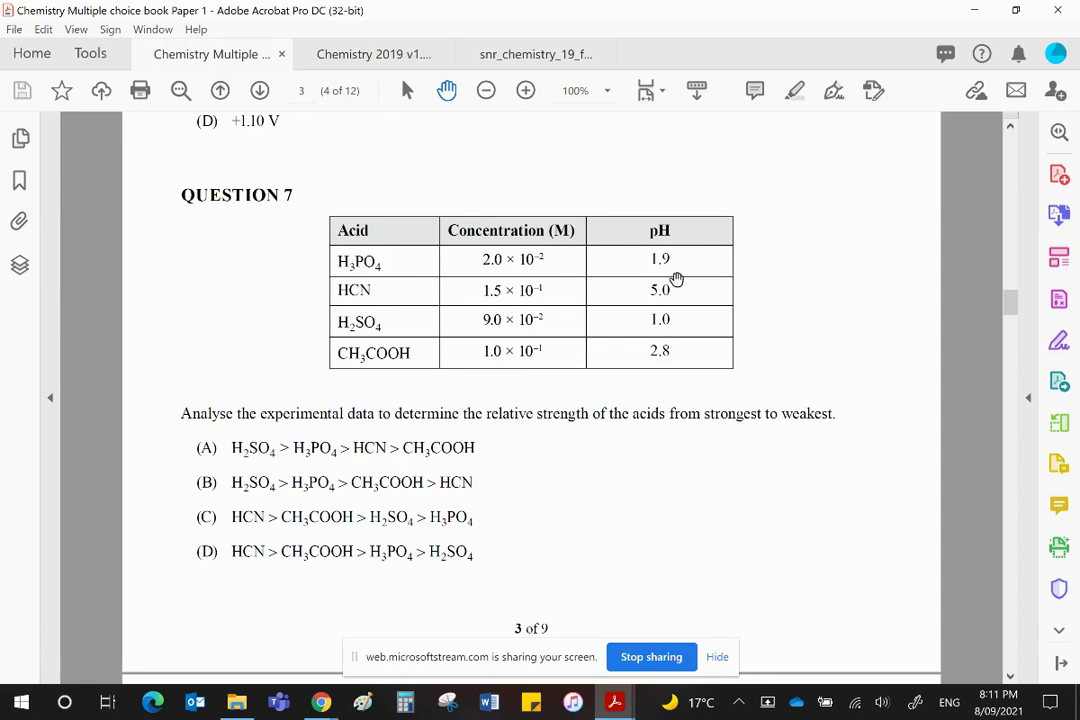
pyautogui.moveTo(696, 322)
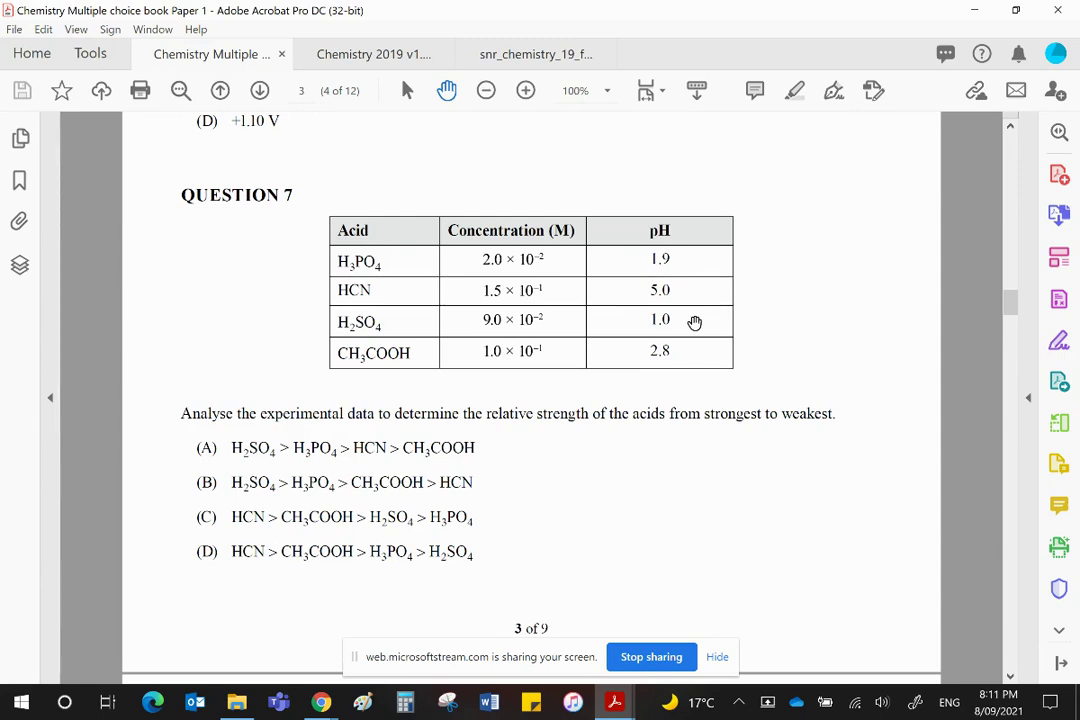
pyautogui.moveTo(374, 324)
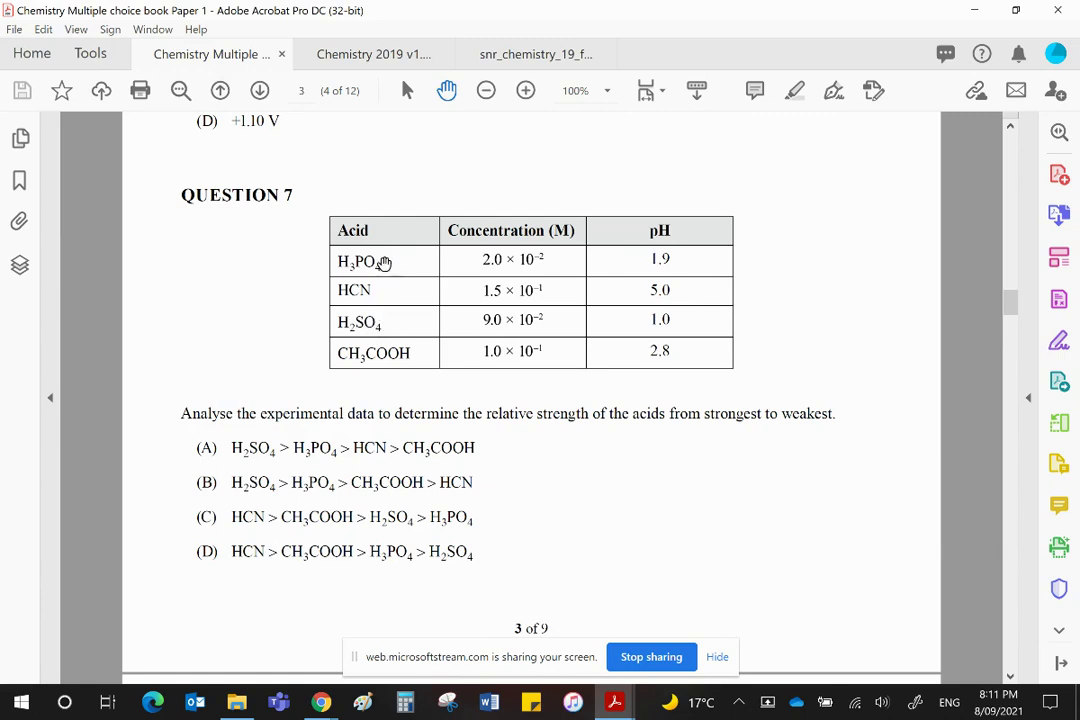
pyautogui.moveTo(644, 318)
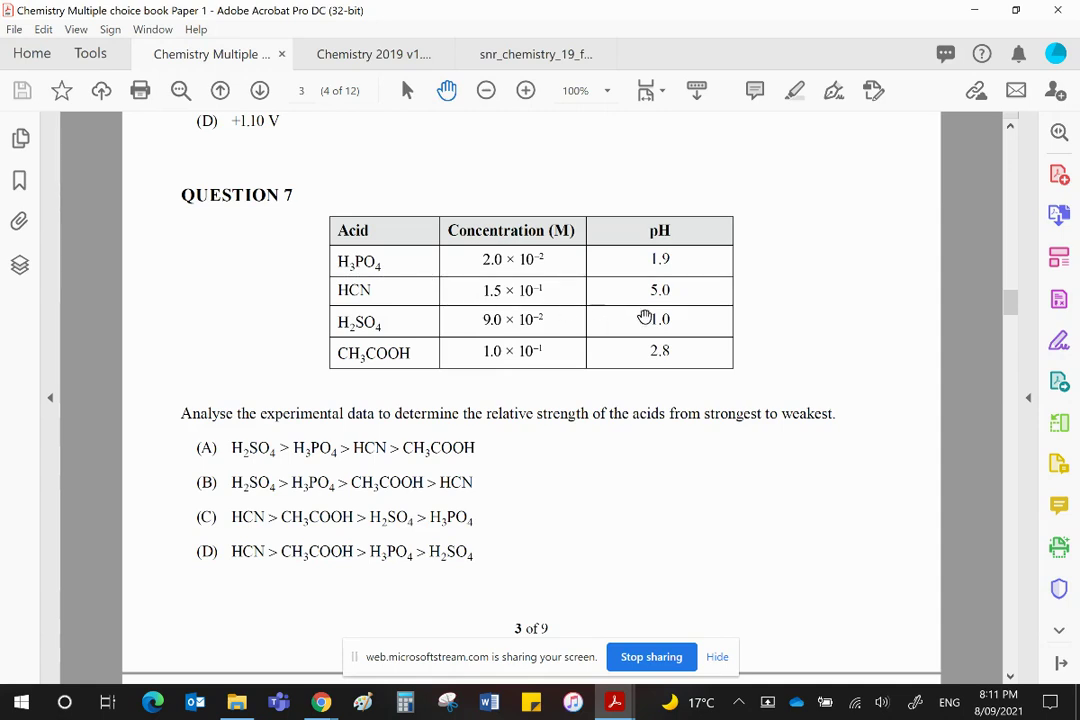
pyautogui.moveTo(404, 368)
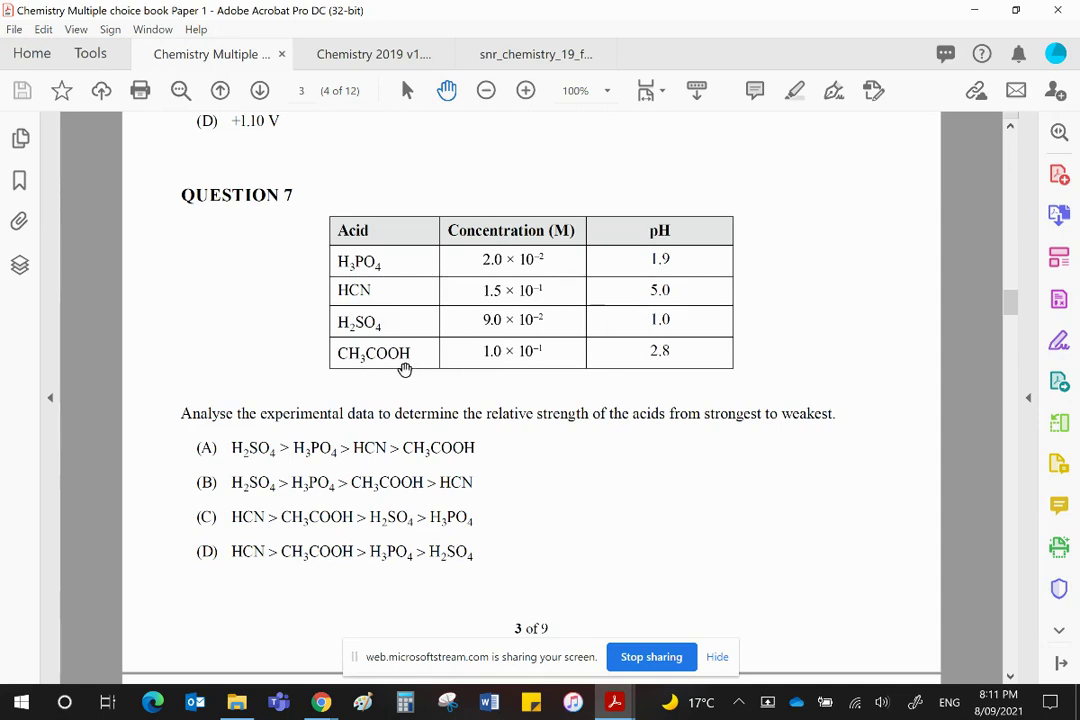
pyautogui.moveTo(392, 294)
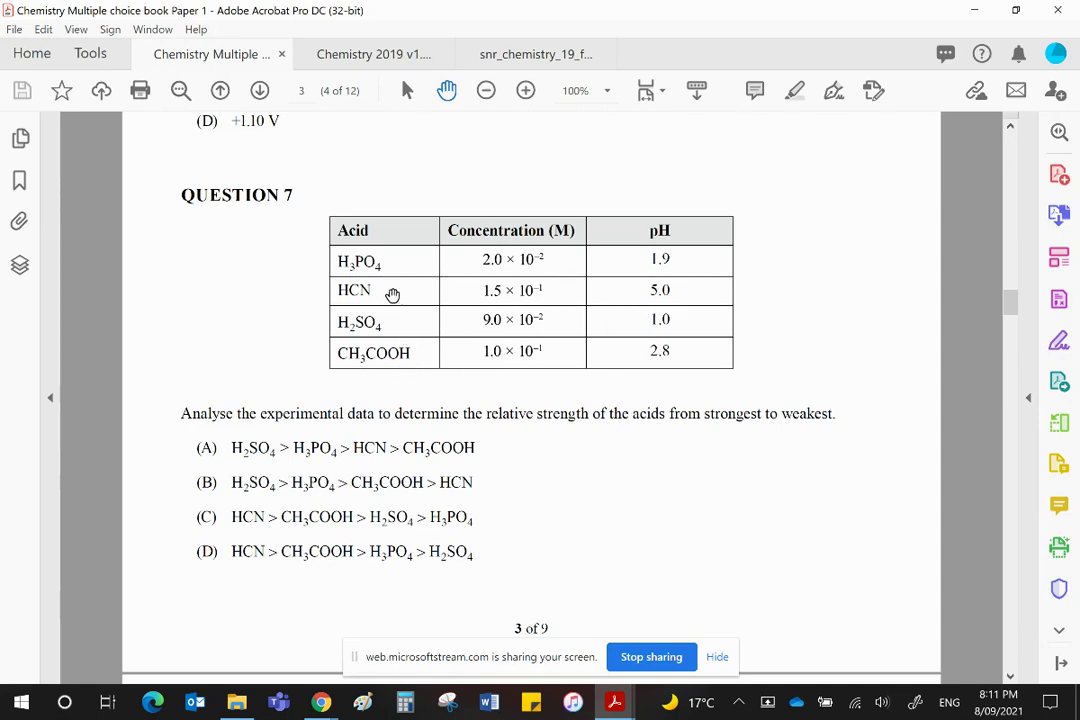
pyautogui.scroll(-3)
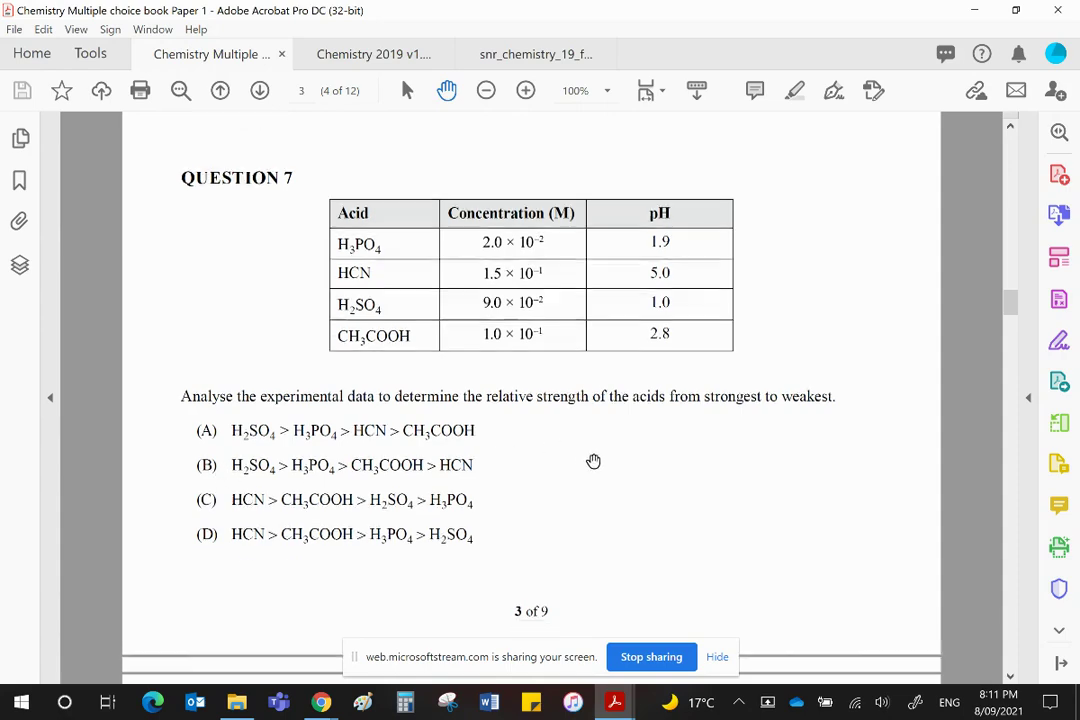
pyautogui.scroll(-3)
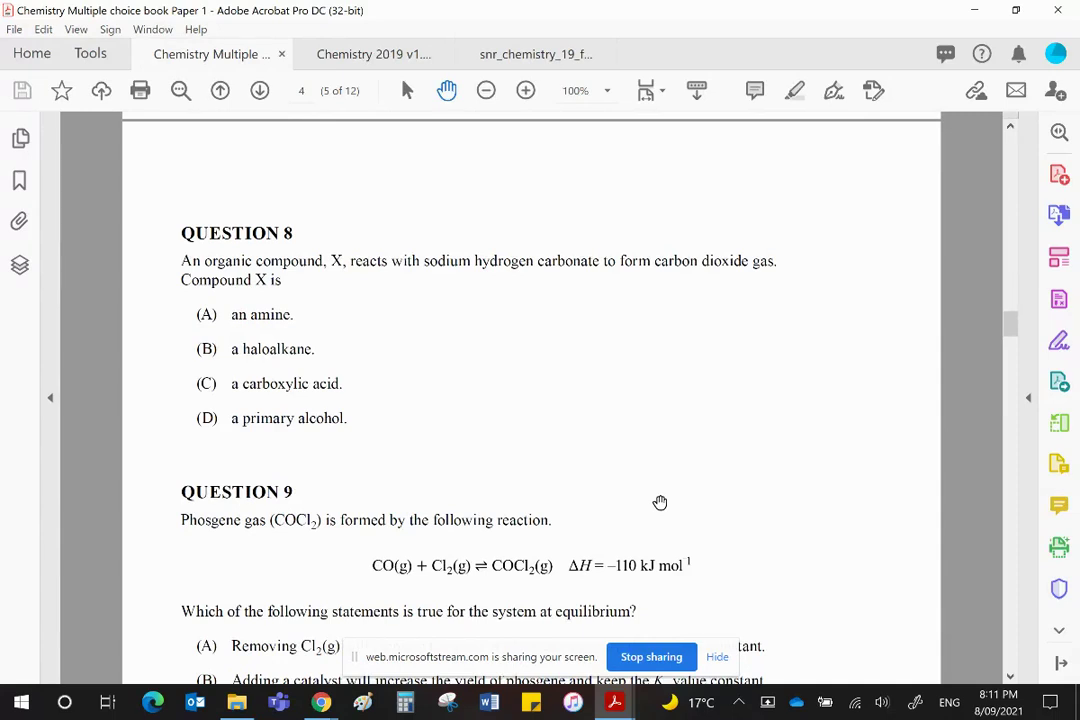
pyautogui.moveTo(628, 336)
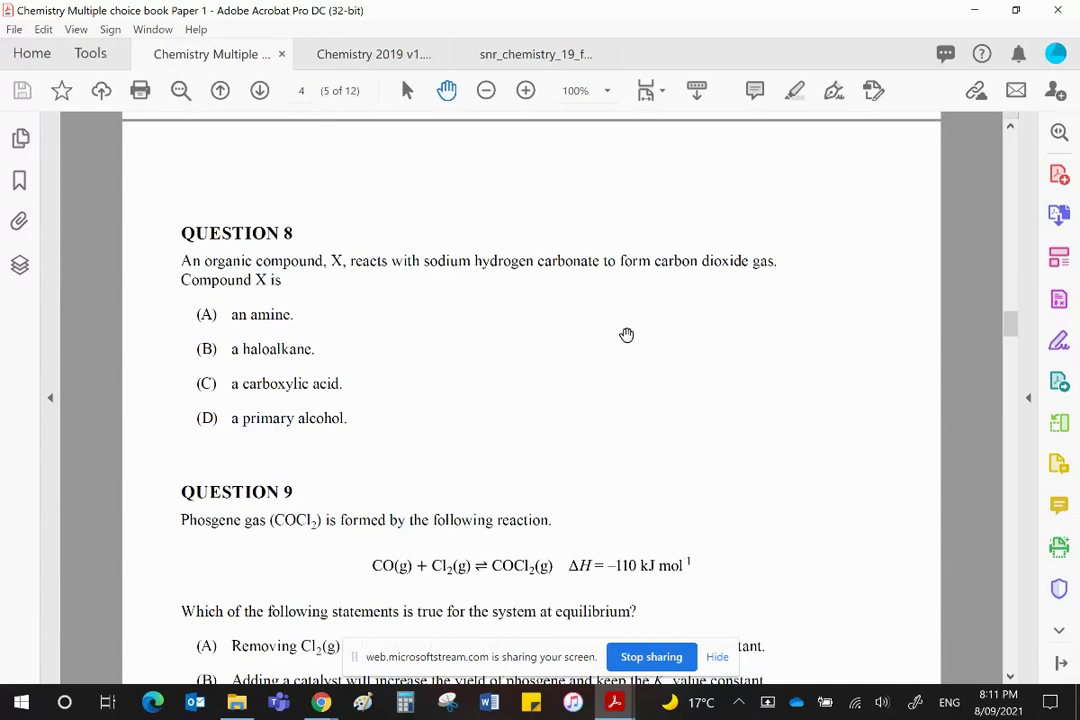
pyautogui.moveTo(740, 340)
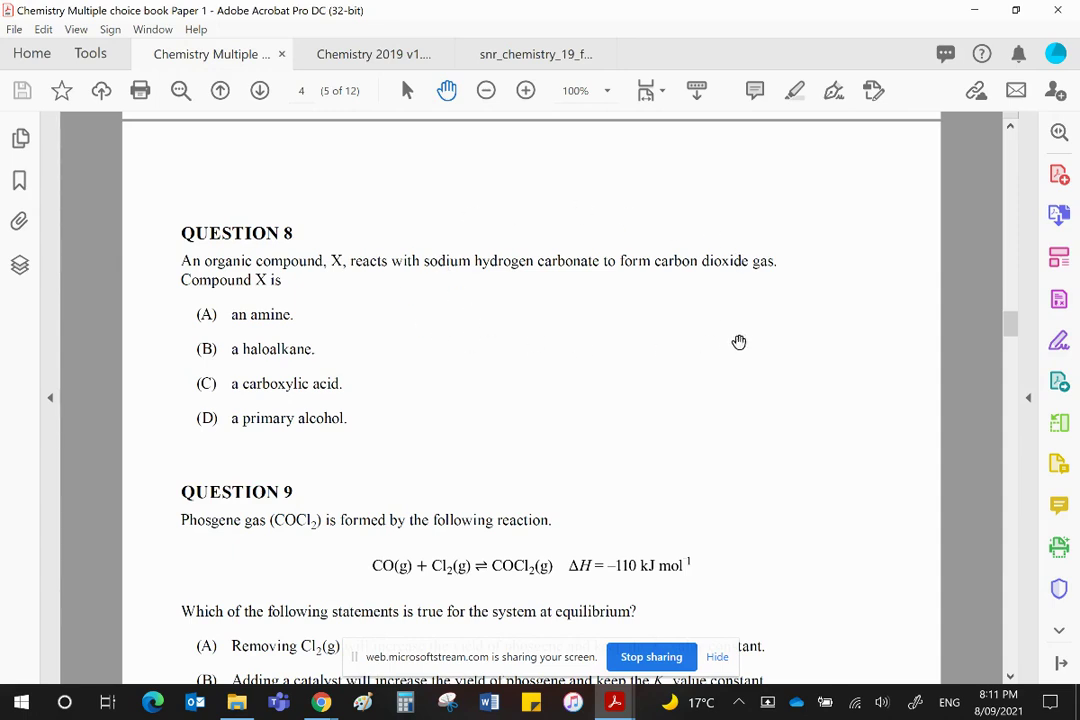
pyautogui.moveTo(788, 364)
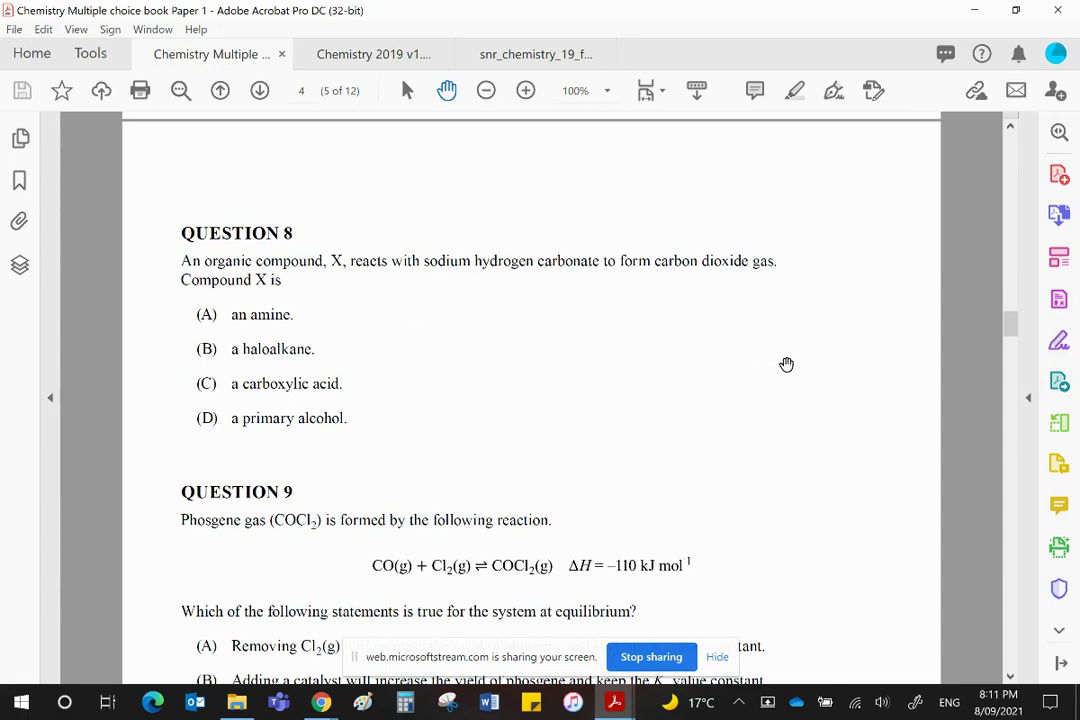
pyautogui.moveTo(268, 328)
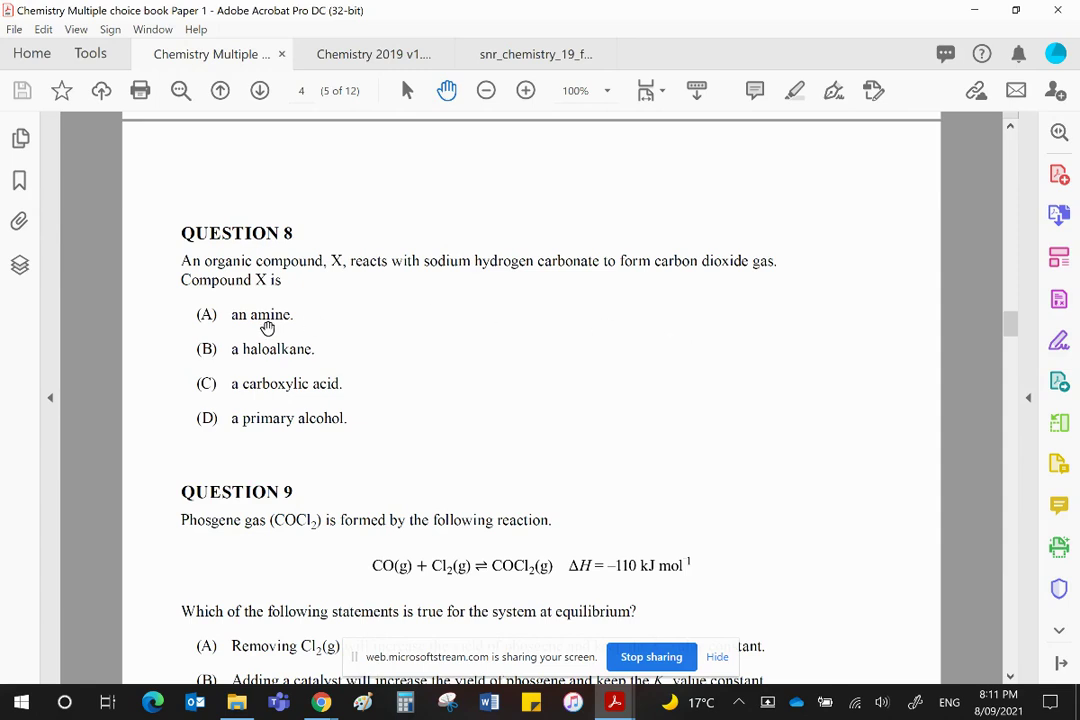
pyautogui.moveTo(548, 354)
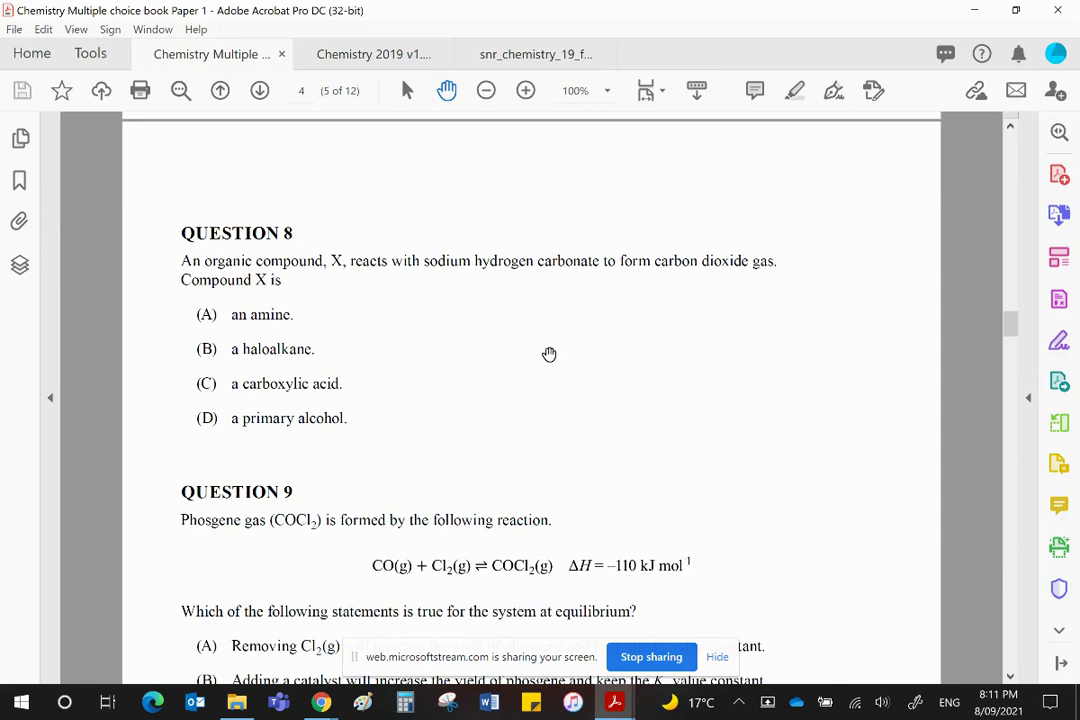
pyautogui.moveTo(804, 354)
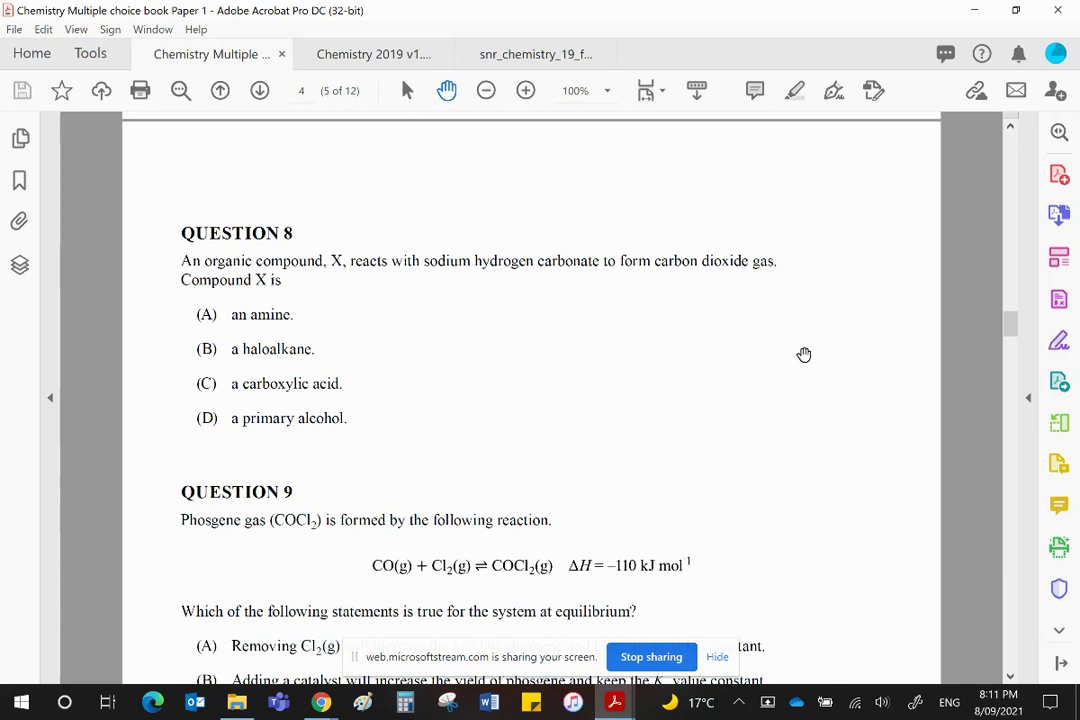
pyautogui.moveTo(804, 384)
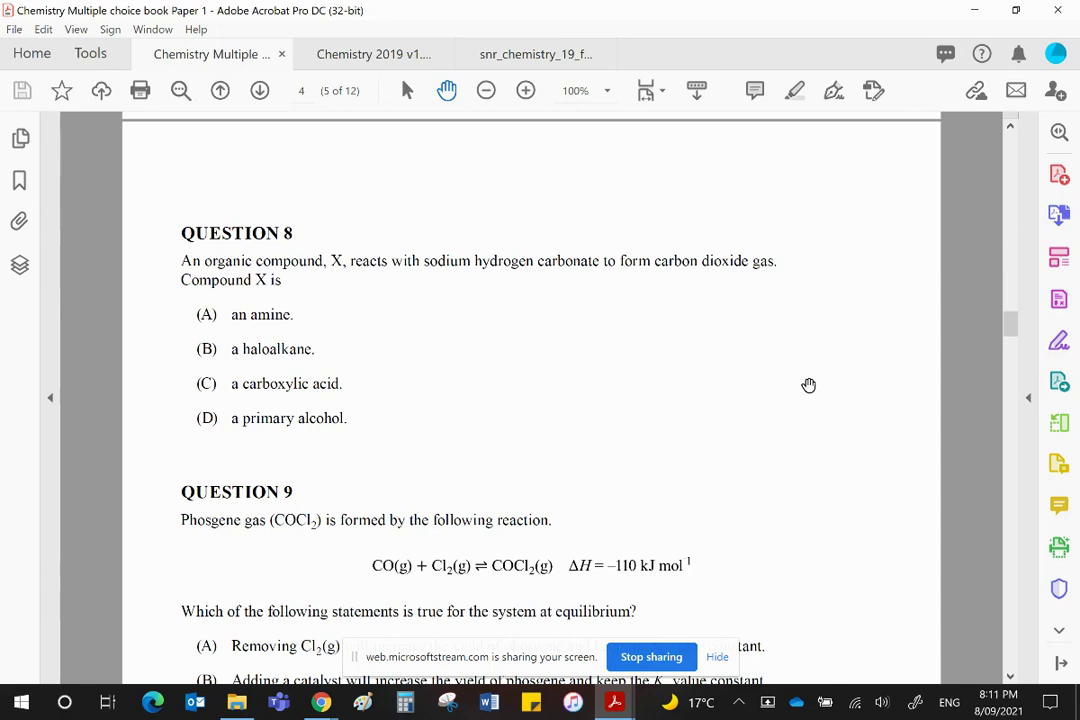
pyautogui.moveTo(738, 432)
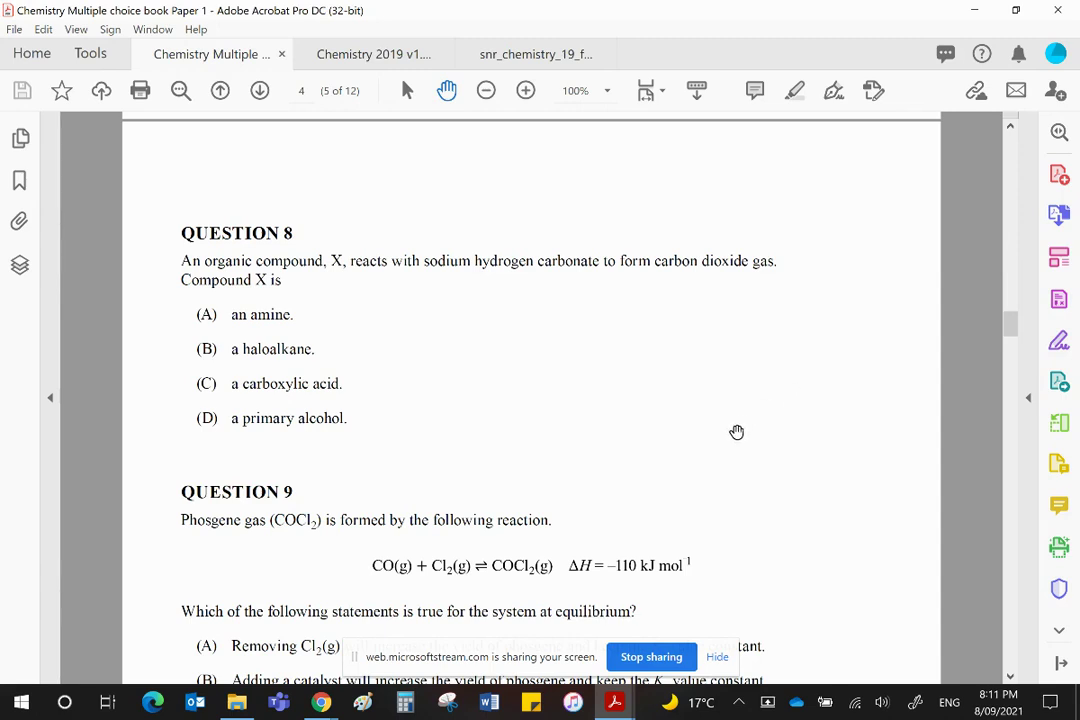
pyautogui.moveTo(512, 212)
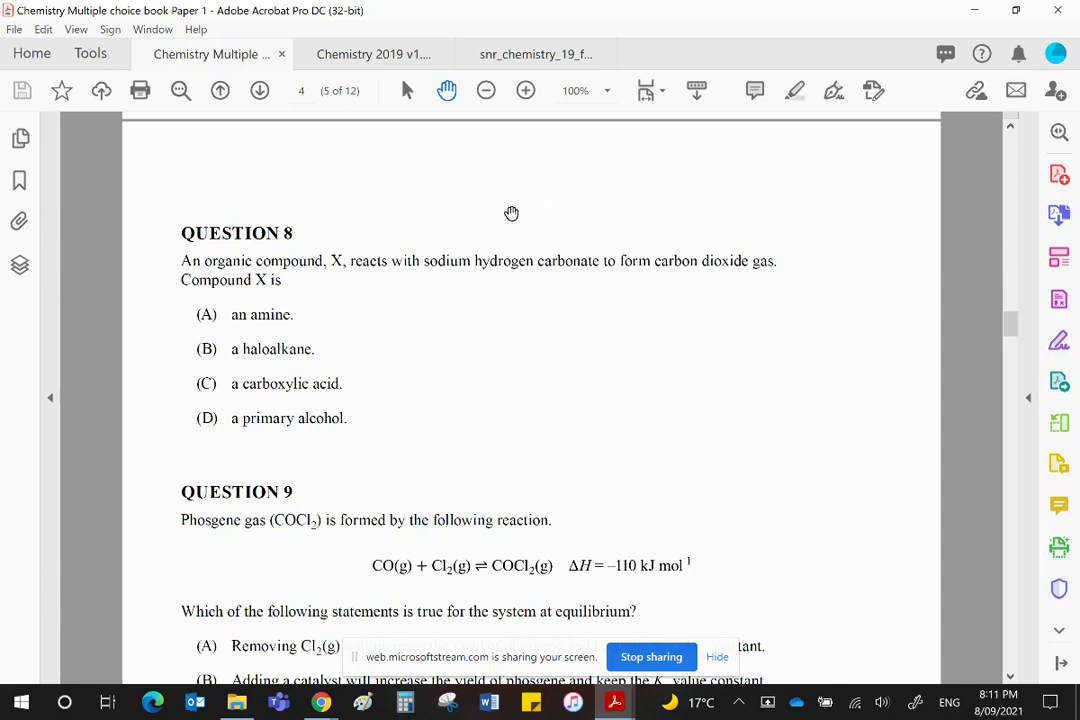
pyautogui.moveTo(572, 336)
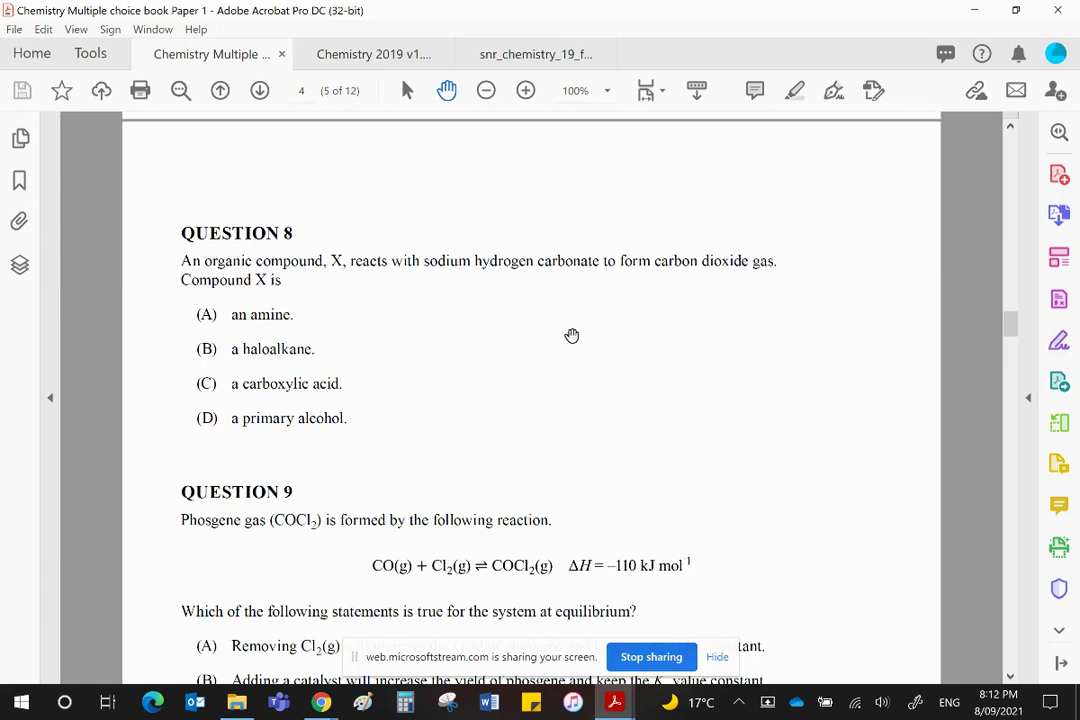
pyautogui.moveTo(672, 340)
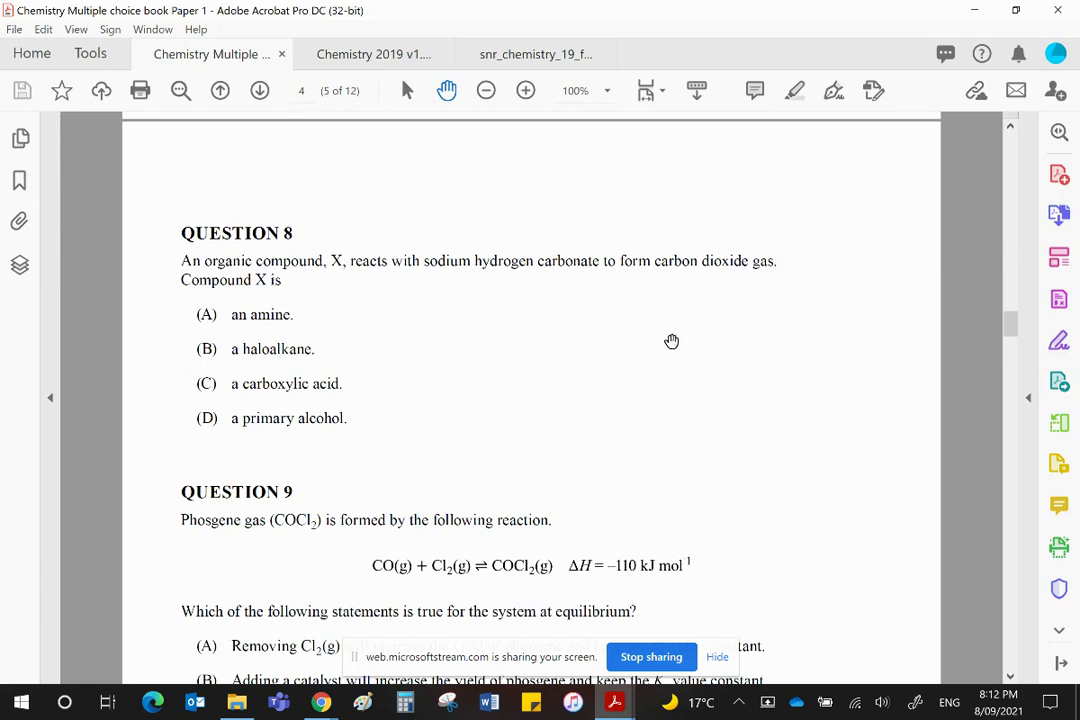
pyautogui.moveTo(632, 206)
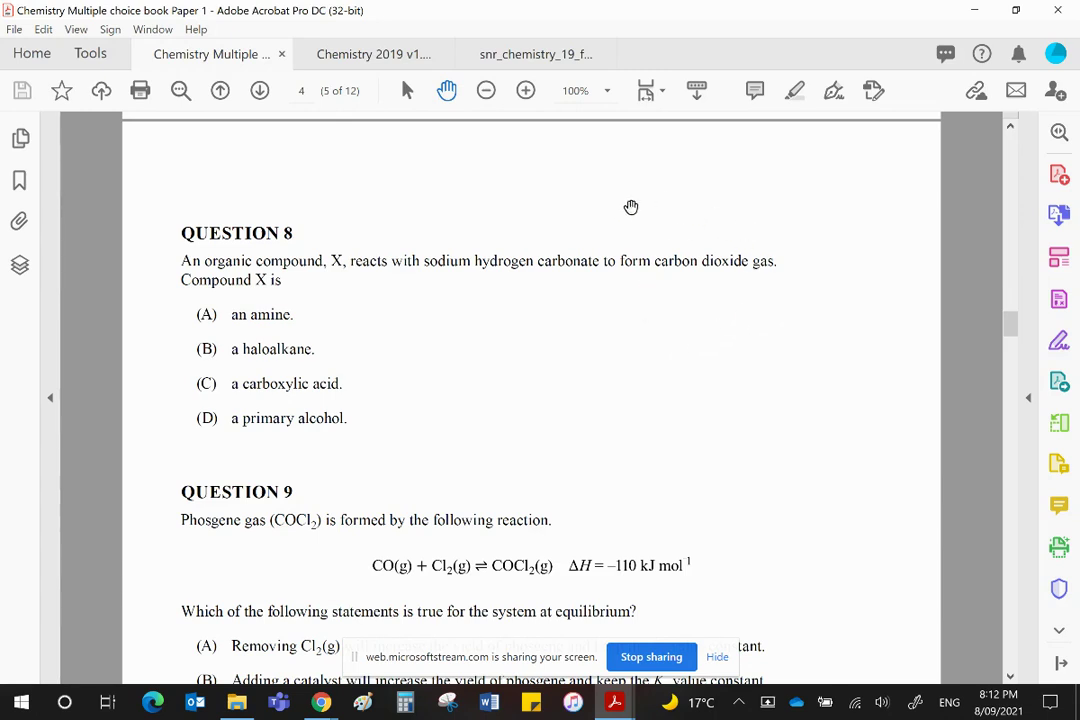
pyautogui.moveTo(732, 332)
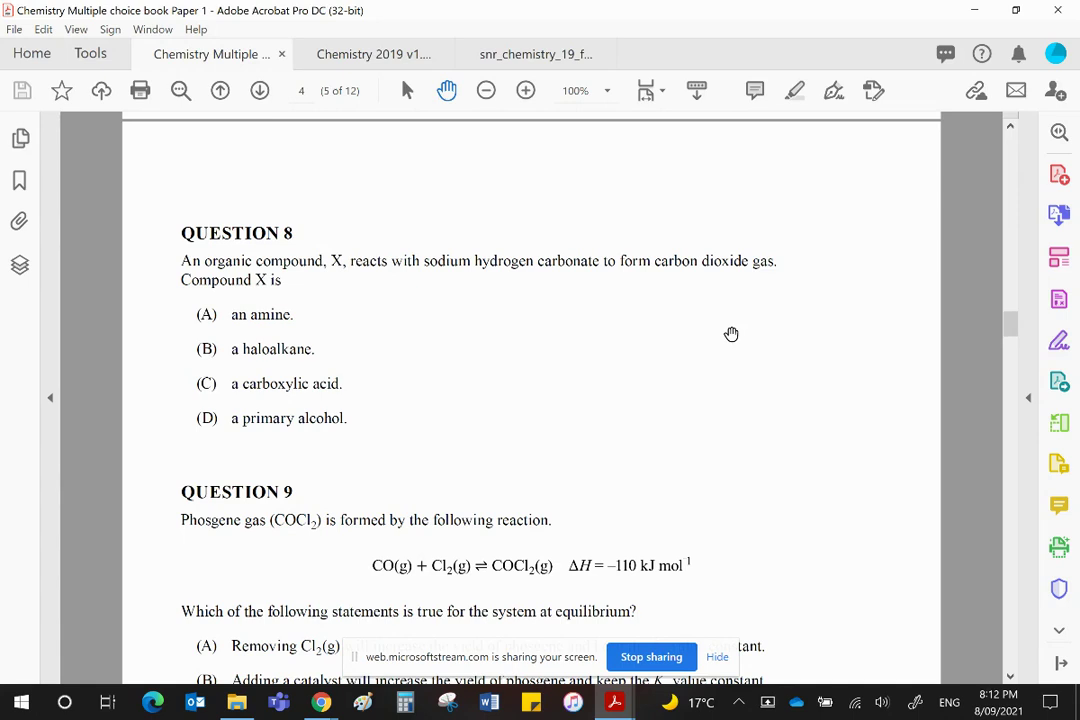
pyautogui.moveTo(696, 352)
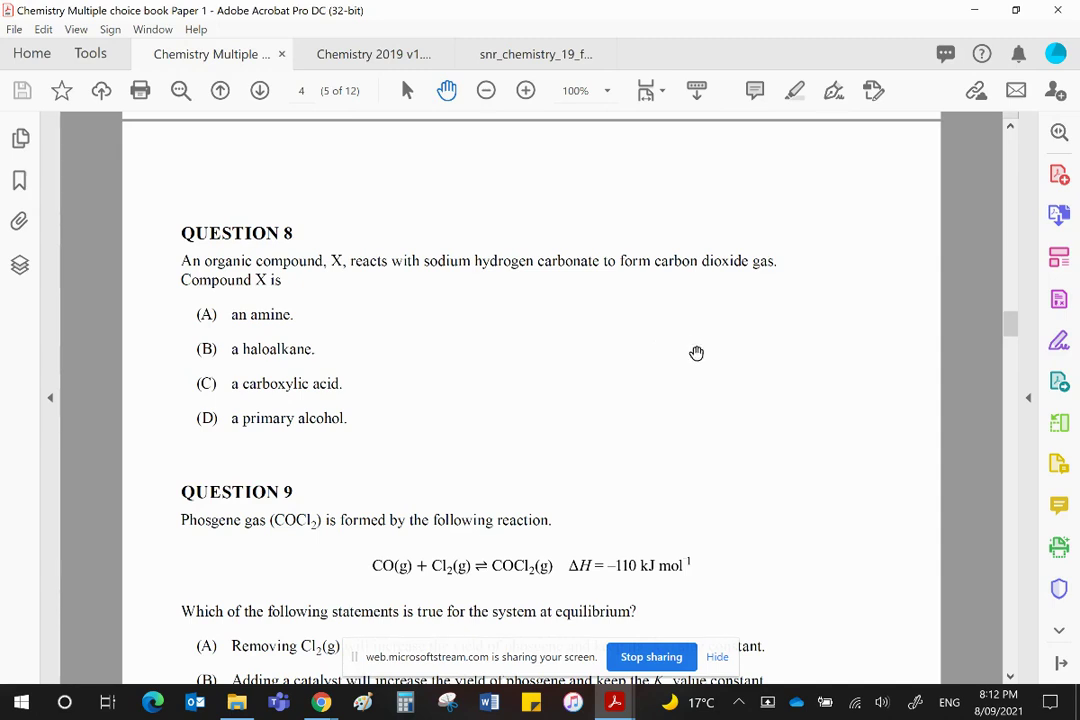
pyautogui.moveTo(618, 360)
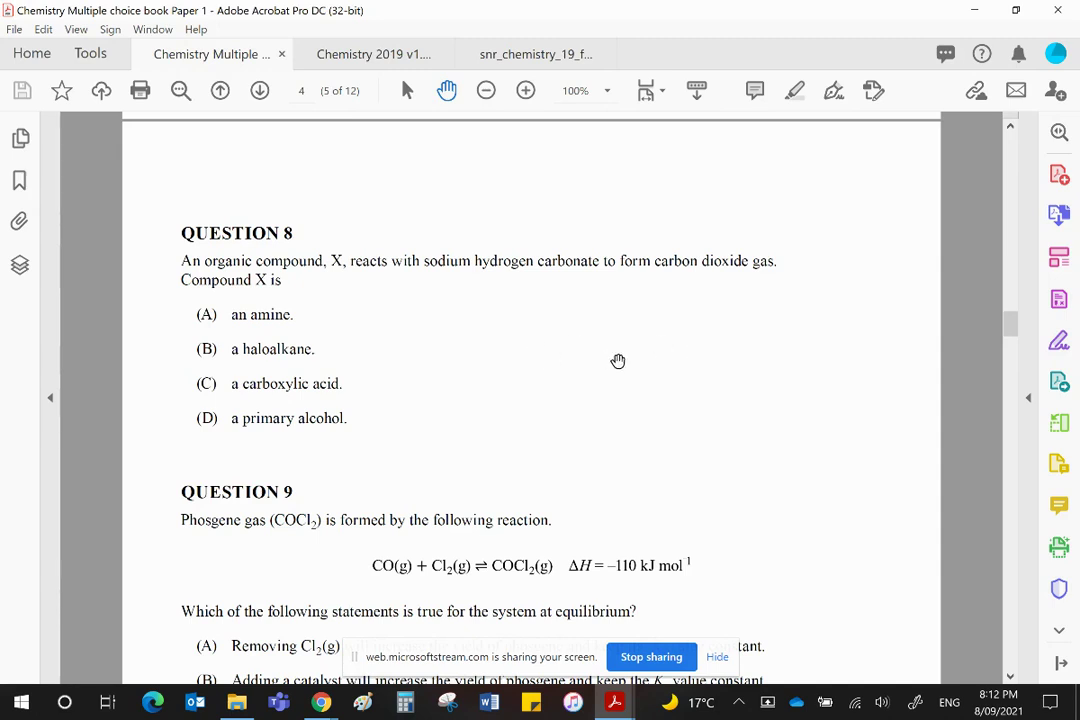
pyautogui.moveTo(656, 368)
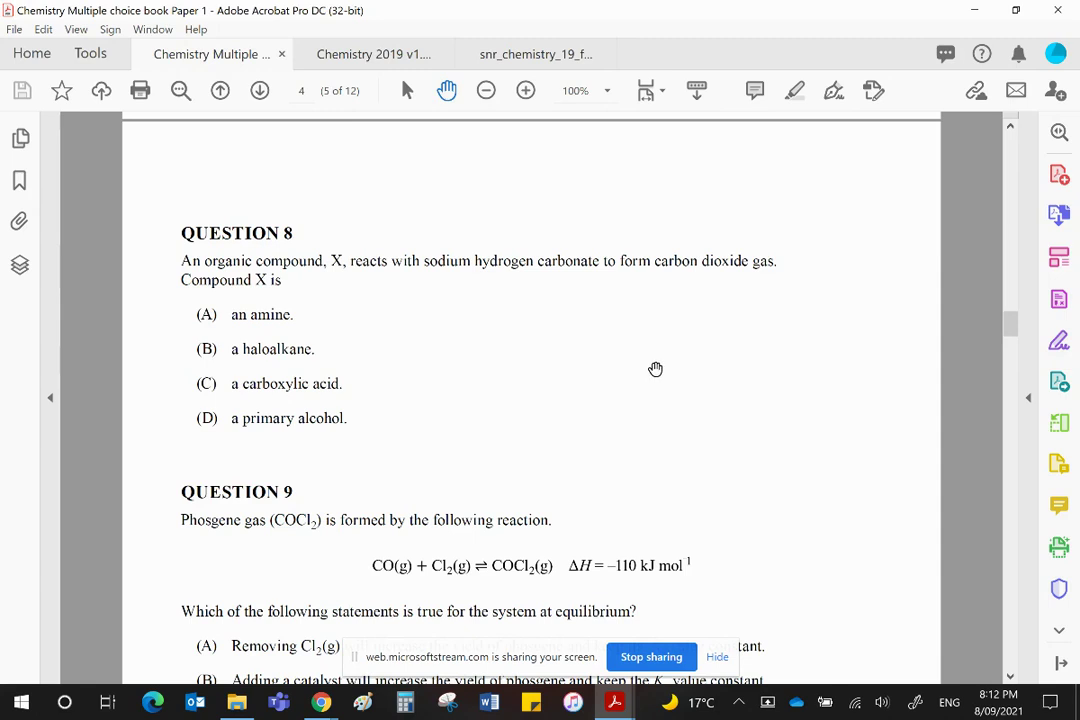
pyautogui.moveTo(648, 368)
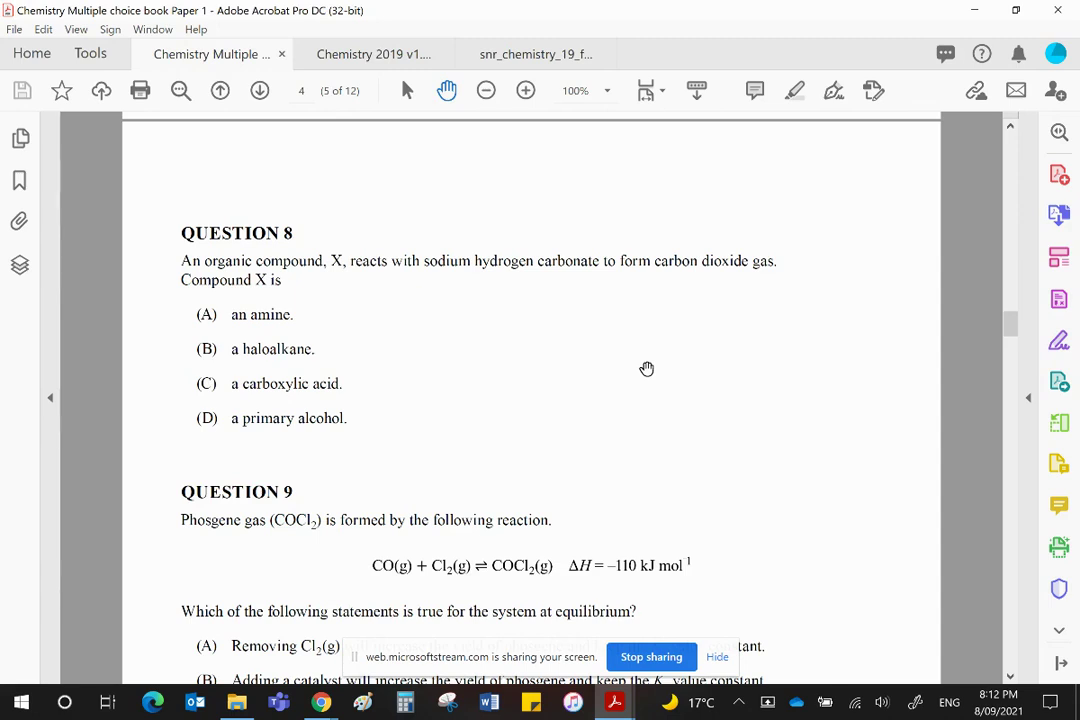
pyautogui.moveTo(580, 350)
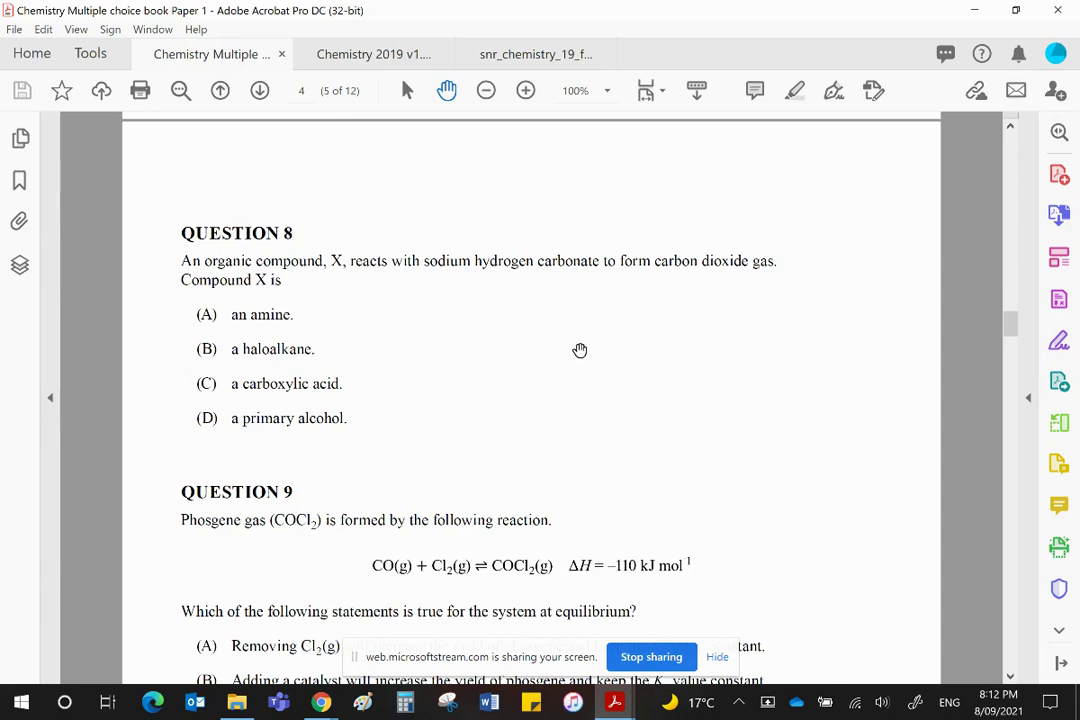
pyautogui.moveTo(580, 352)
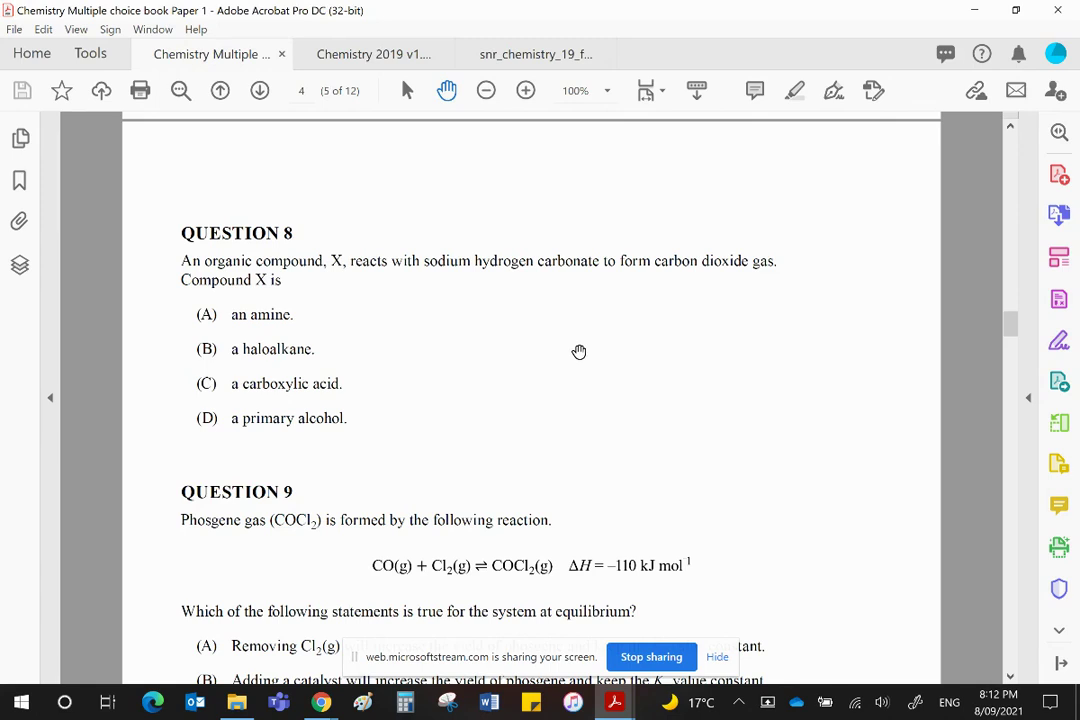
pyautogui.moveTo(598, 348)
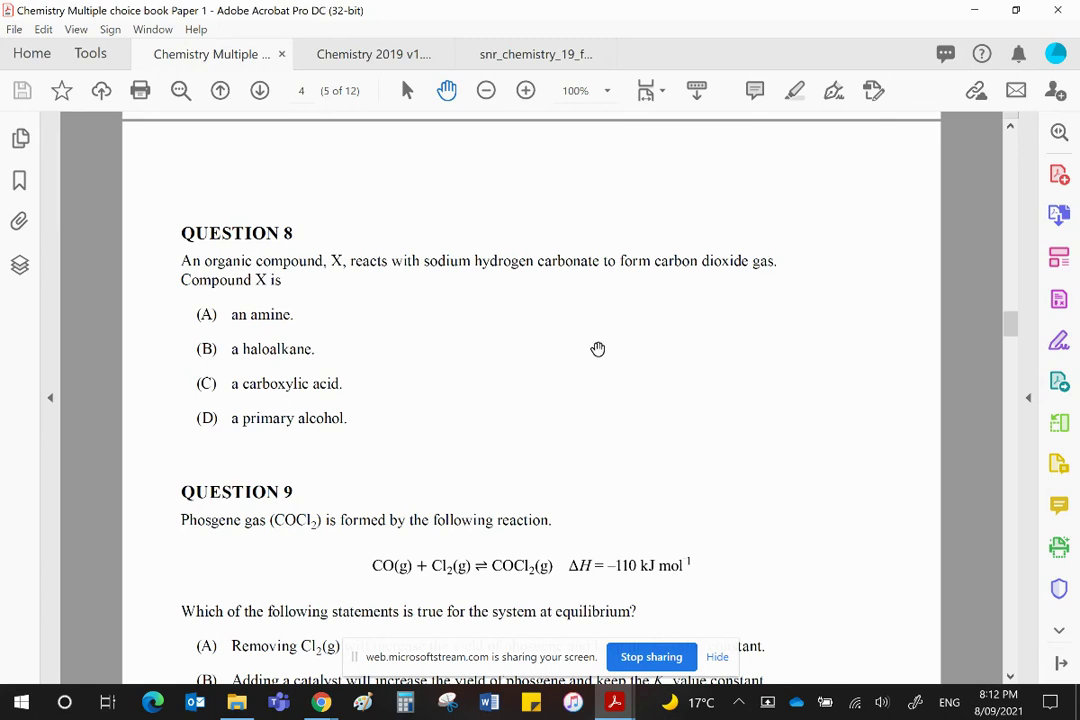
pyautogui.moveTo(656, 372)
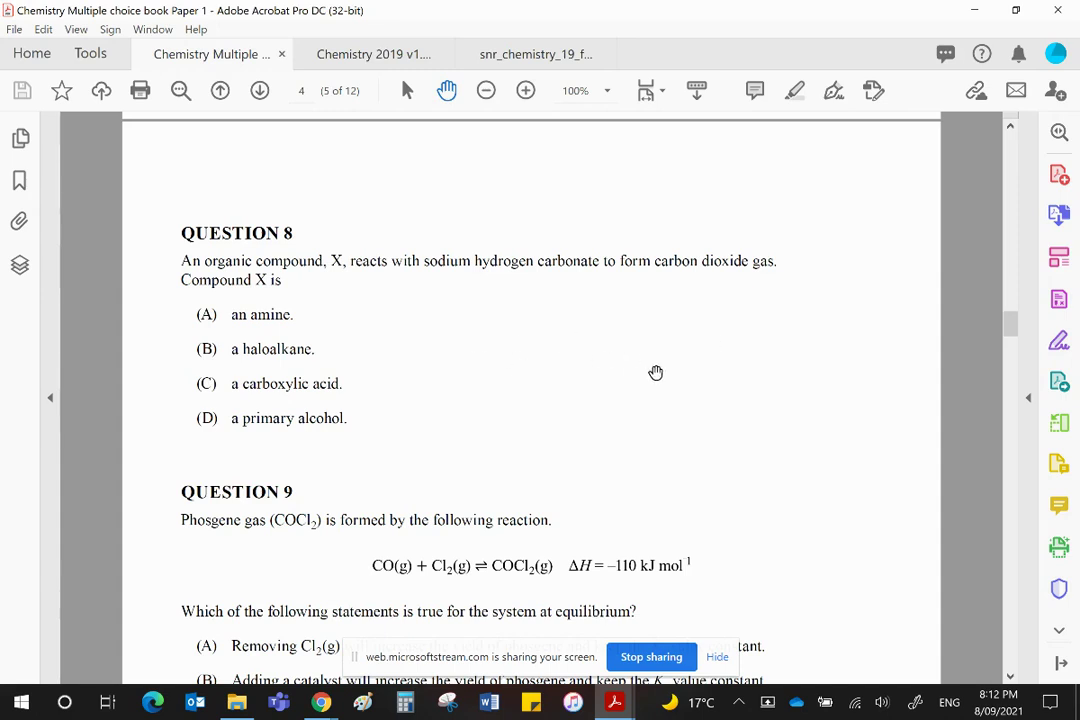
pyautogui.moveTo(706, 382)
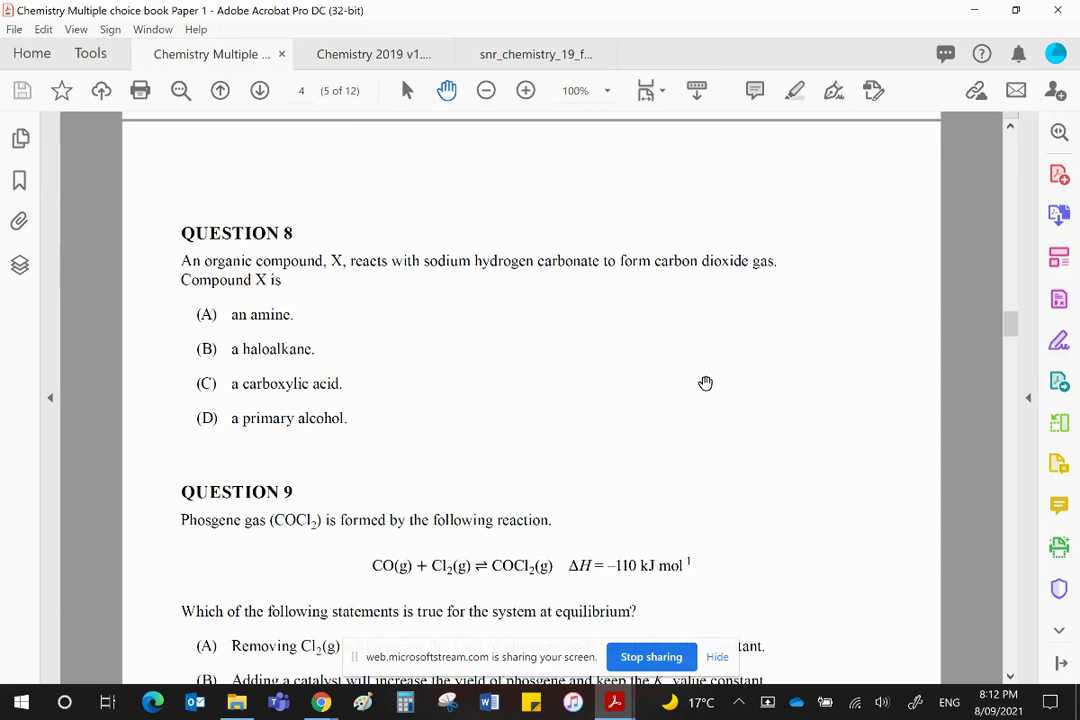
pyautogui.moveTo(764, 408)
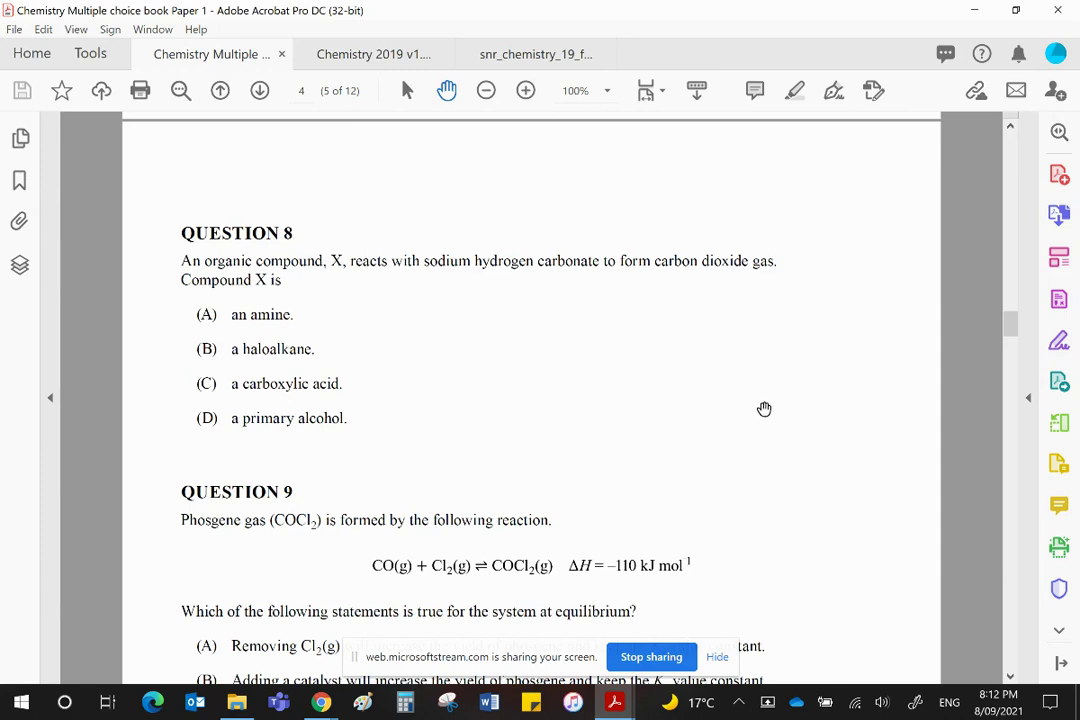
pyautogui.moveTo(568, 374)
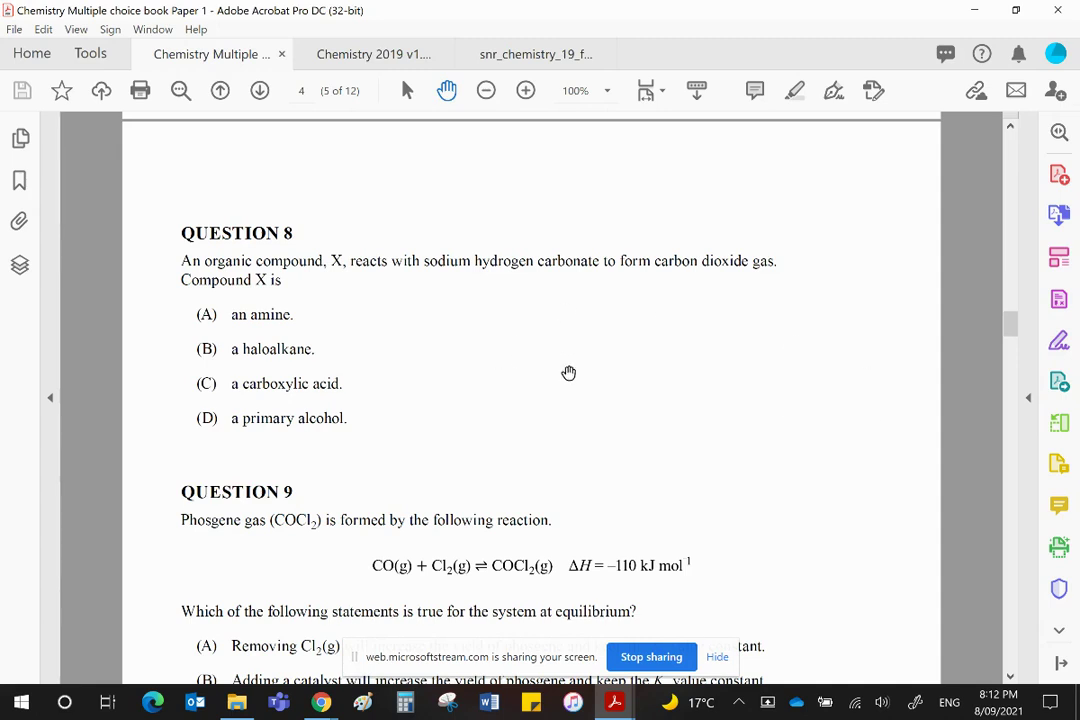
pyautogui.moveTo(796, 290)
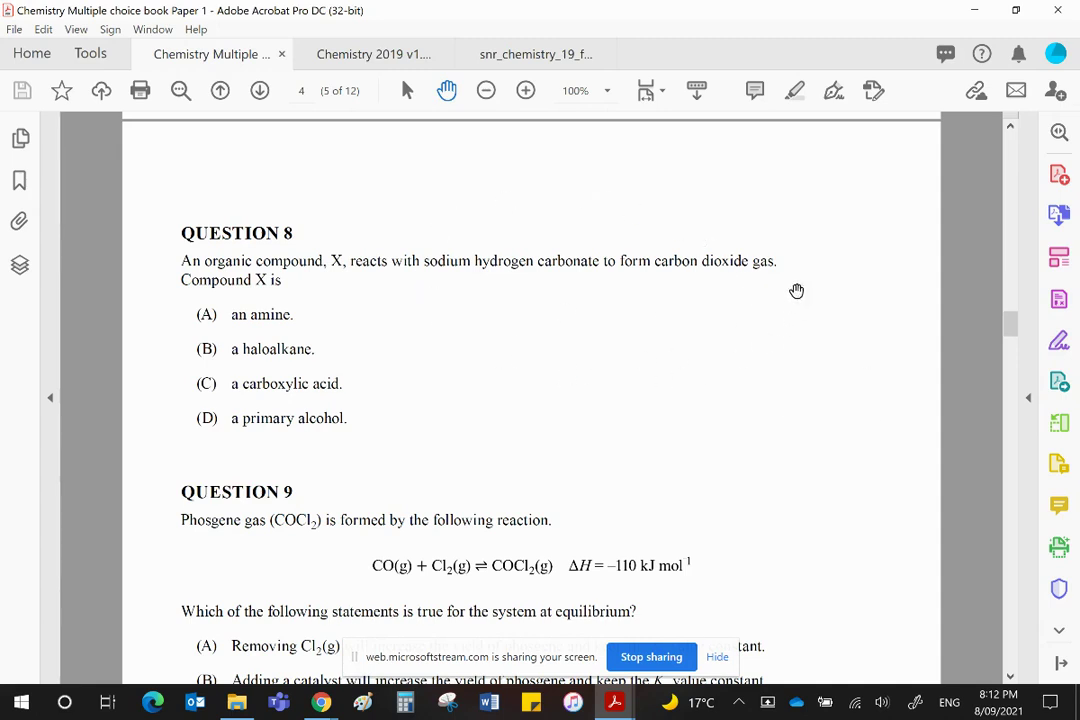
pyautogui.moveTo(488, 188)
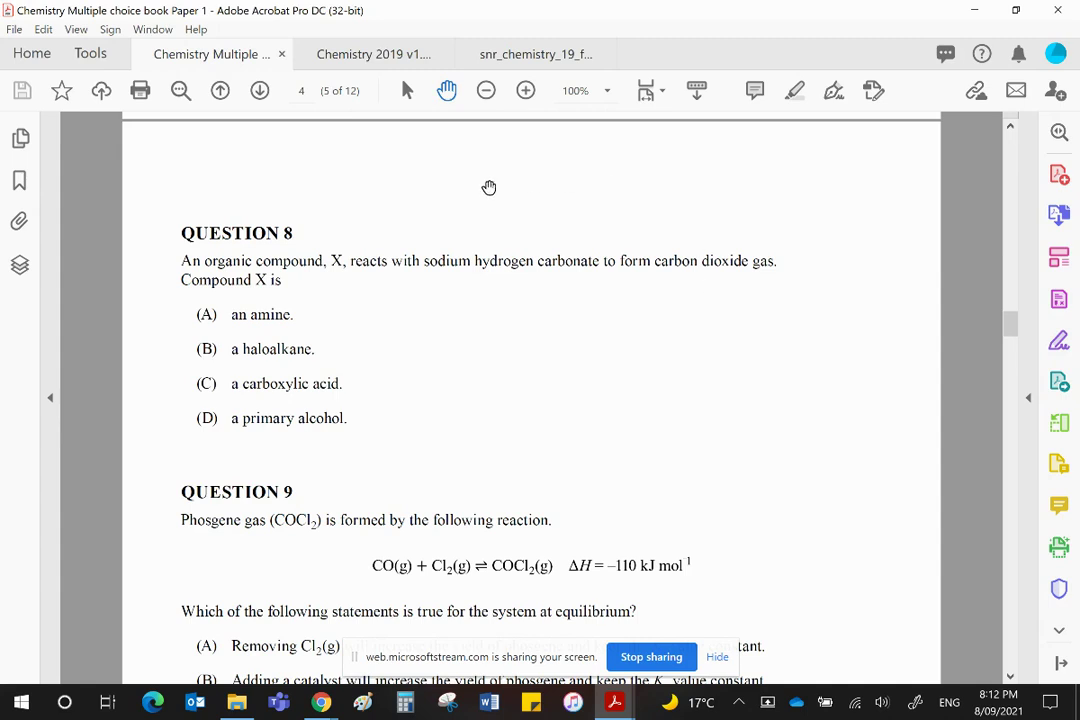
pyautogui.moveTo(750, 276)
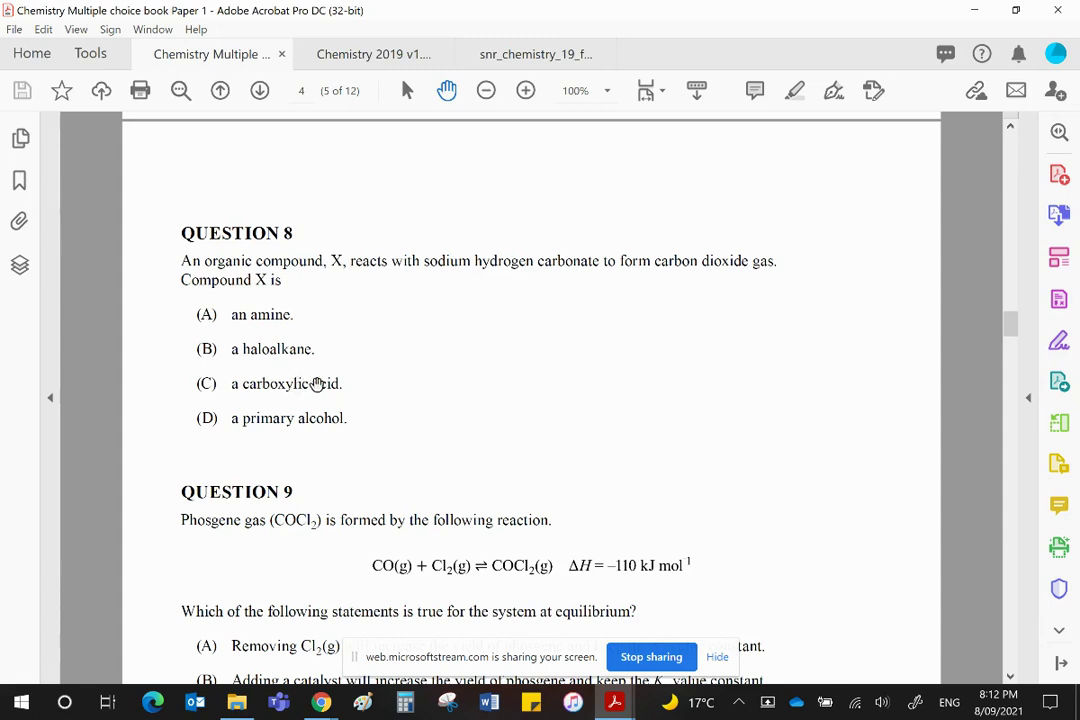
pyautogui.moveTo(496, 376)
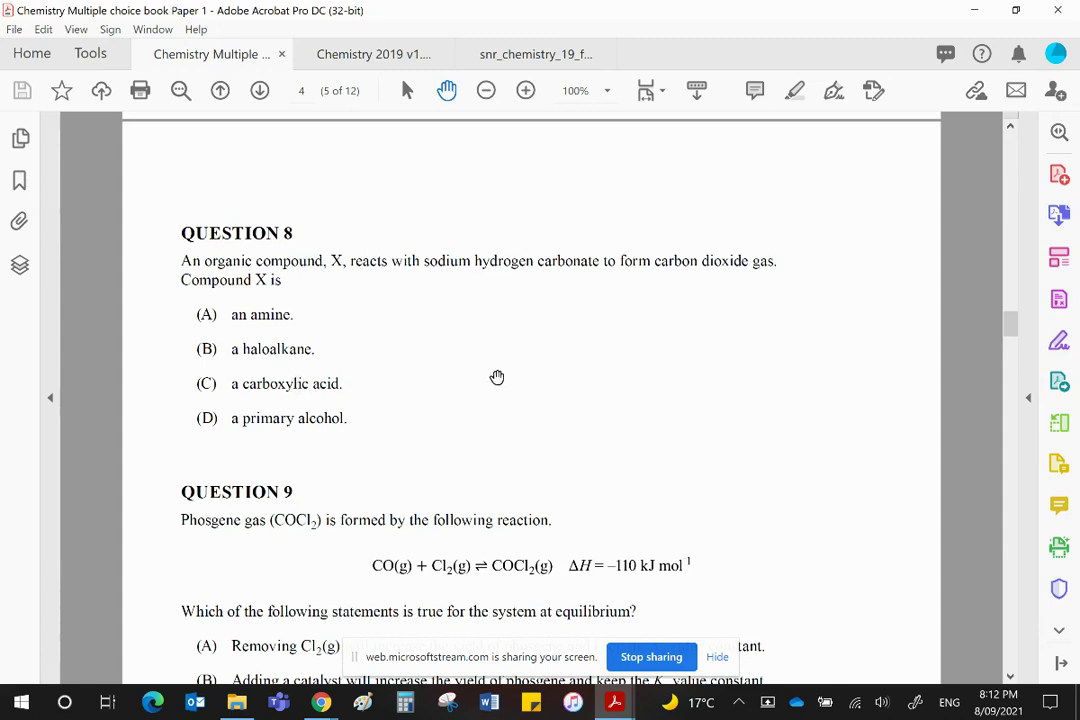
pyautogui.moveTo(608, 344)
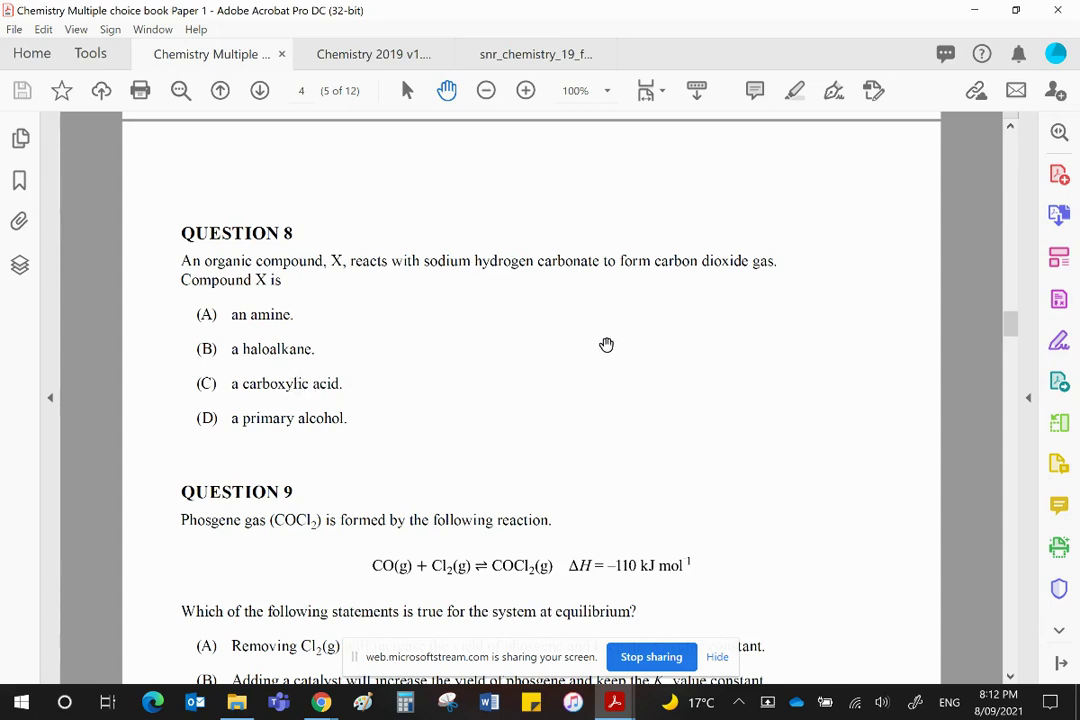
pyautogui.moveTo(588, 312)
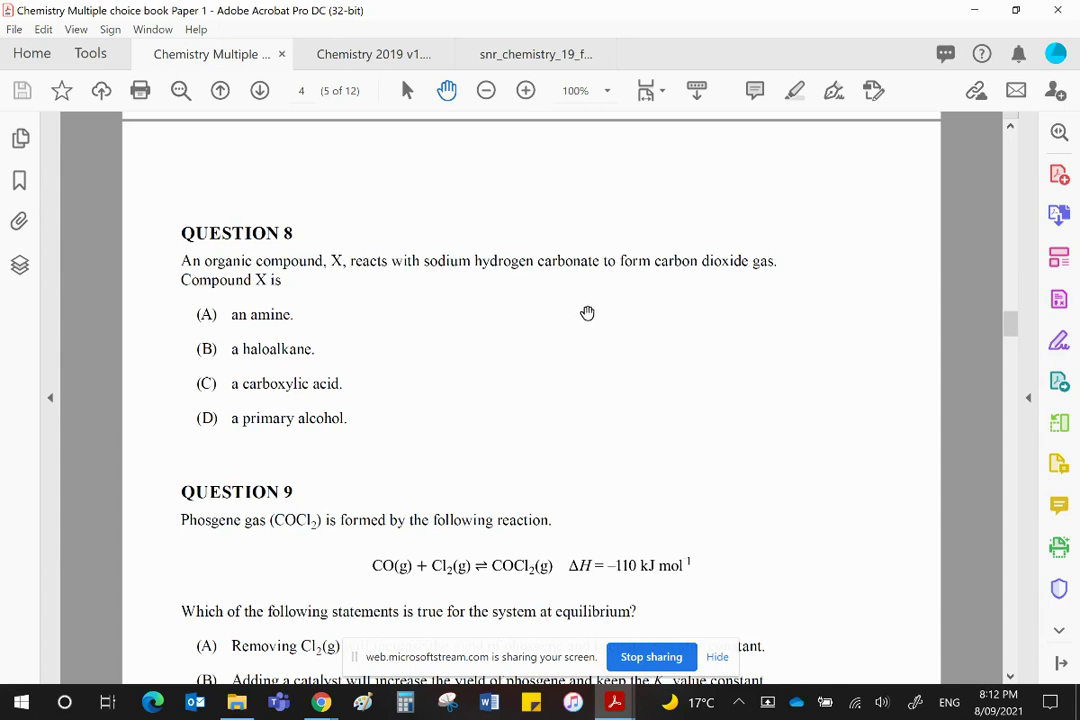
pyautogui.moveTo(616, 352)
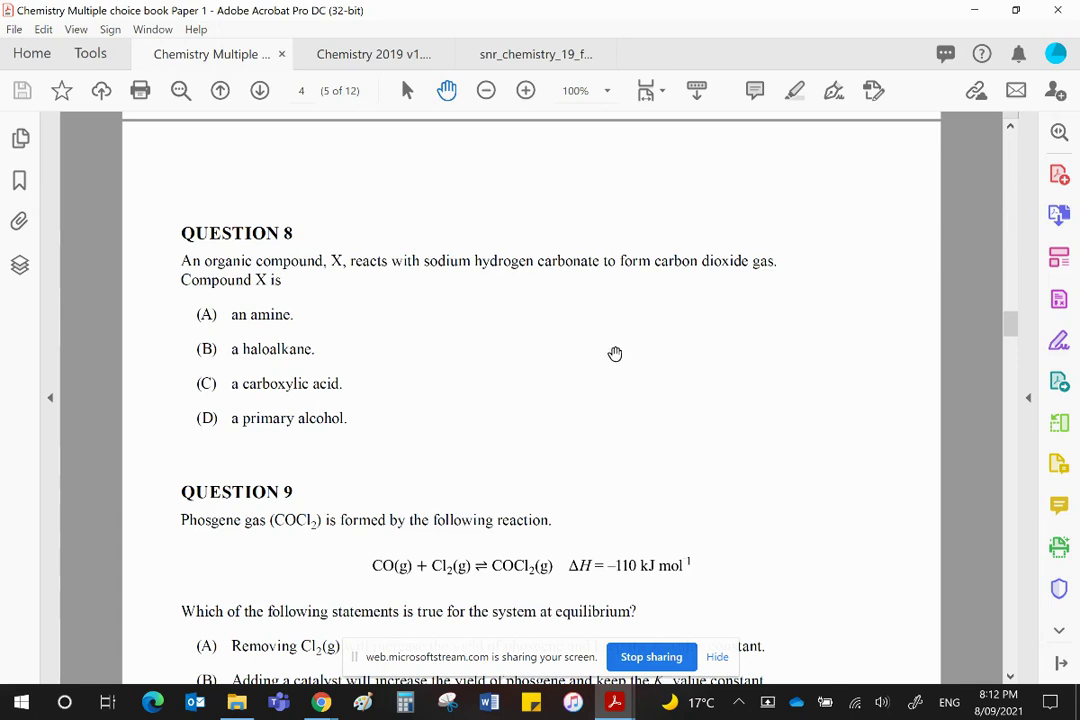
pyautogui.moveTo(588, 348)
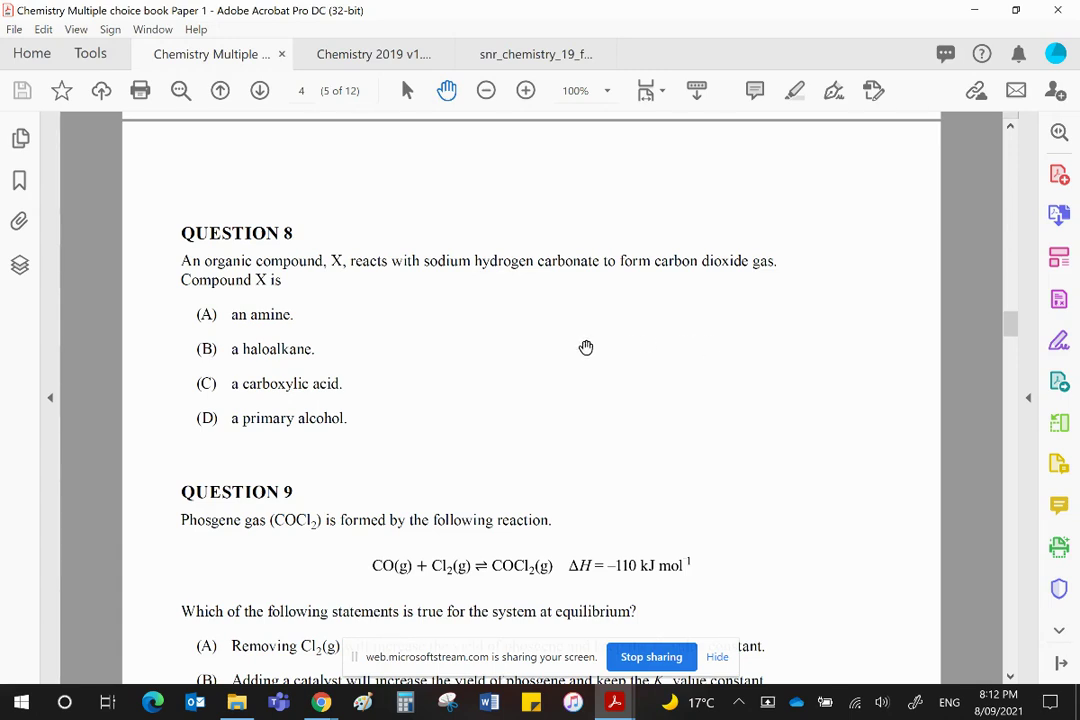
pyautogui.moveTo(842, 264)
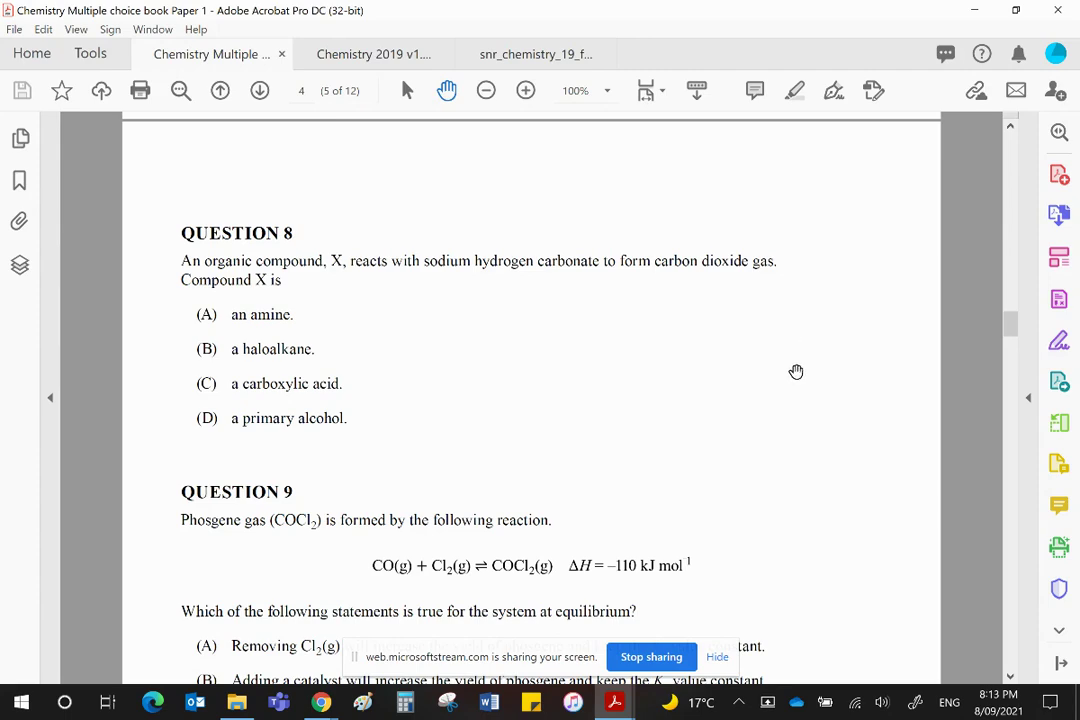
pyautogui.scroll(-3)
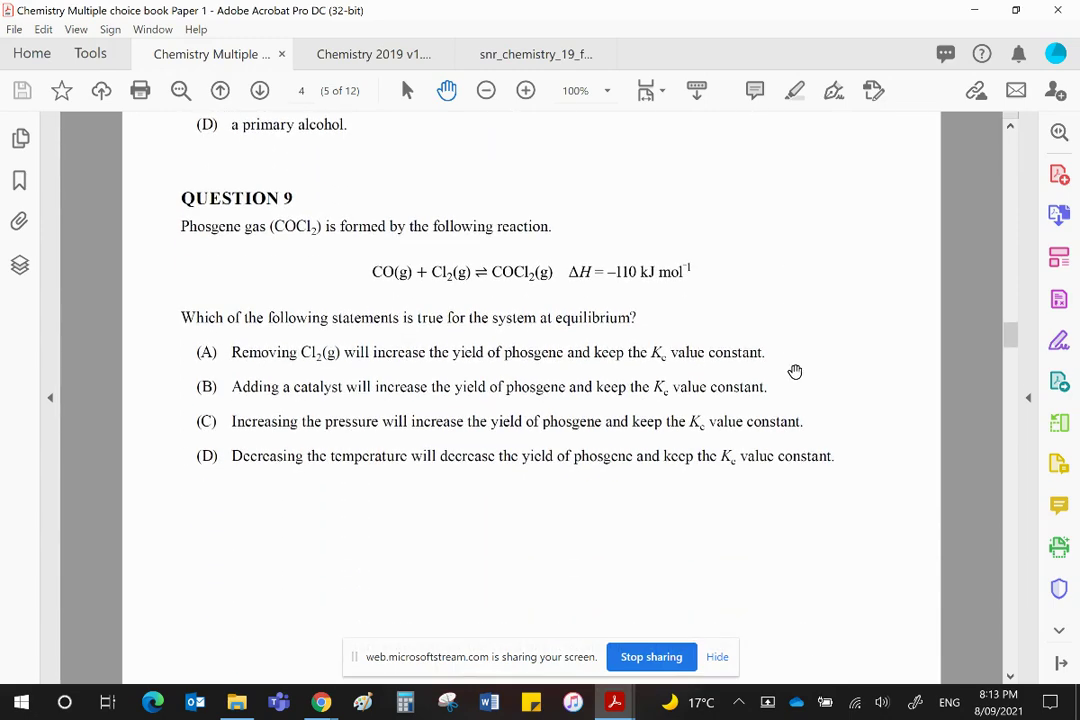
pyautogui.moveTo(788, 336)
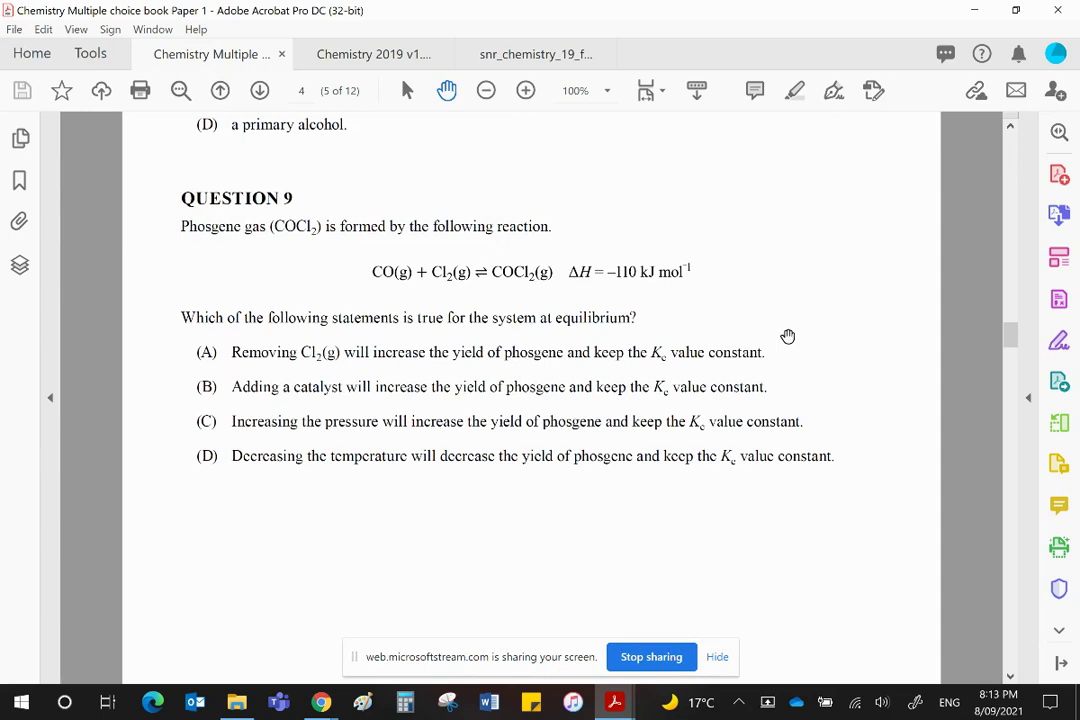
pyautogui.moveTo(436, 292)
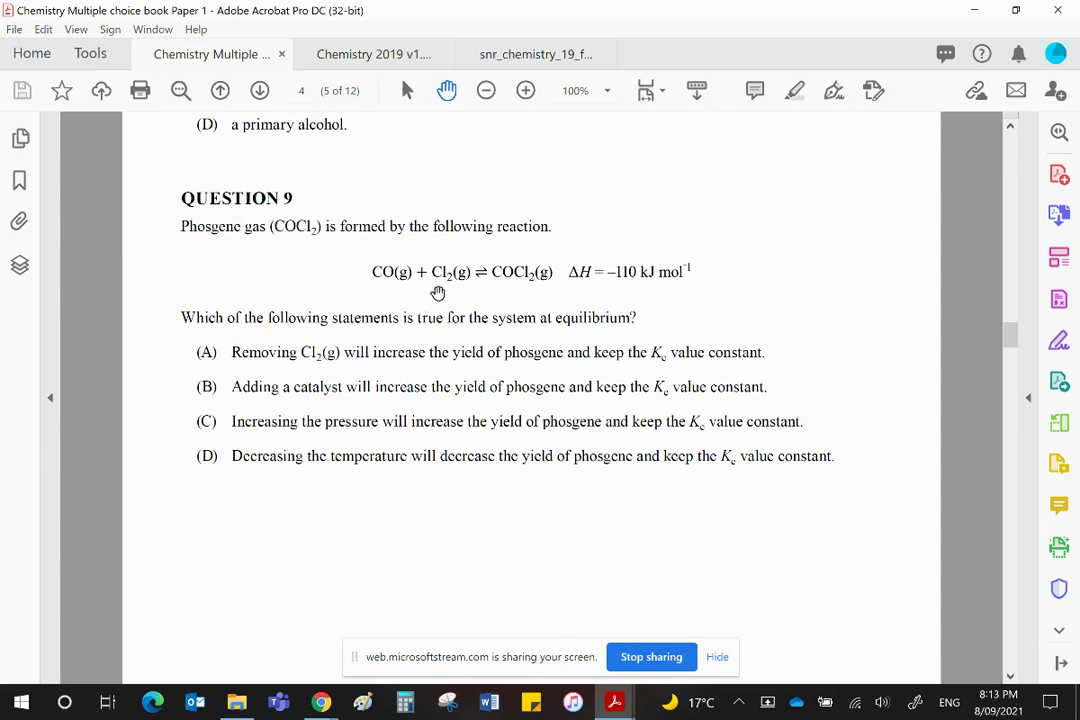
pyautogui.moveTo(446, 292)
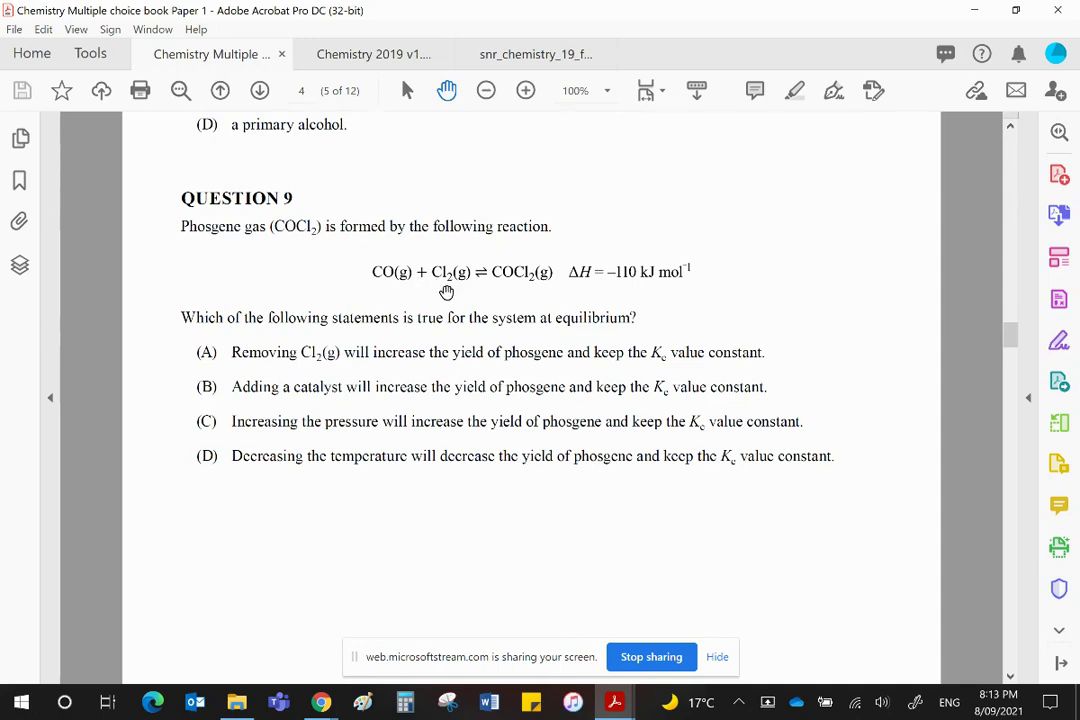
pyautogui.moveTo(598, 286)
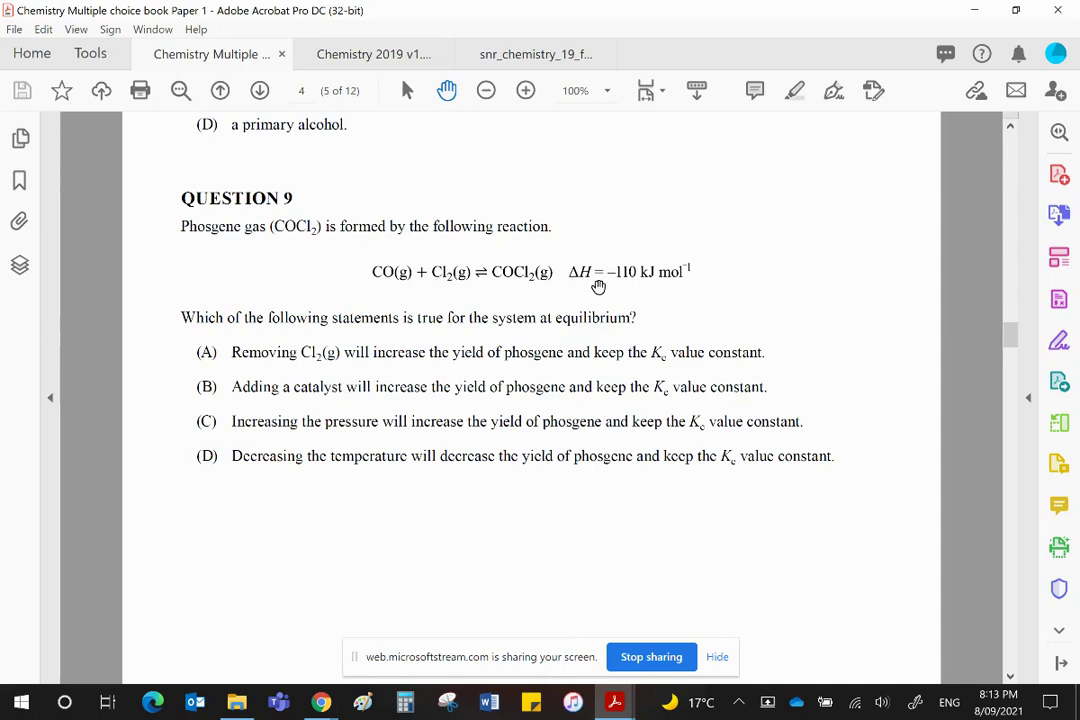
pyautogui.moveTo(618, 284)
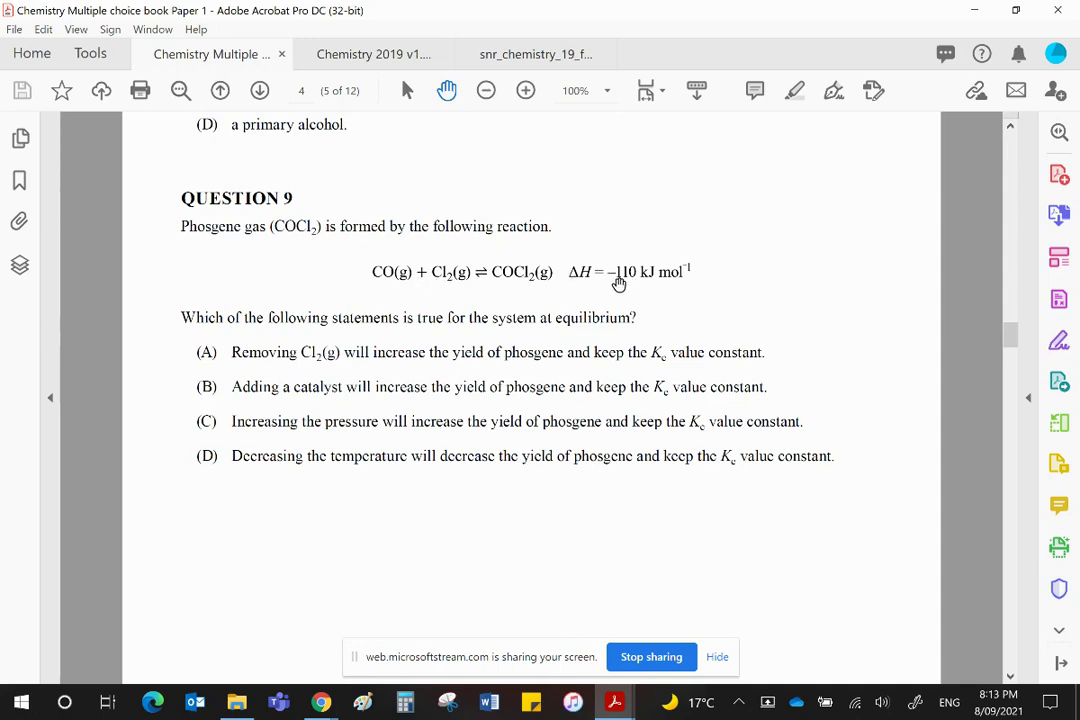
pyautogui.moveTo(552, 296)
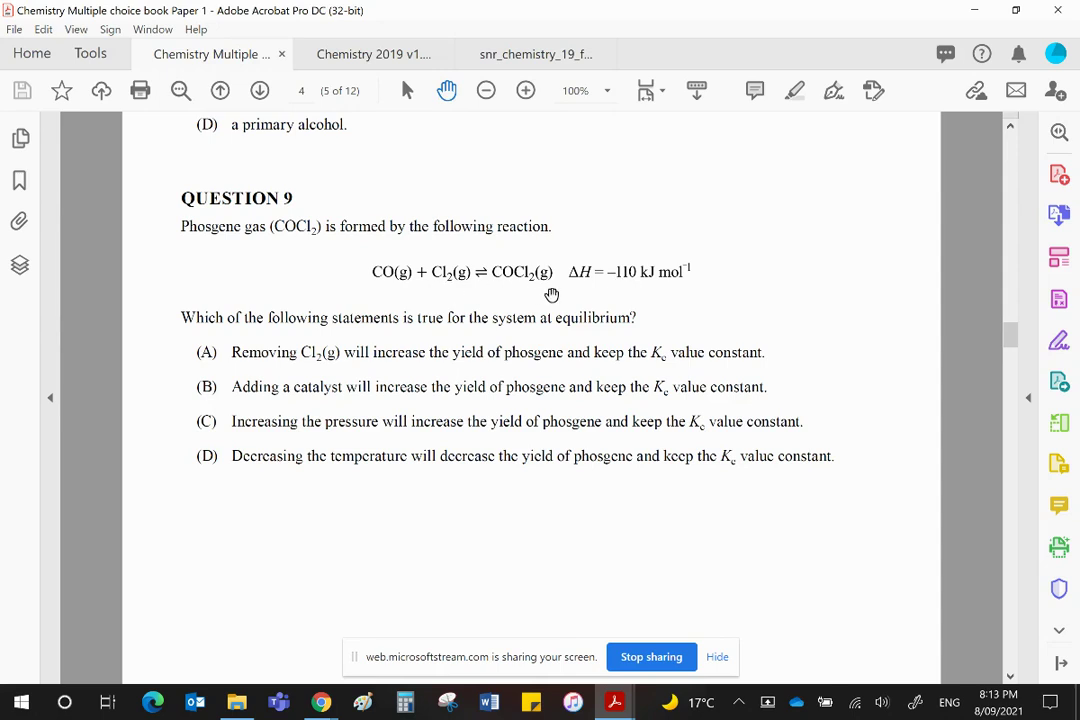
pyautogui.moveTo(490, 316)
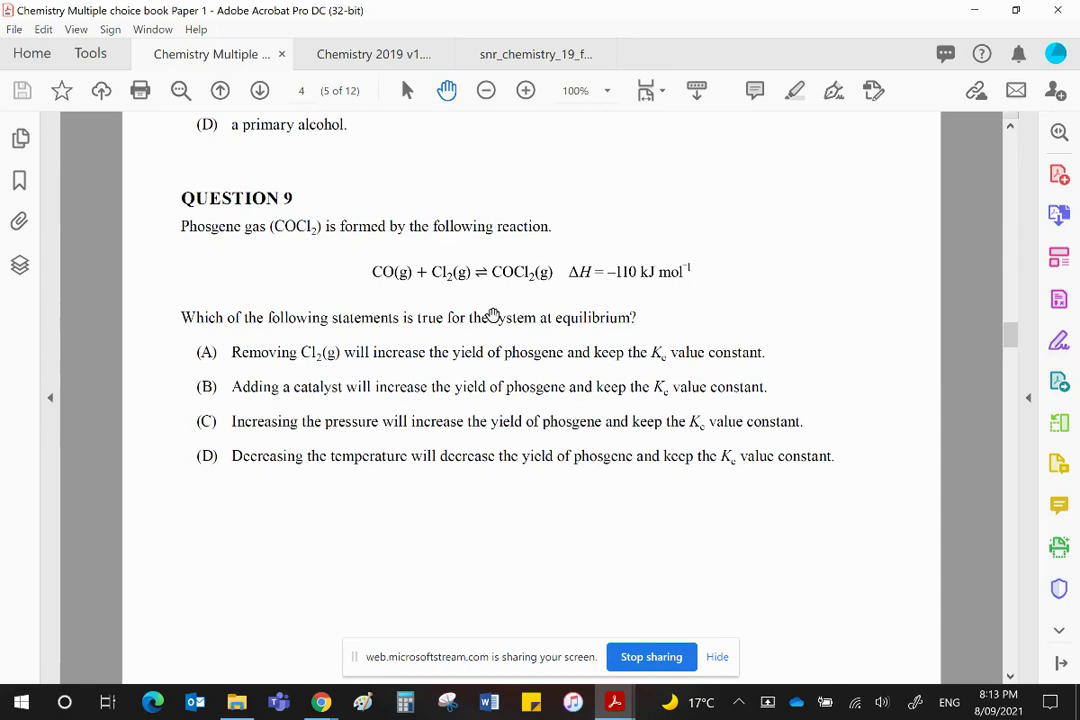
pyautogui.moveTo(432, 364)
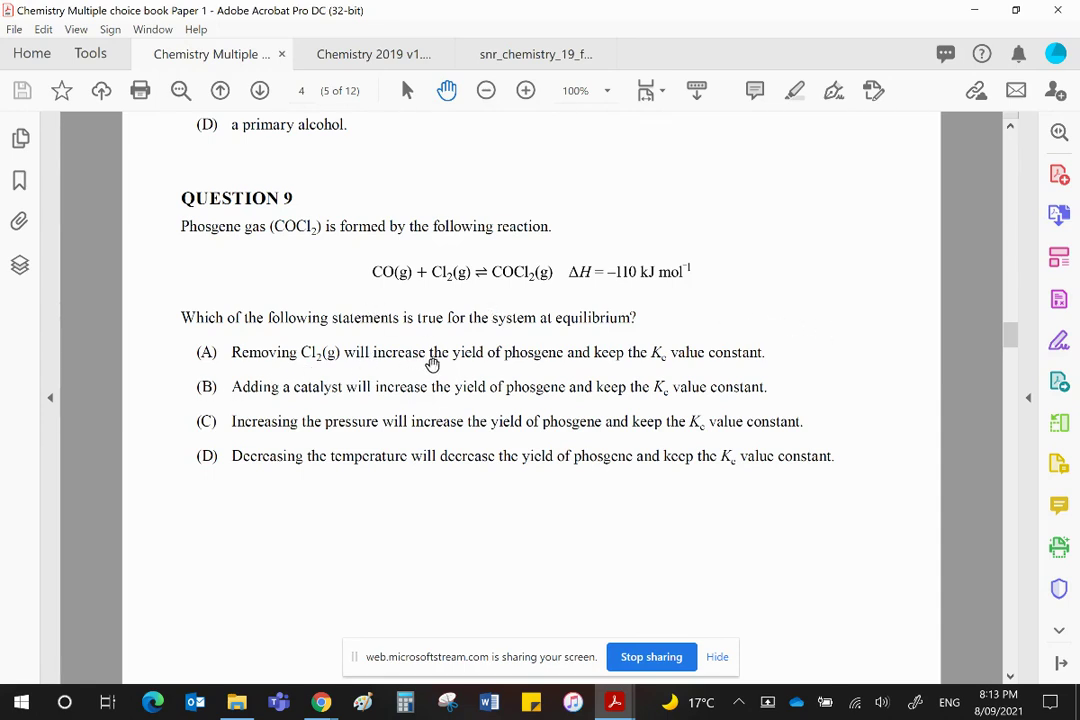
pyautogui.moveTo(468, 268)
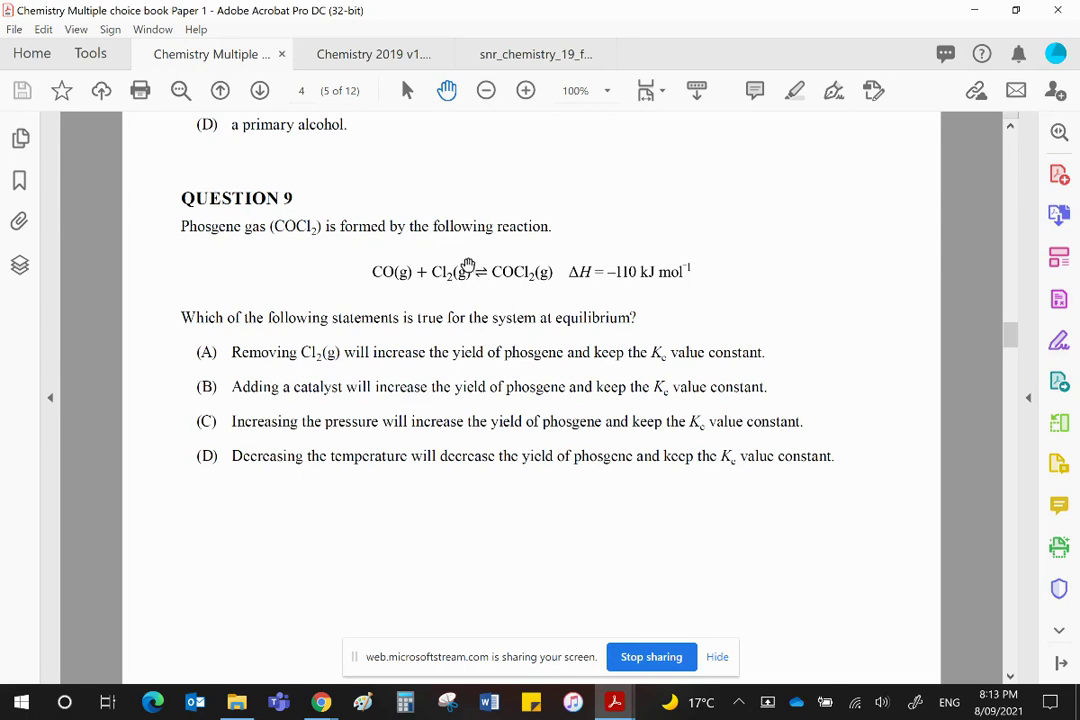
pyautogui.moveTo(446, 276)
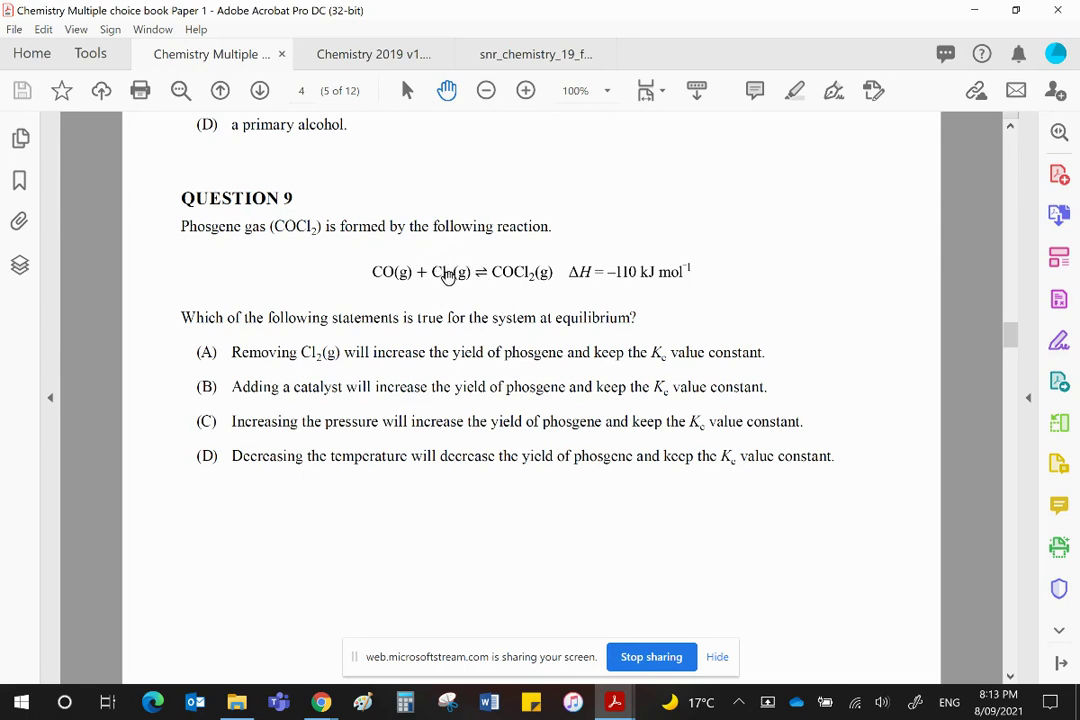
pyautogui.moveTo(404, 284)
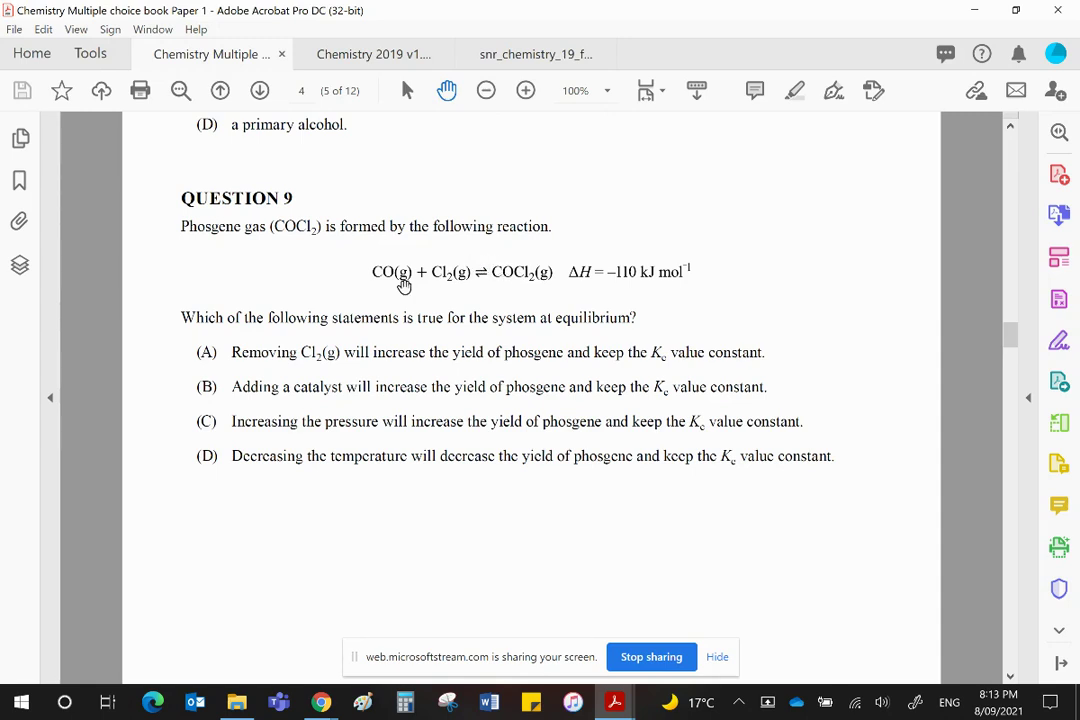
pyautogui.moveTo(446, 288)
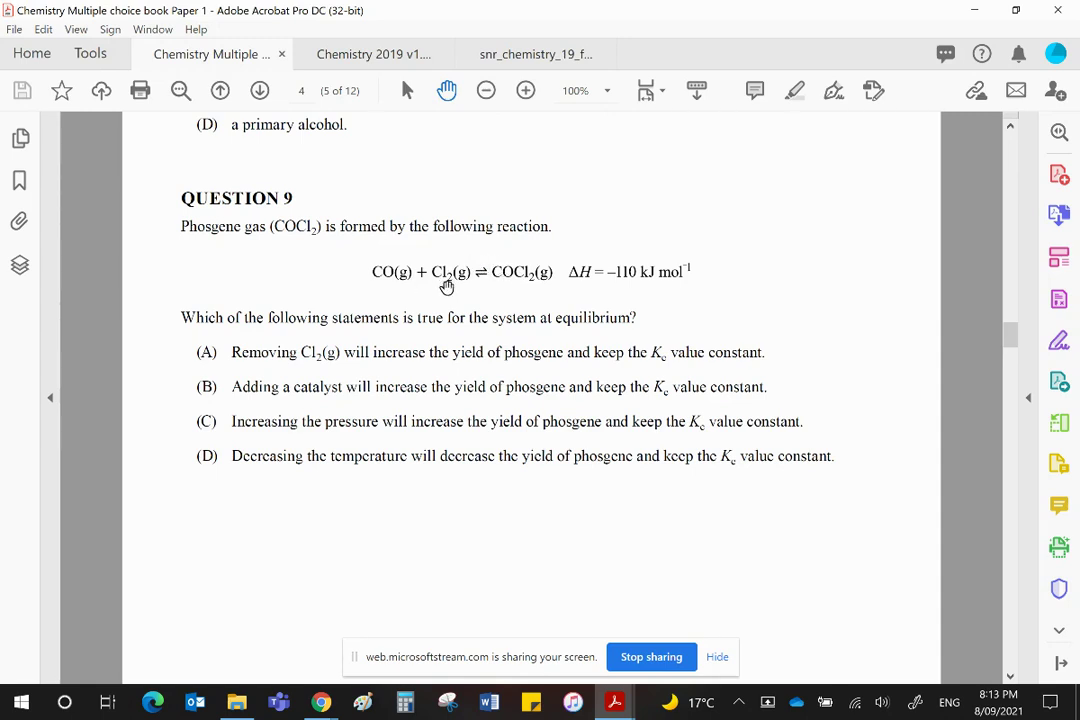
pyautogui.moveTo(376, 404)
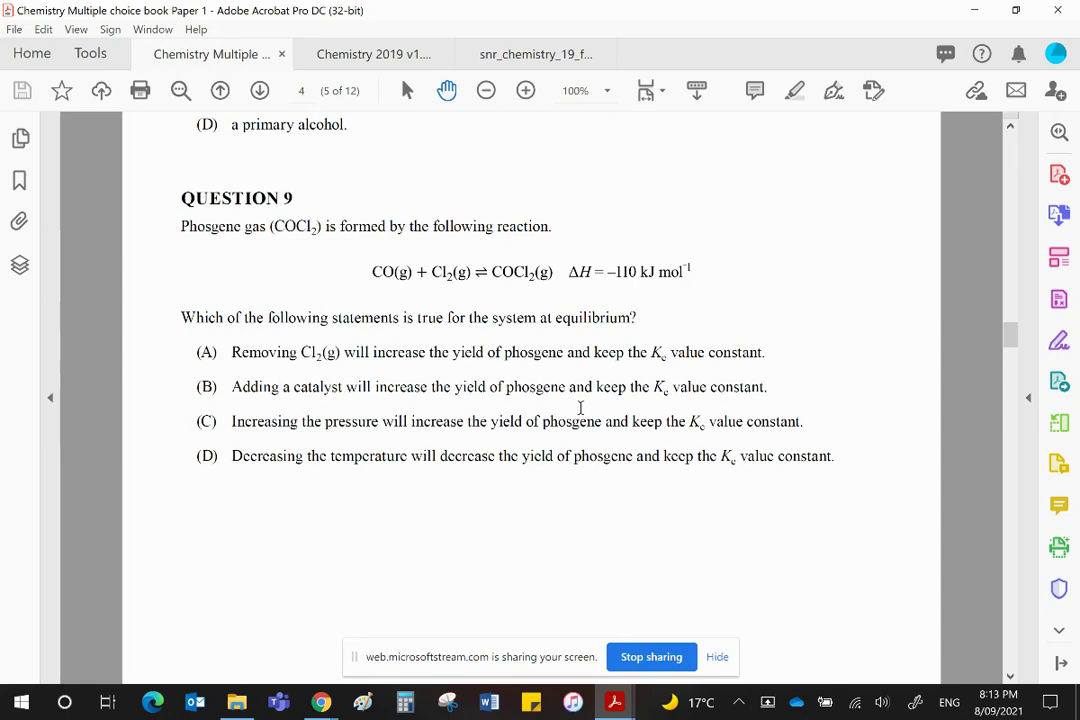
pyautogui.moveTo(496, 300)
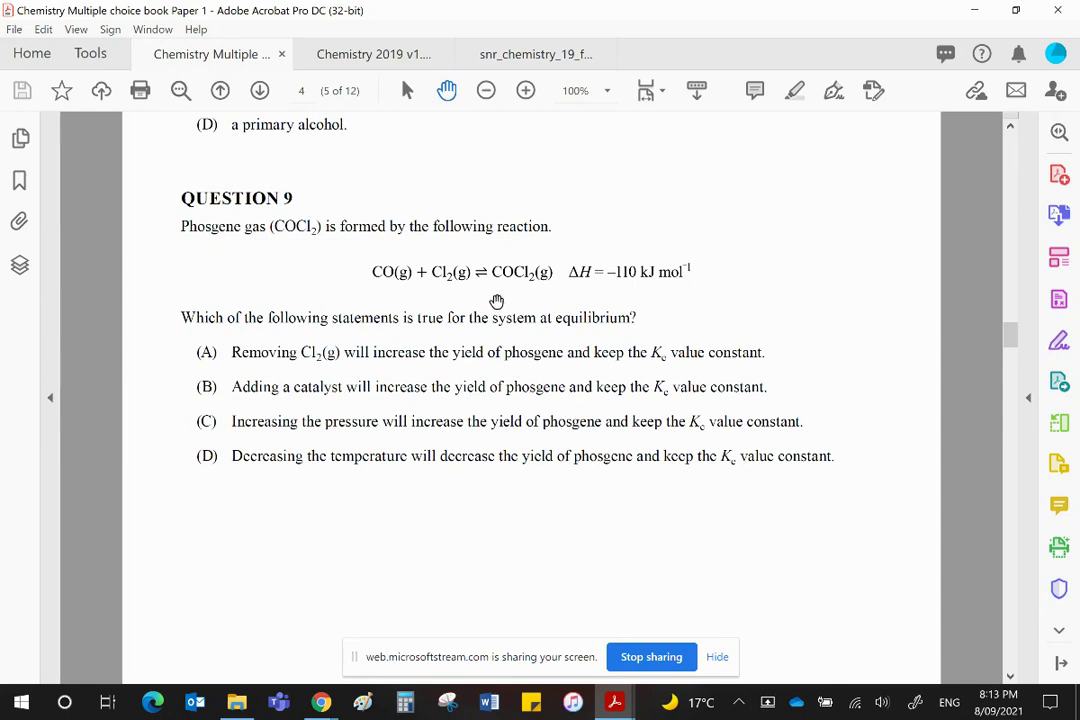
pyautogui.moveTo(488, 292)
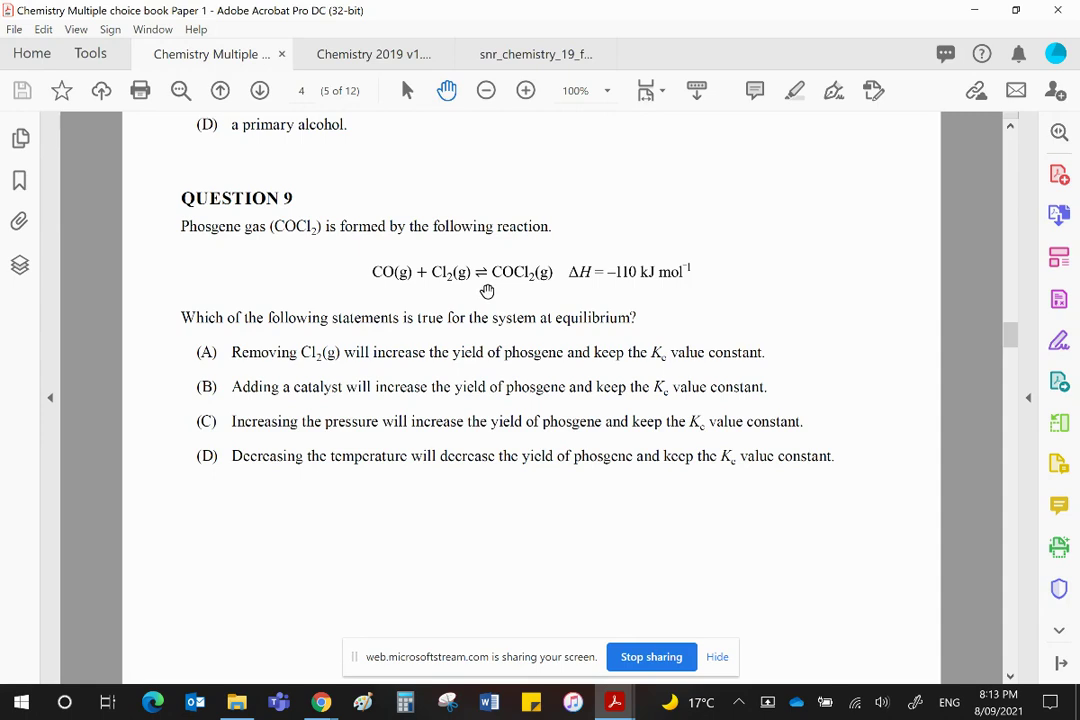
pyautogui.moveTo(452, 388)
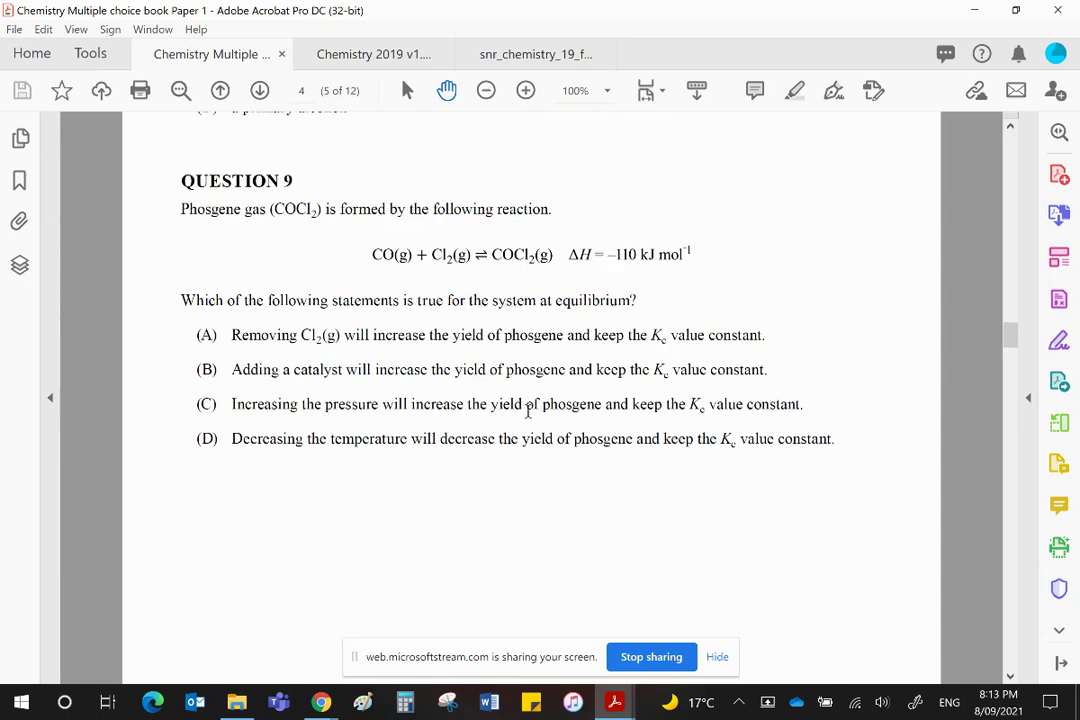
pyautogui.moveTo(688, 418)
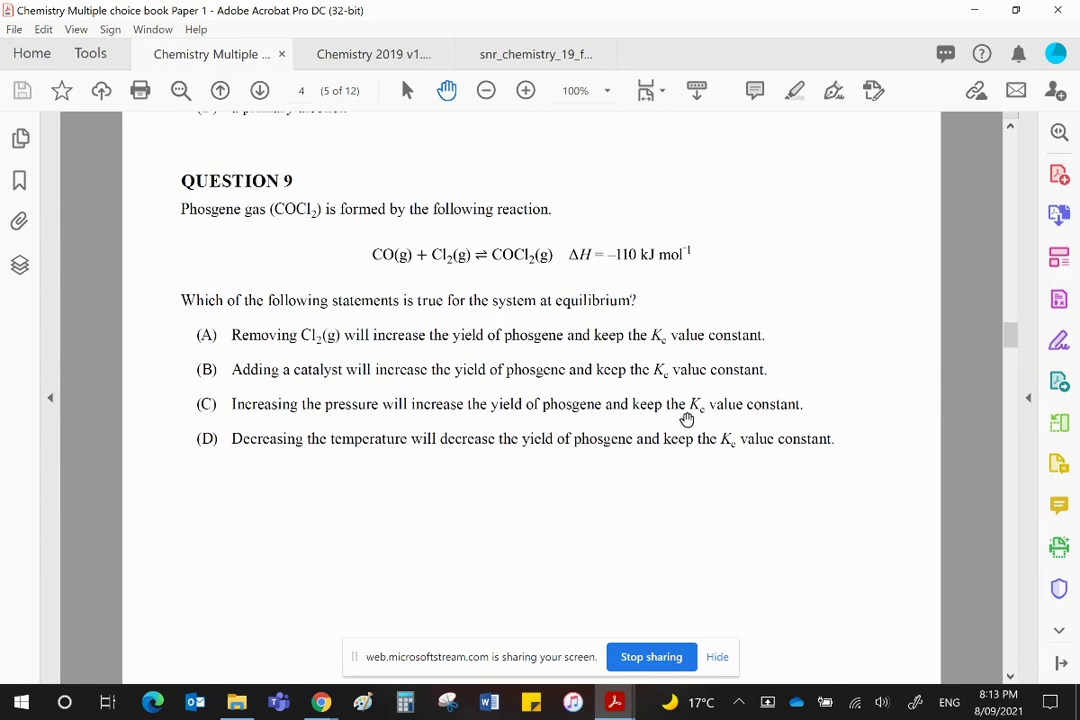
pyautogui.moveTo(548, 308)
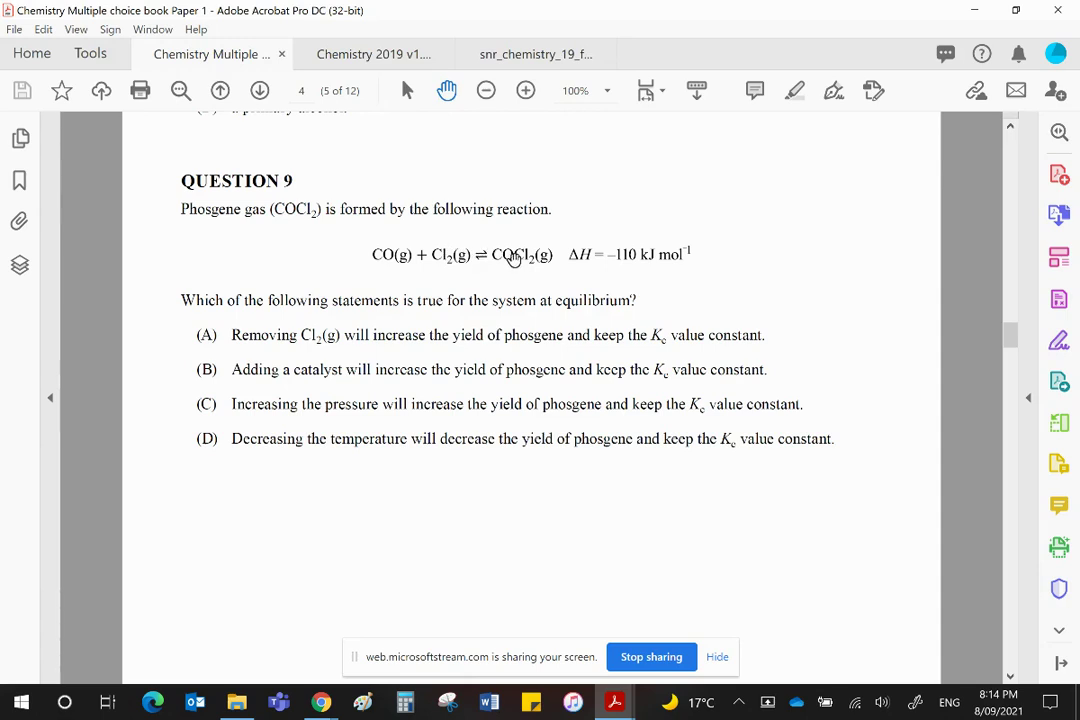
pyautogui.moveTo(376, 236)
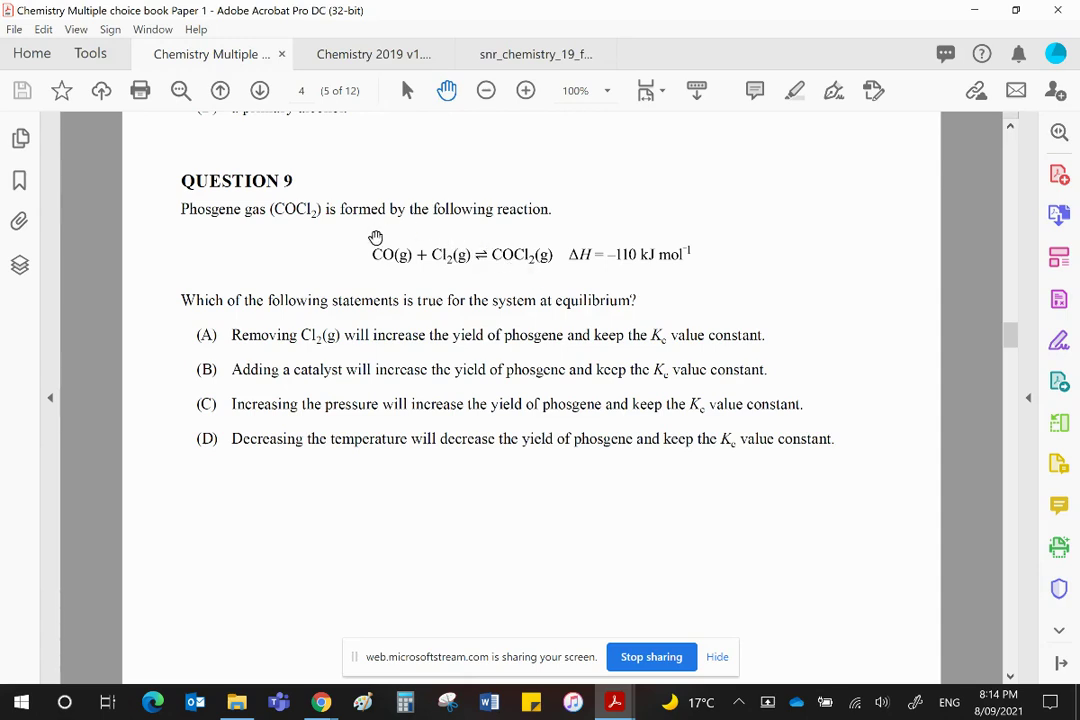
pyautogui.moveTo(364, 260)
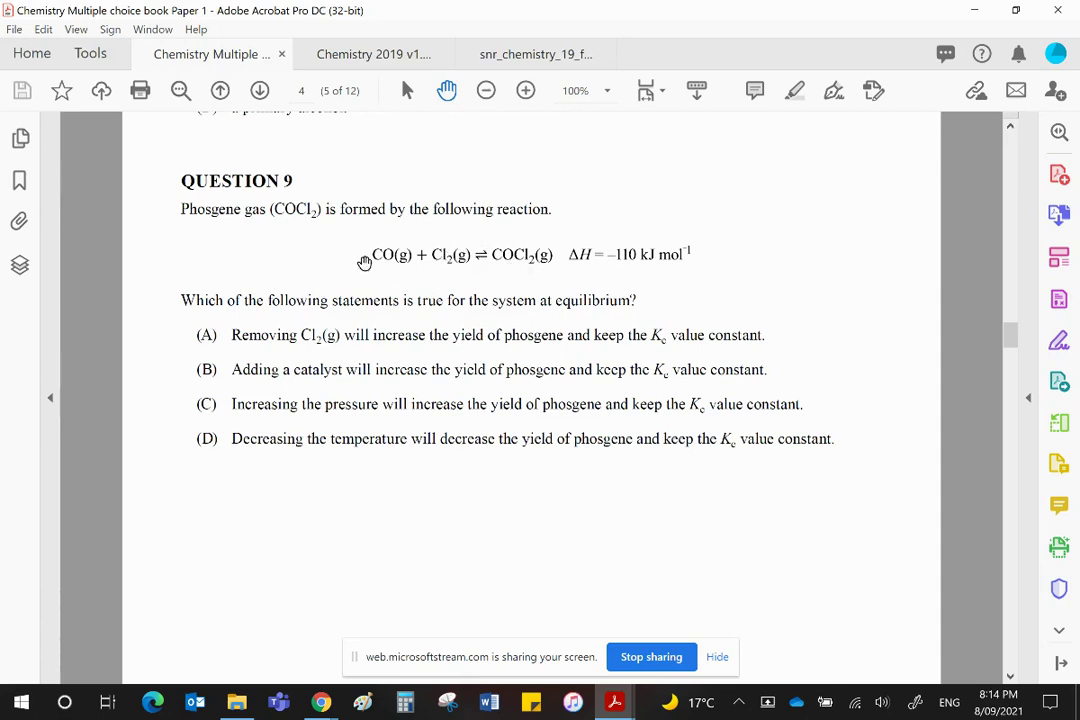
pyautogui.moveTo(508, 250)
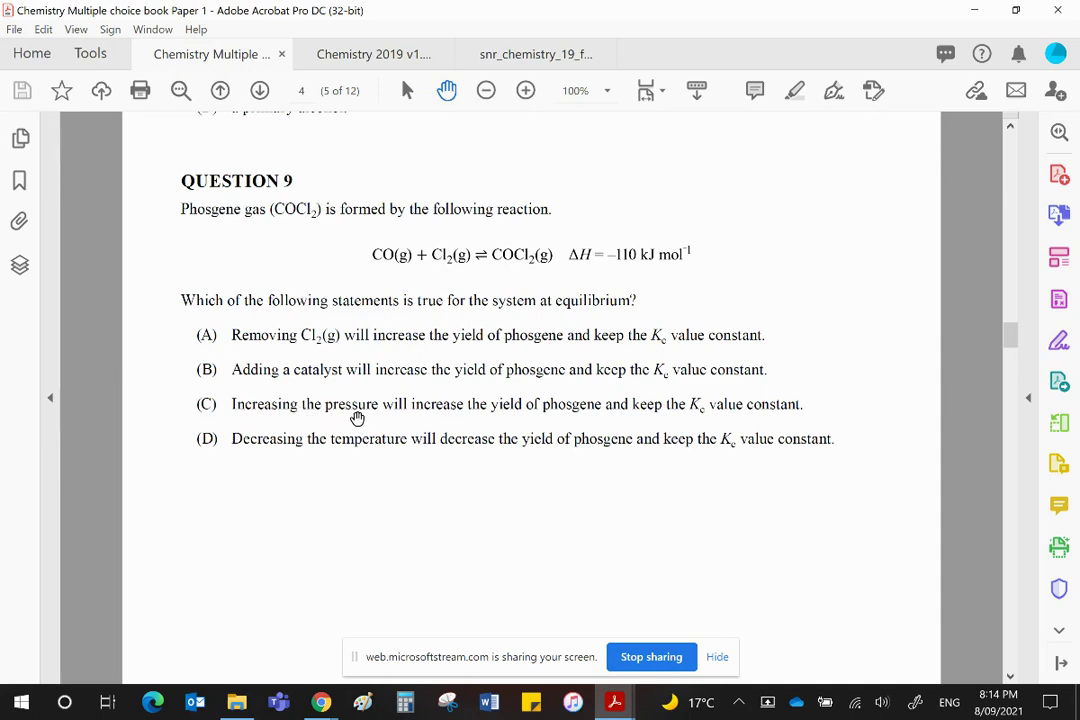
pyautogui.moveTo(616, 412)
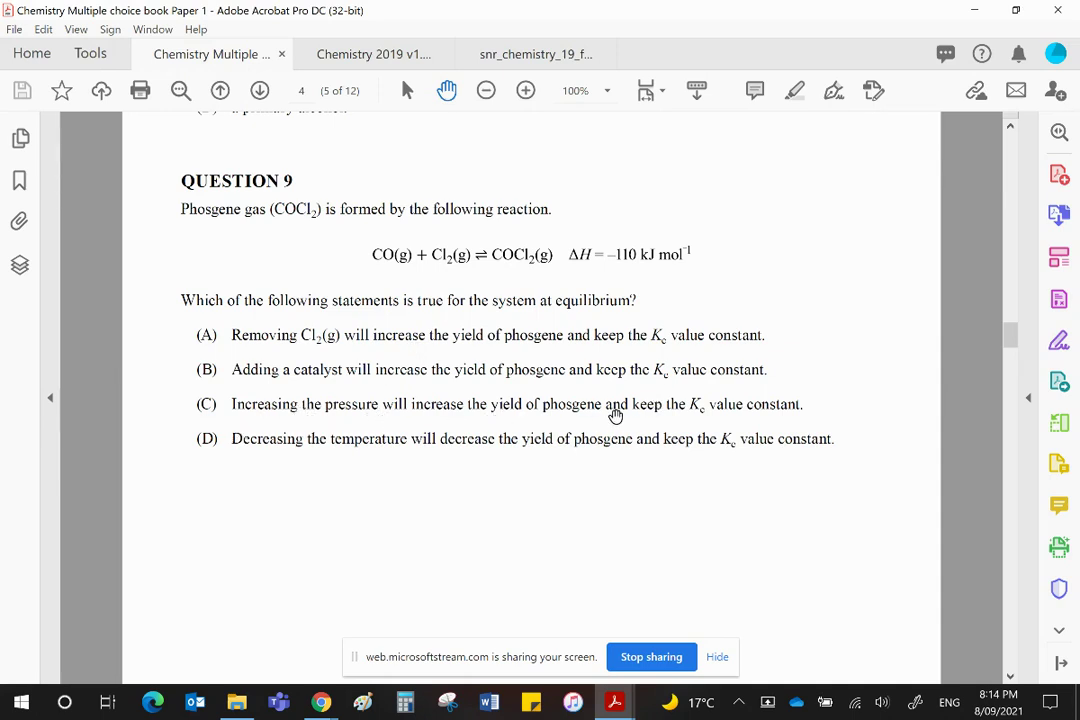
pyautogui.moveTo(728, 420)
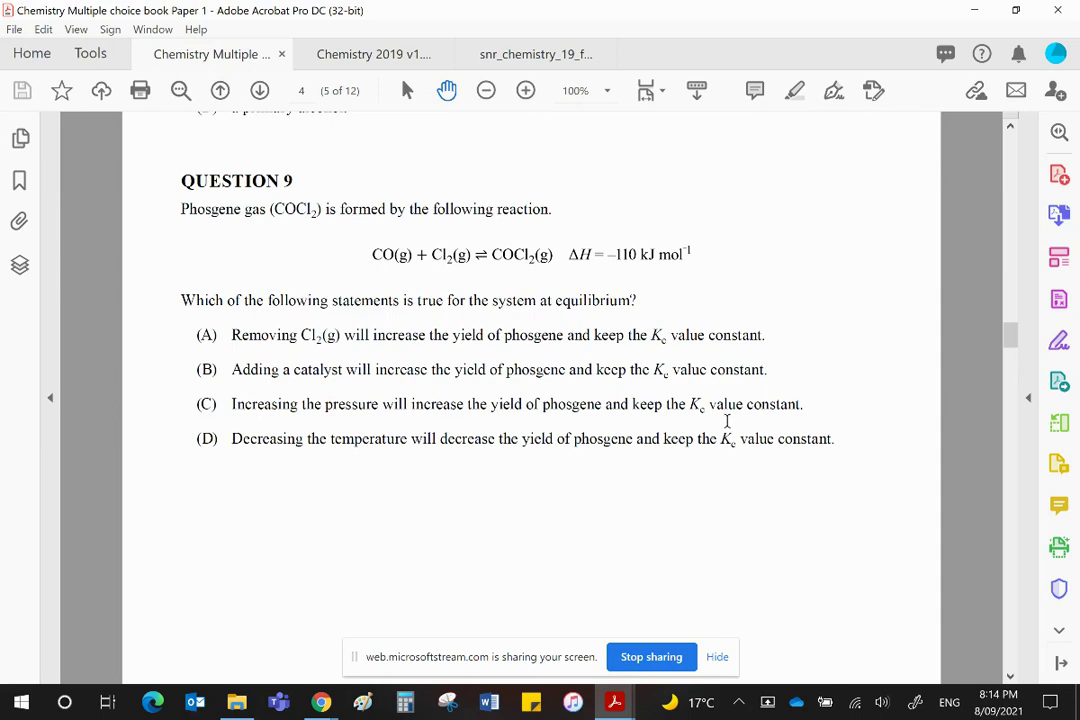
pyautogui.moveTo(756, 412)
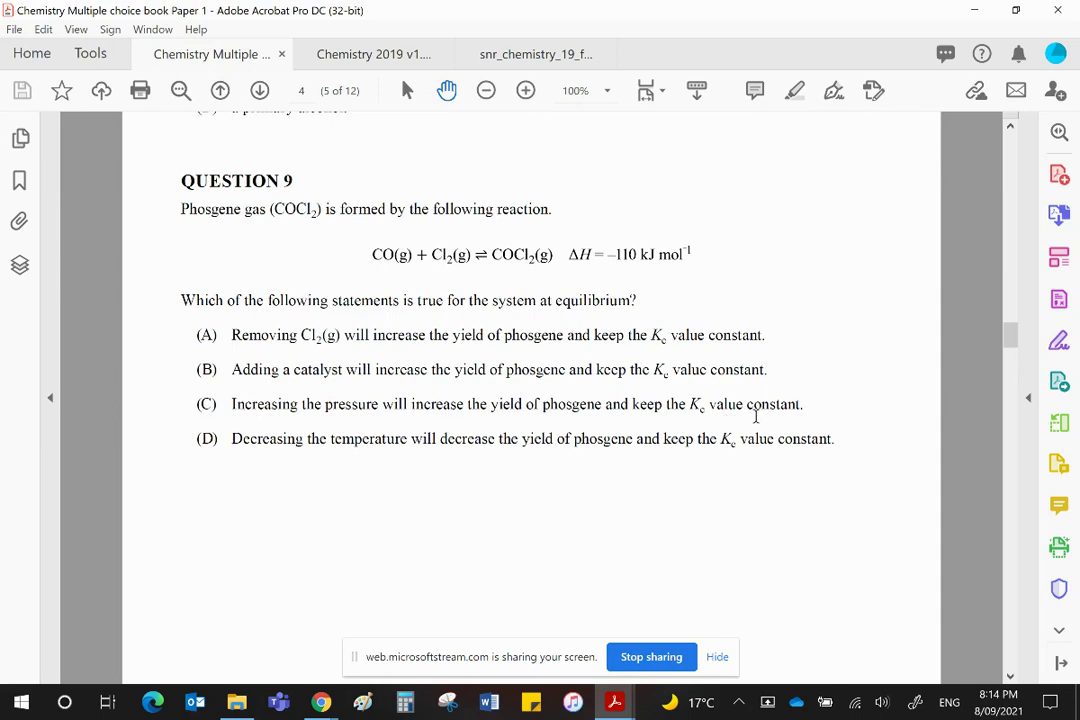
pyautogui.moveTo(436, 488)
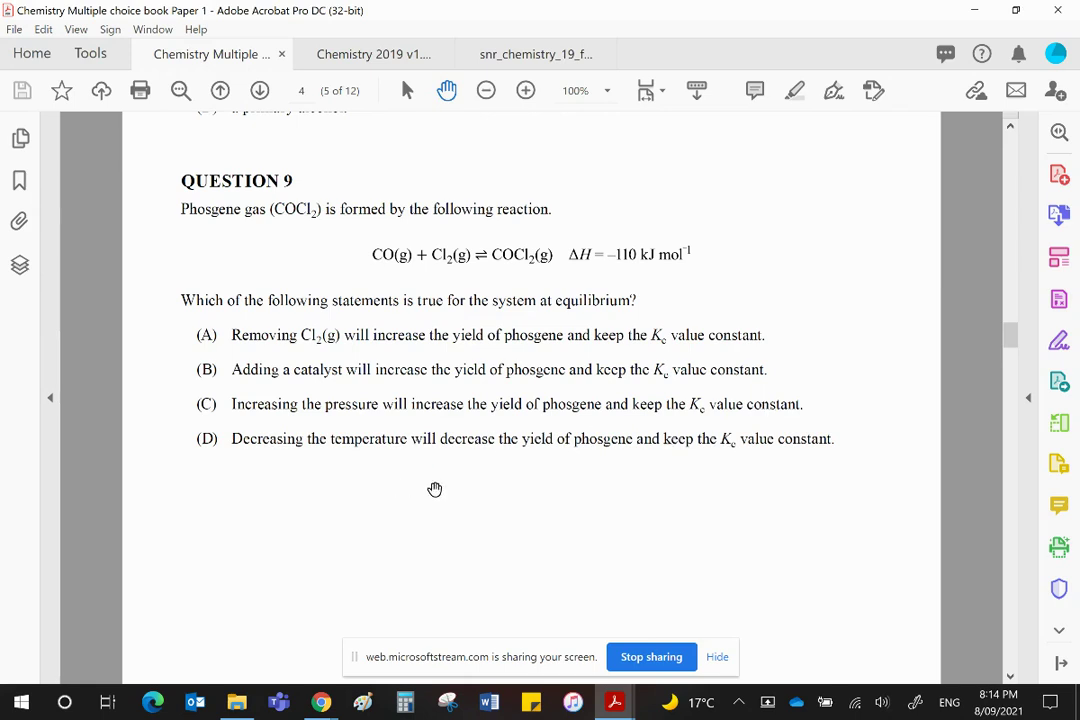
pyautogui.moveTo(312, 456)
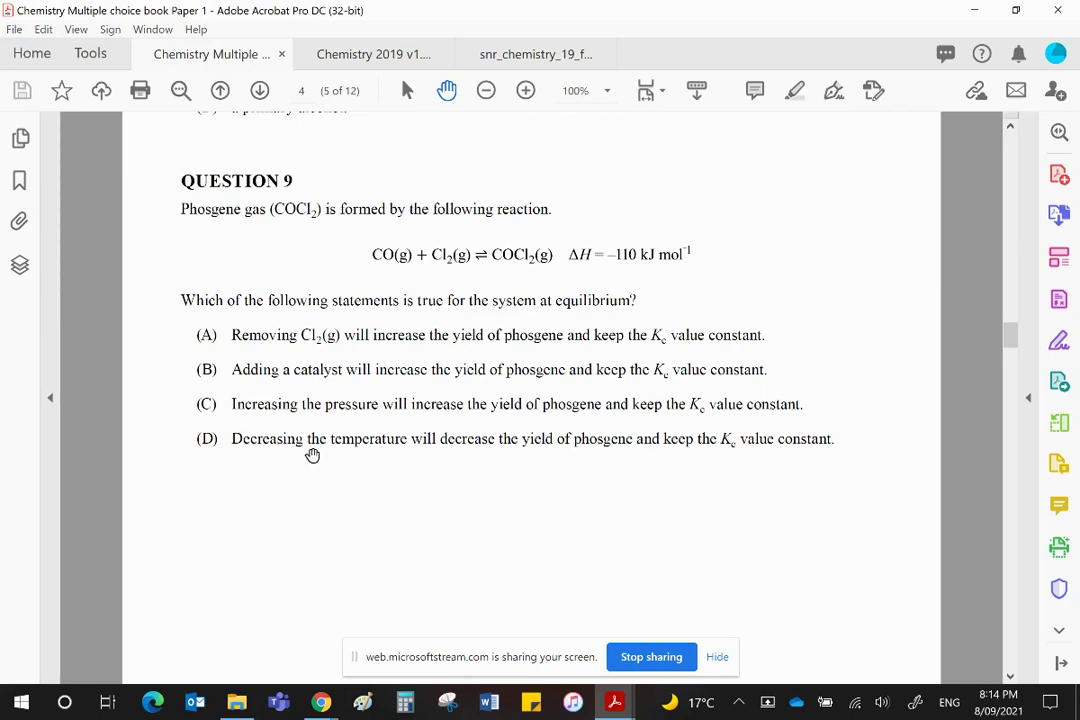
pyautogui.moveTo(568, 448)
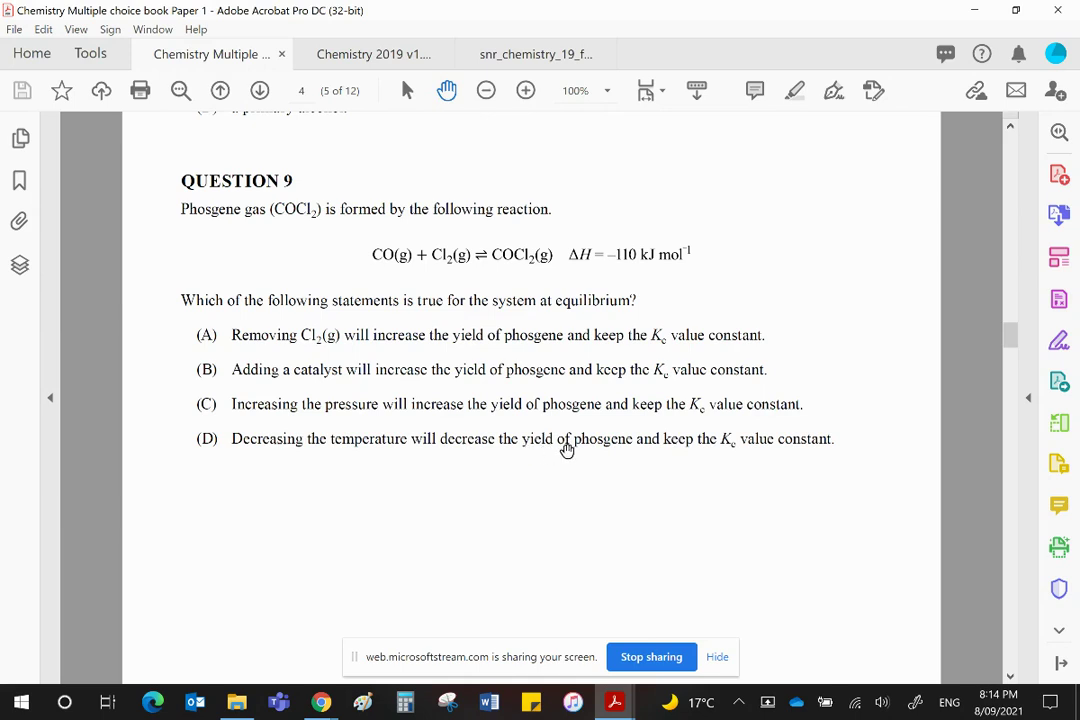
pyautogui.moveTo(288, 450)
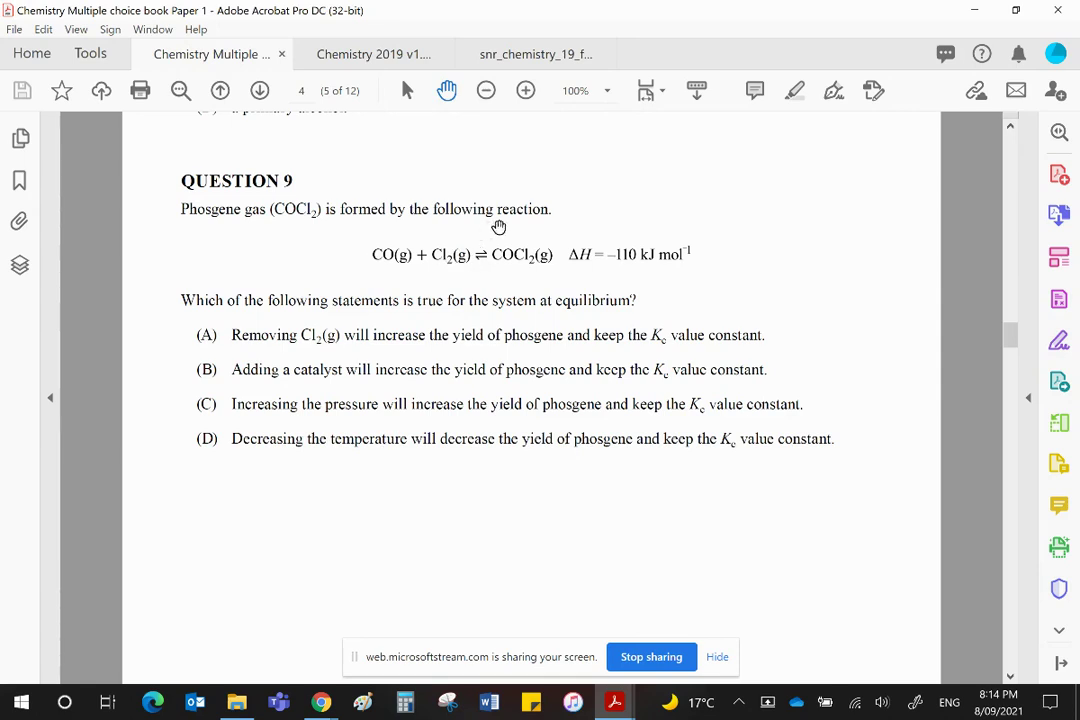
pyautogui.moveTo(644, 262)
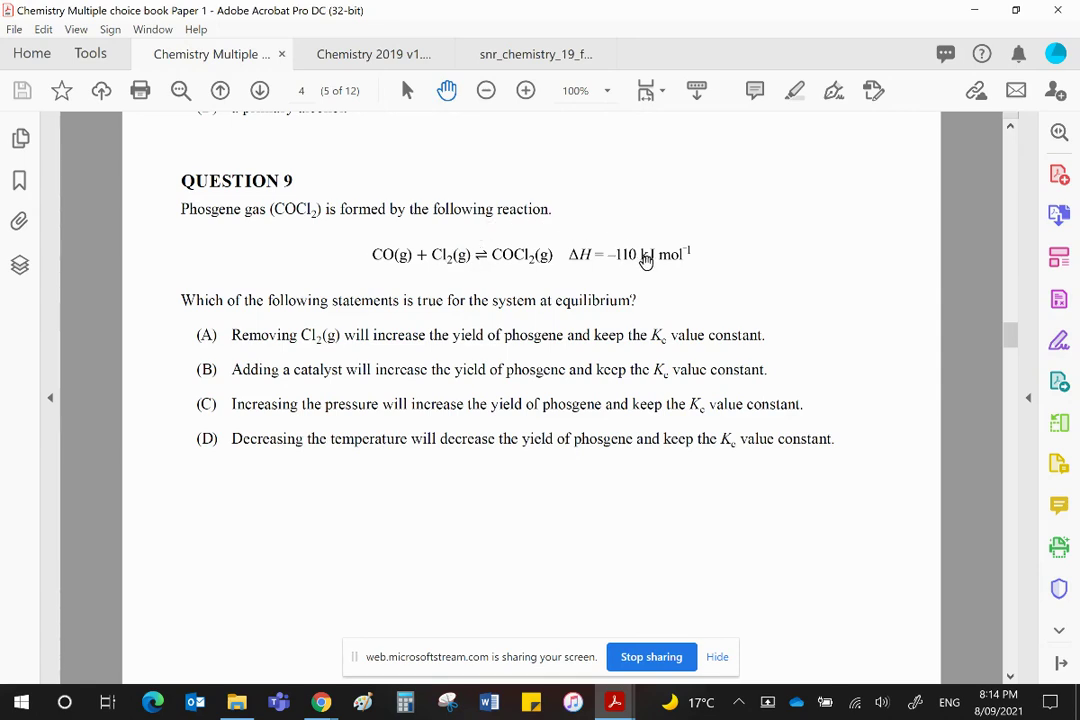
pyautogui.moveTo(488, 356)
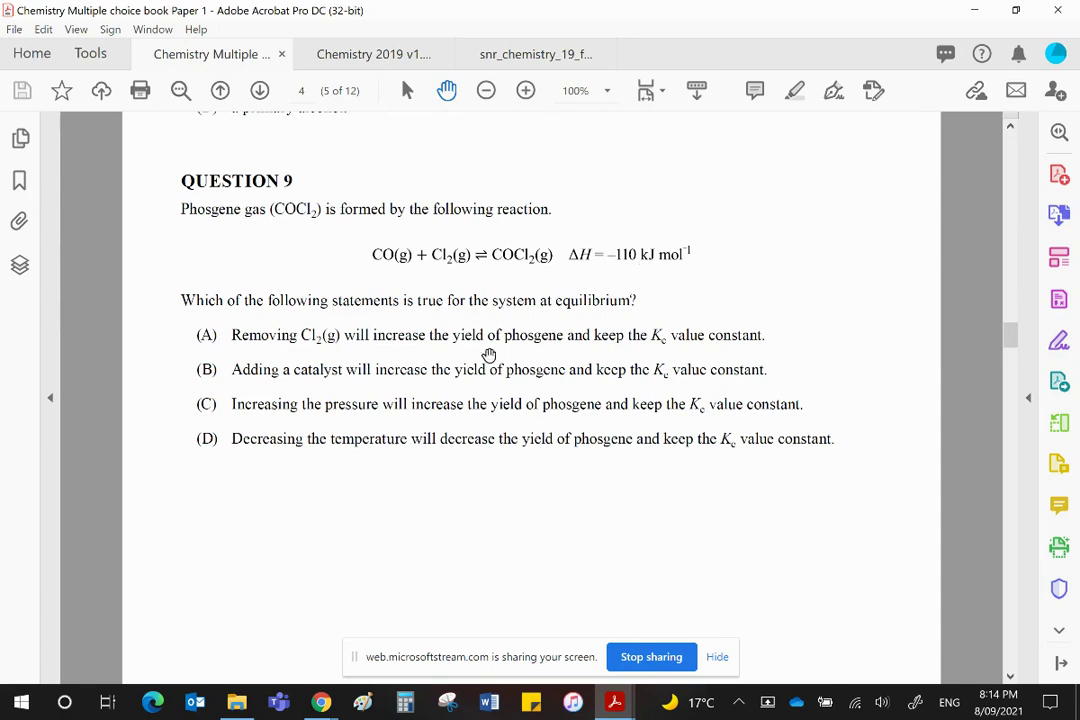
pyautogui.moveTo(572, 456)
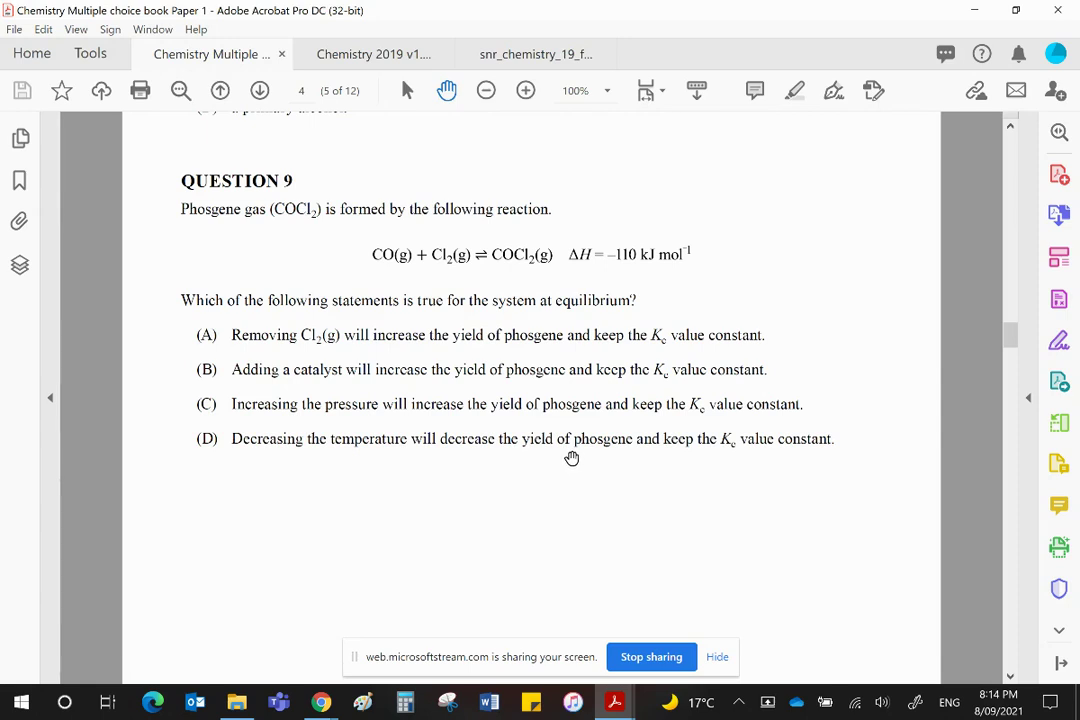
pyautogui.moveTo(368, 446)
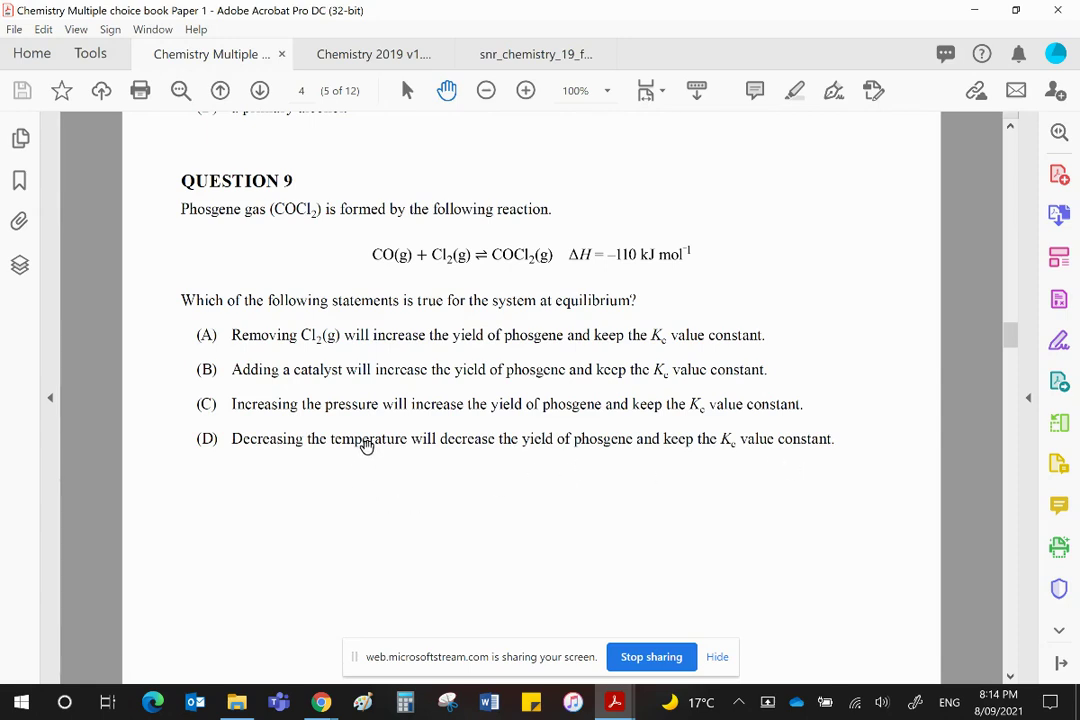
pyautogui.moveTo(764, 468)
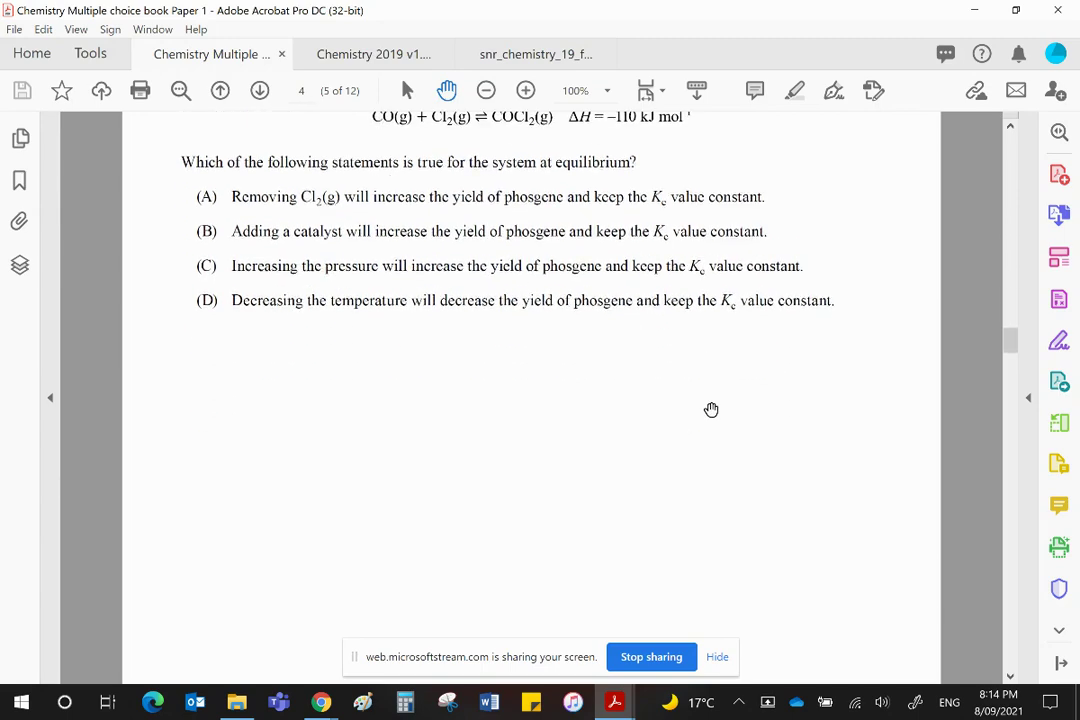
pyautogui.scroll(-3)
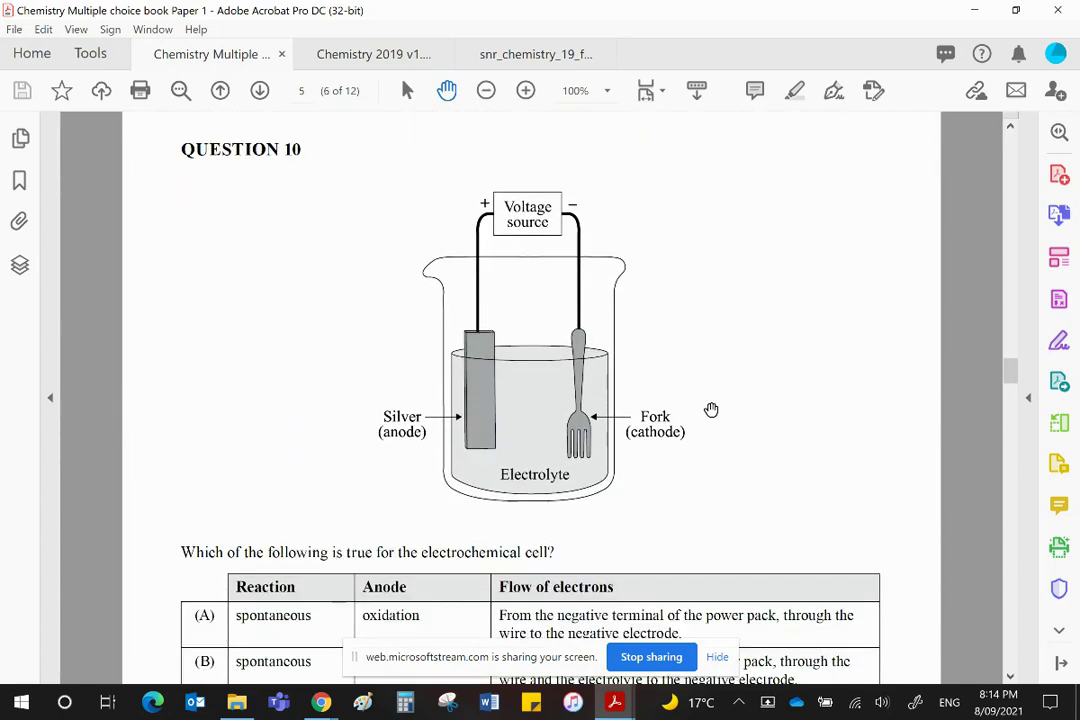
pyautogui.scroll(-3)
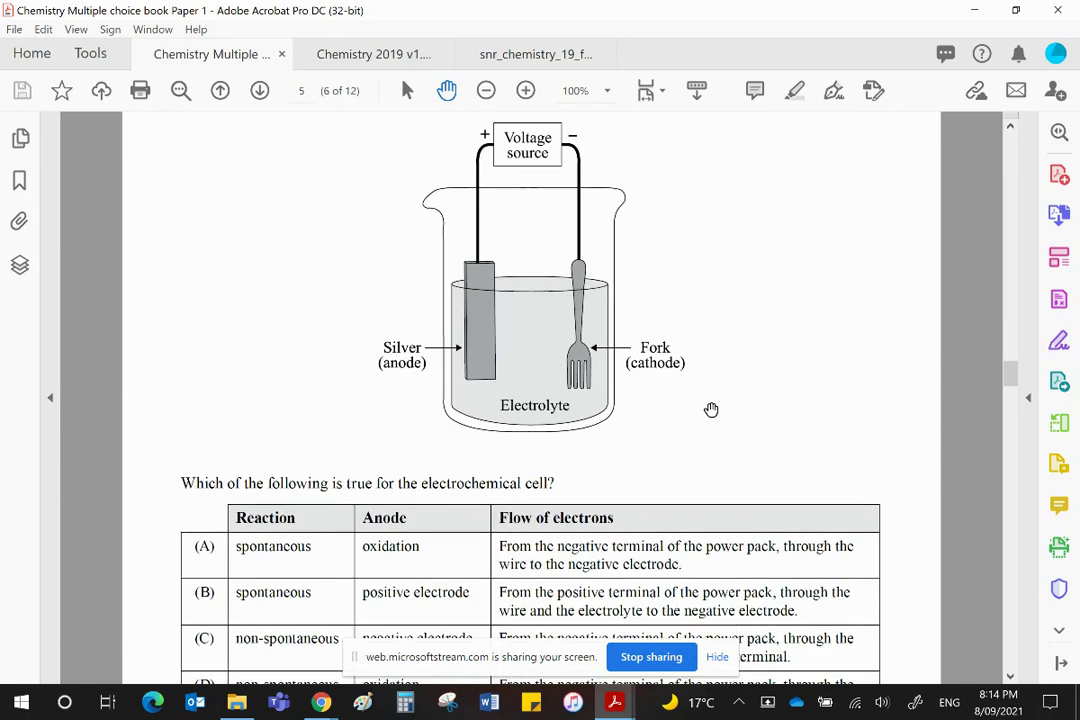
pyautogui.moveTo(714, 340)
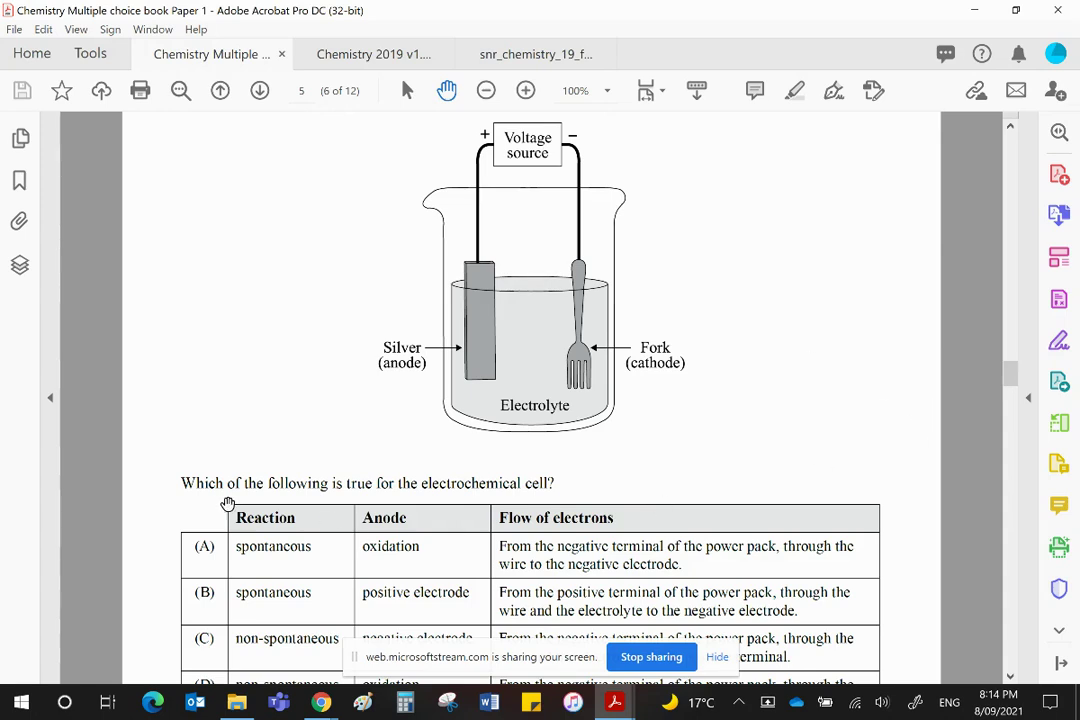
pyautogui.moveTo(490, 490)
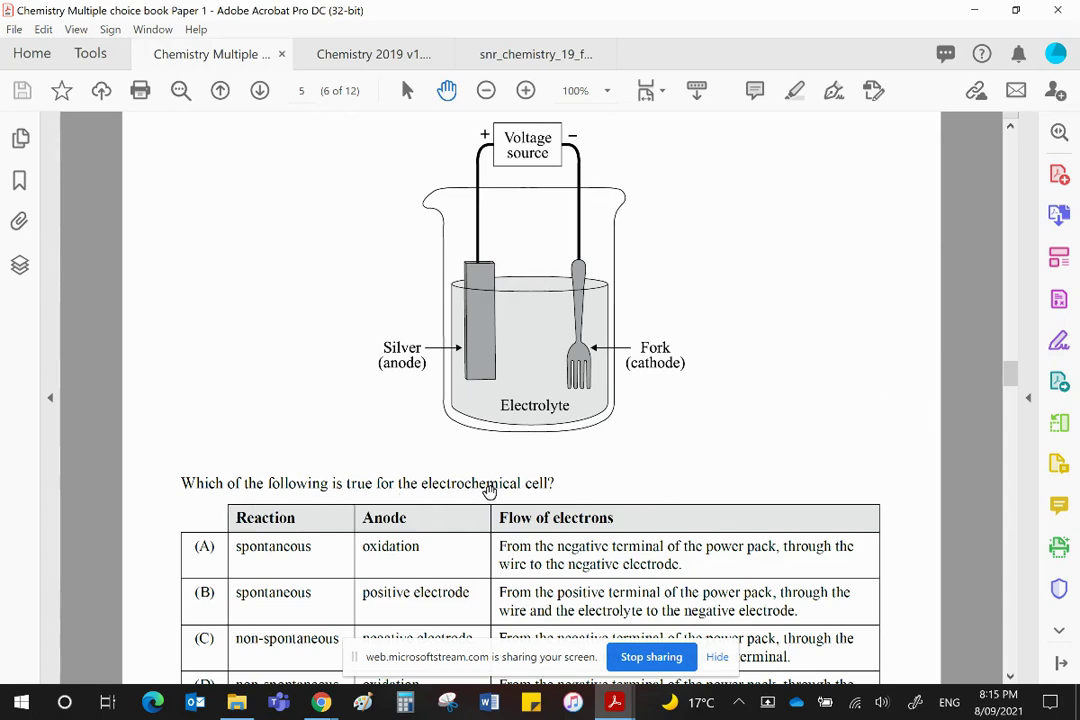
pyautogui.moveTo(484, 496)
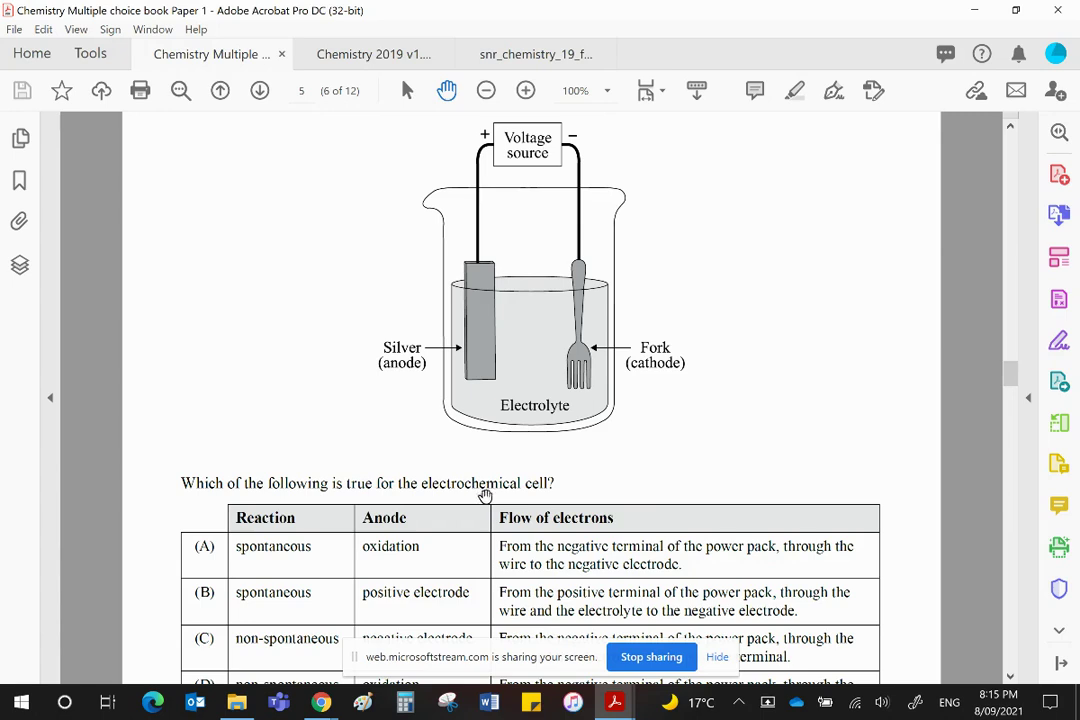
pyautogui.moveTo(500, 488)
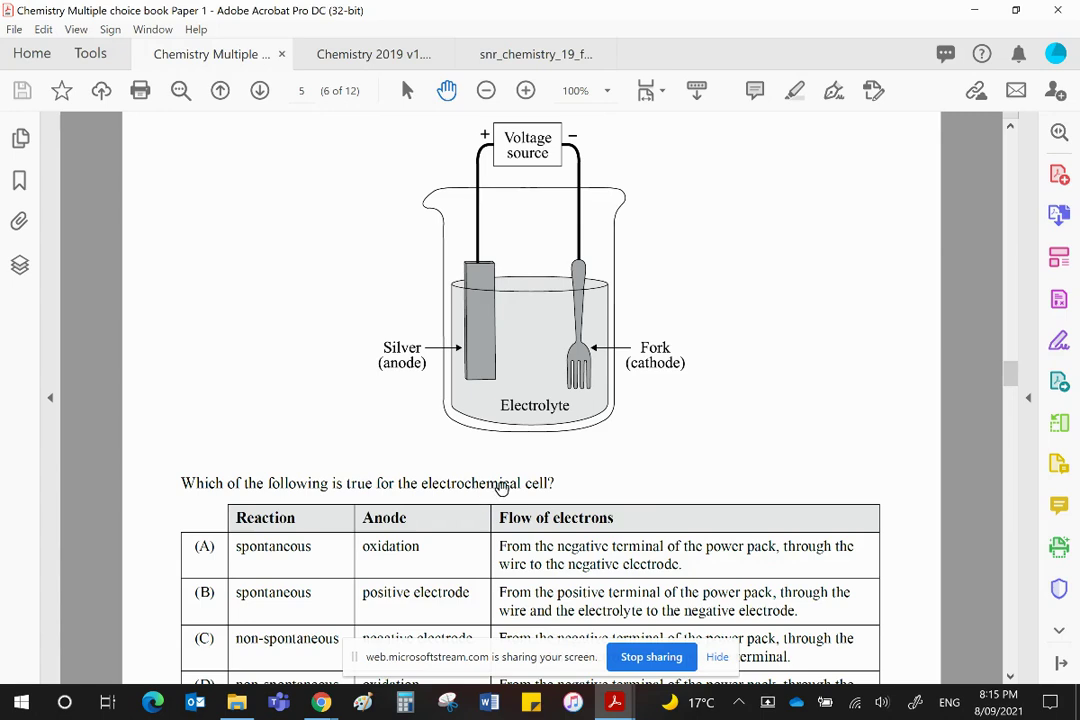
pyautogui.moveTo(518, 444)
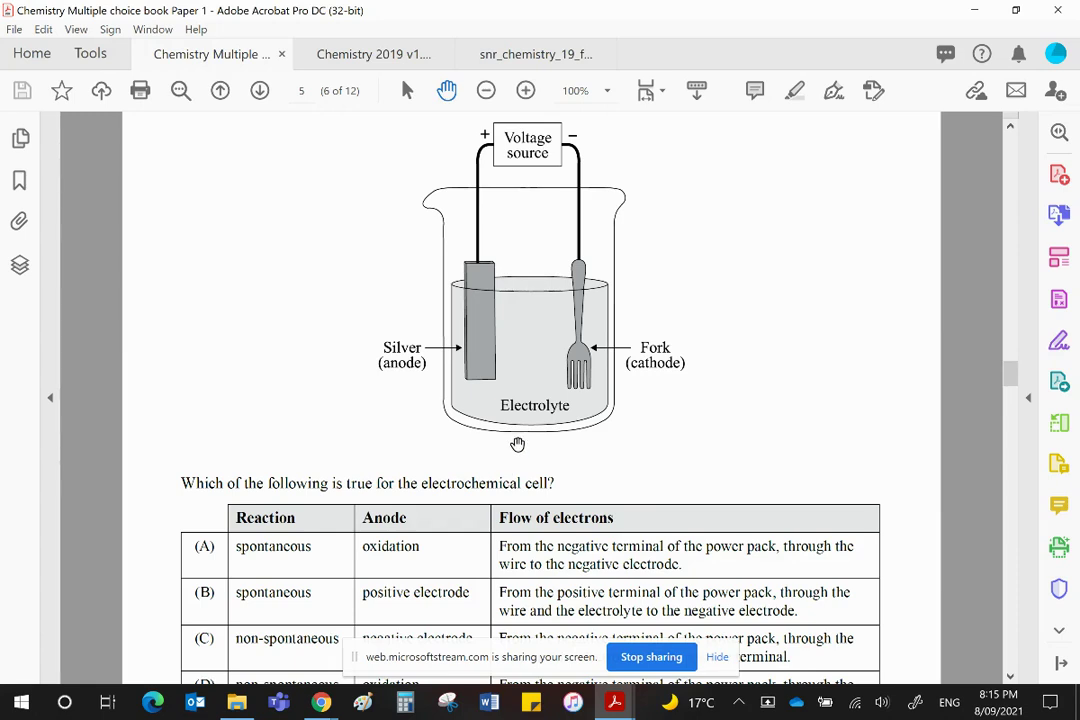
pyautogui.moveTo(738, 292)
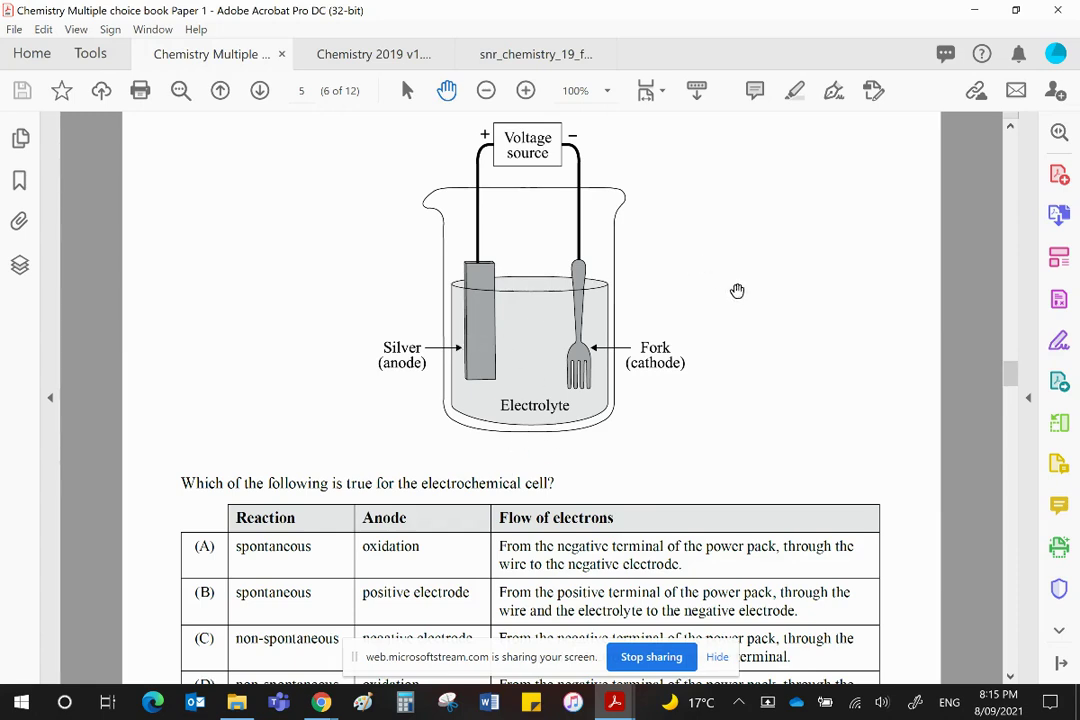
pyautogui.moveTo(744, 298)
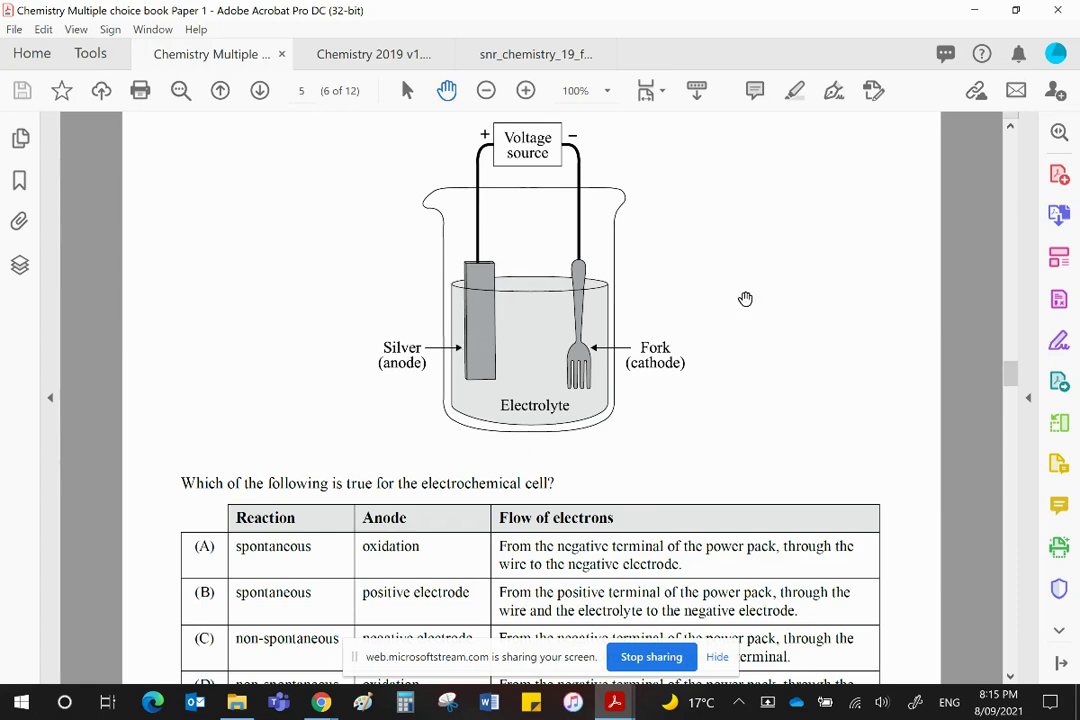
pyautogui.moveTo(552, 156)
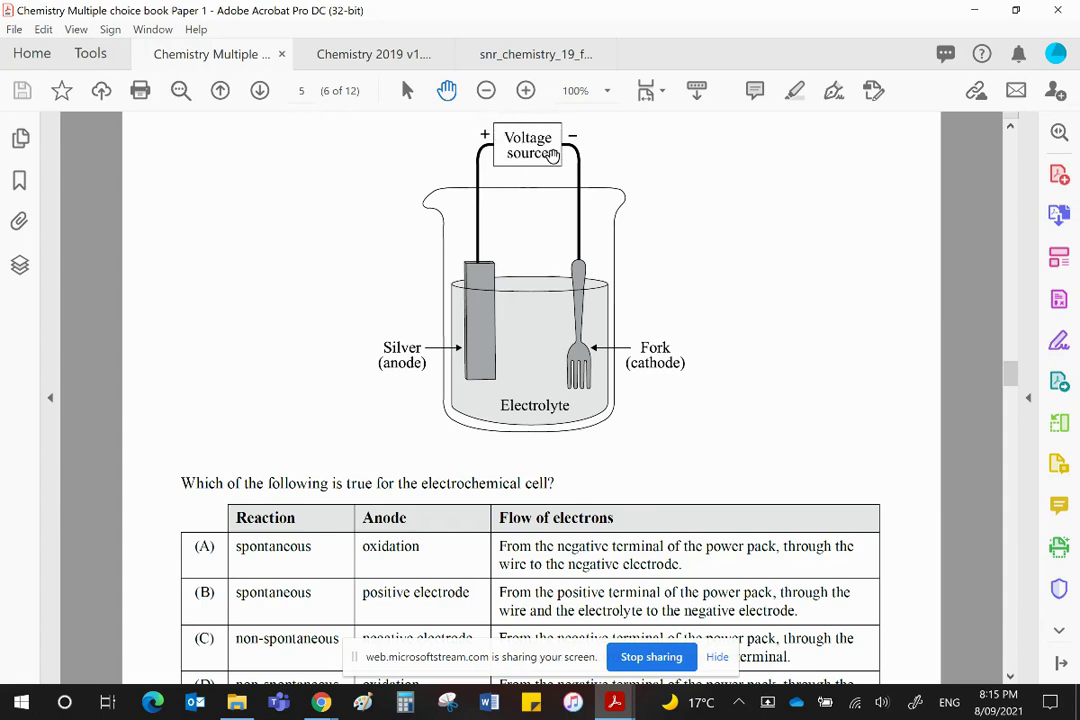
pyautogui.moveTo(778, 360)
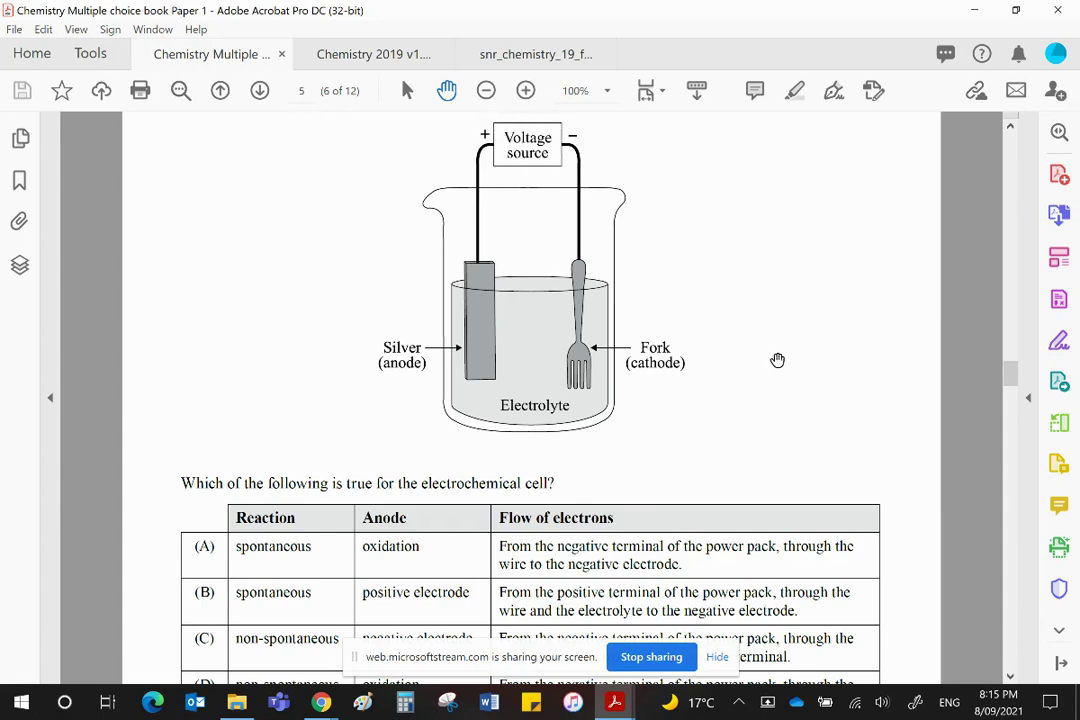
pyautogui.moveTo(468, 238)
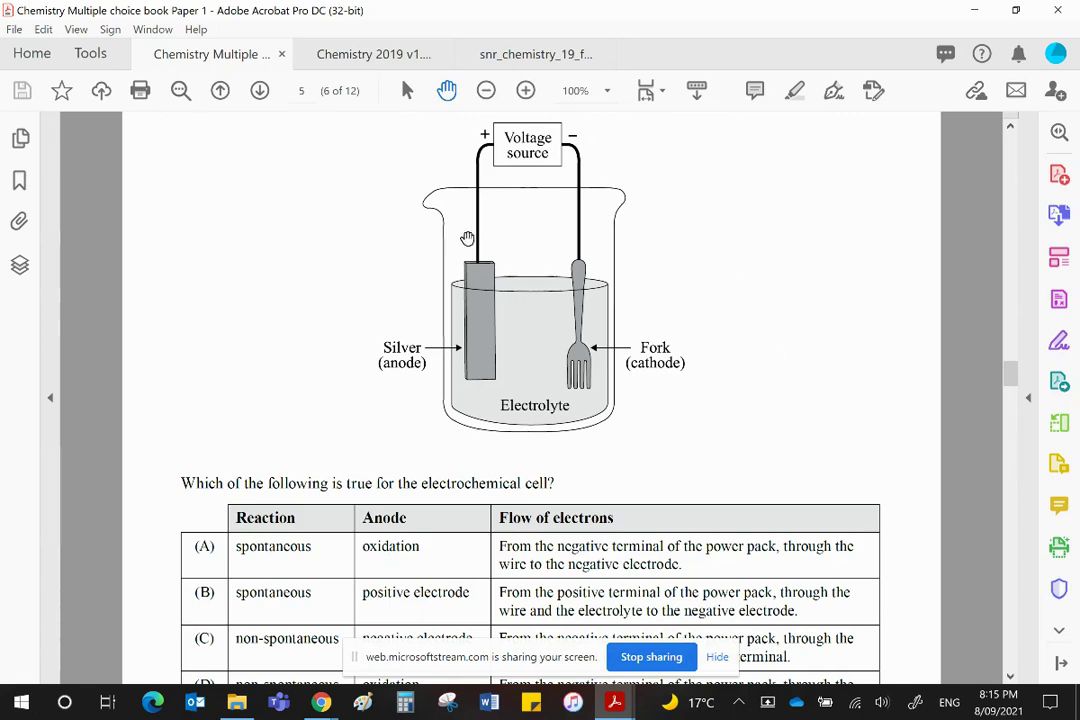
pyautogui.moveTo(676, 274)
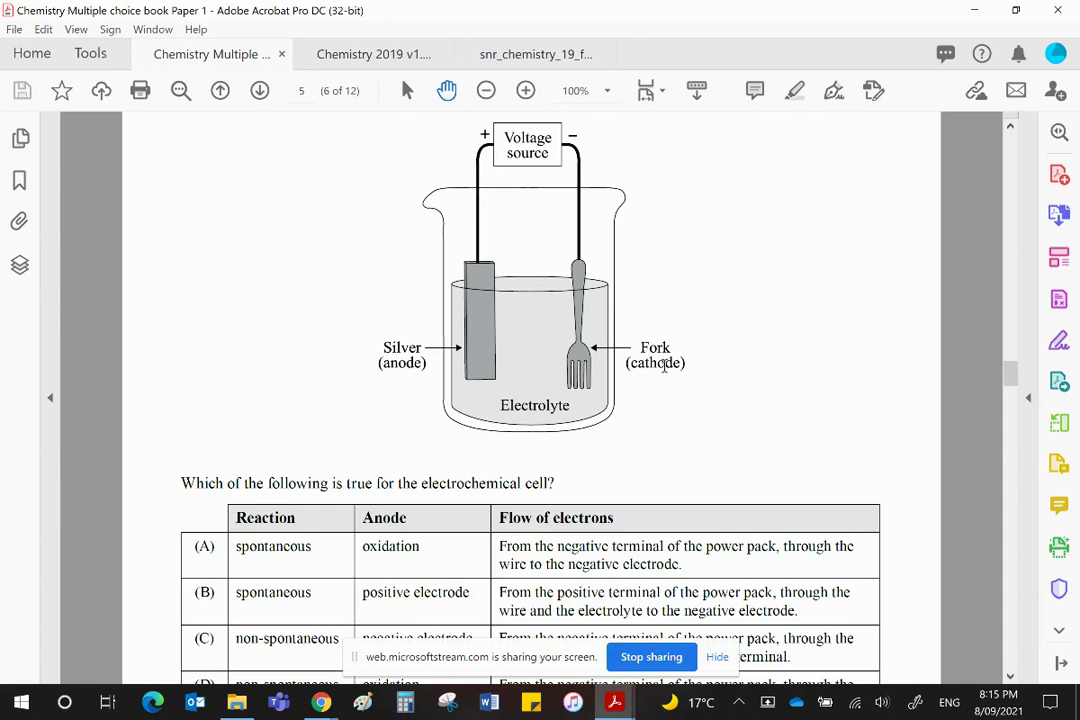
# Scroll down so all four options A–D of Question 10's electron-flow table are visible.
pyautogui.scroll(-3)
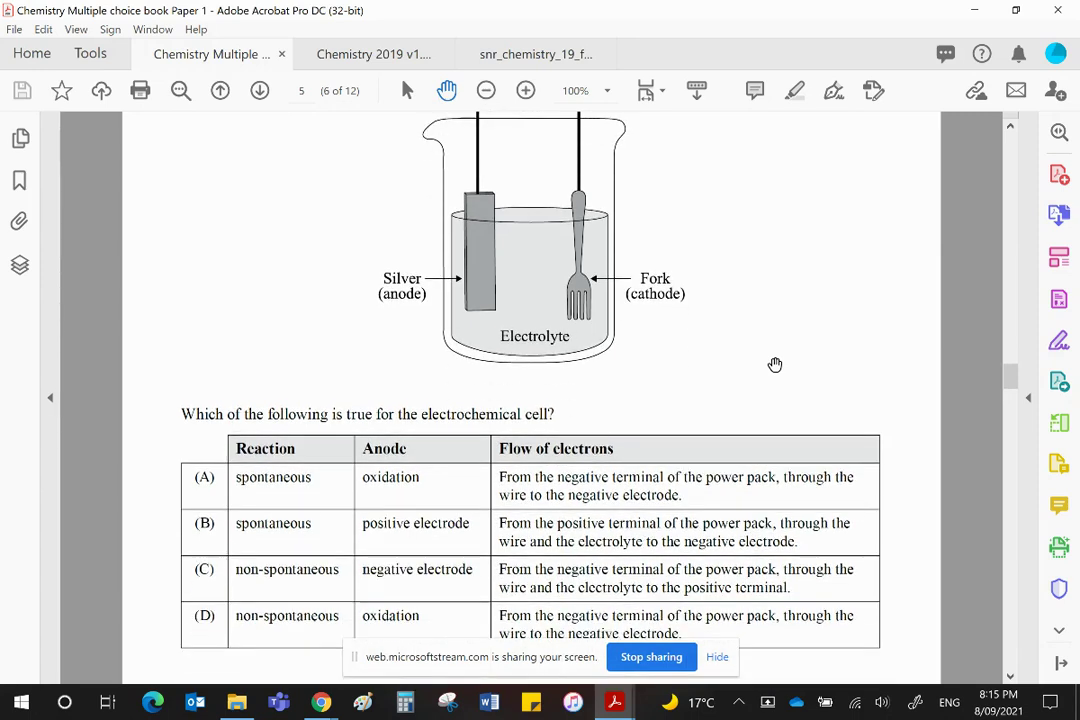
pyautogui.moveTo(272, 544)
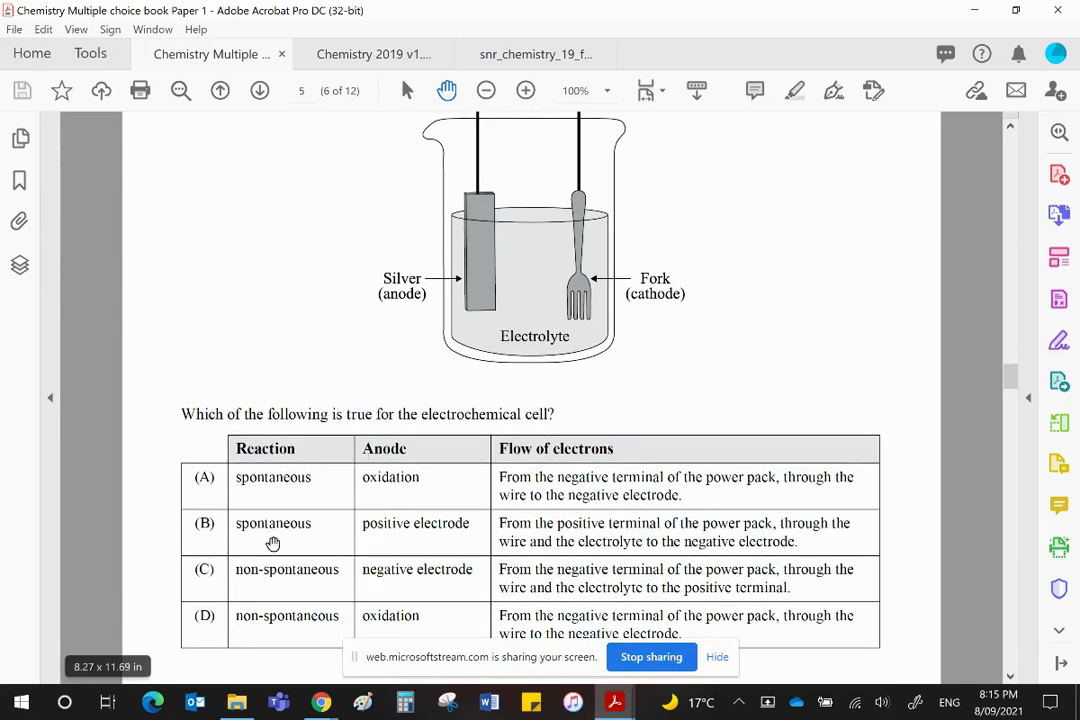
pyautogui.moveTo(556, 224)
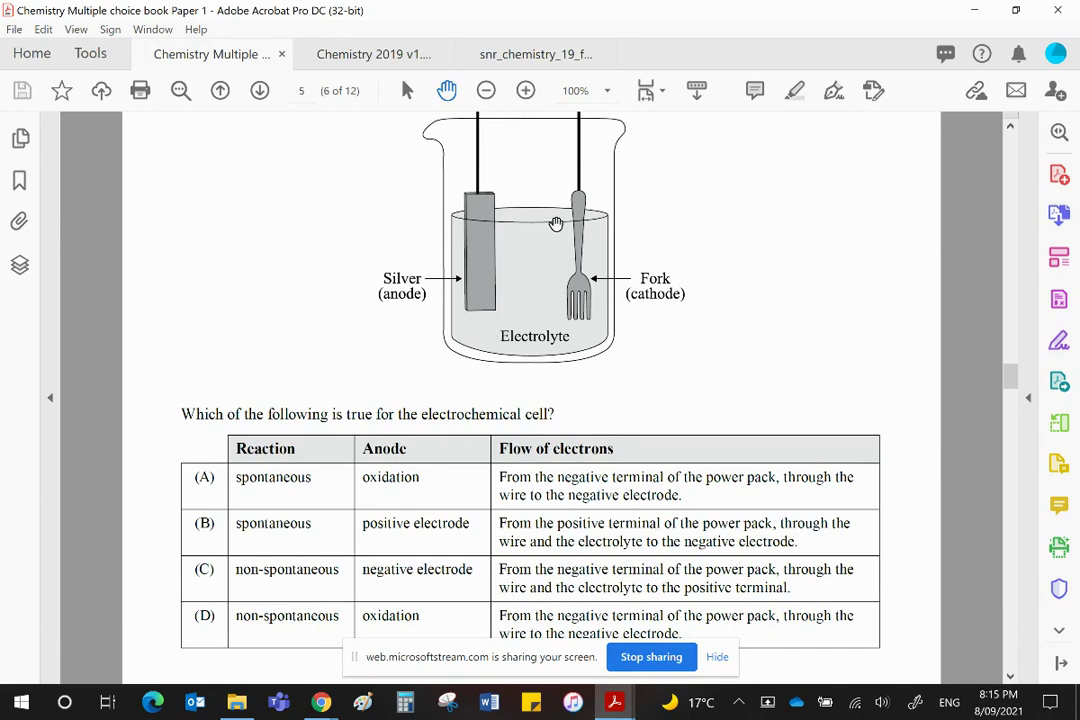
pyautogui.moveTo(292, 632)
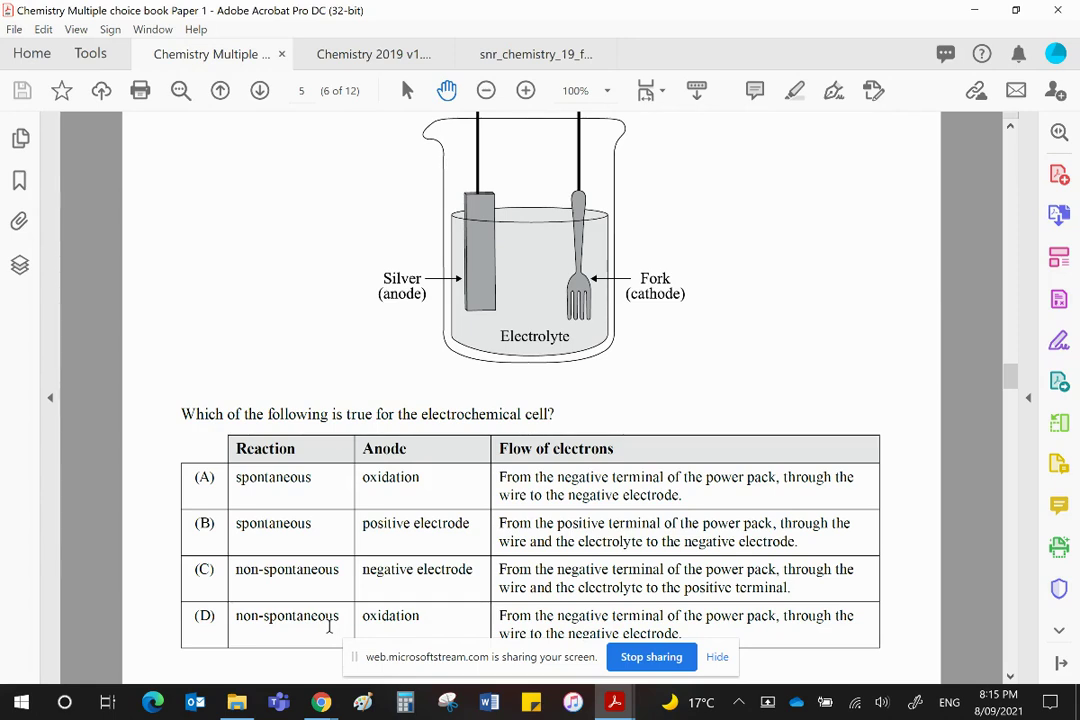
pyautogui.moveTo(356, 604)
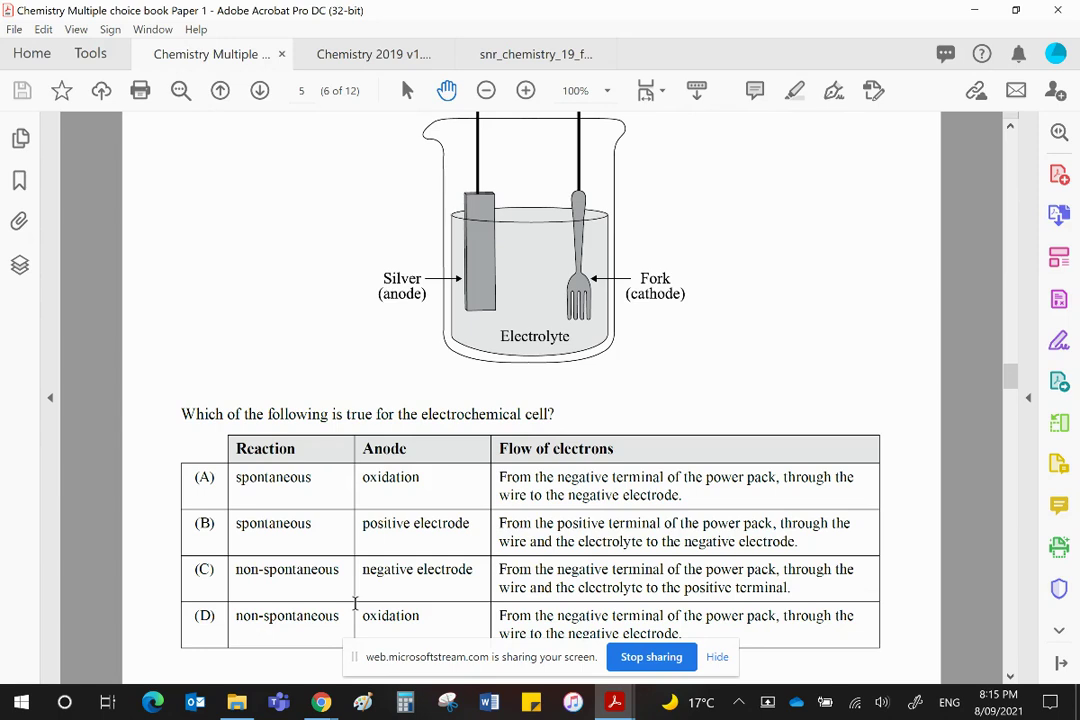
pyautogui.moveTo(336, 518)
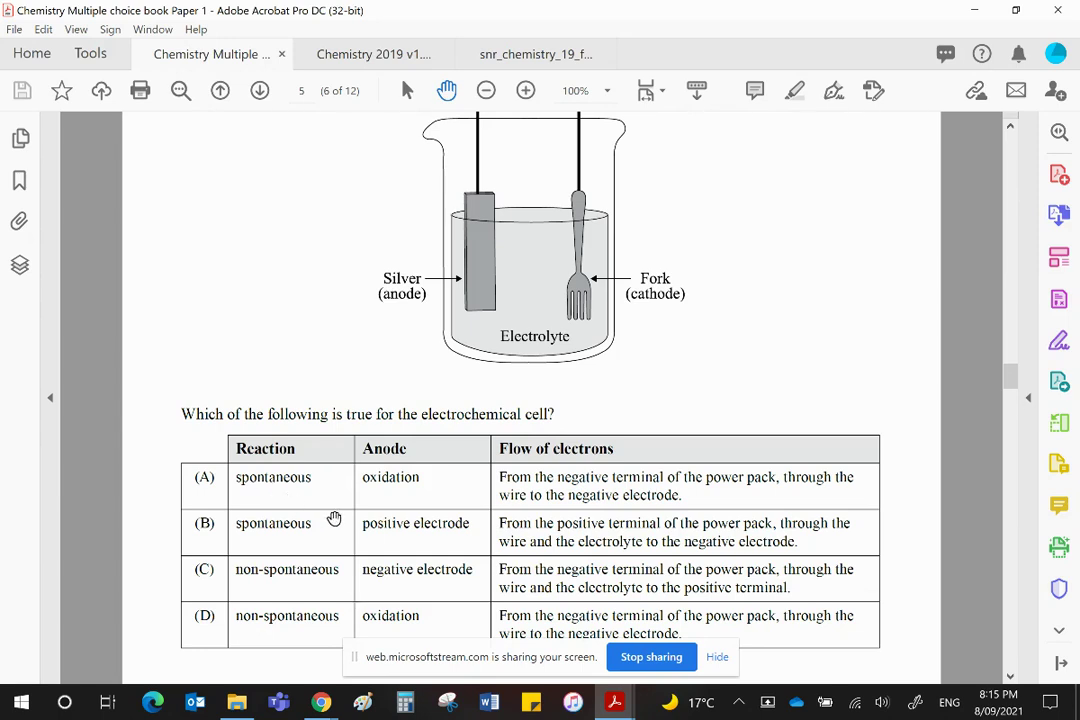
pyautogui.moveTo(444, 460)
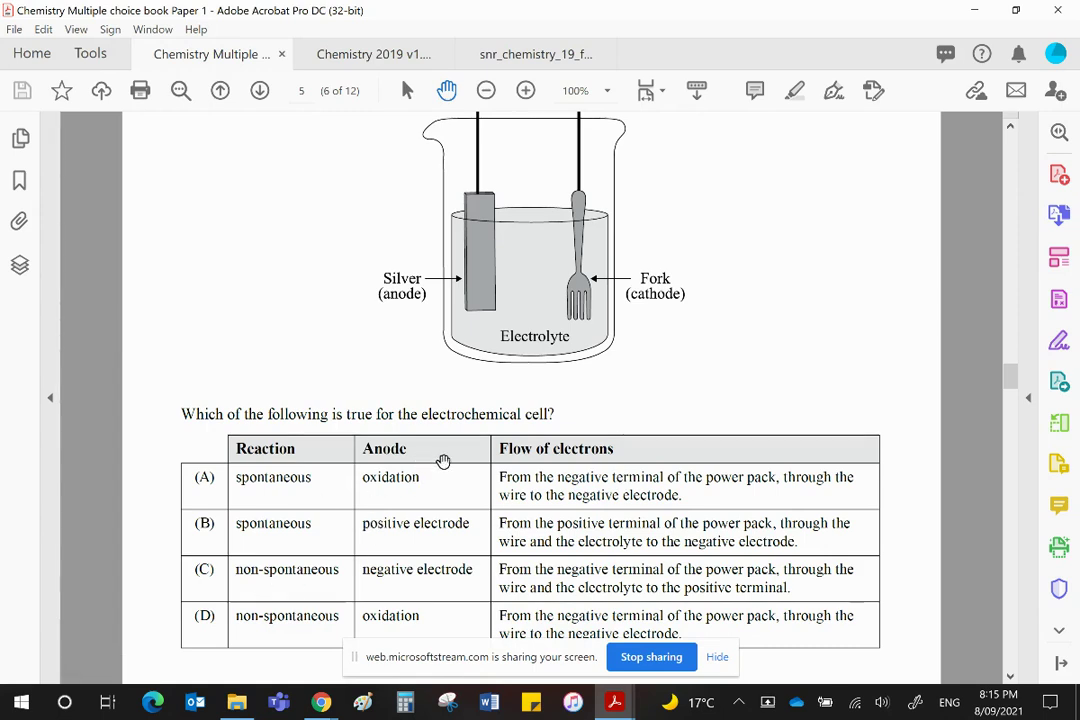
pyautogui.moveTo(428, 578)
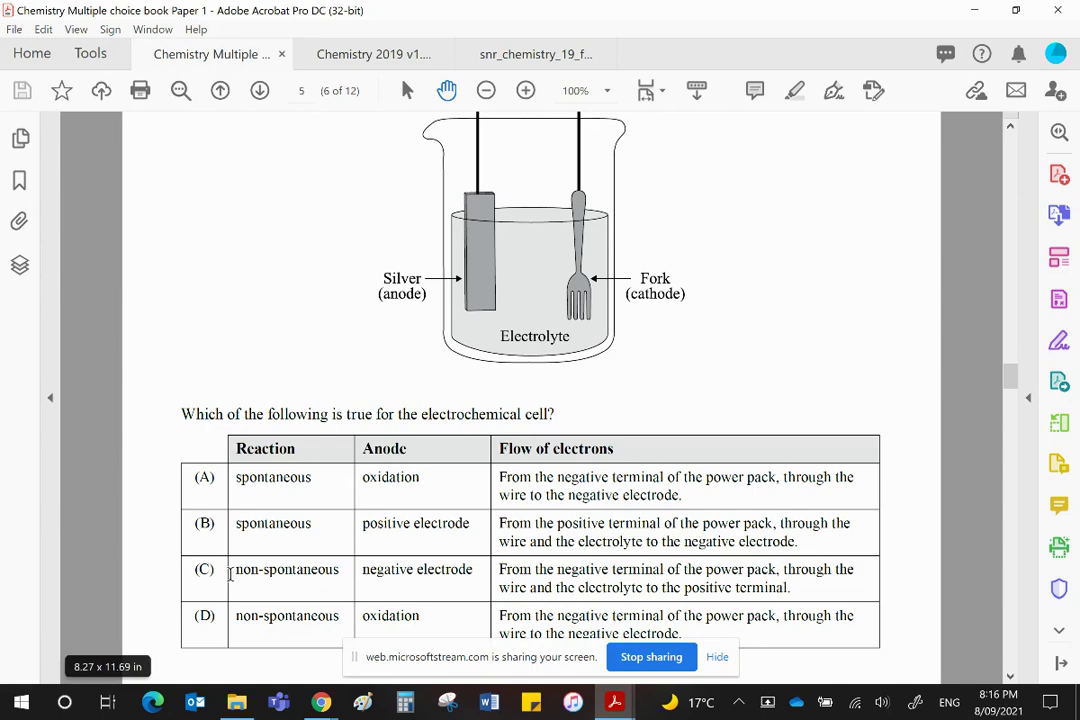
pyautogui.moveTo(426, 620)
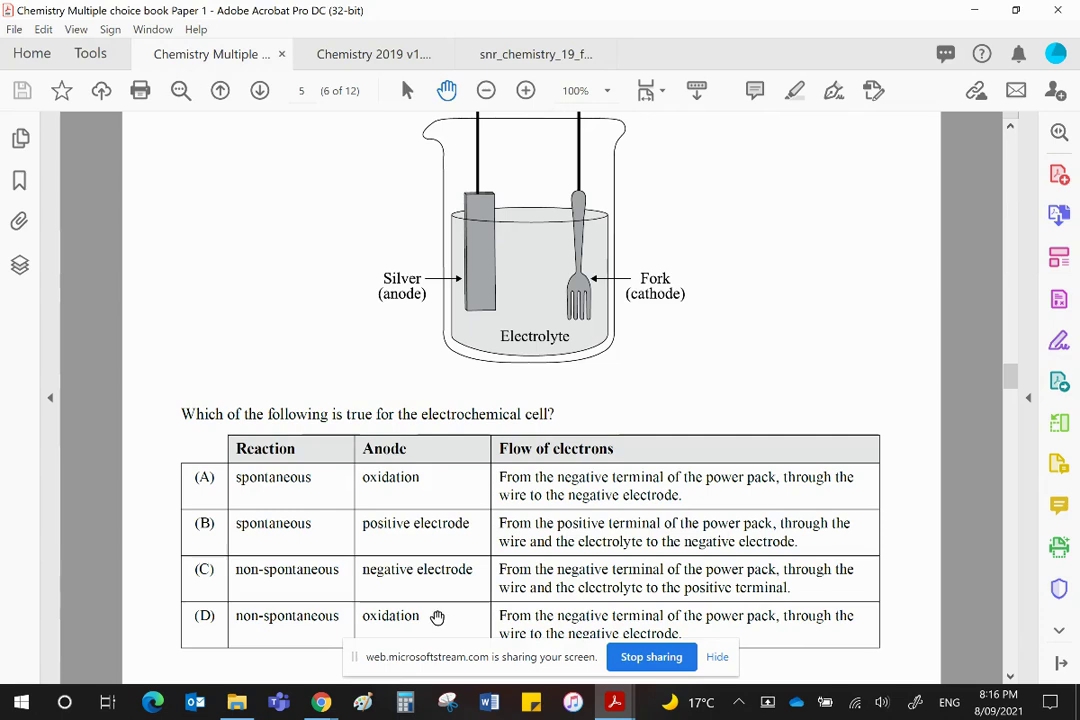
pyautogui.moveTo(438, 604)
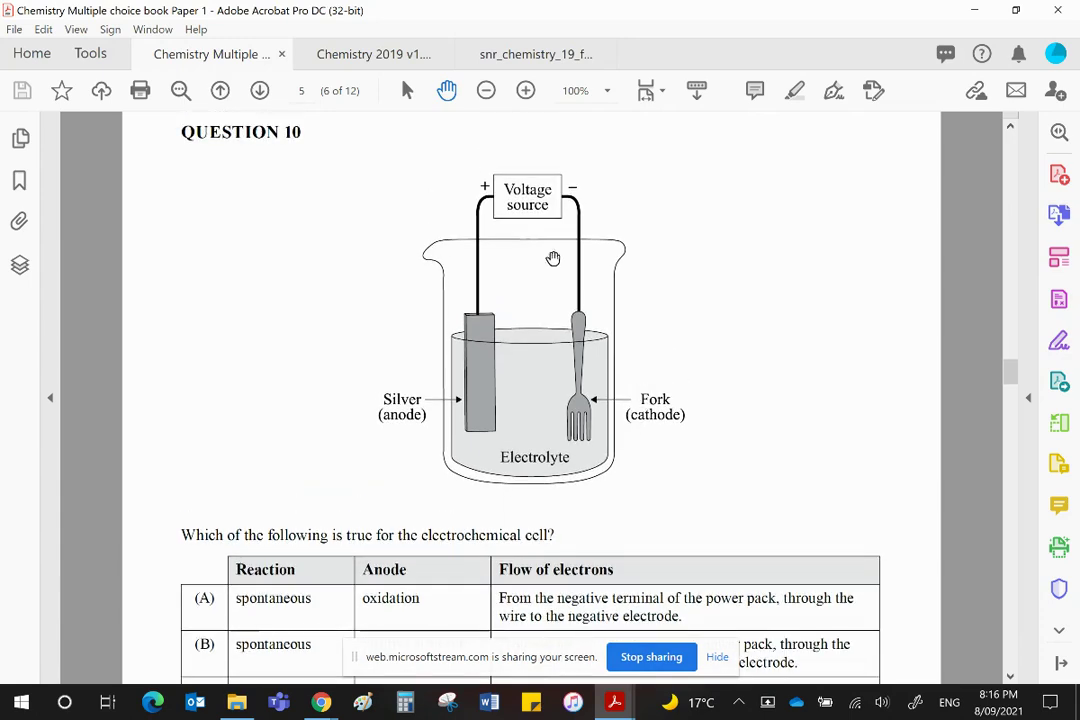
pyautogui.moveTo(500, 192)
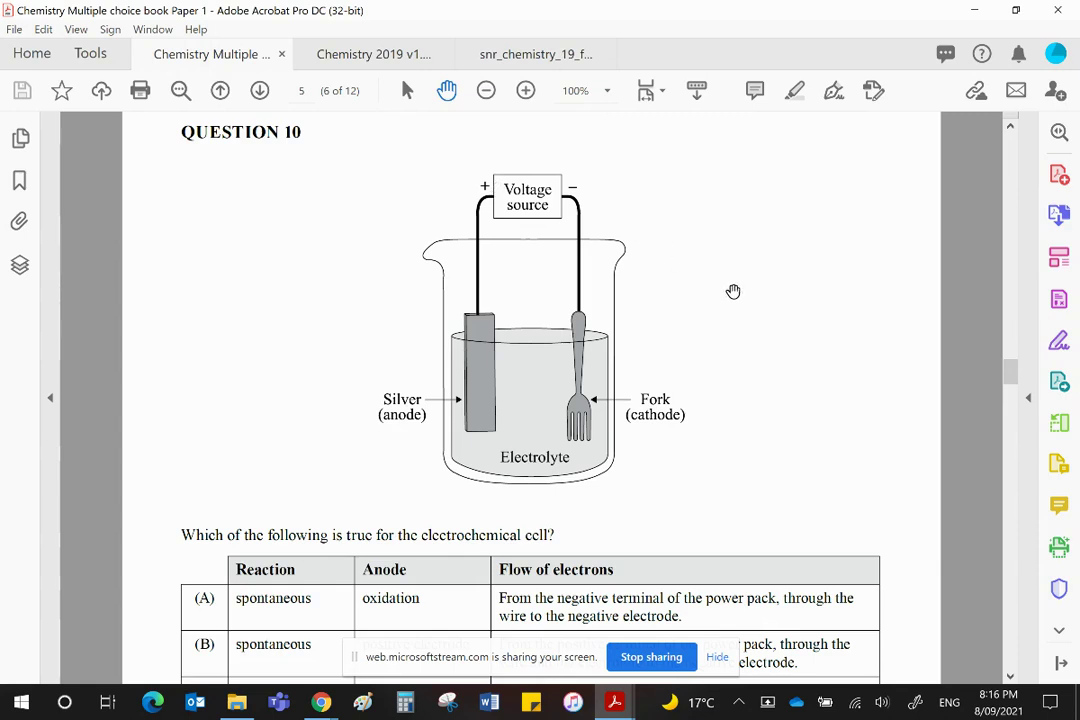
pyautogui.moveTo(740, 296)
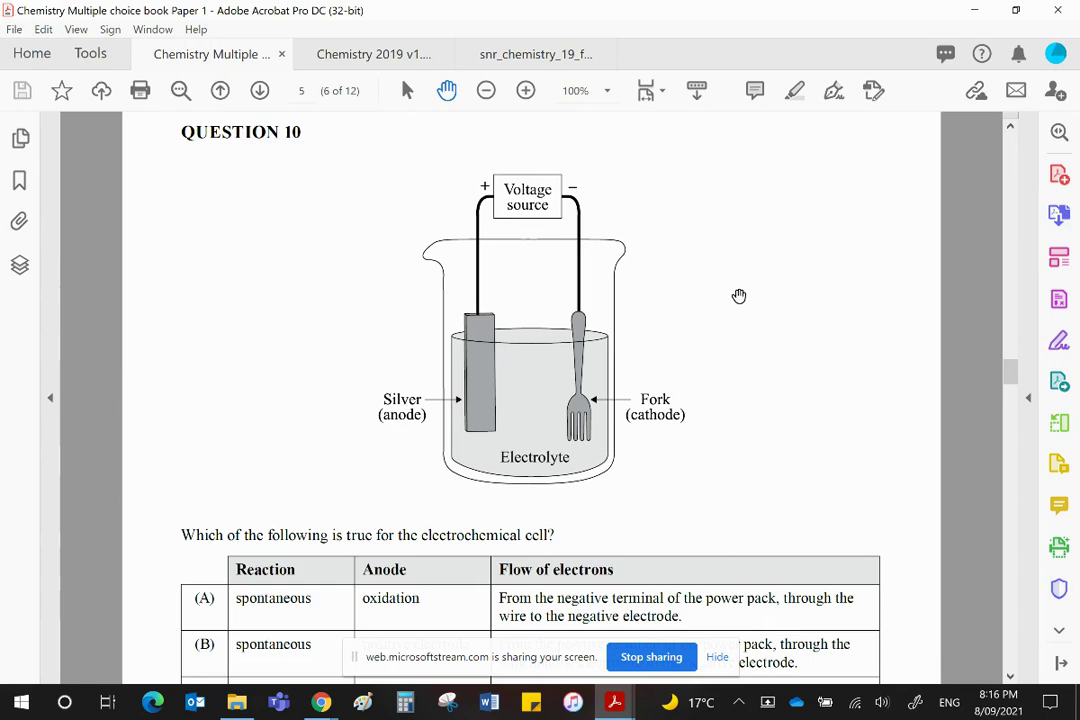
pyautogui.moveTo(730, 290)
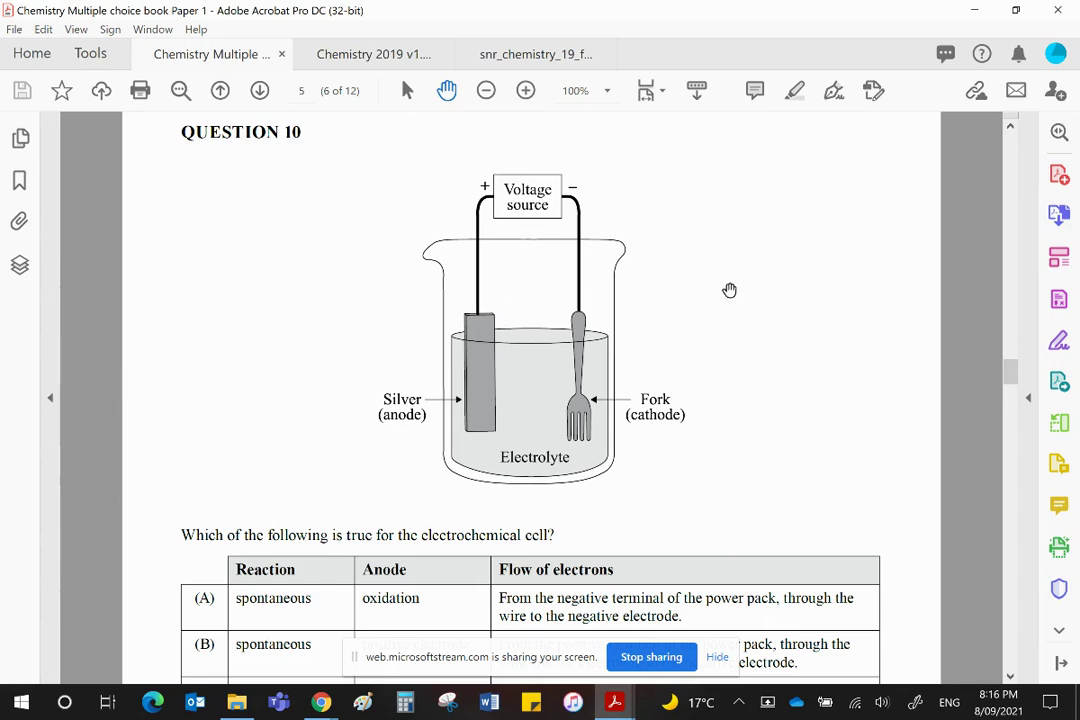
pyautogui.scroll(-3)
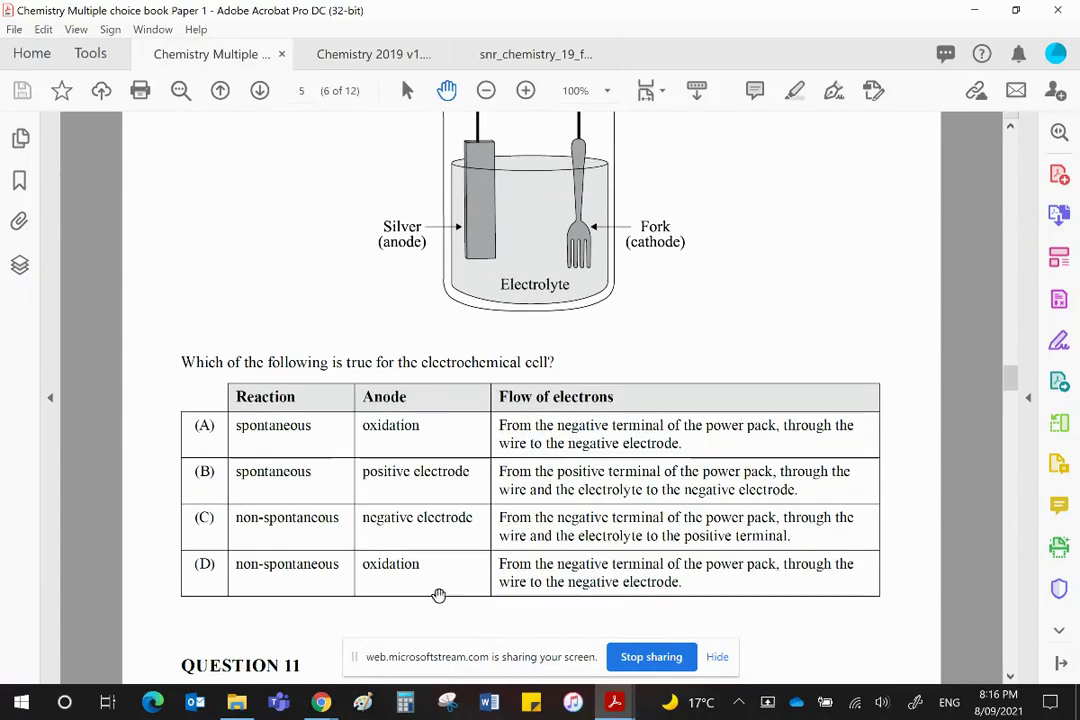
pyautogui.moveTo(362, 588)
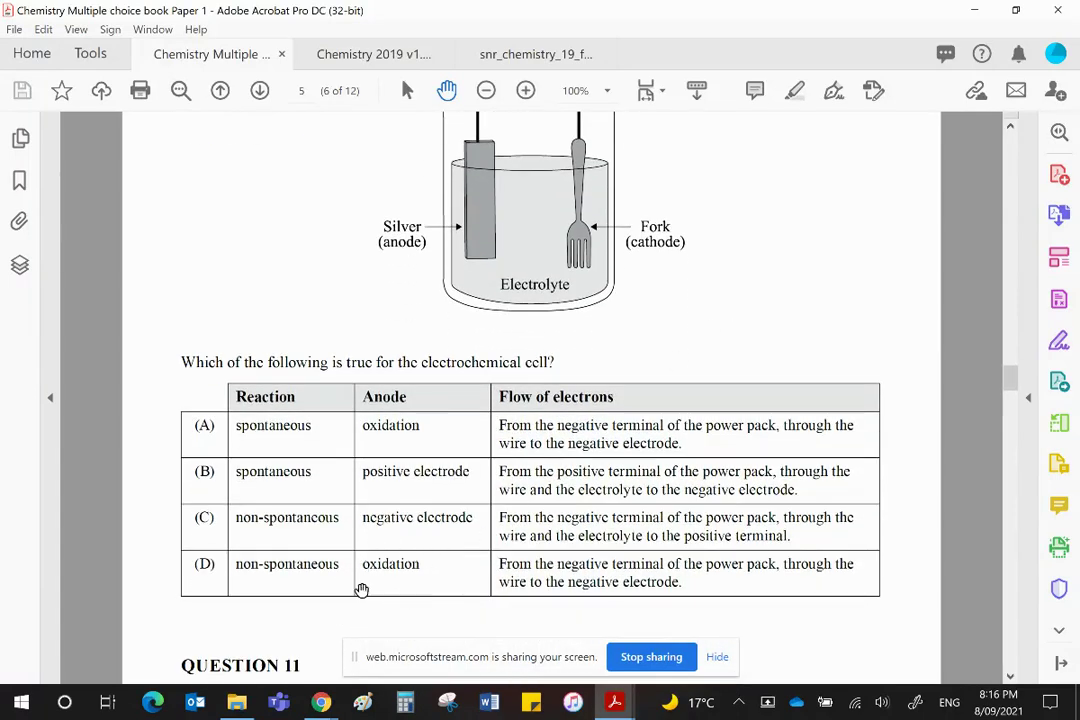
pyautogui.moveTo(436, 584)
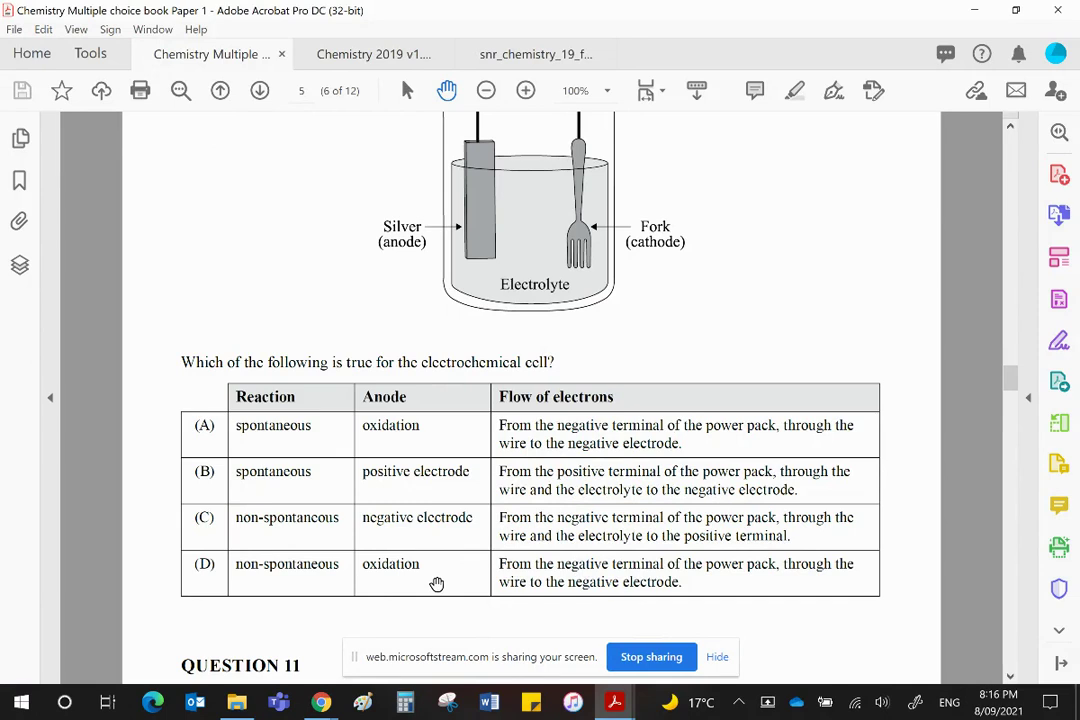
pyautogui.moveTo(480, 536)
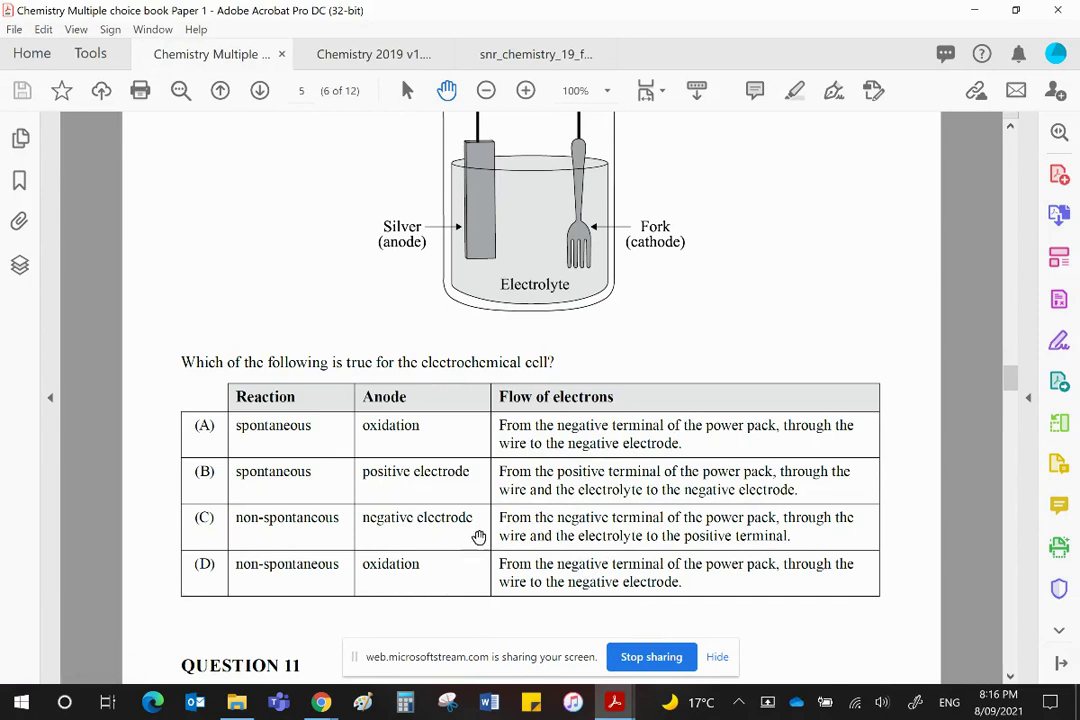
pyautogui.moveTo(664, 568)
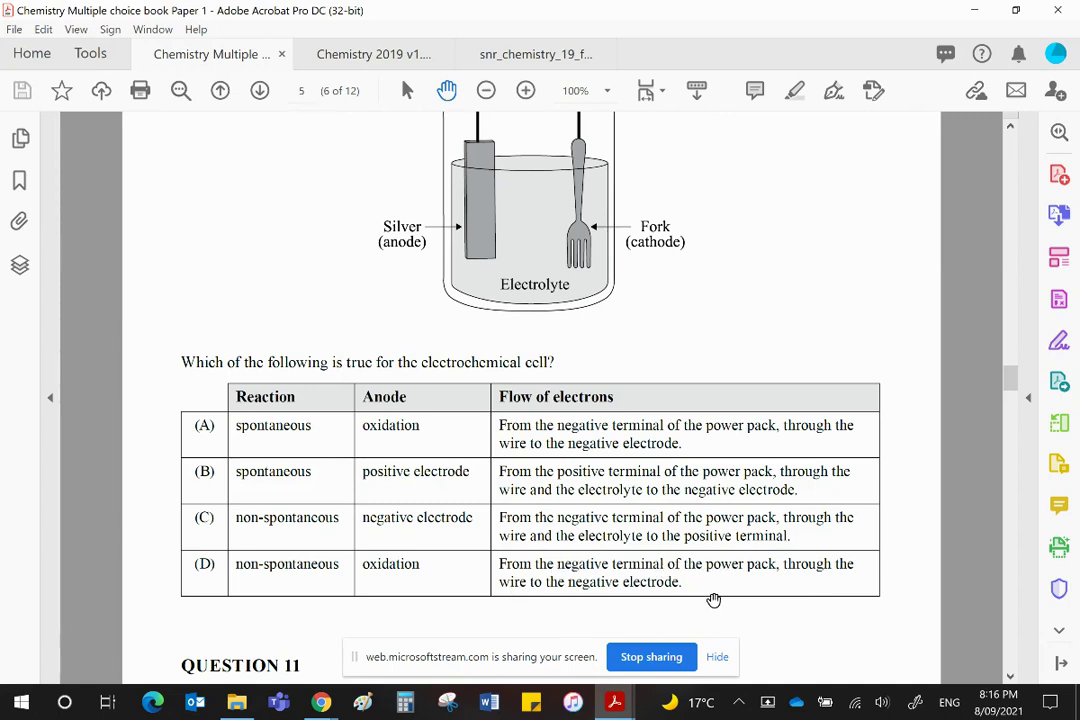
pyautogui.scroll(-3)
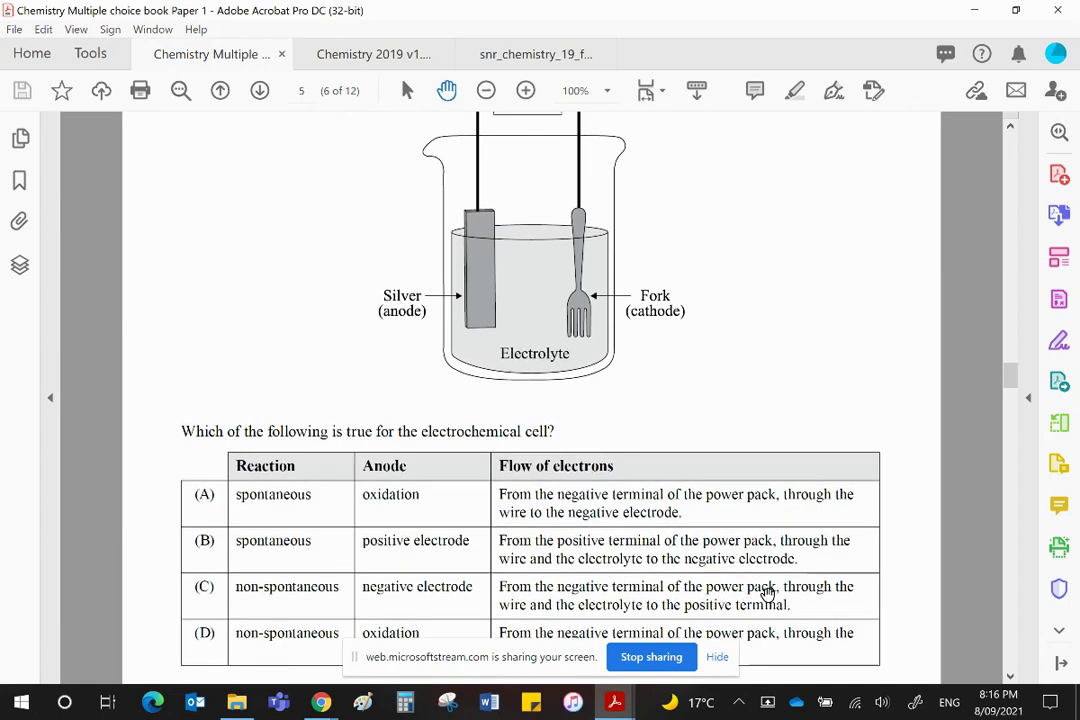
pyautogui.scroll(-3)
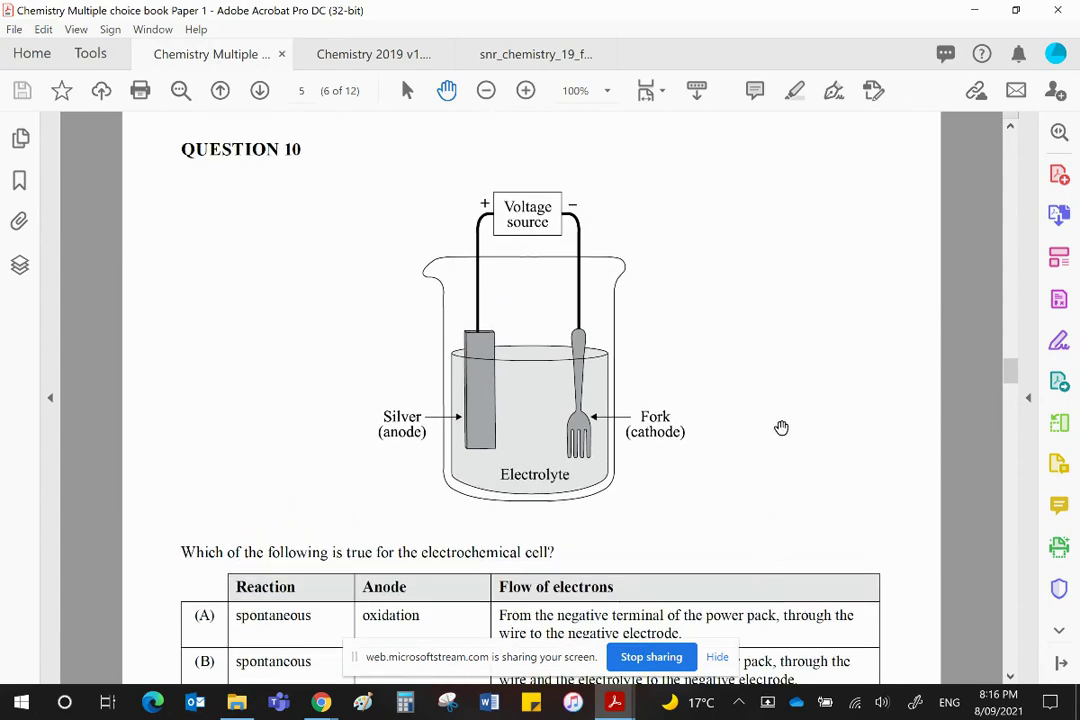
# Scroll down so Question 11 on bromocresol green at pH 9.6 appears below Question 10's table.
pyautogui.scroll(-3)
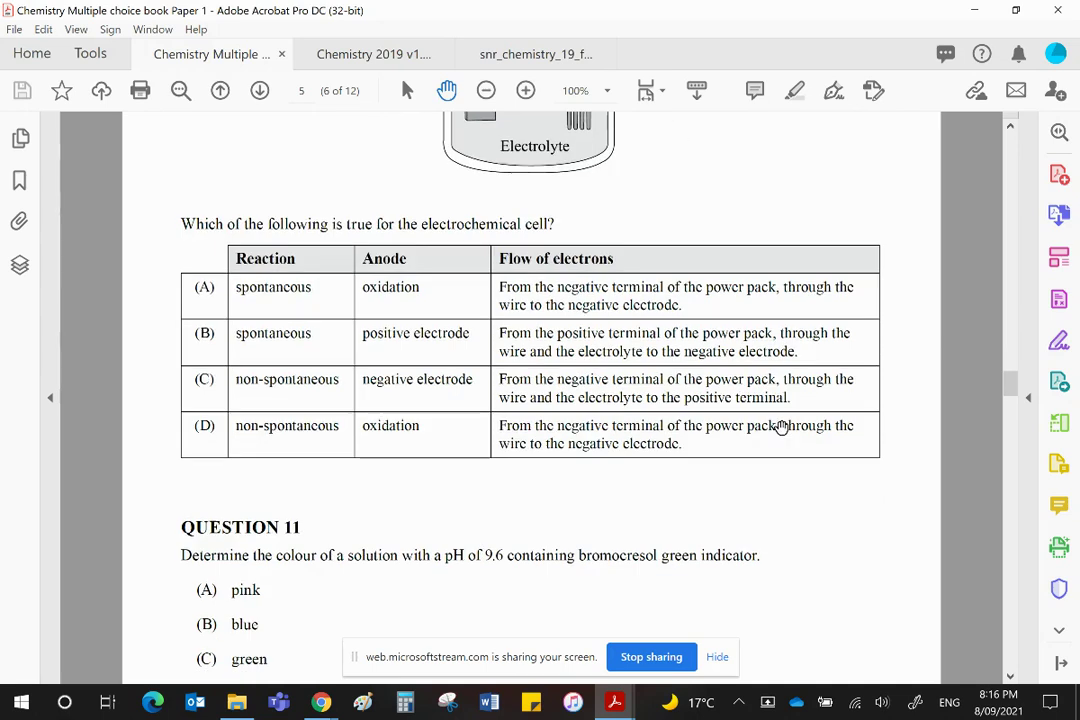
pyautogui.moveTo(850, 396)
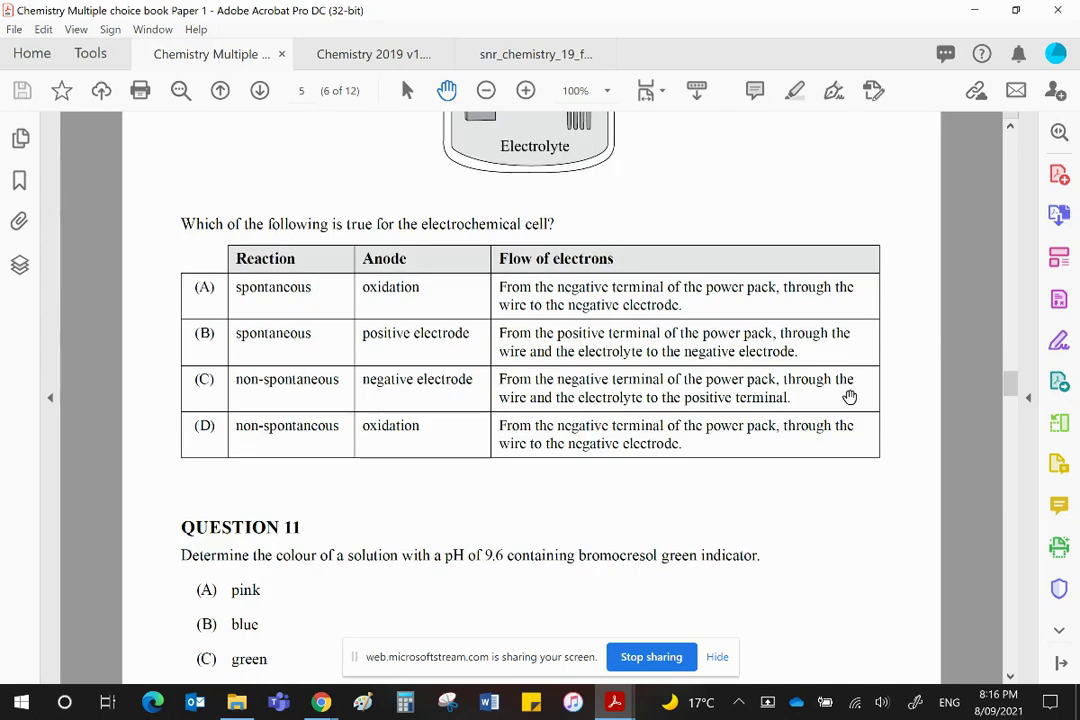
pyautogui.moveTo(910, 464)
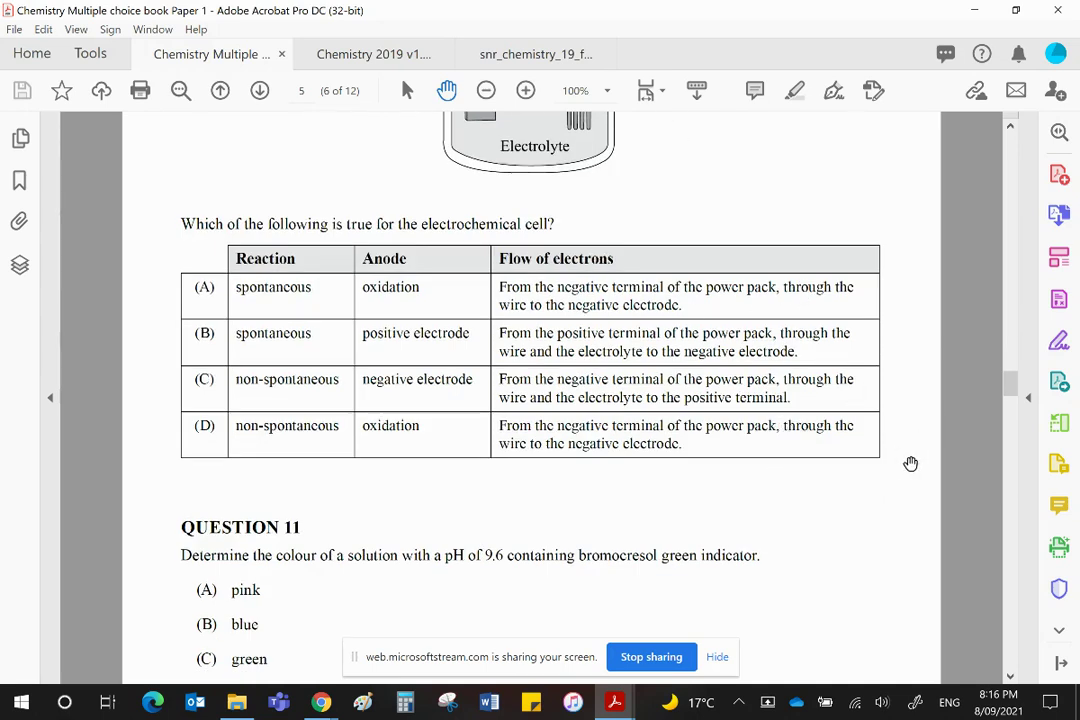
pyautogui.moveTo(872, 572)
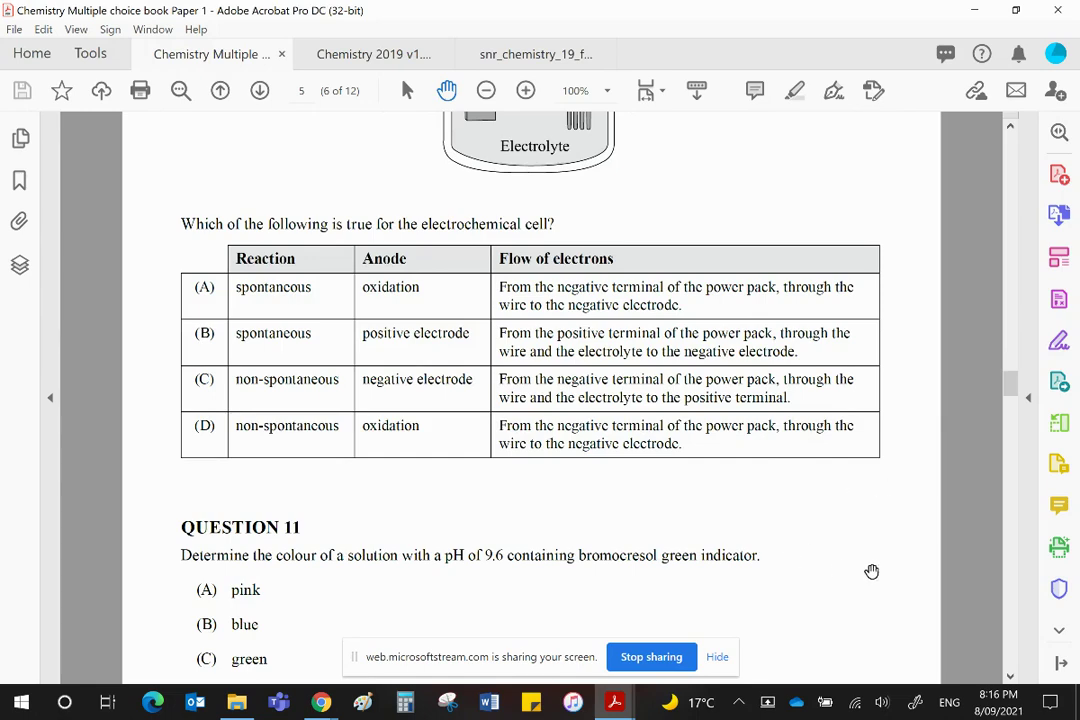